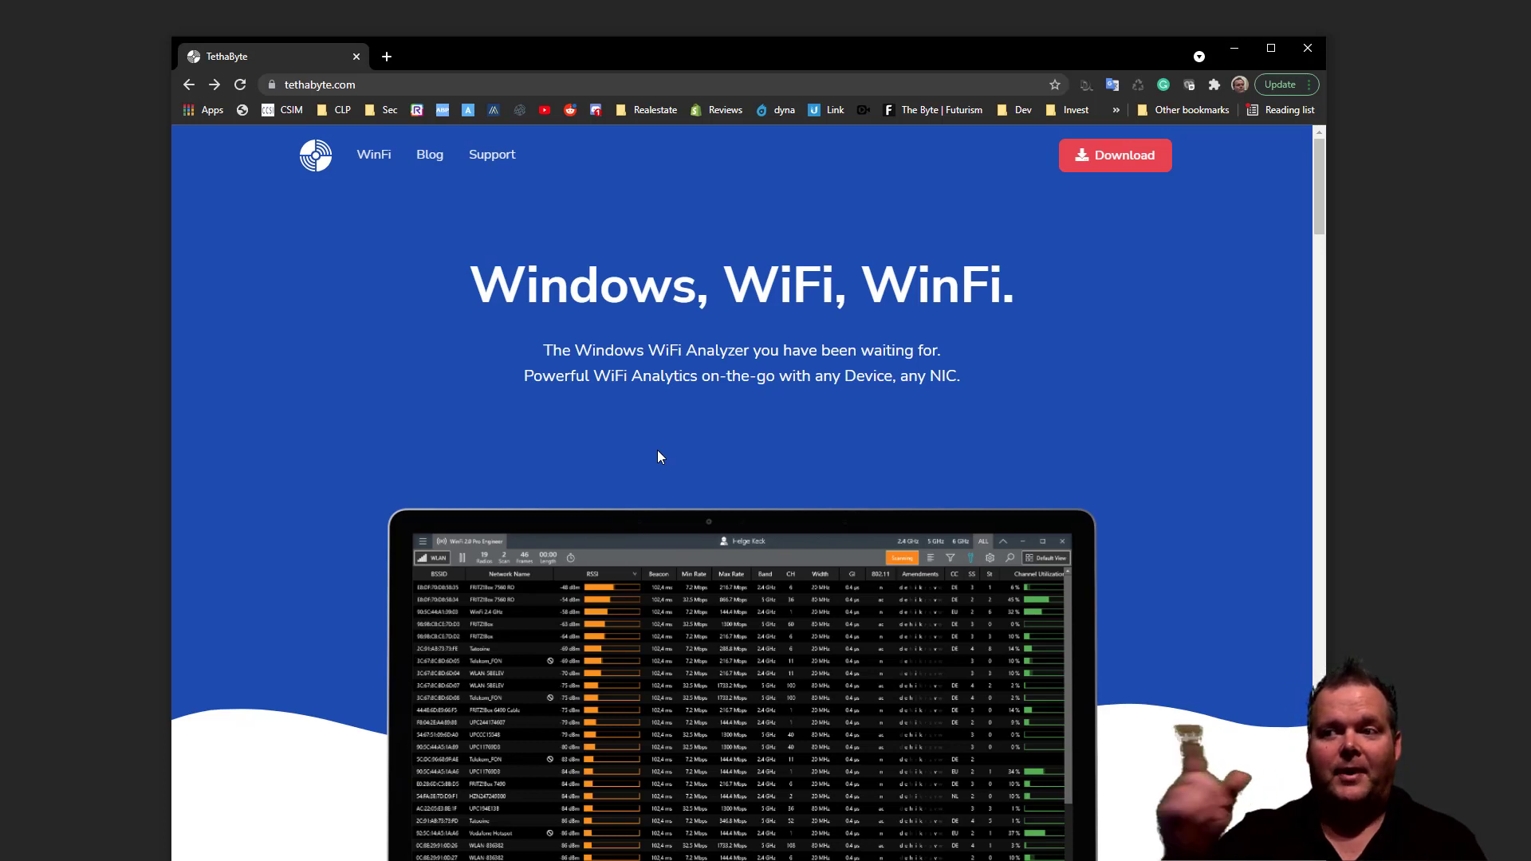
pyautogui.moveTo(811, 451)
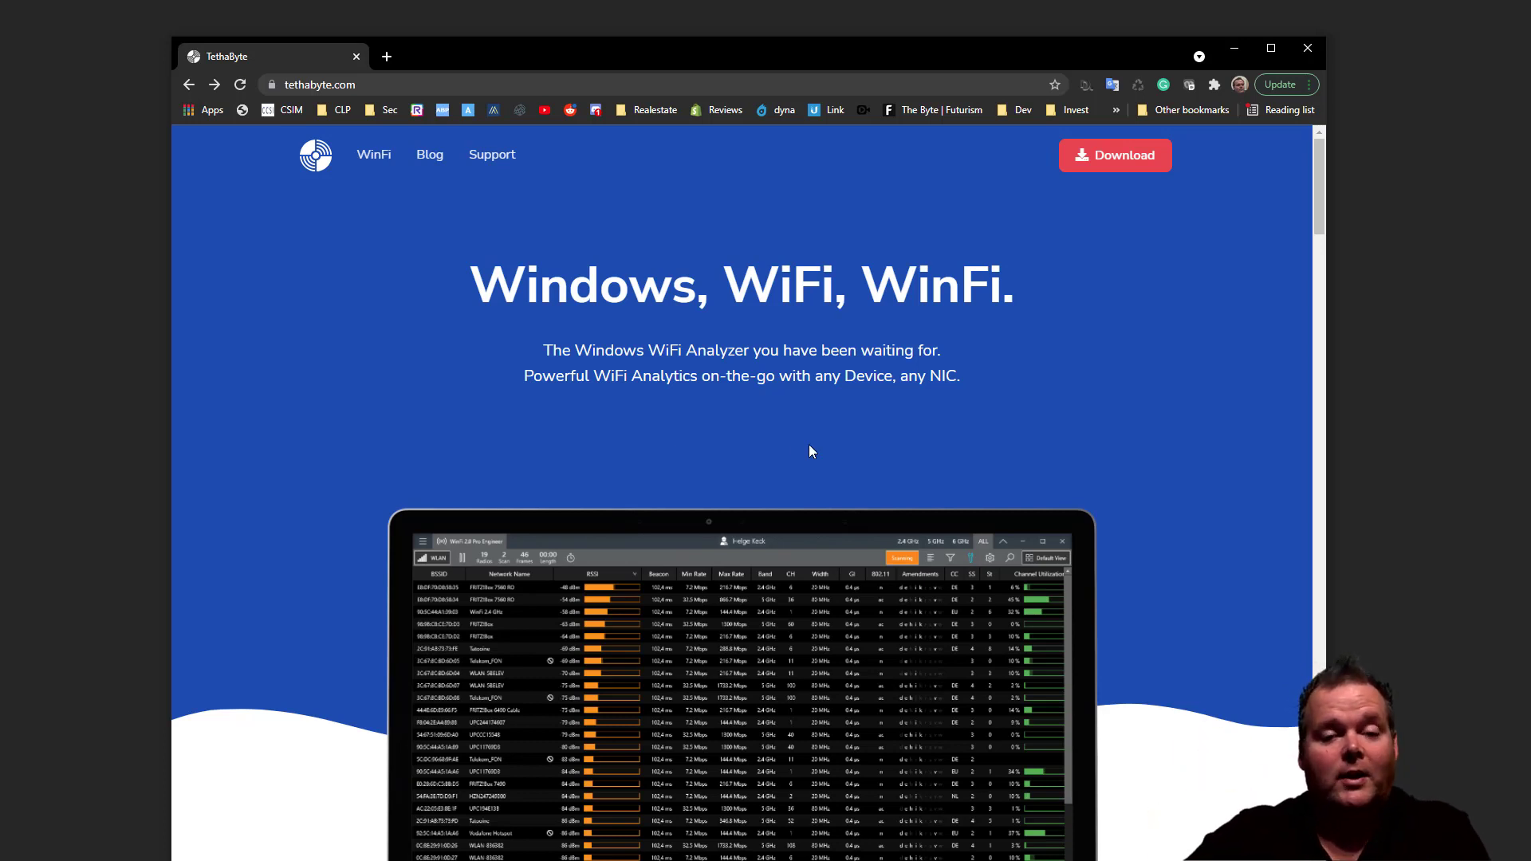
# Switch the capture source to Wi-Fi 2 (Intel Wi-Fi 6 AX200) and start the live scan.
pyautogui.scroll(-3)
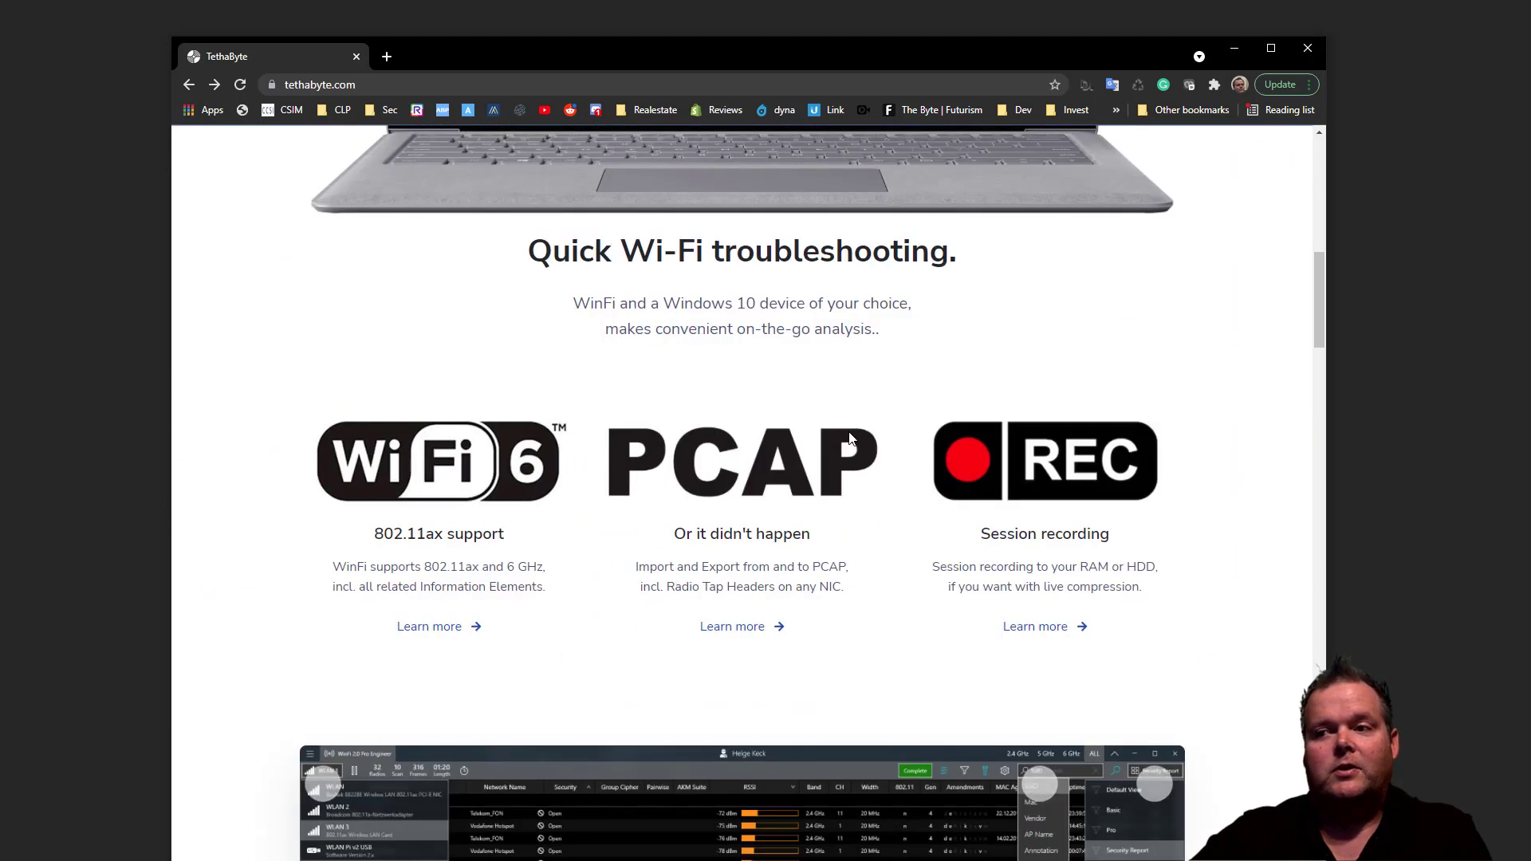
pyautogui.scroll(-3)
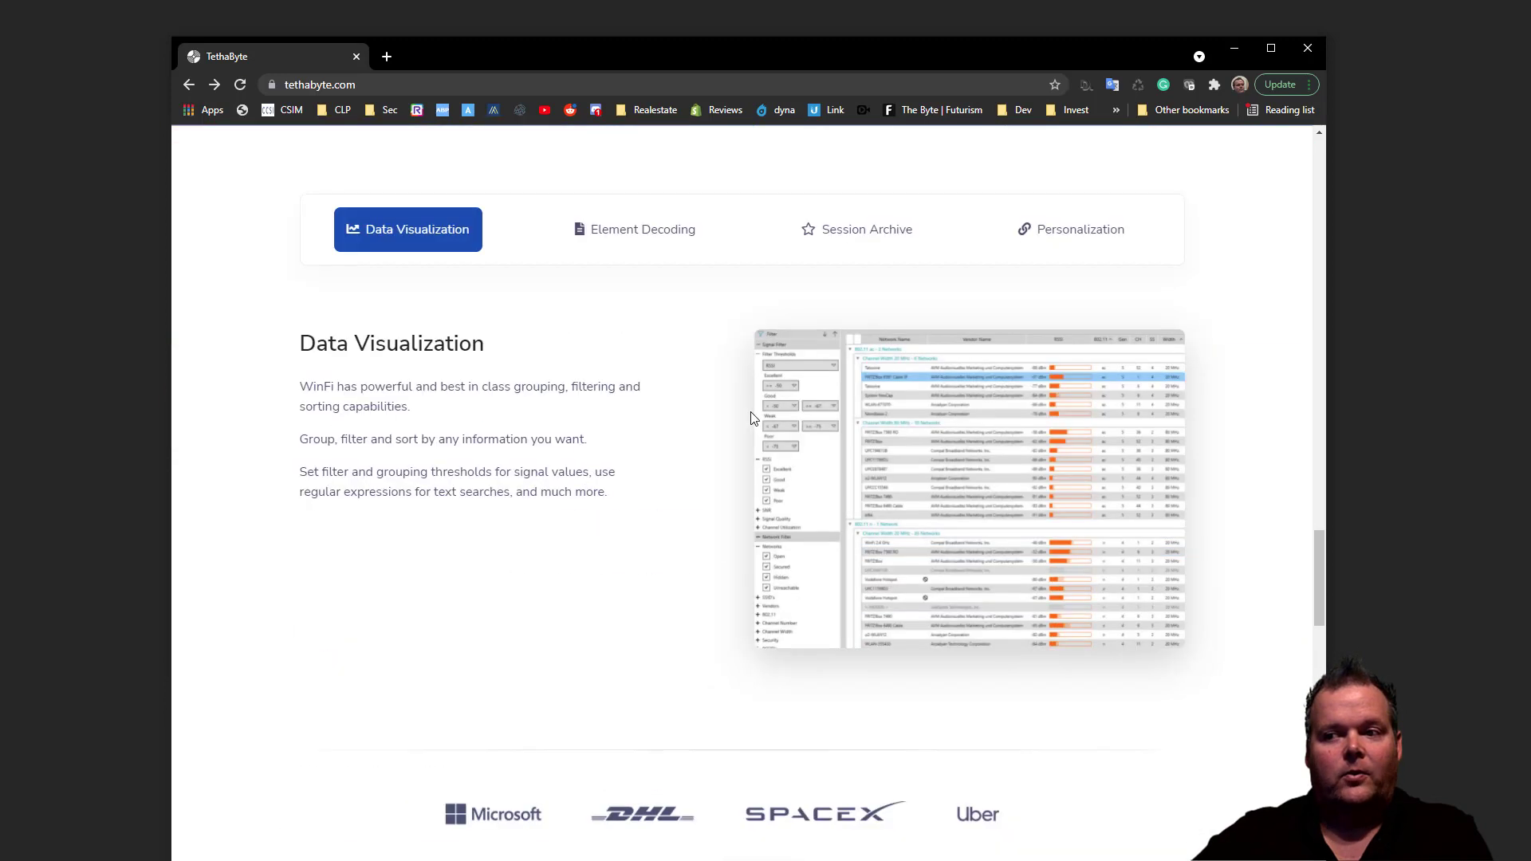
pyautogui.scroll(-3)
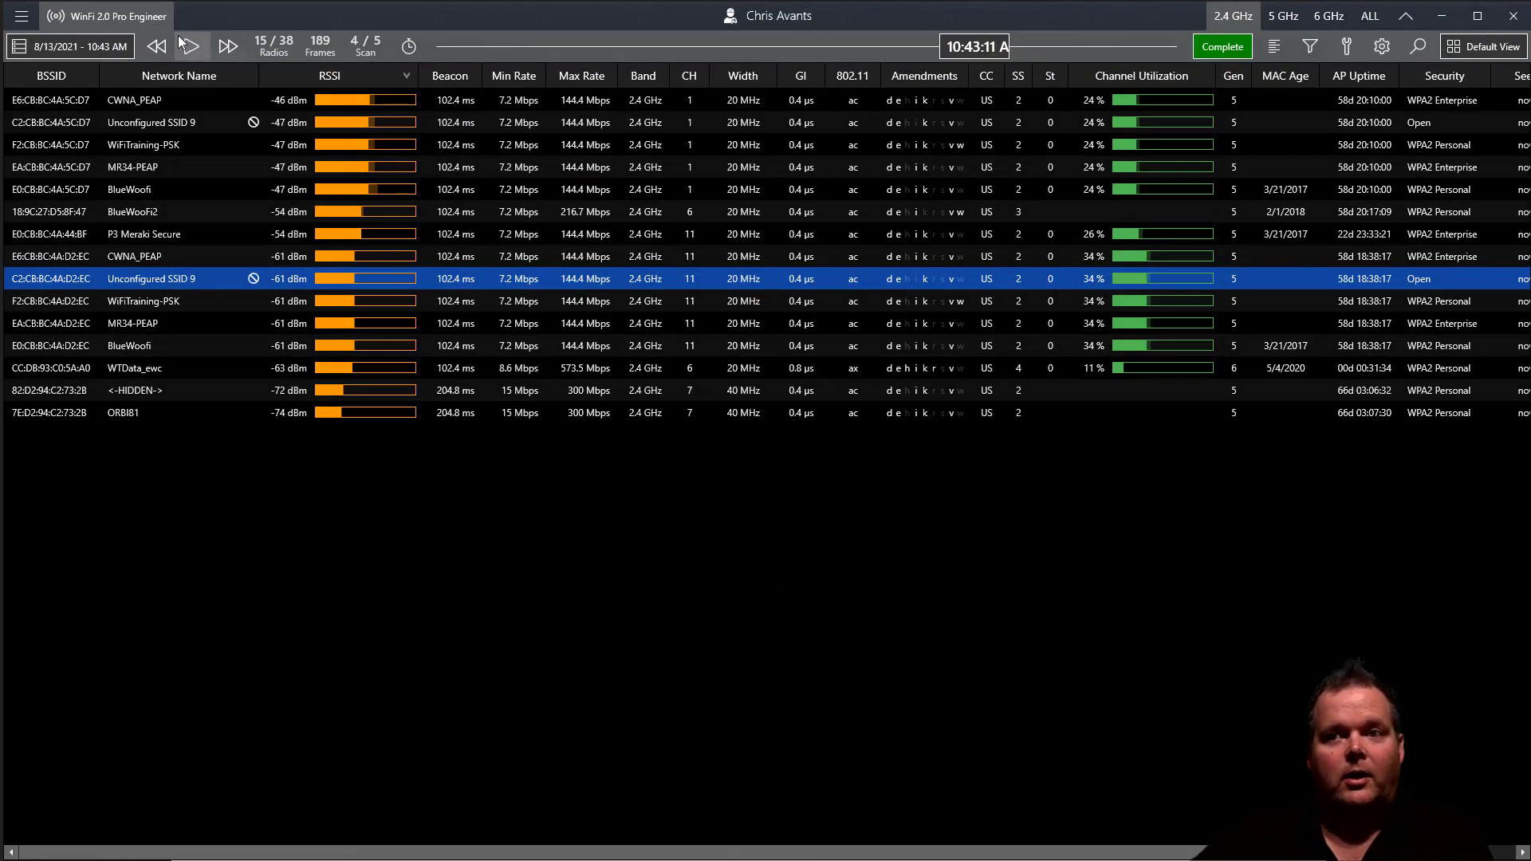
pyautogui.click(18, 46)
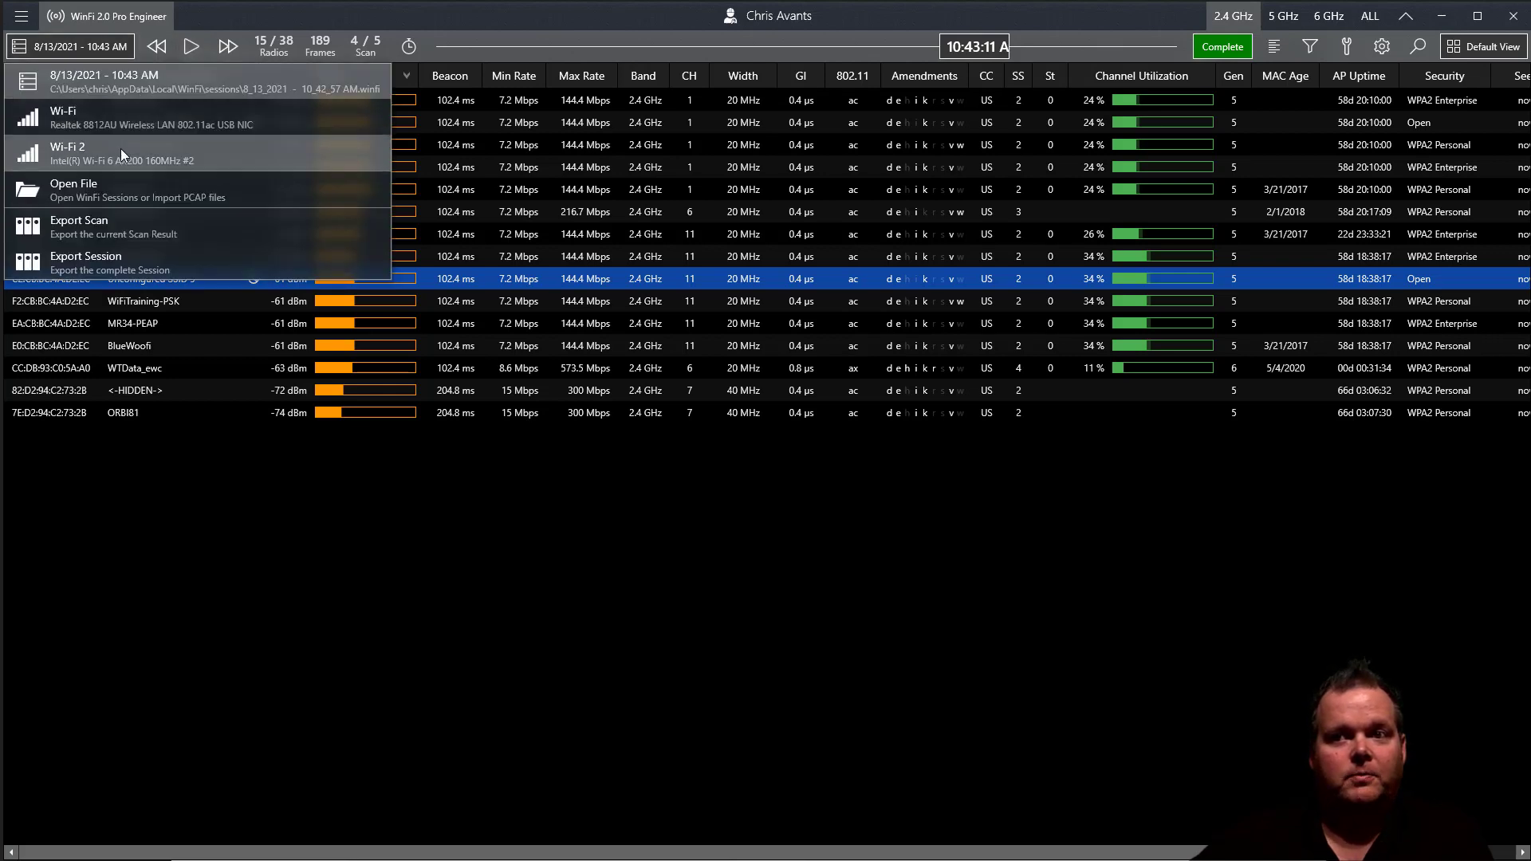
pyautogui.click(96, 152)
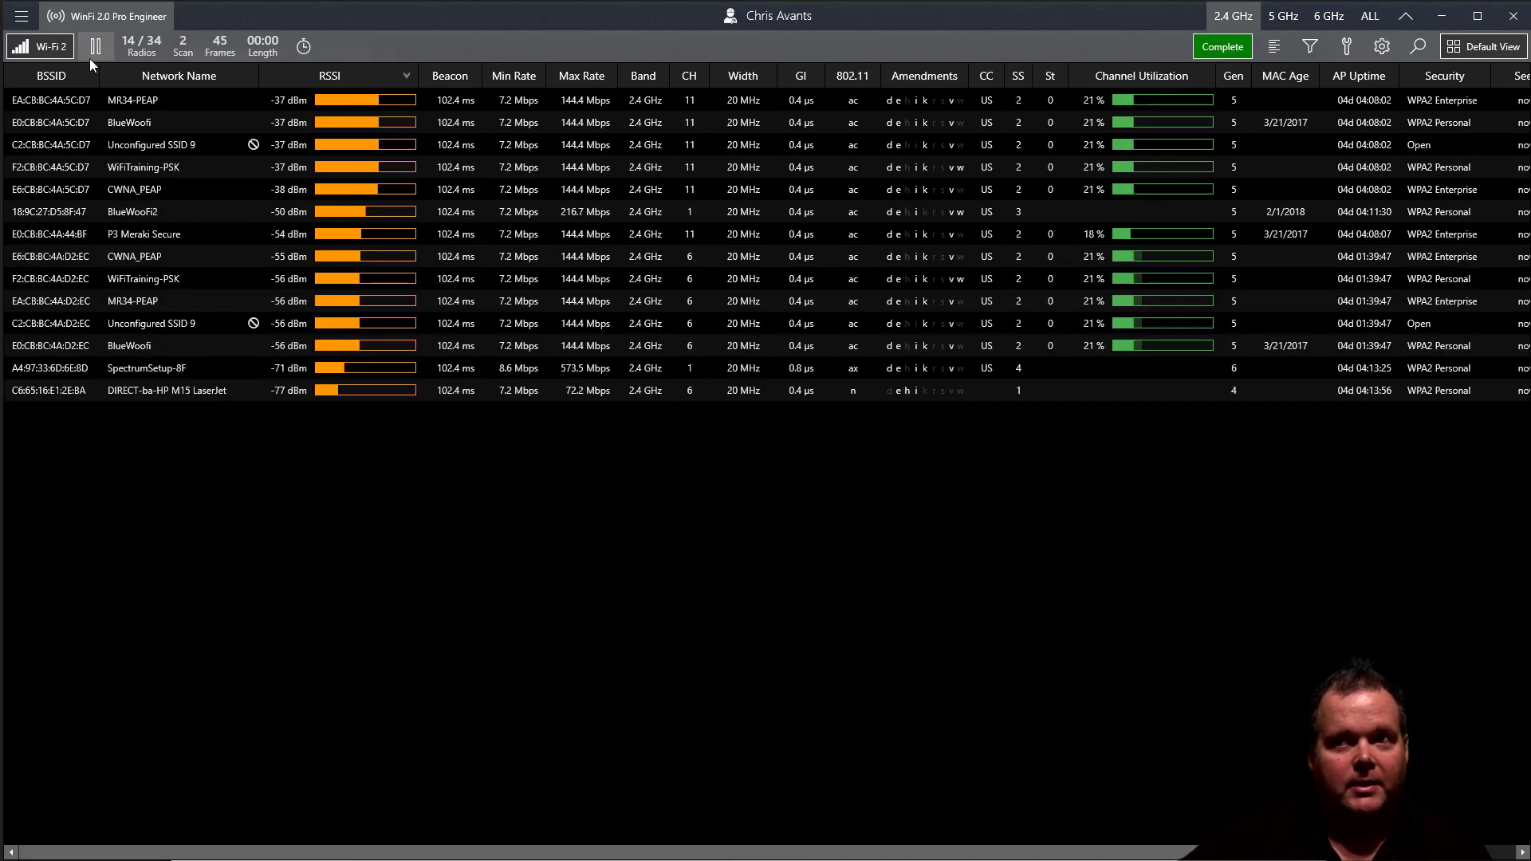
pyautogui.click(93, 46)
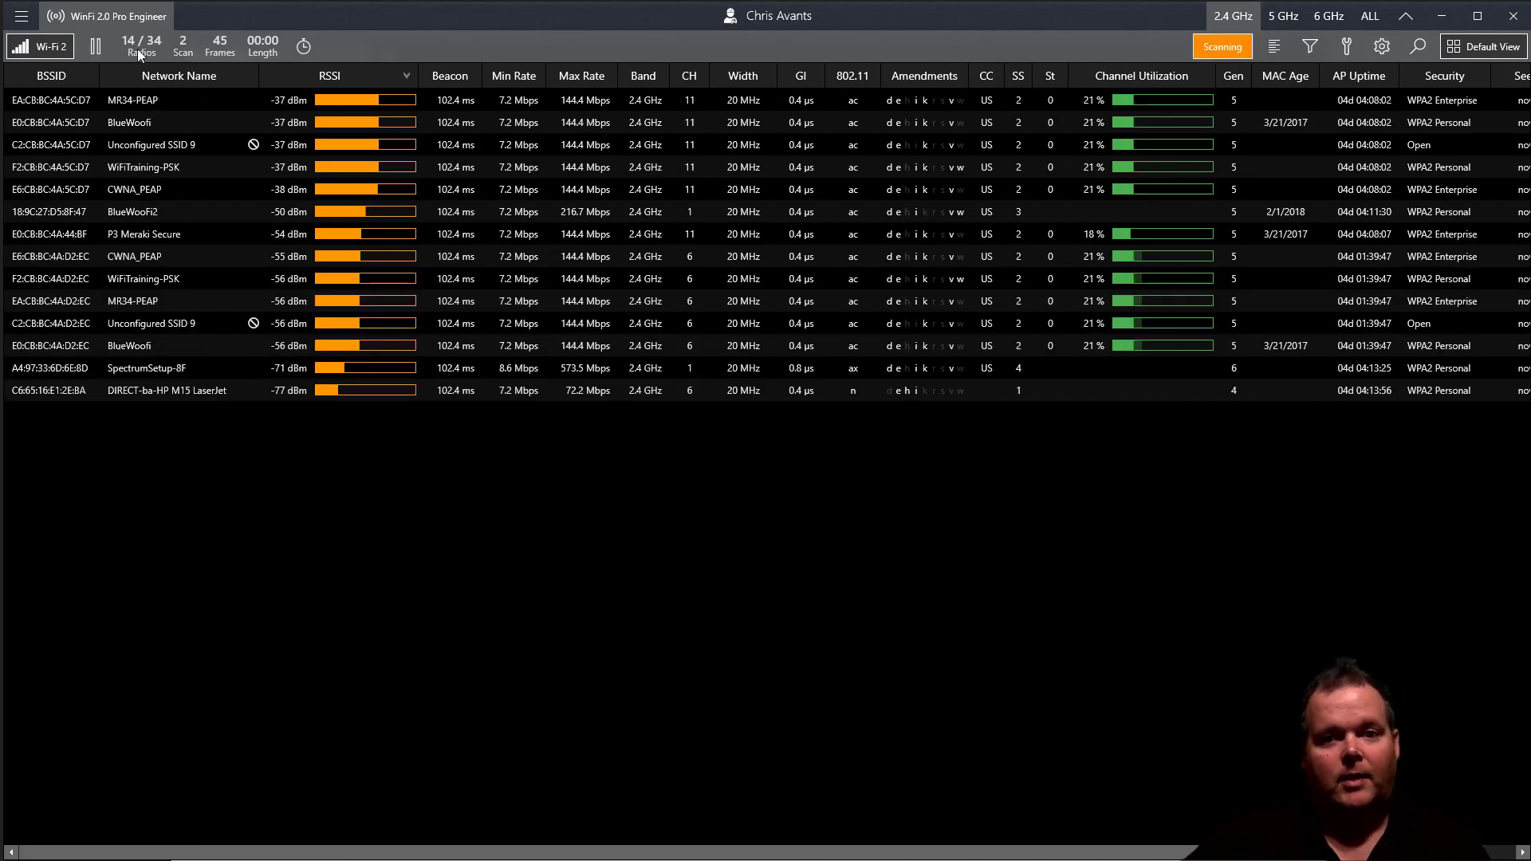
pyautogui.moveTo(149, 26)
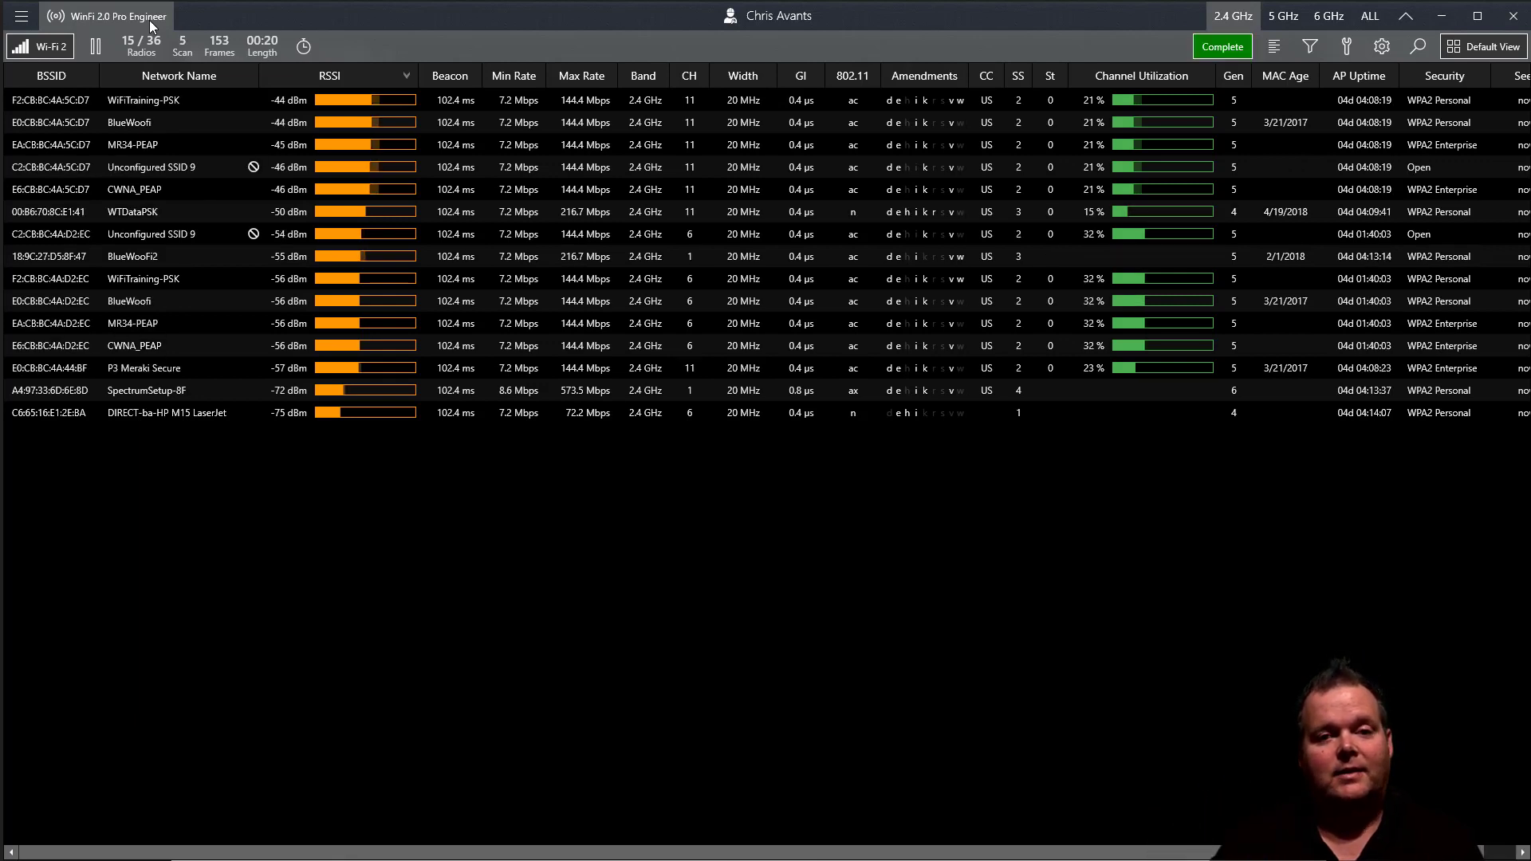
# Operate the top-right toolbar control repeatedly as the all-band scan reaches 40 radios.
pyautogui.click(1222, 46)
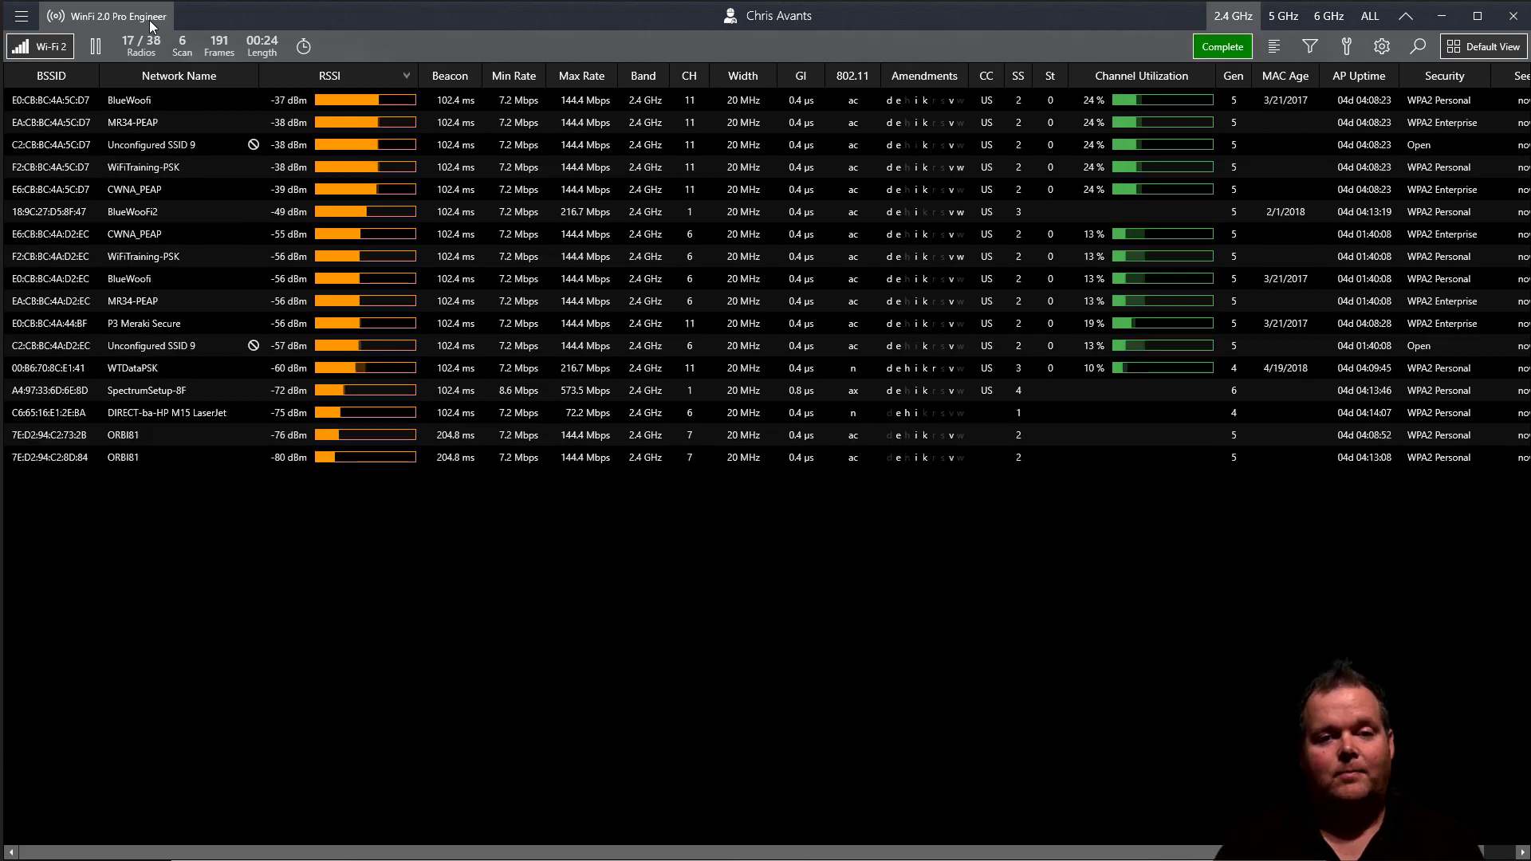
pyautogui.click(1223, 46)
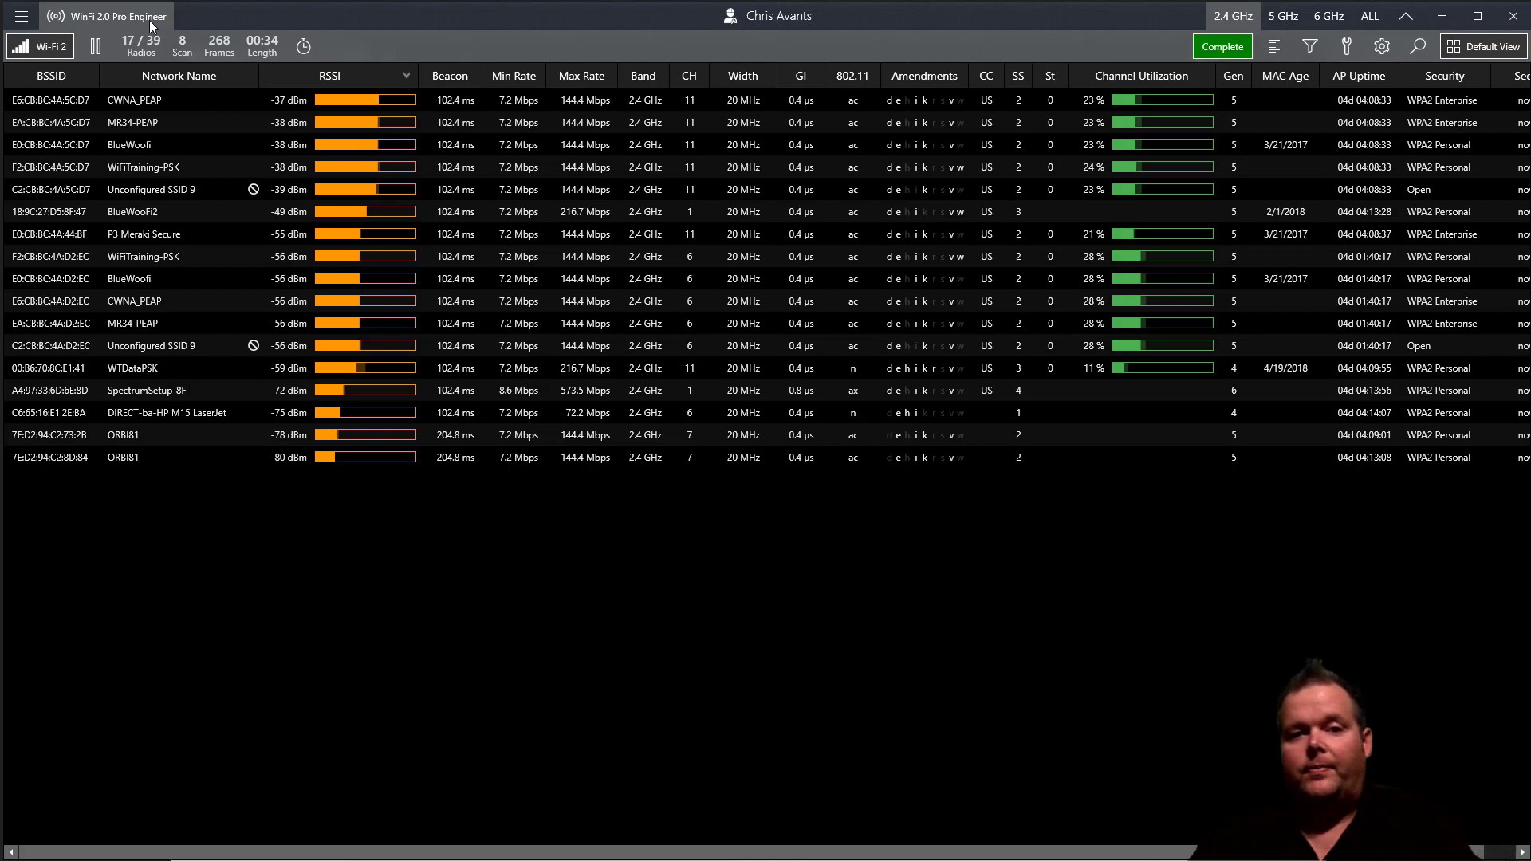
pyautogui.click(1223, 46)
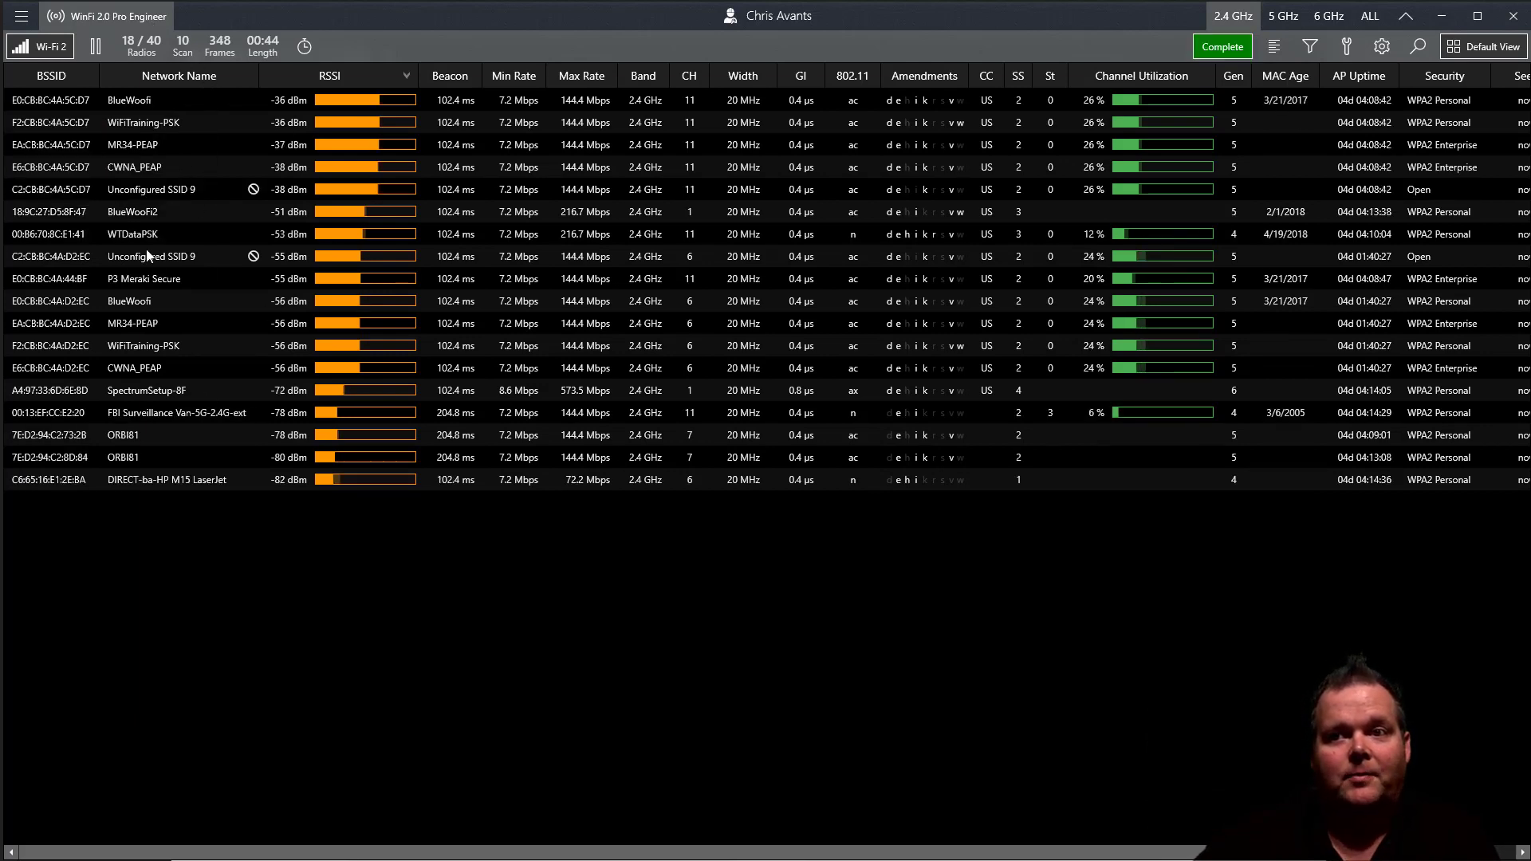
pyautogui.click(1222, 46)
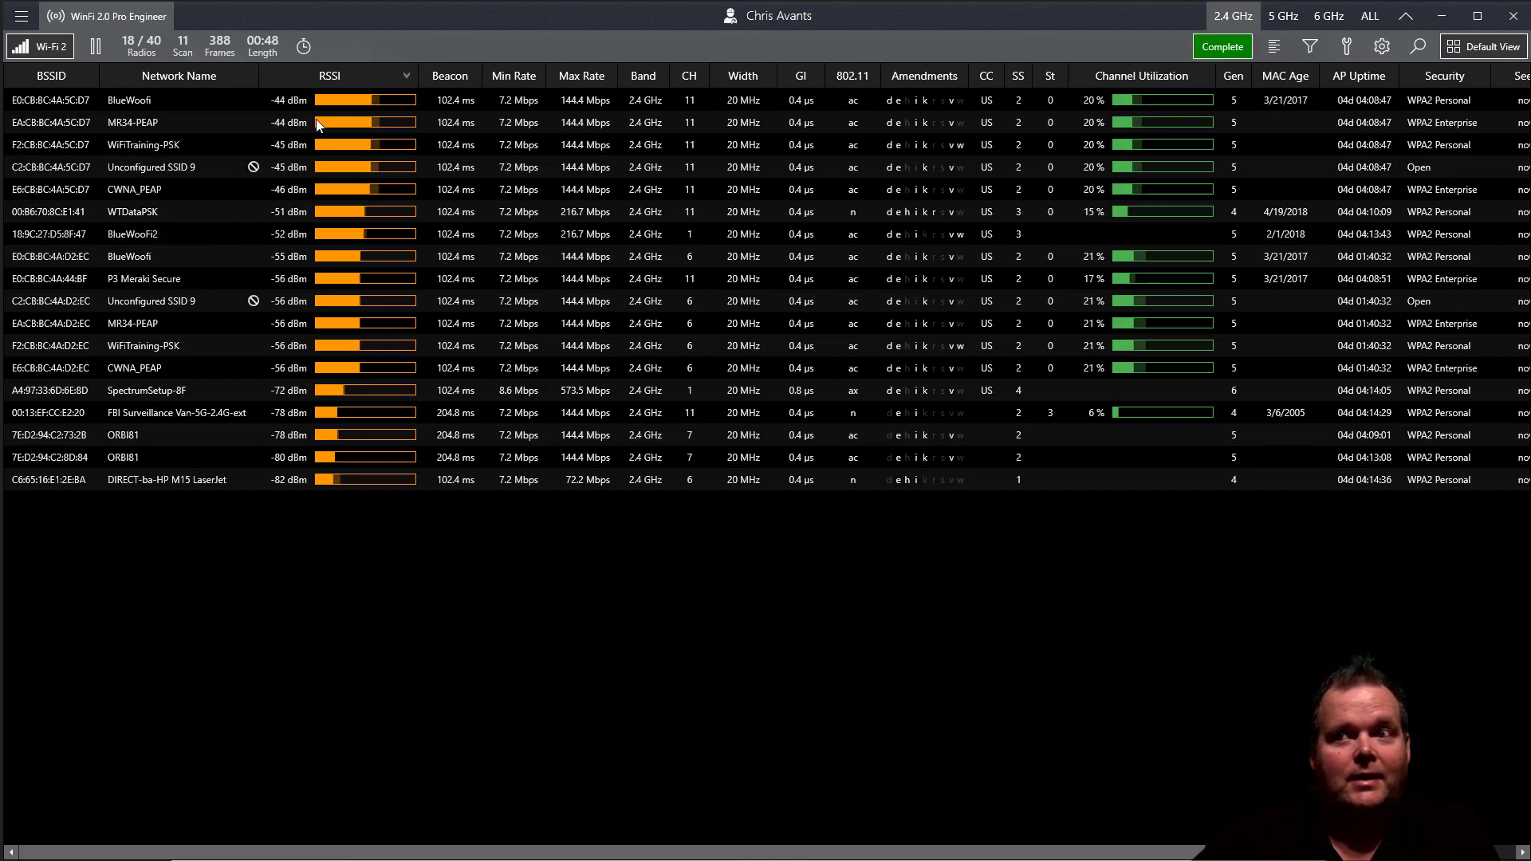
pyautogui.click(1223, 47)
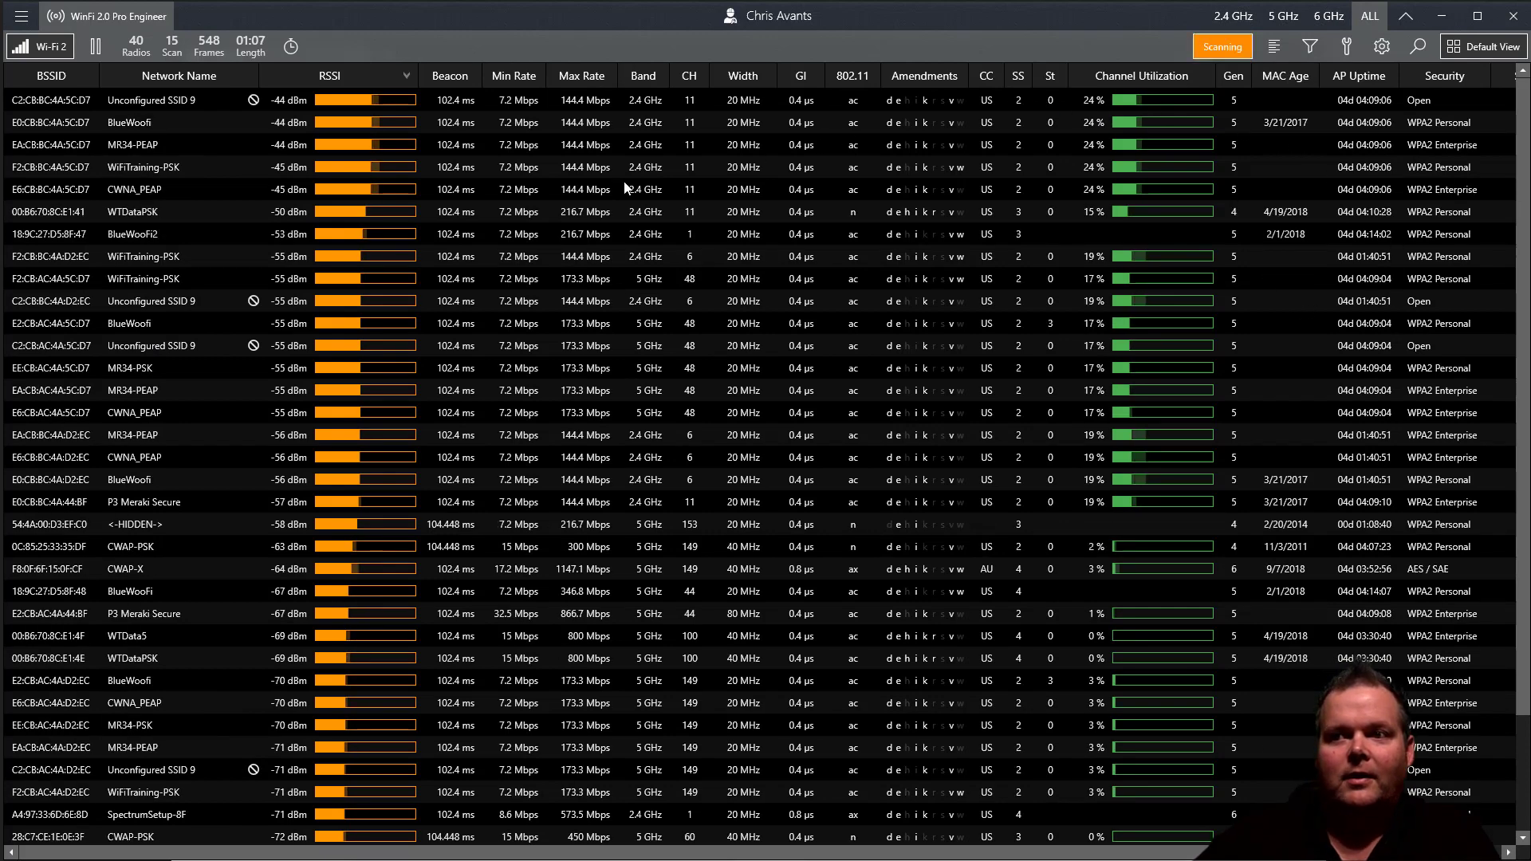
pyautogui.moveTo(271, 293)
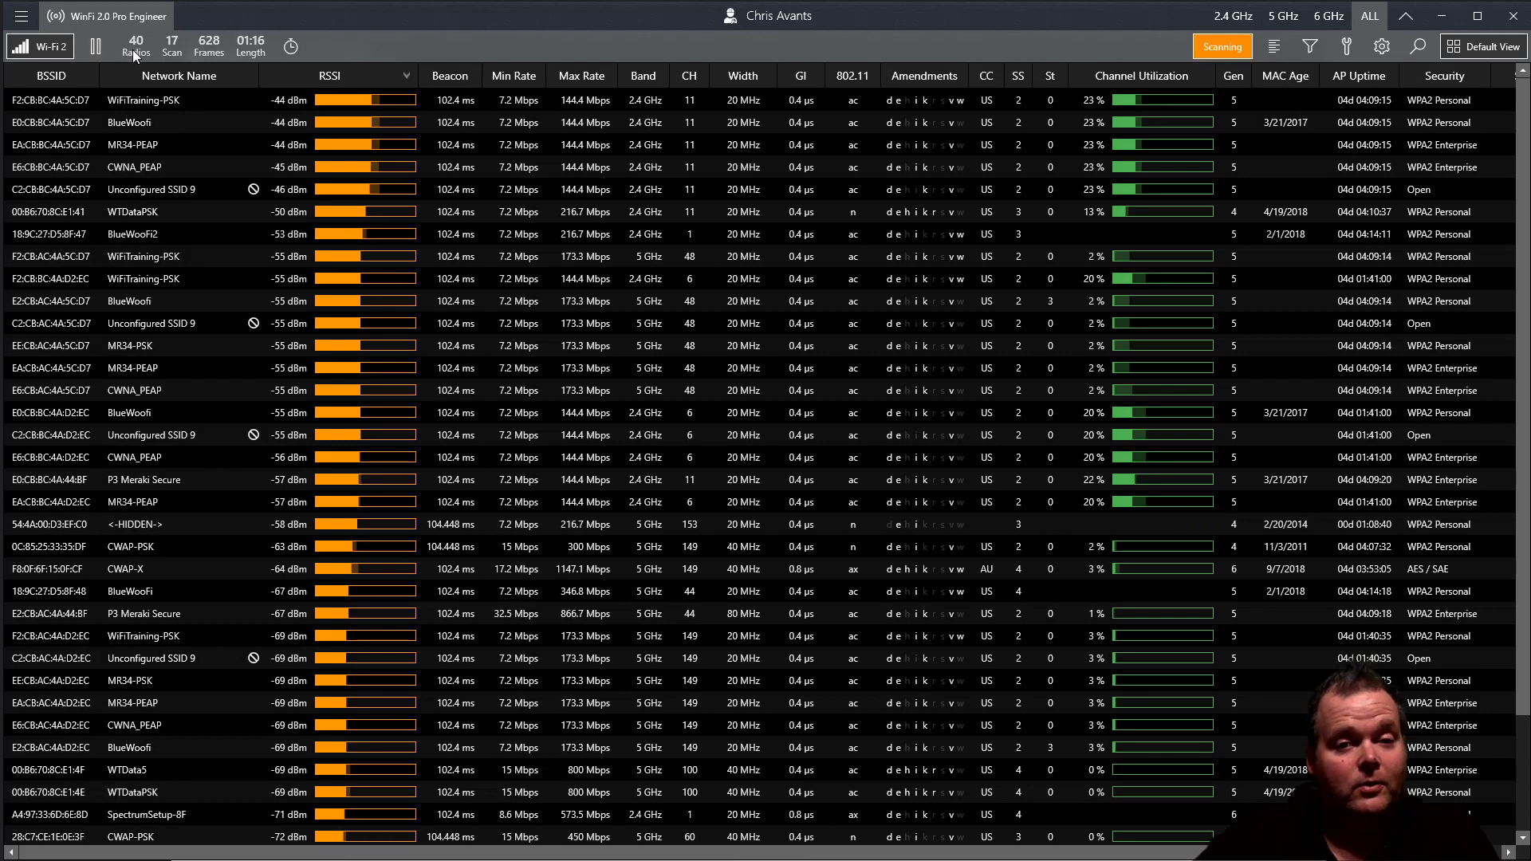
pyautogui.moveTo(48, 151)
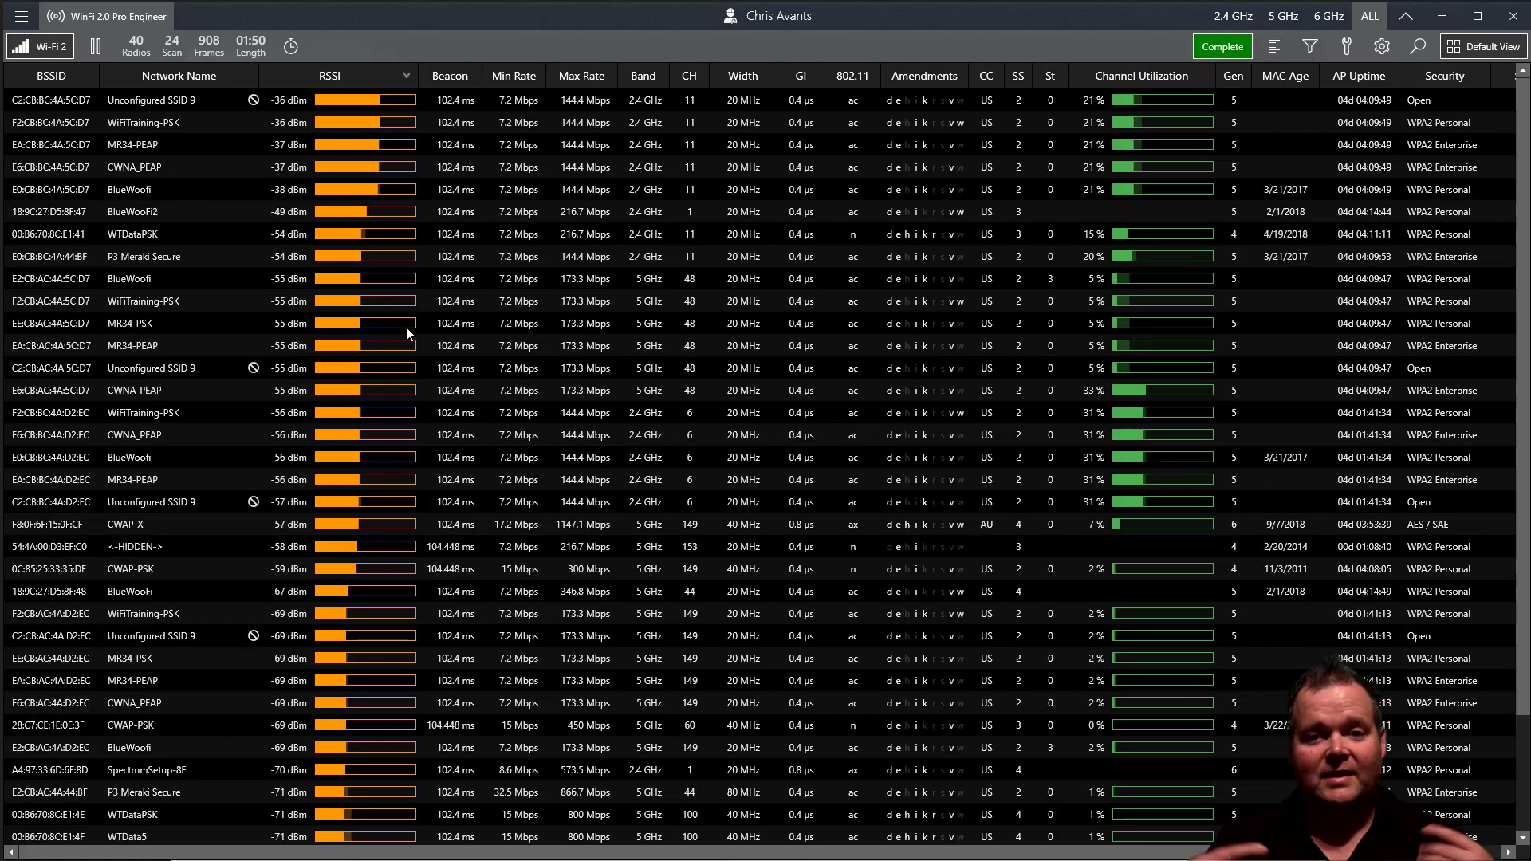
# Bring up the view settings pane while the all-band scan holds near 39 radios.
pyautogui.click(1222, 46)
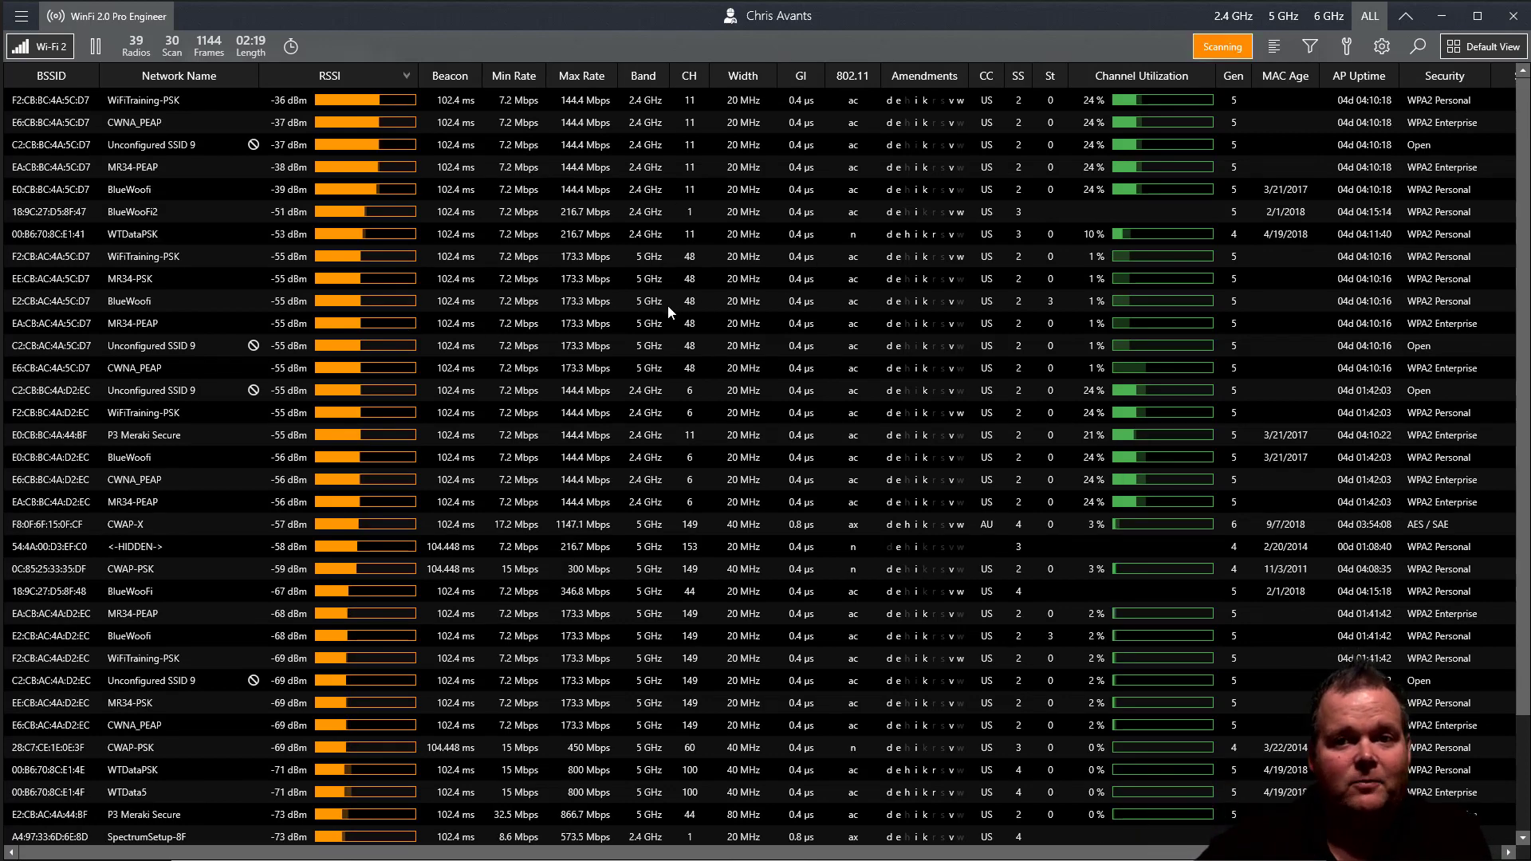
pyautogui.moveTo(667, 381)
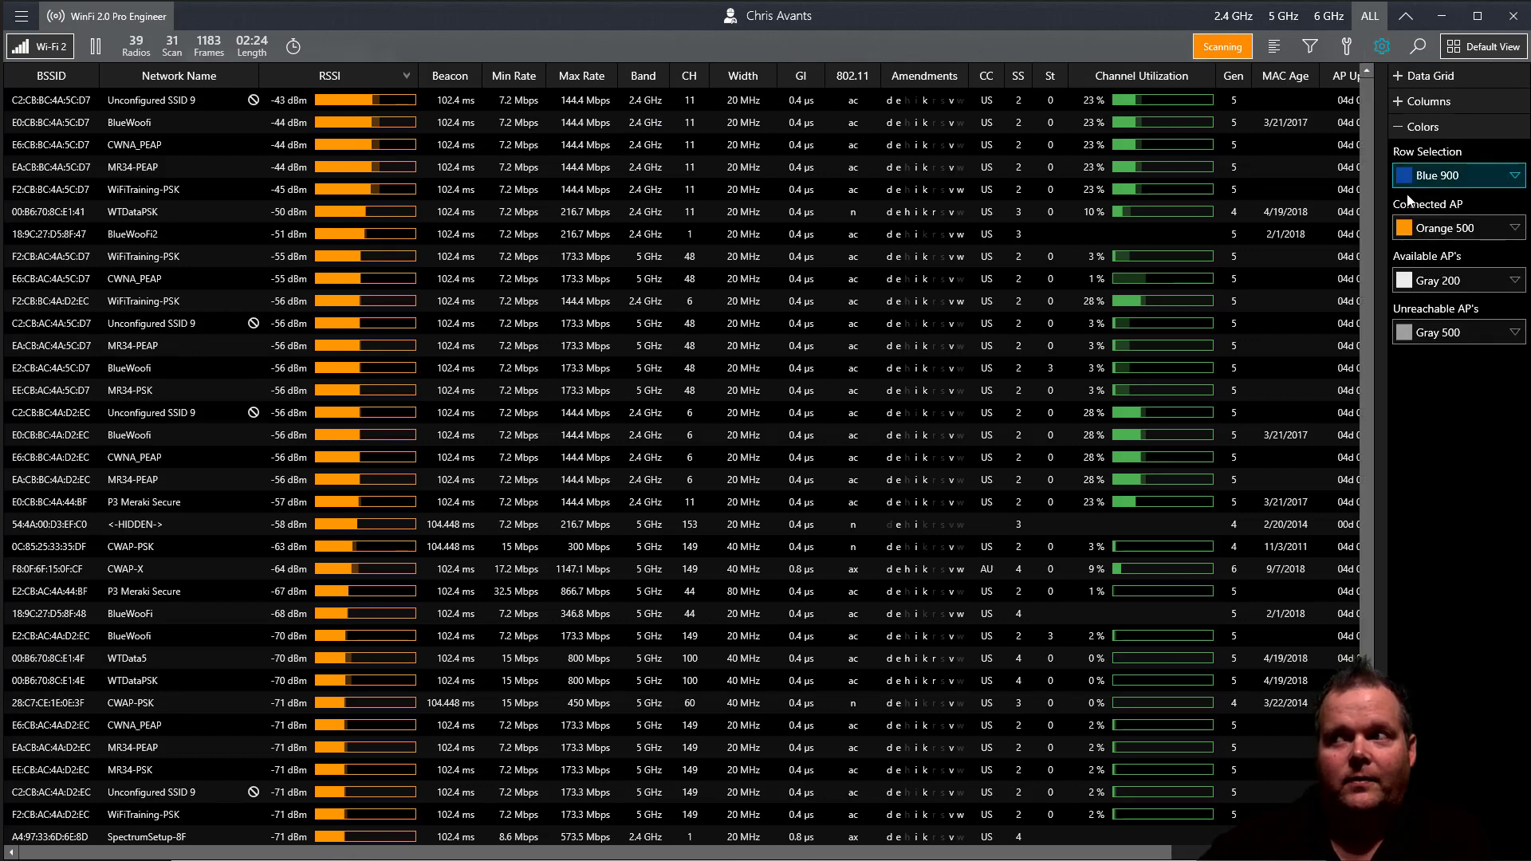
# Tick AP Model in the settings pane's Columns list to show it in the grid.
pyautogui.click(1422, 102)
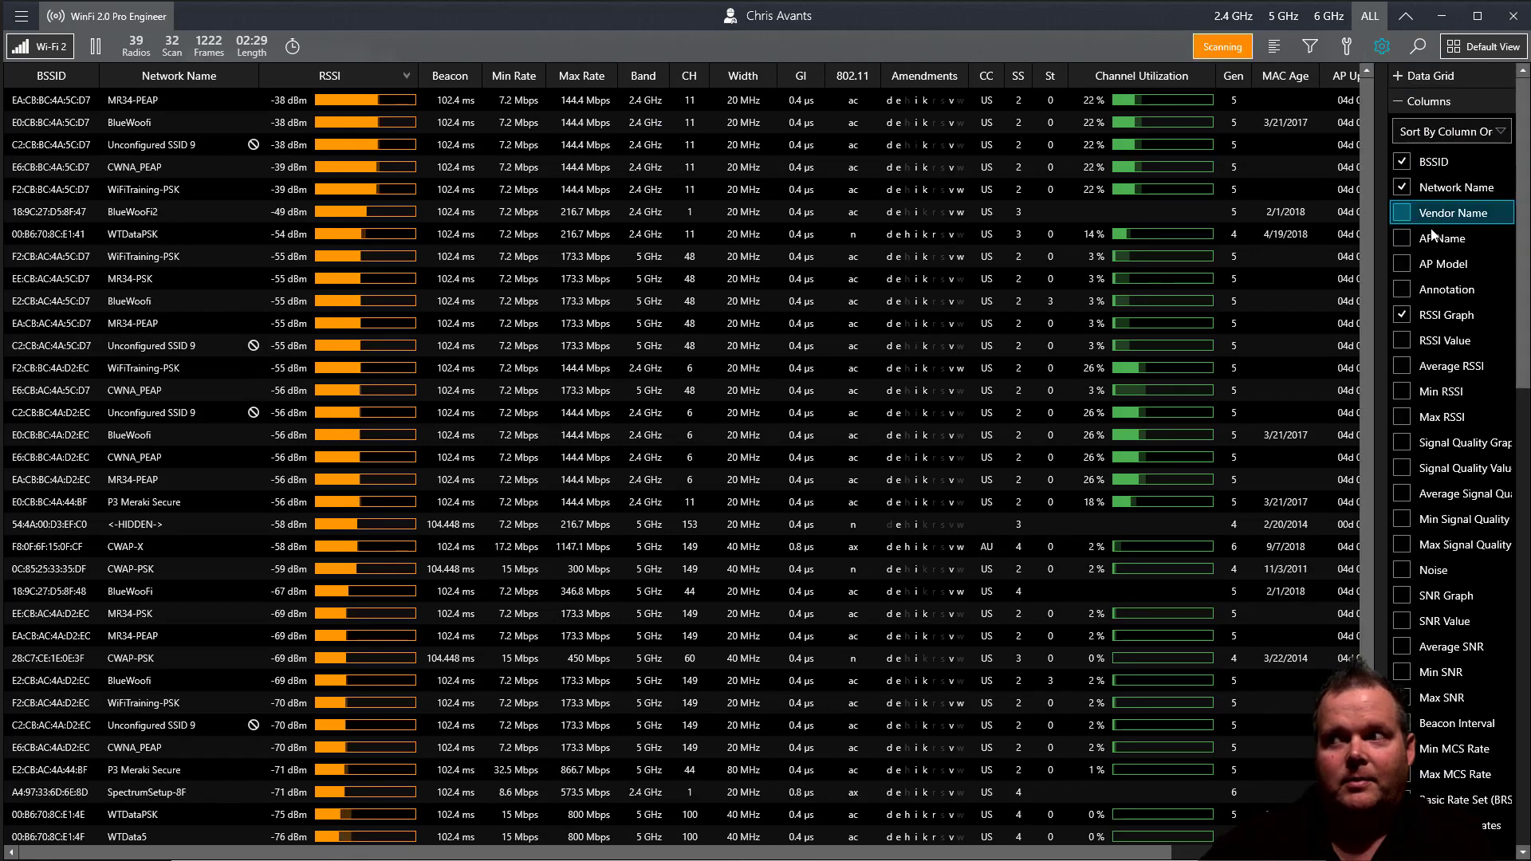
pyautogui.click(1402, 264)
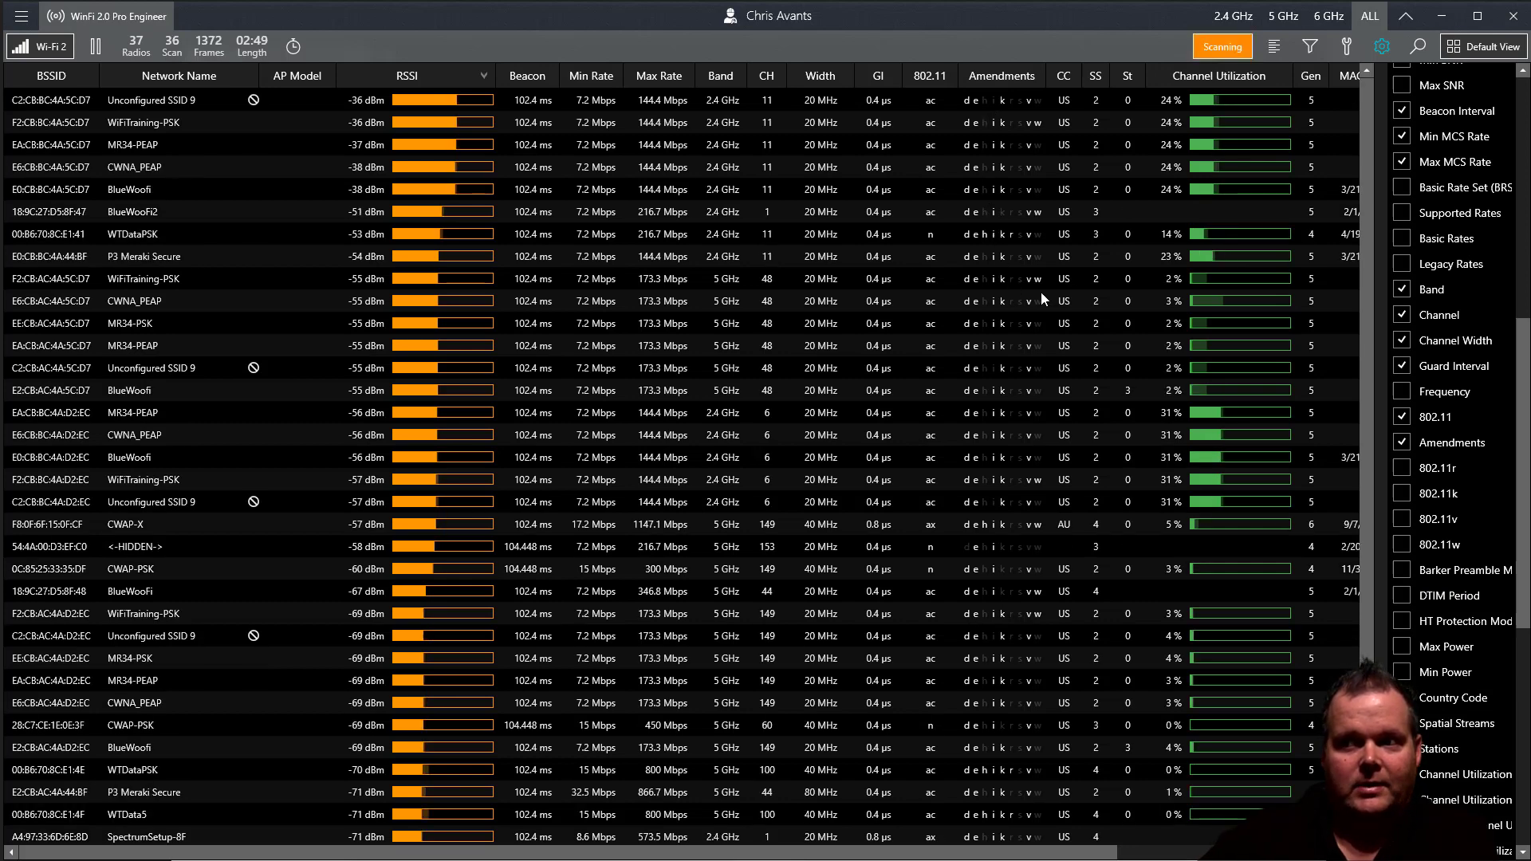
pyautogui.moveTo(910, 250)
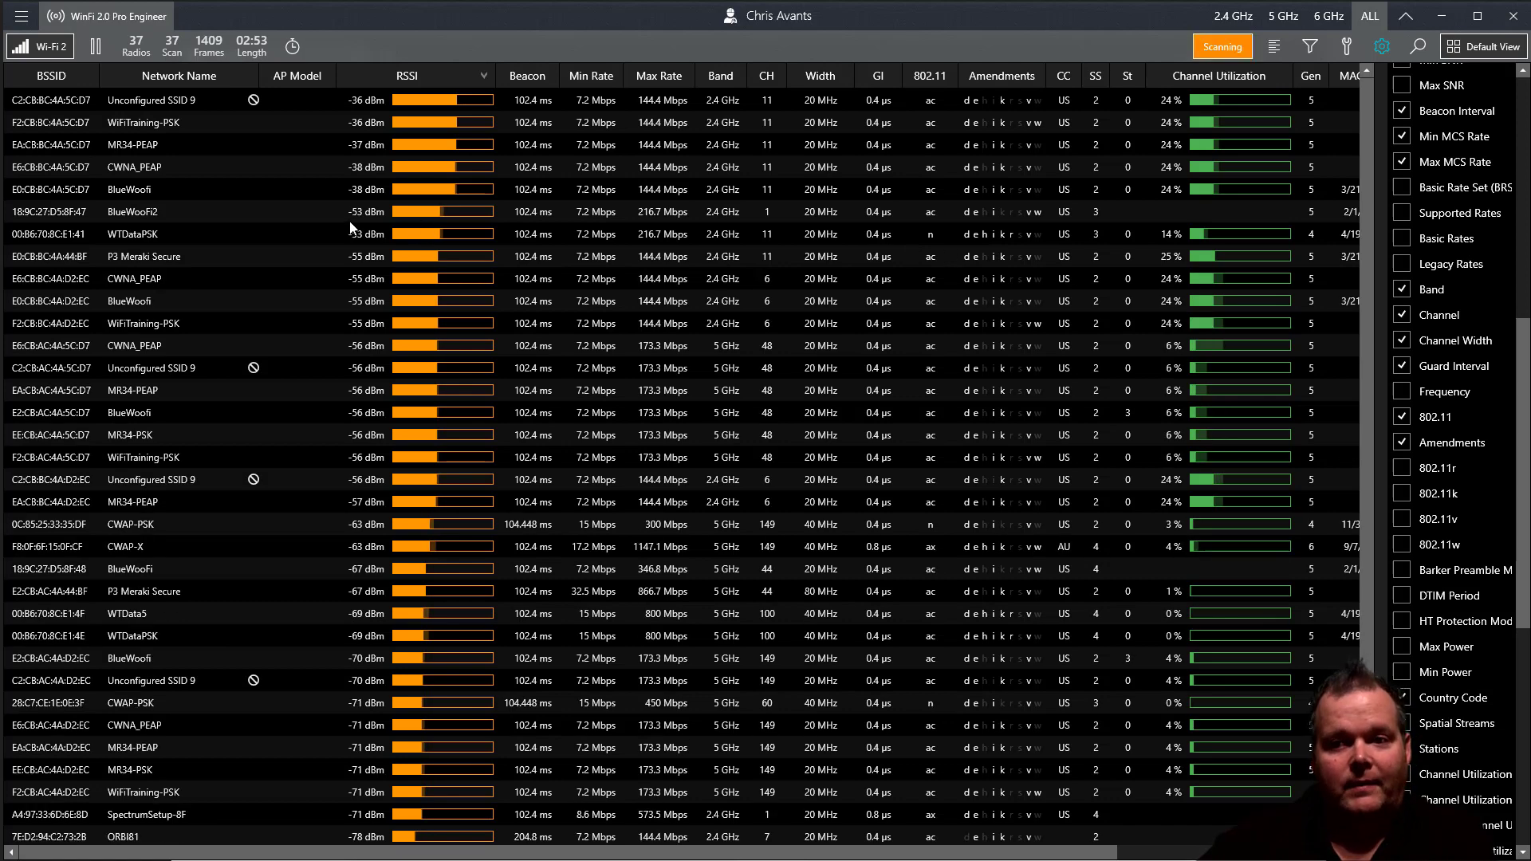
pyautogui.click(1309, 45)
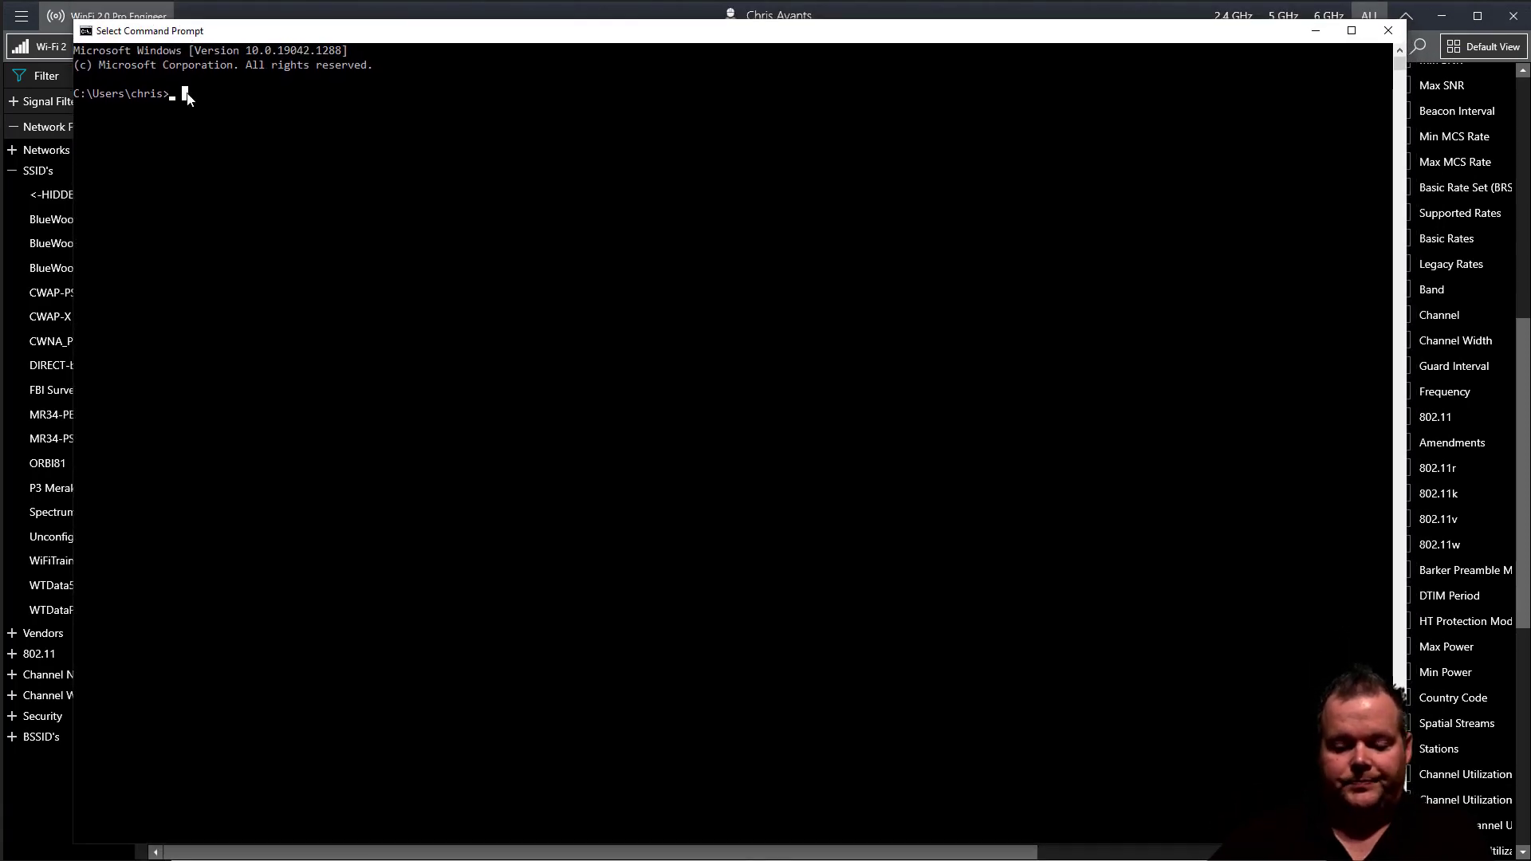
# Run 'netsh wlan show interface' in Command Prompt to list the wireless interface details.
pyautogui.write('netsh wlan show')
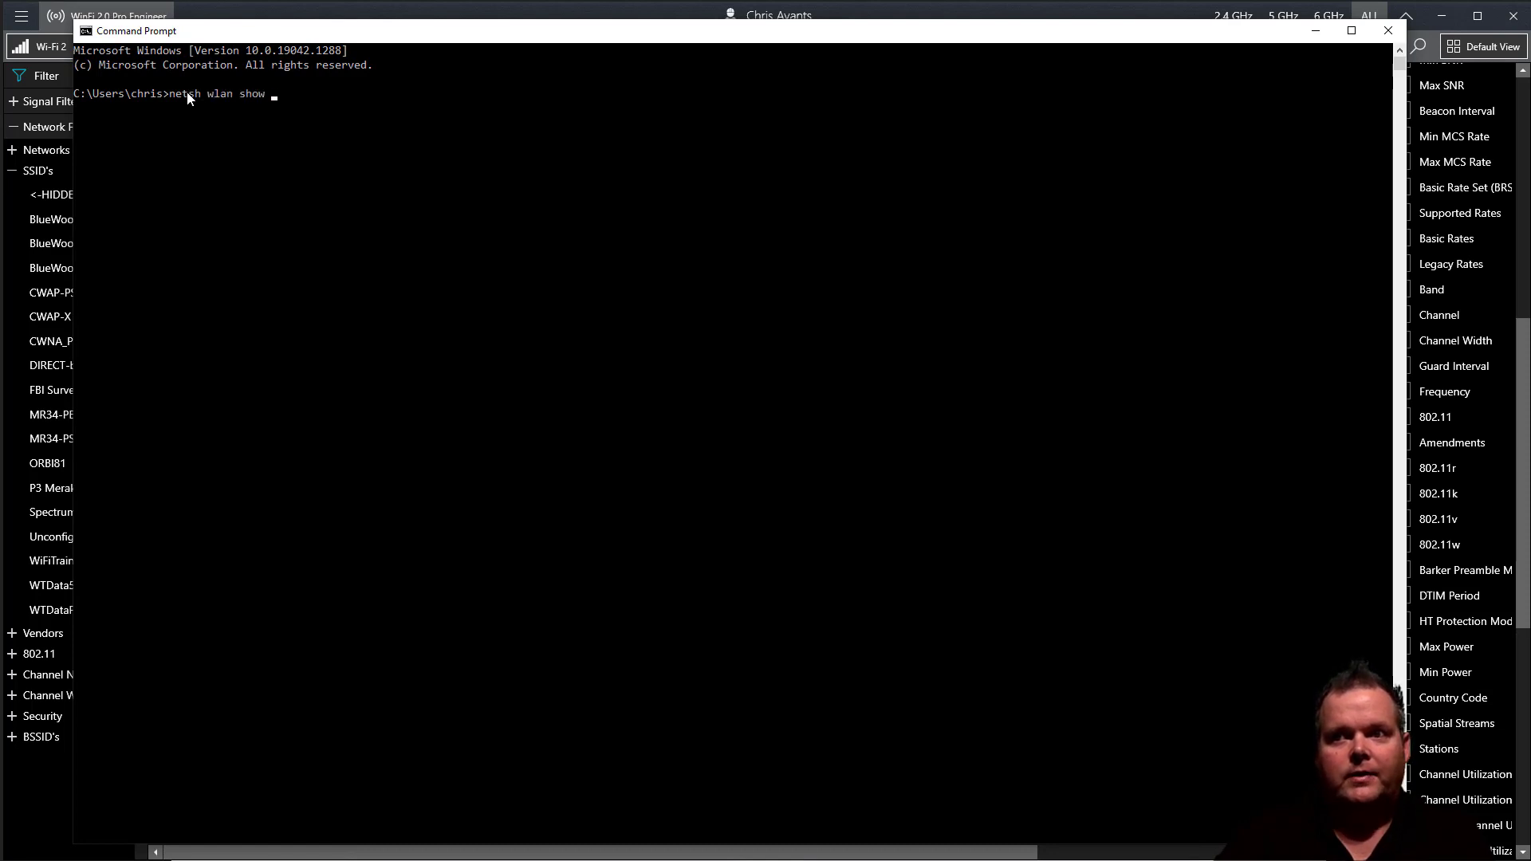
pyautogui.write('interface')
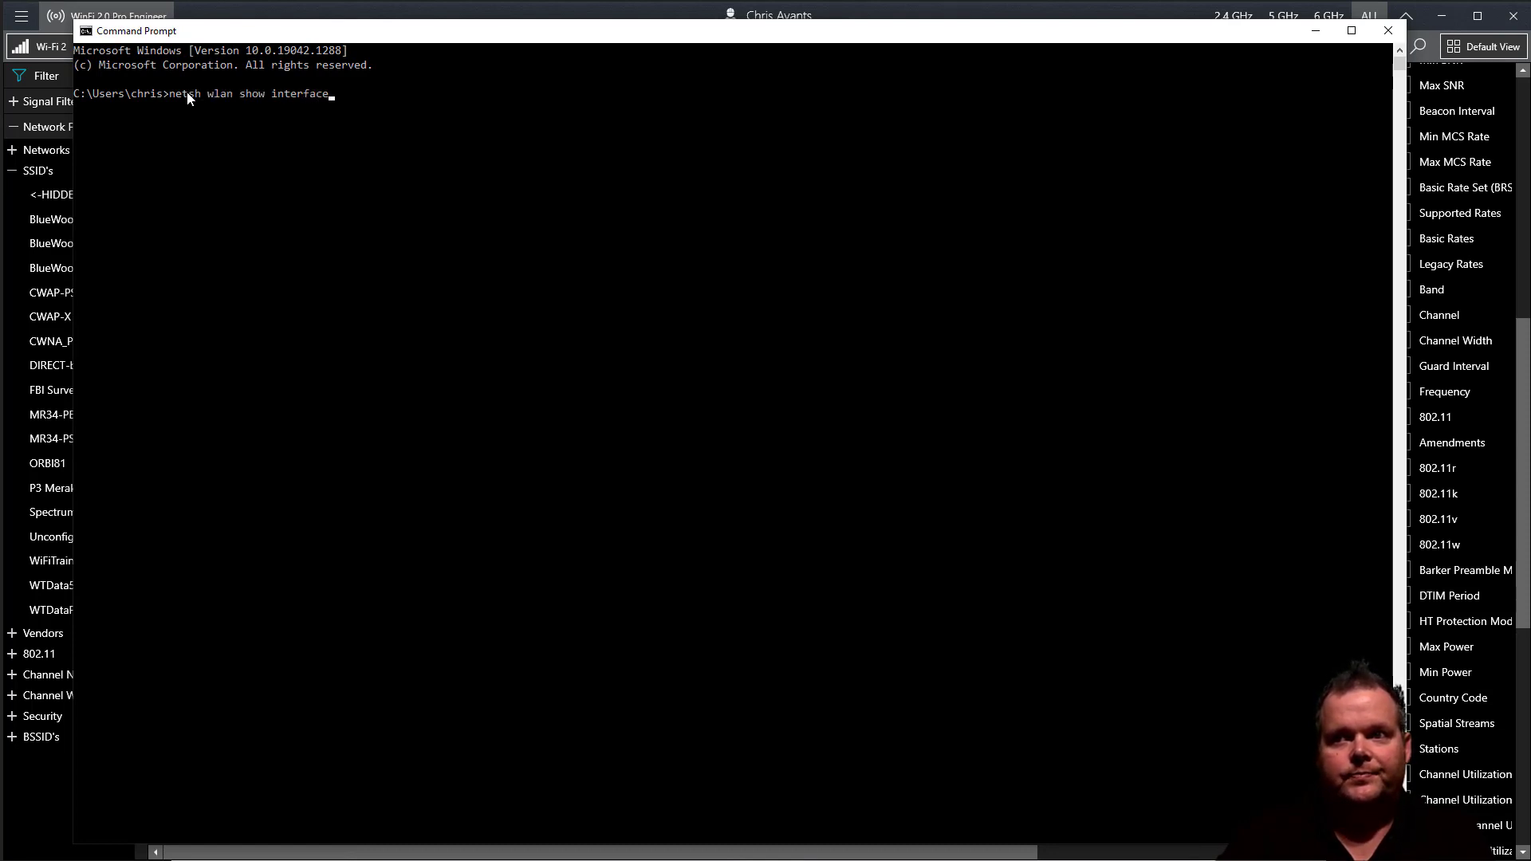
pyautogui.press('Enter')
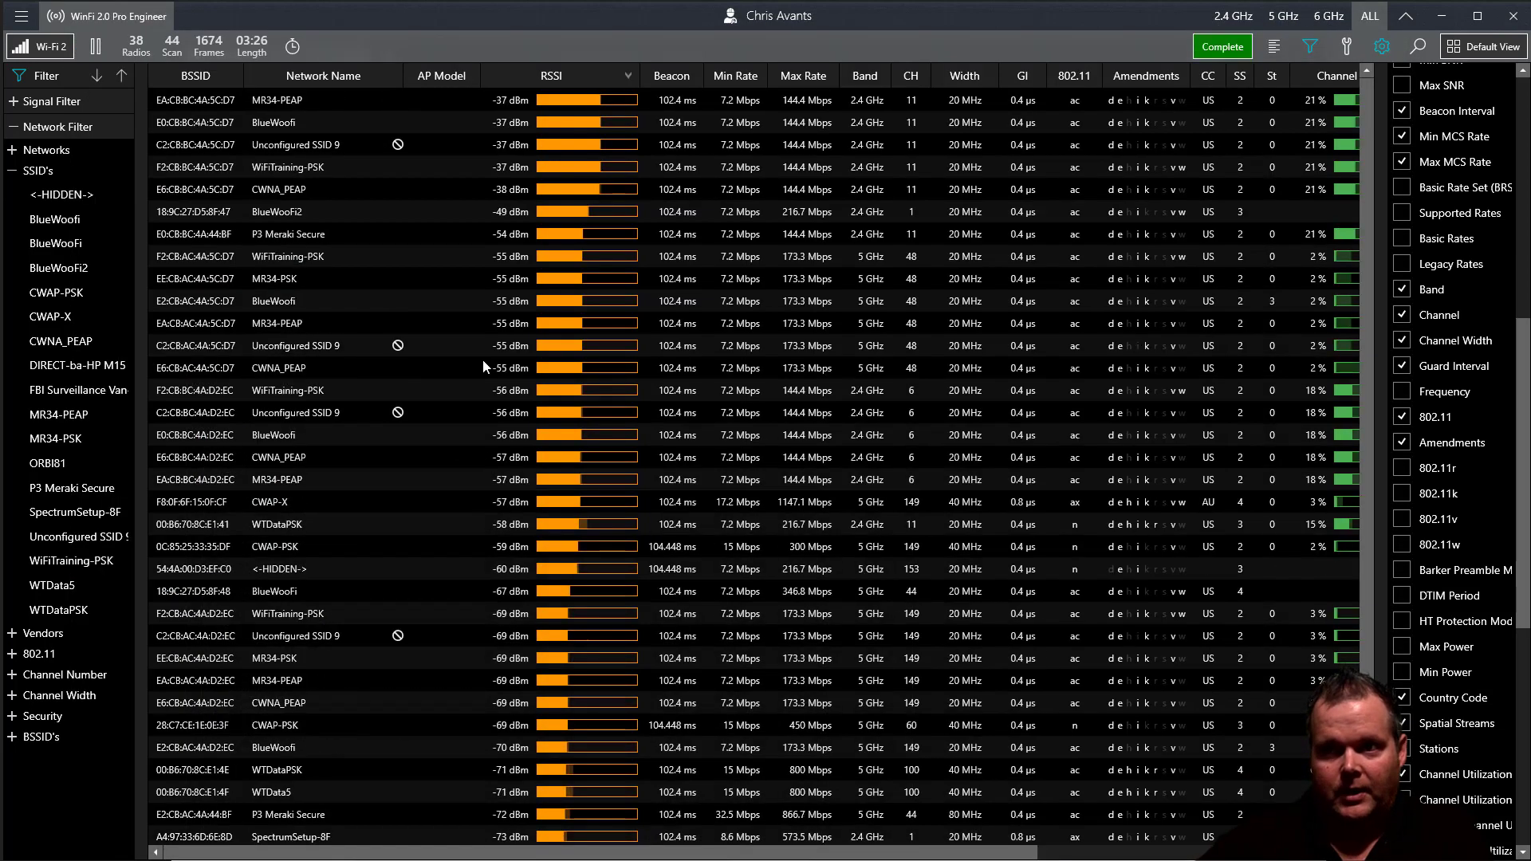
pyautogui.click(1223, 47)
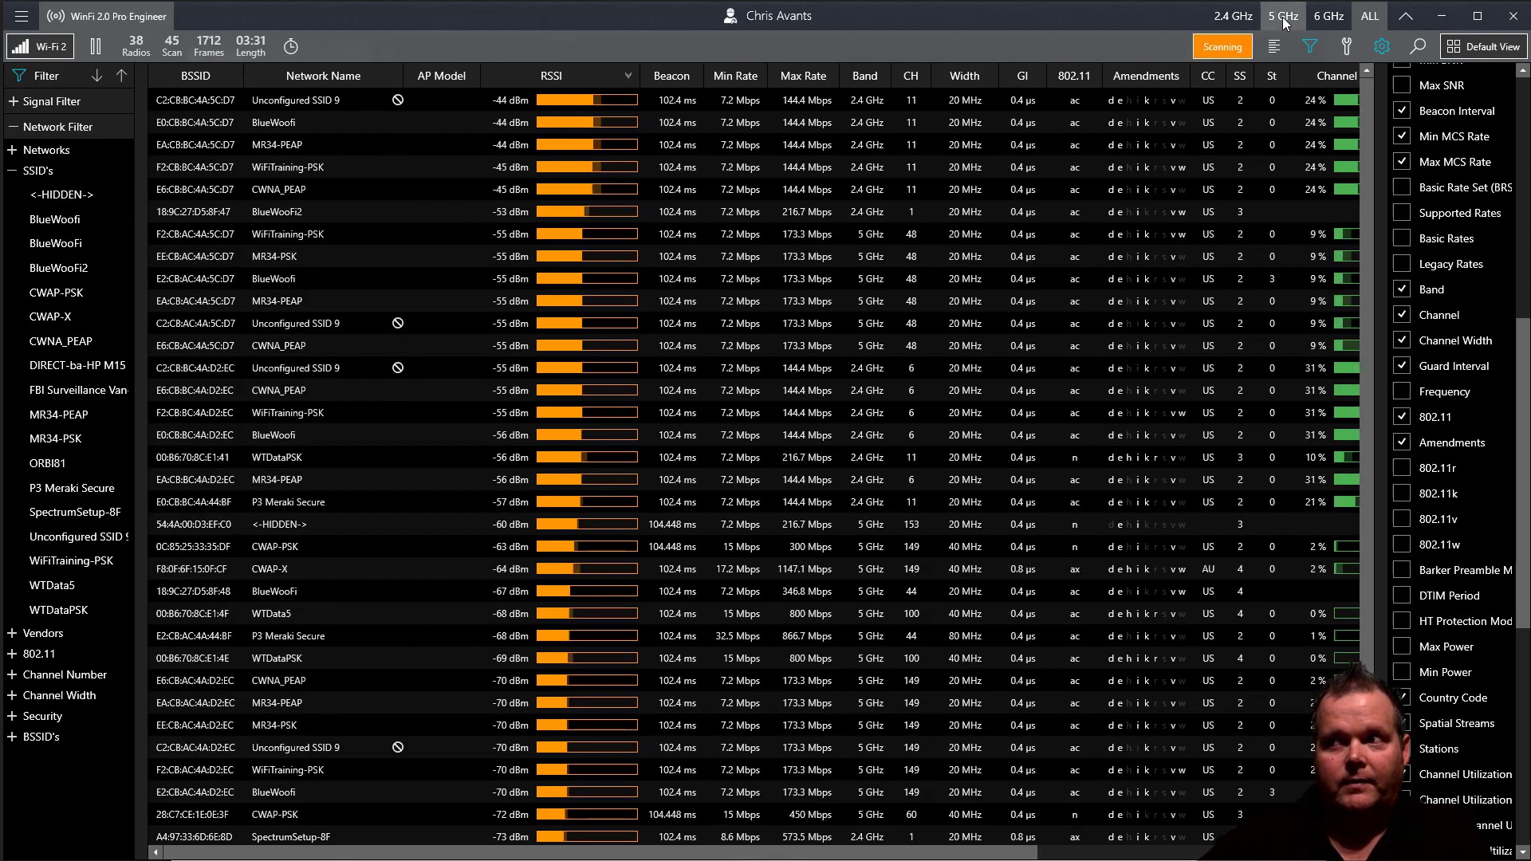
pyautogui.click(1286, 16)
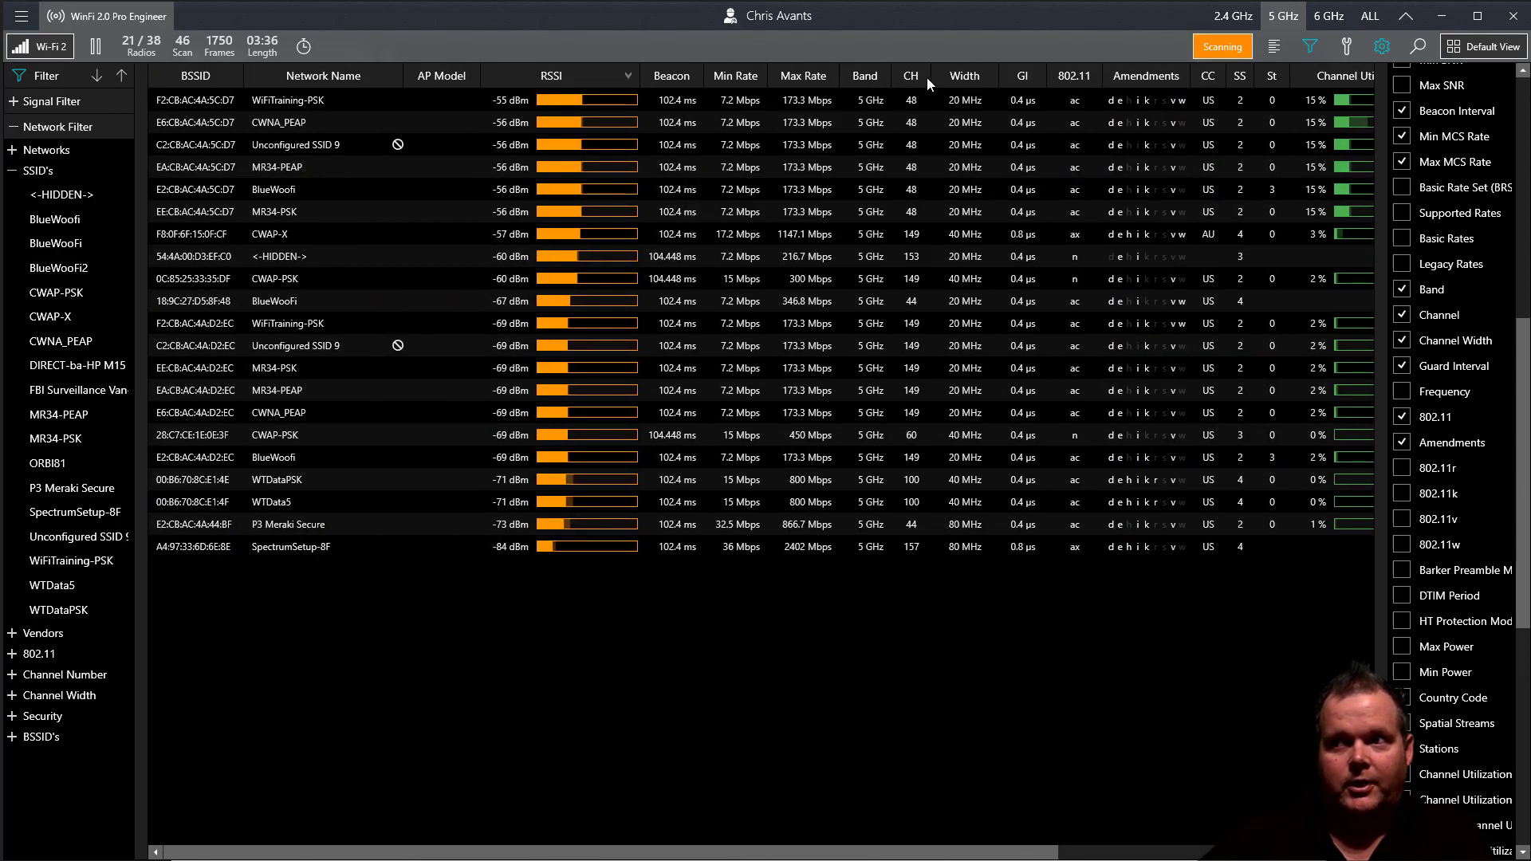
pyautogui.click(912, 76)
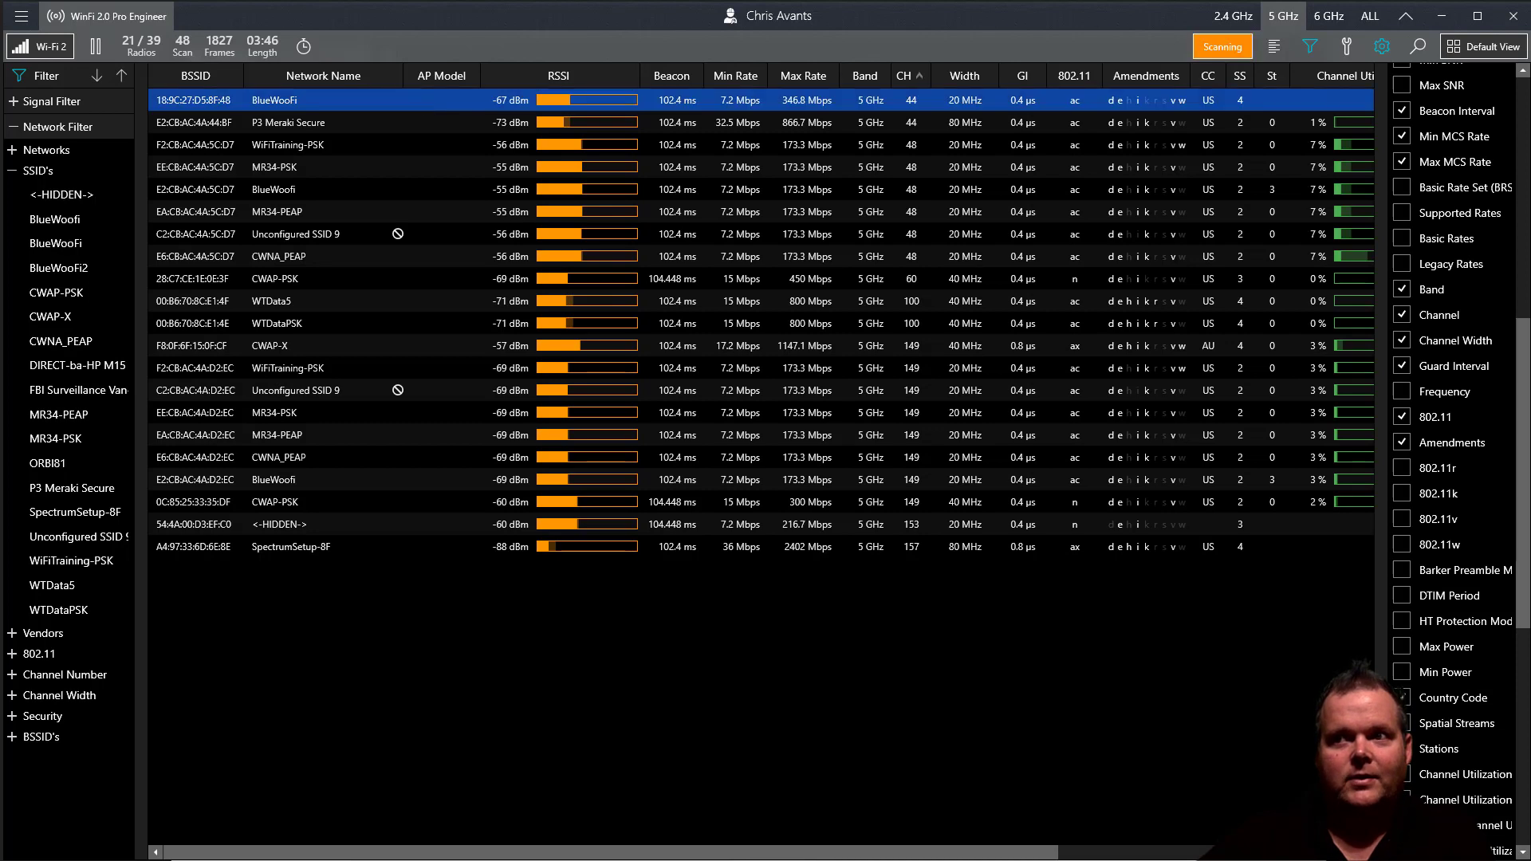
pyautogui.moveTo(807, 153)
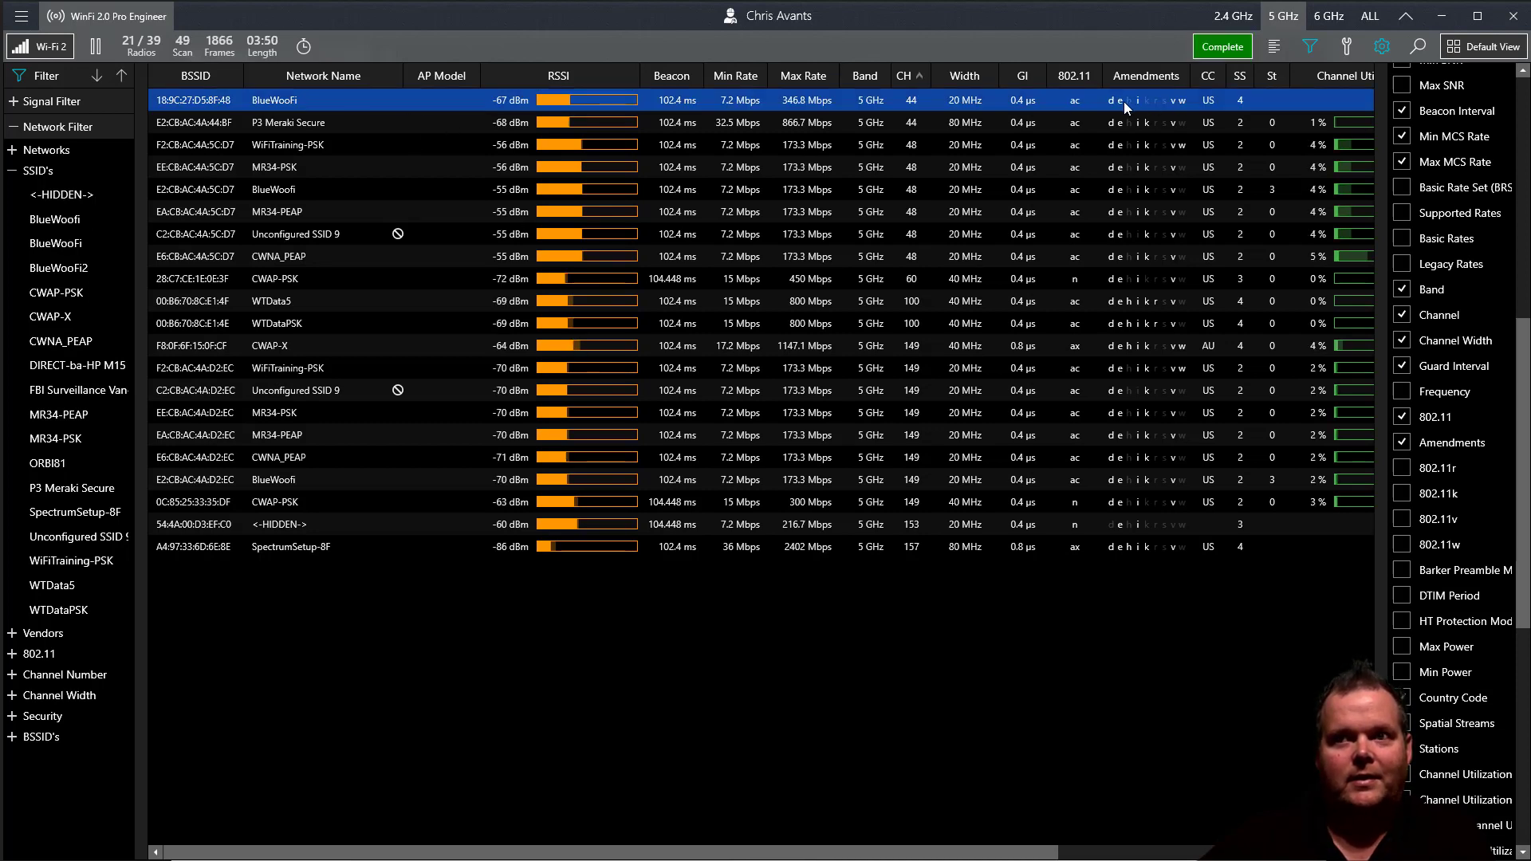
pyautogui.click(1223, 46)
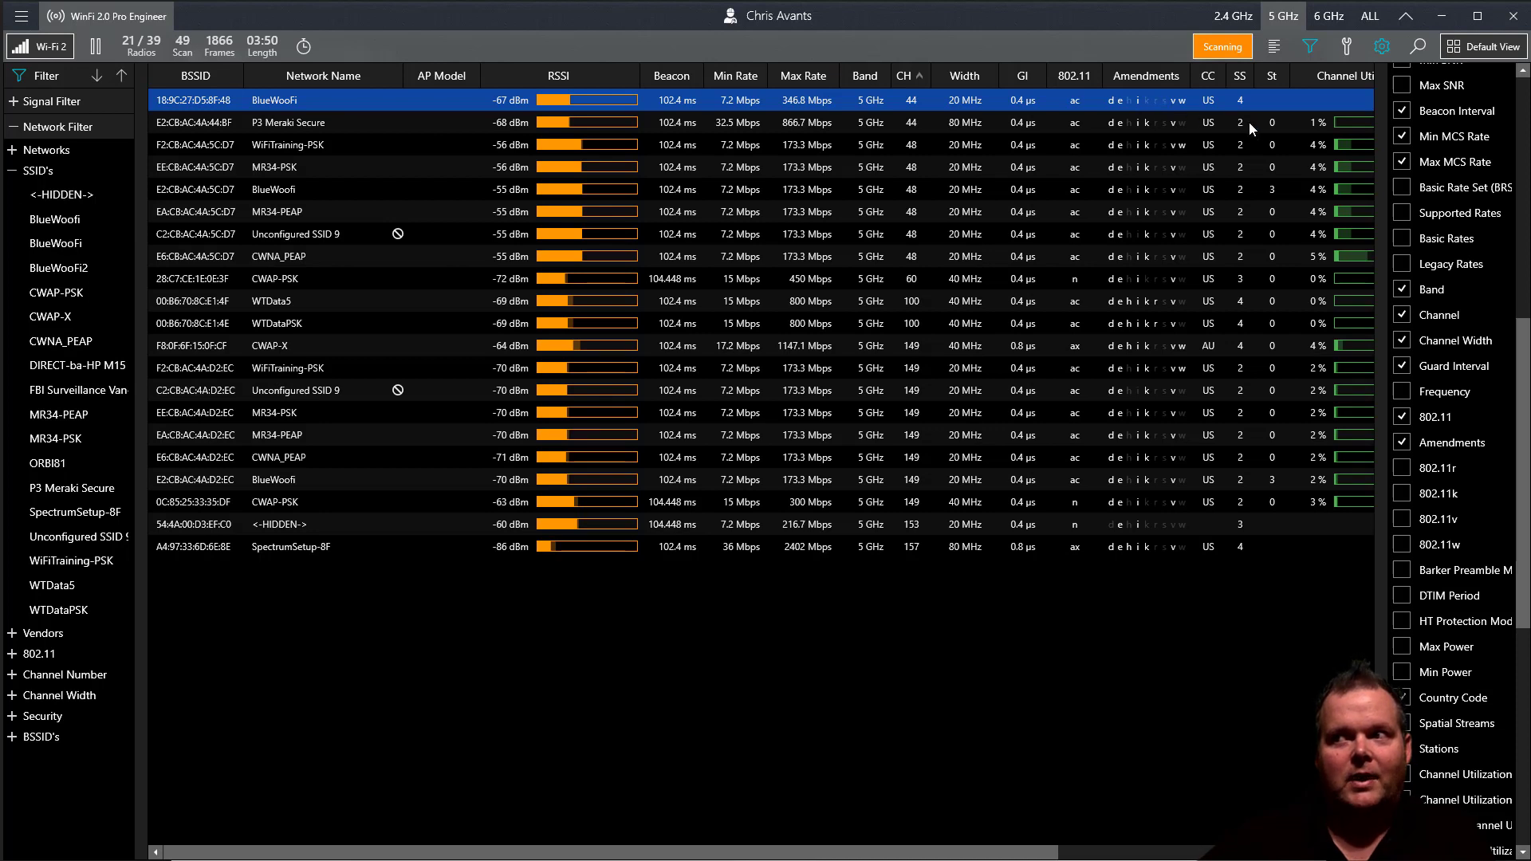
pyautogui.moveTo(518, 112)
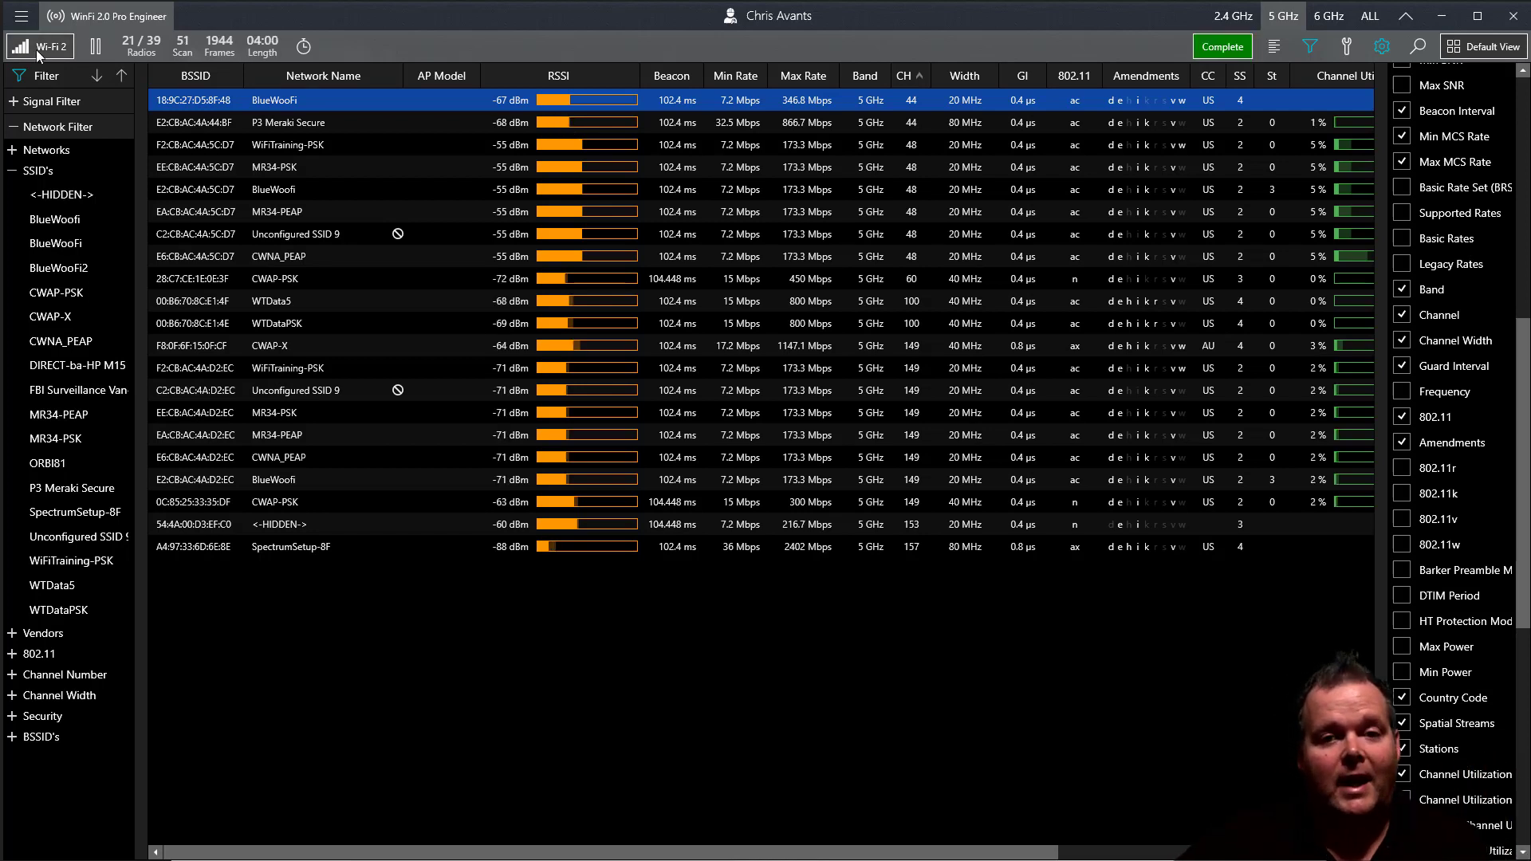
pyautogui.click(1222, 46)
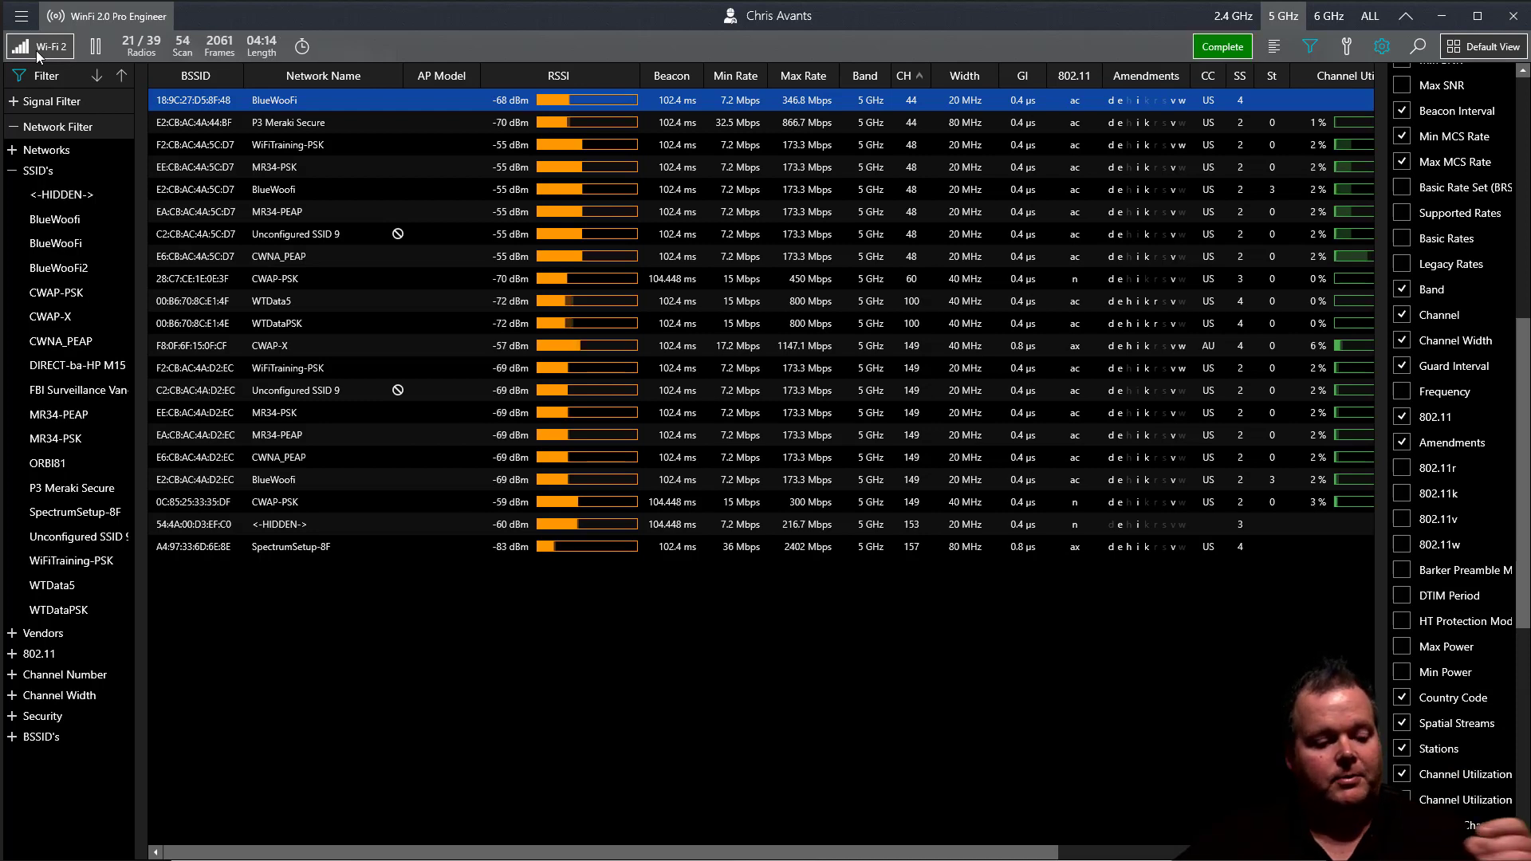
pyautogui.click(1223, 46)
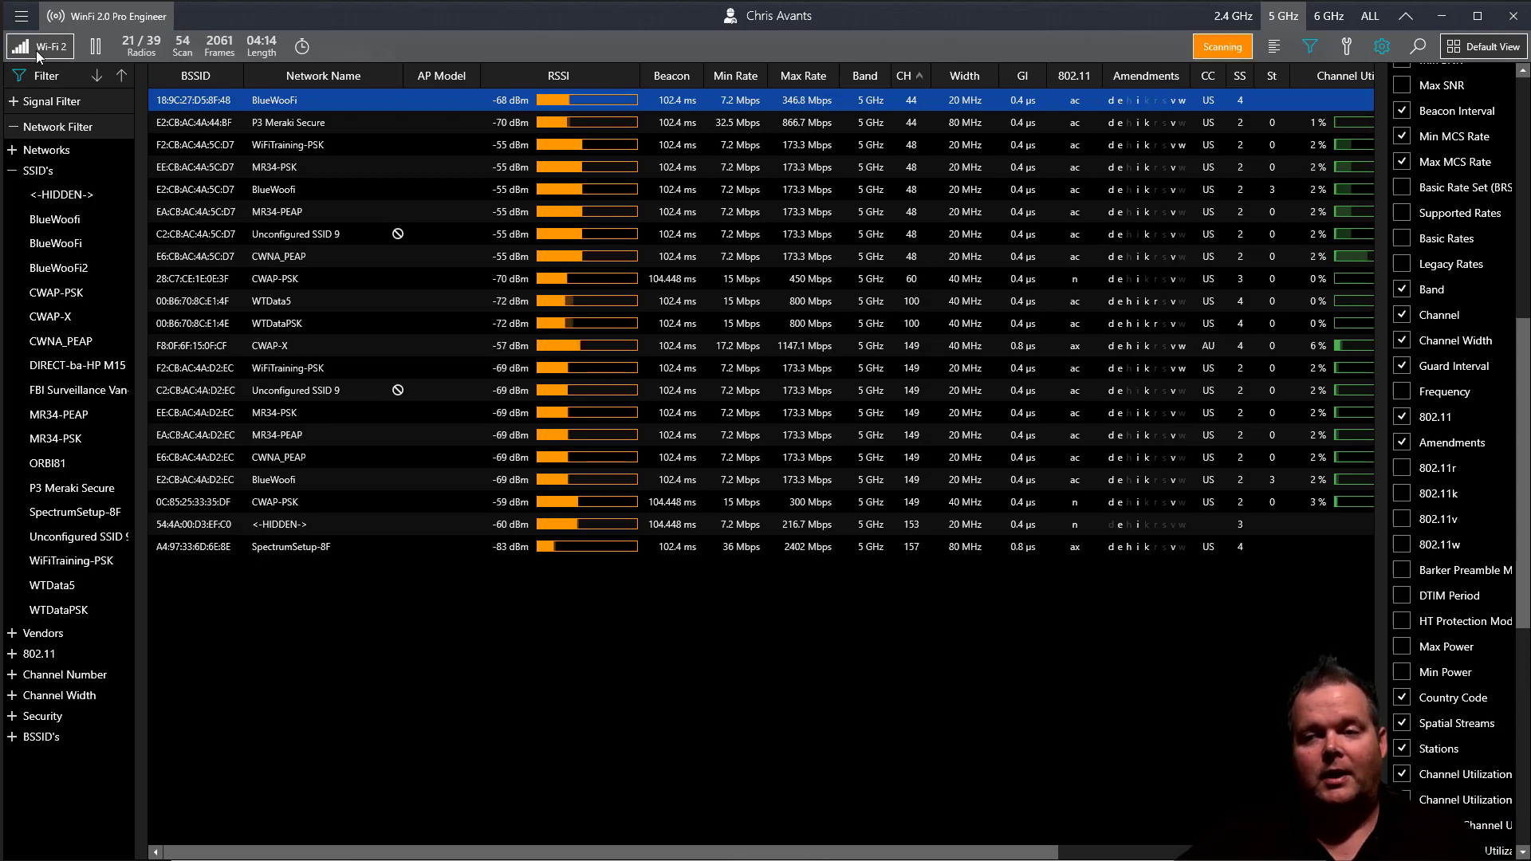
# Switch scanning to the Wi-Fi (Realtek 8812AU) adapter and select the BlueWoofi network.
pyautogui.click(40, 46)
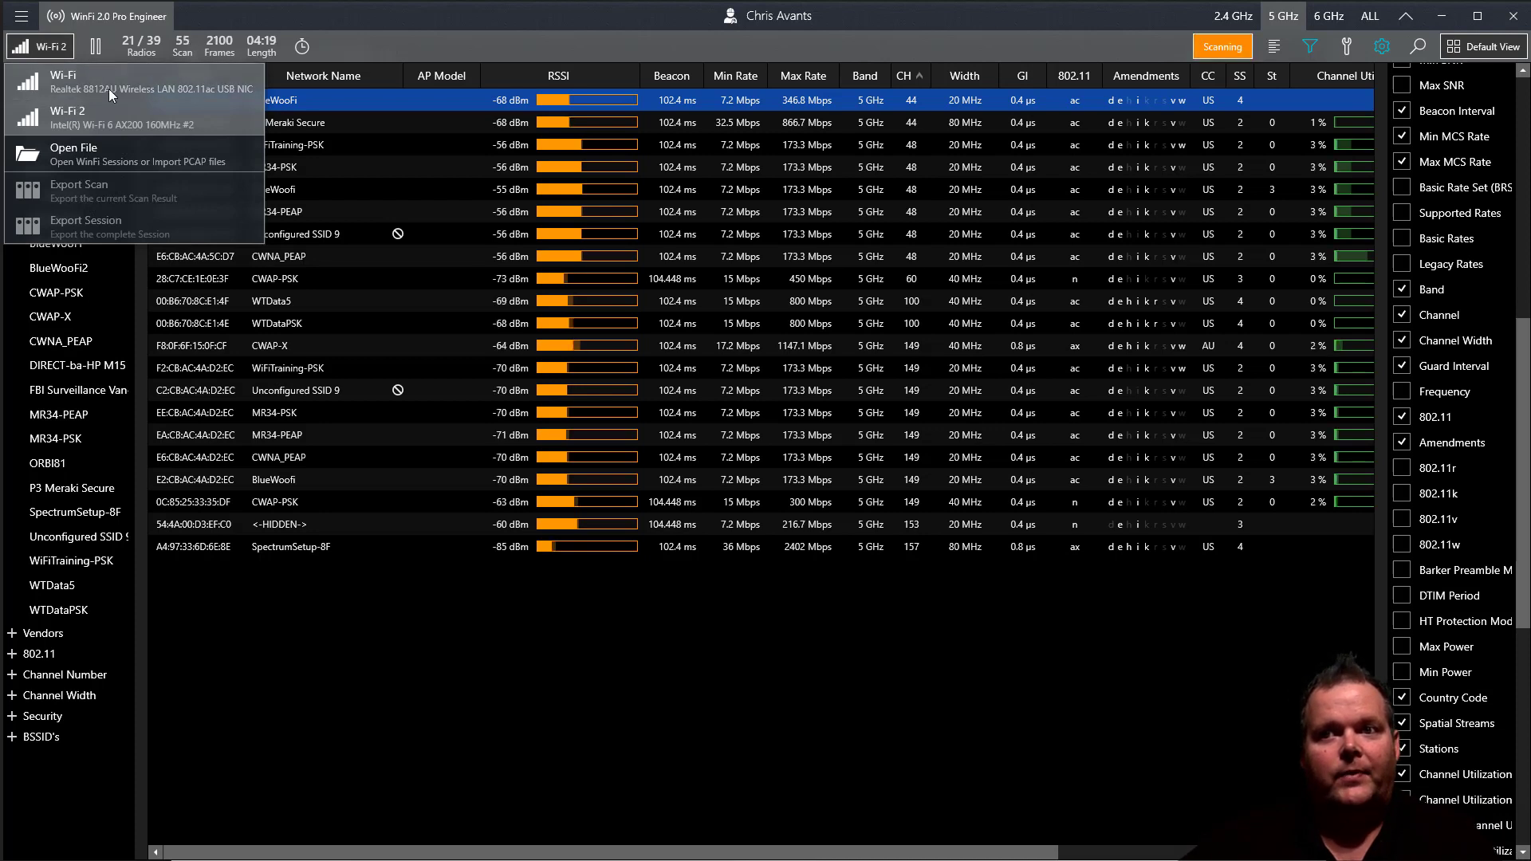
pyautogui.moveTo(485, 93)
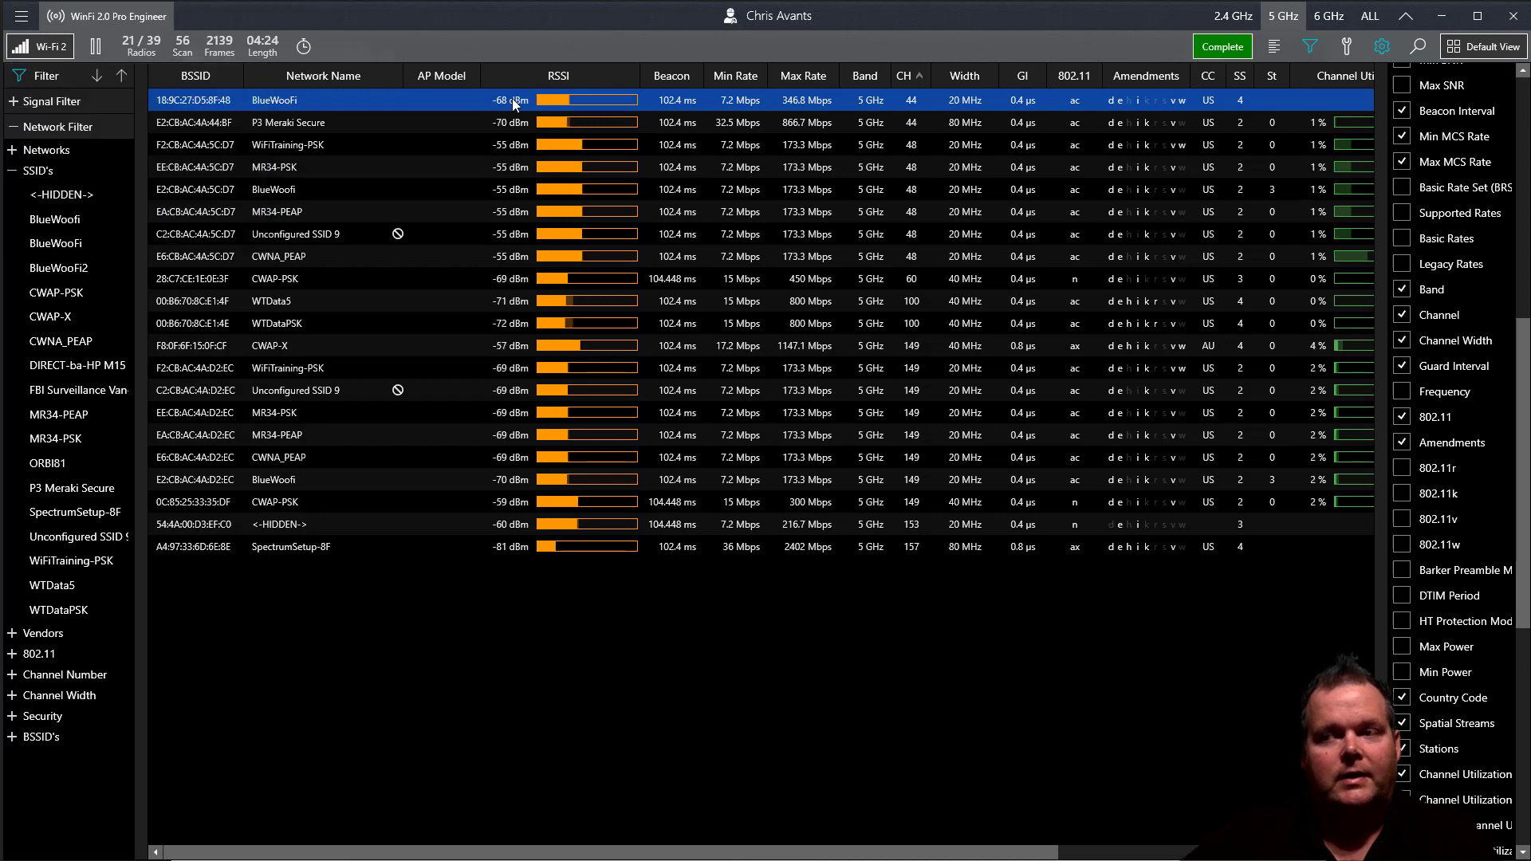
pyautogui.click(1222, 46)
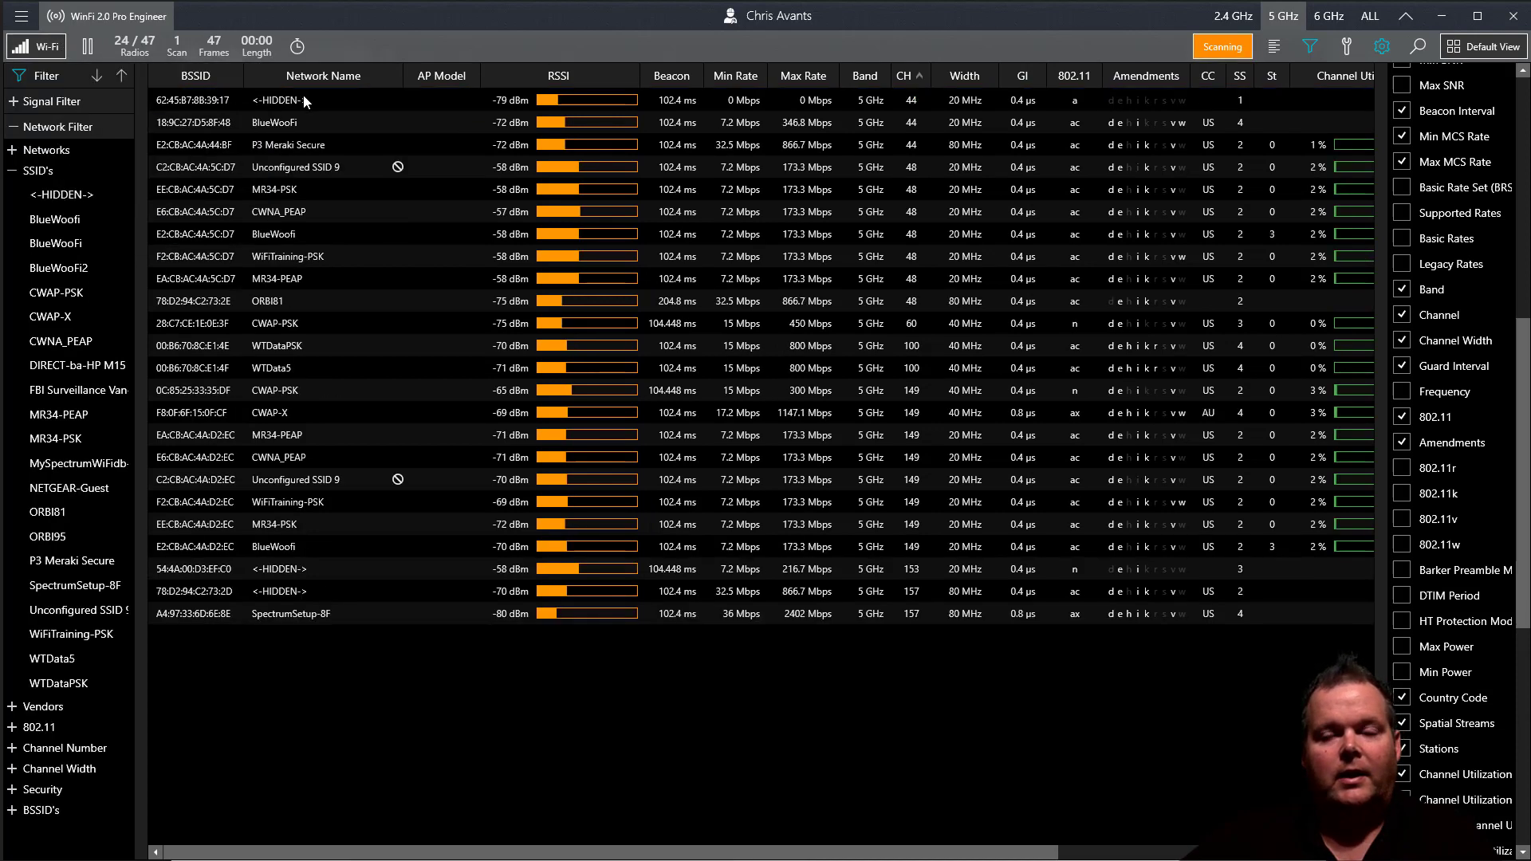
pyautogui.click(315, 124)
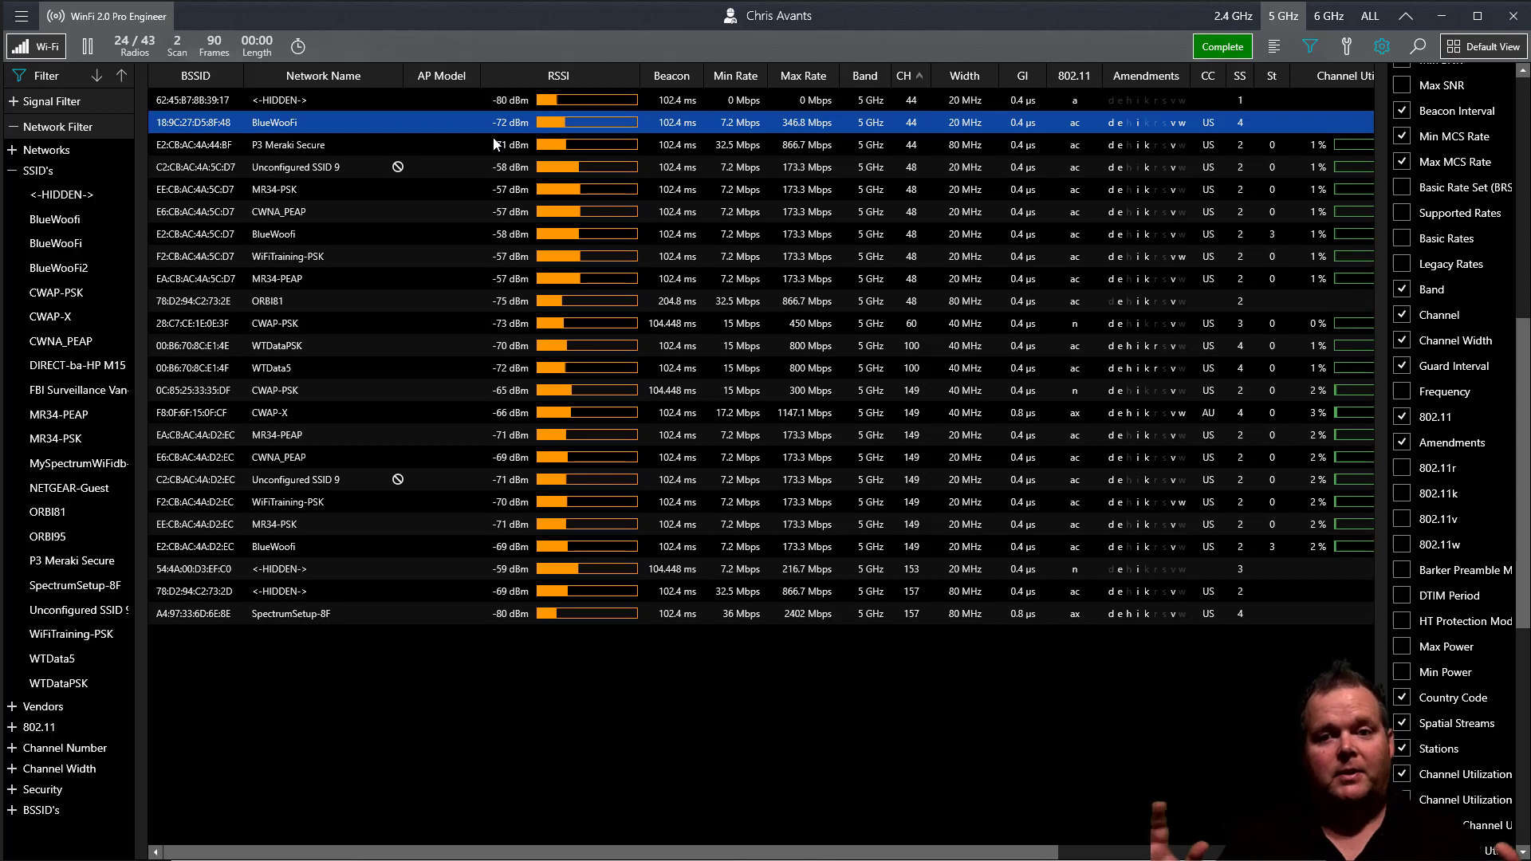
# Let the 5 GHz scan run six cycles, showing 24 of 43 radios.
pyautogui.click(1223, 46)
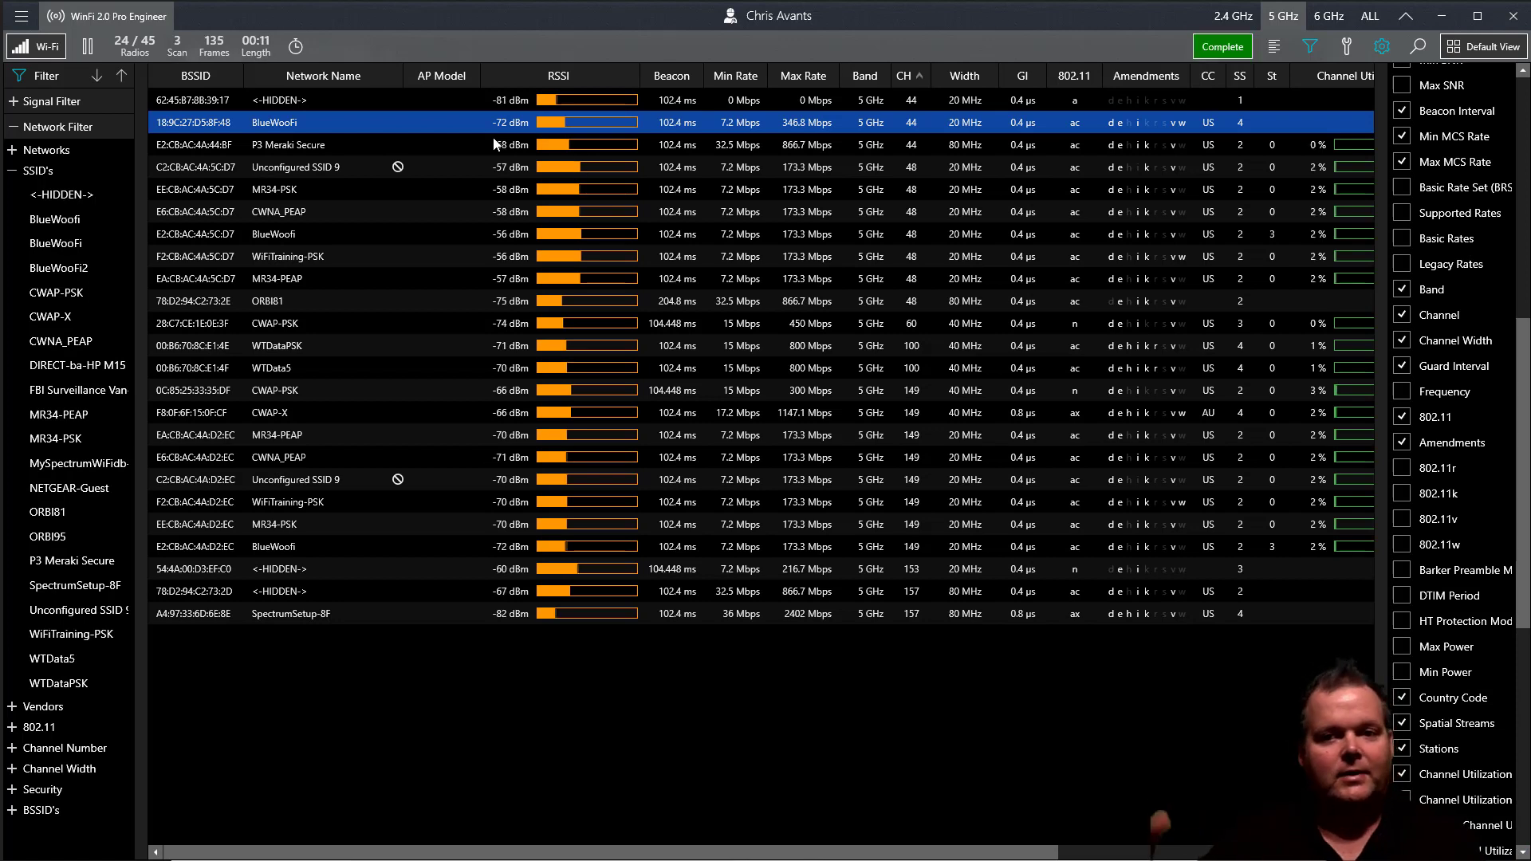
pyautogui.click(1222, 46)
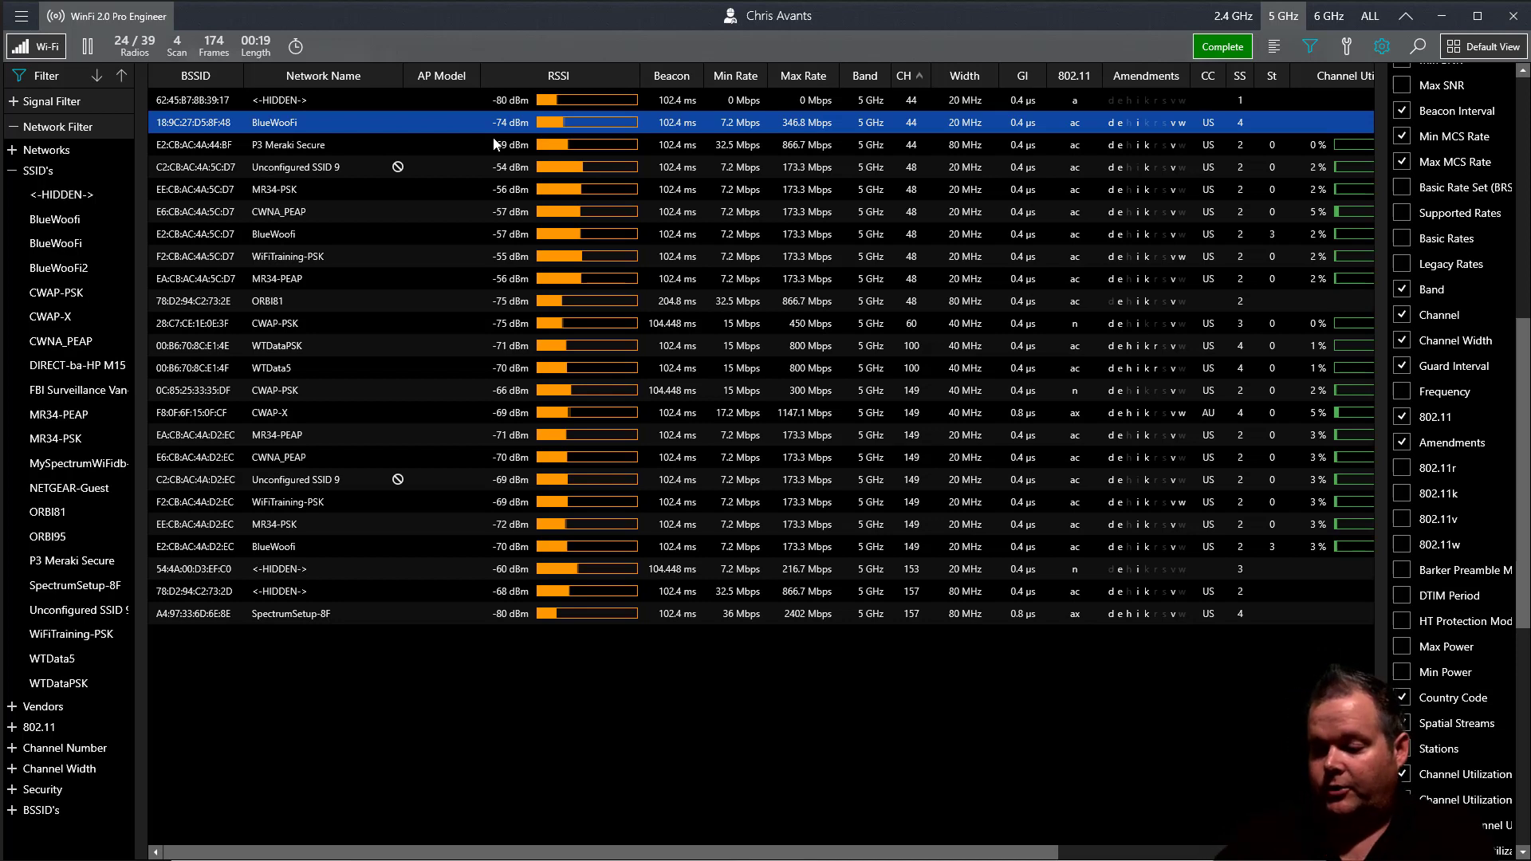
pyautogui.click(1222, 46)
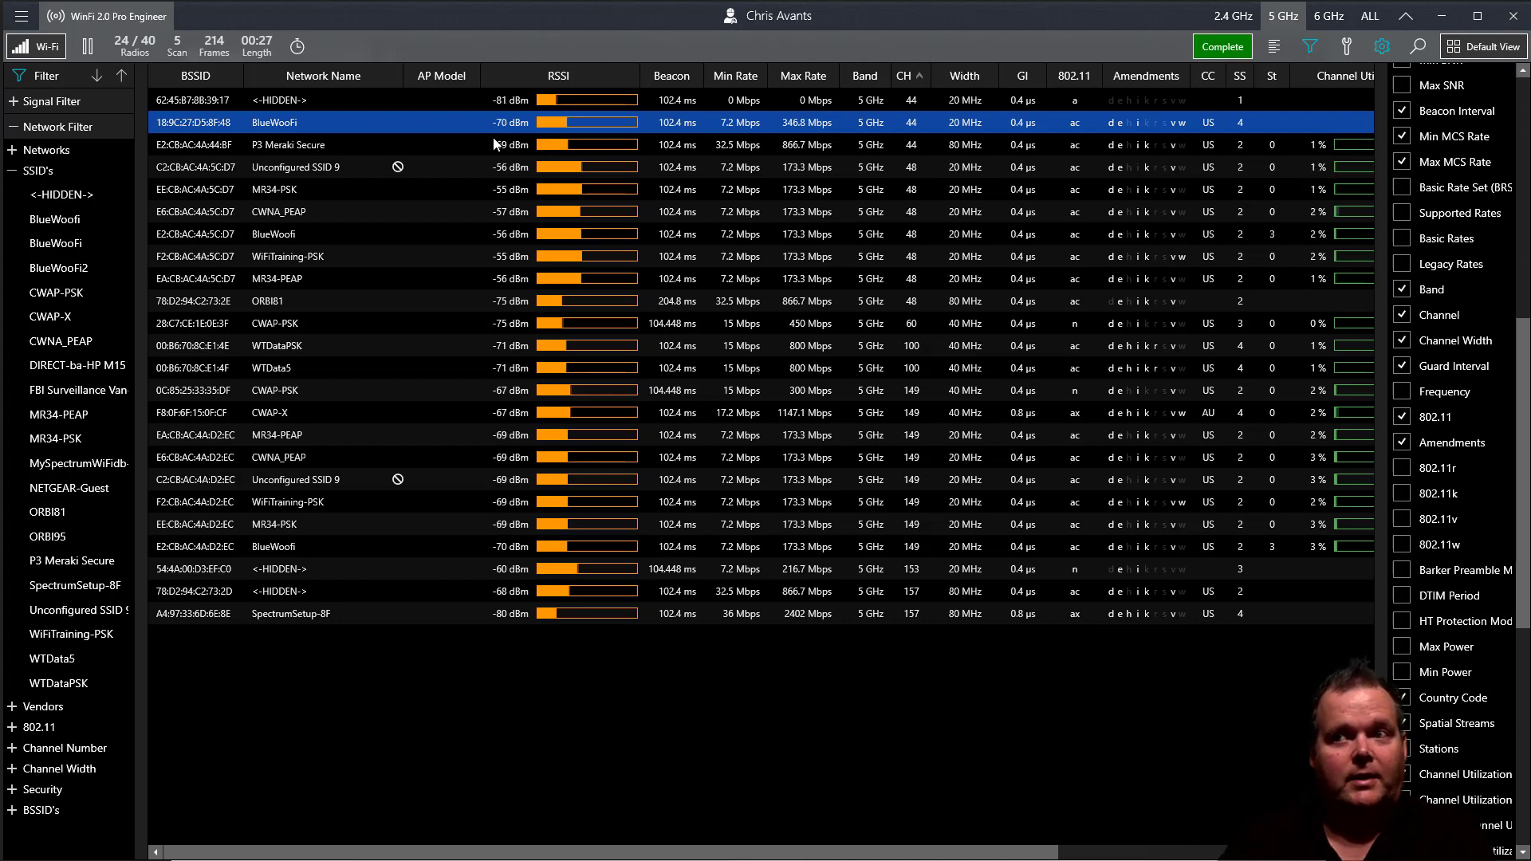
pyautogui.click(1223, 47)
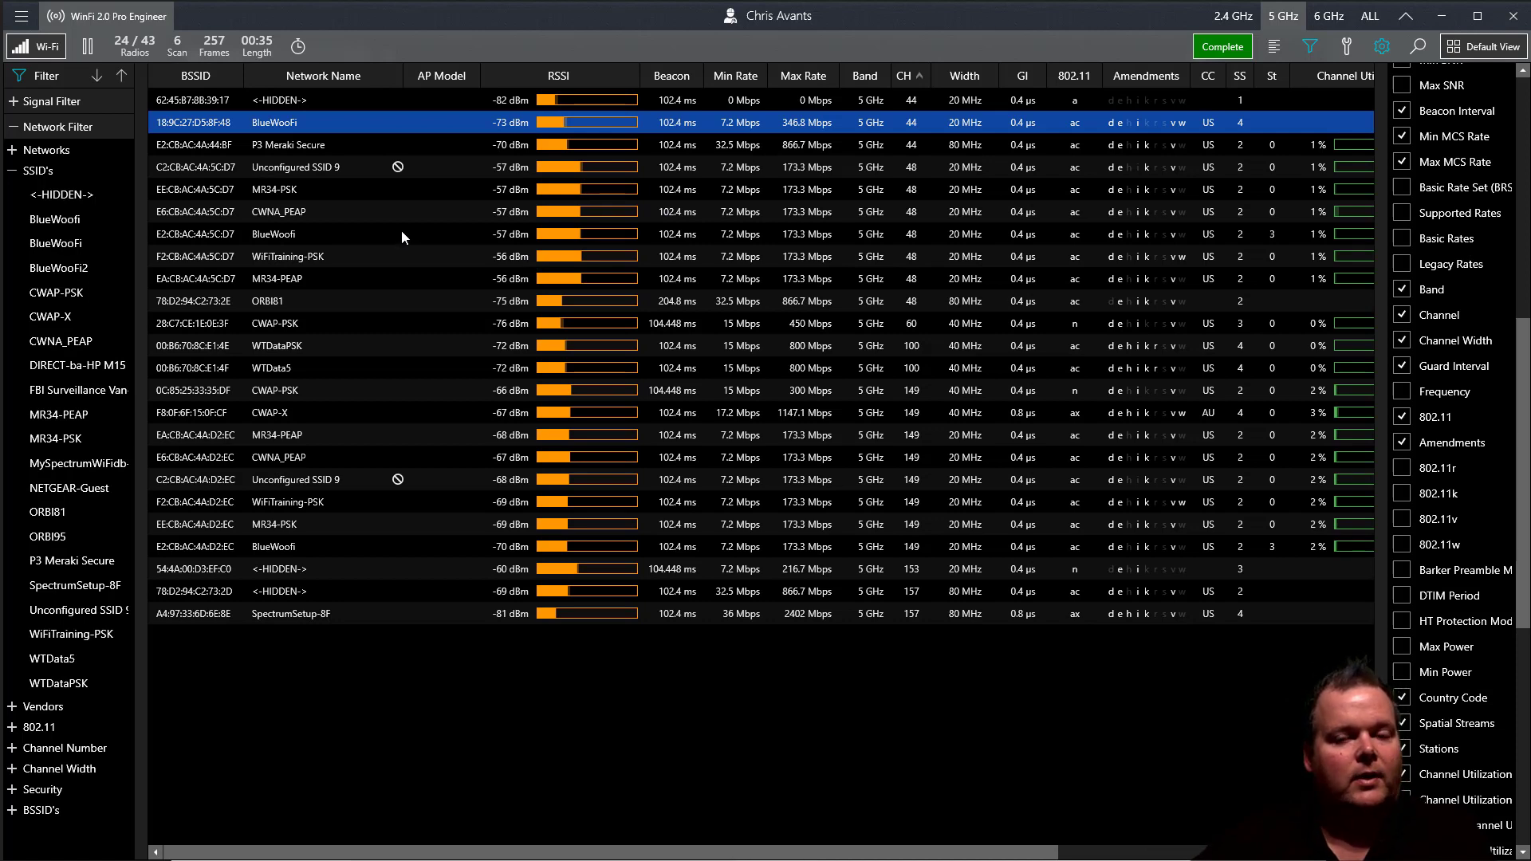
pyautogui.click(1223, 46)
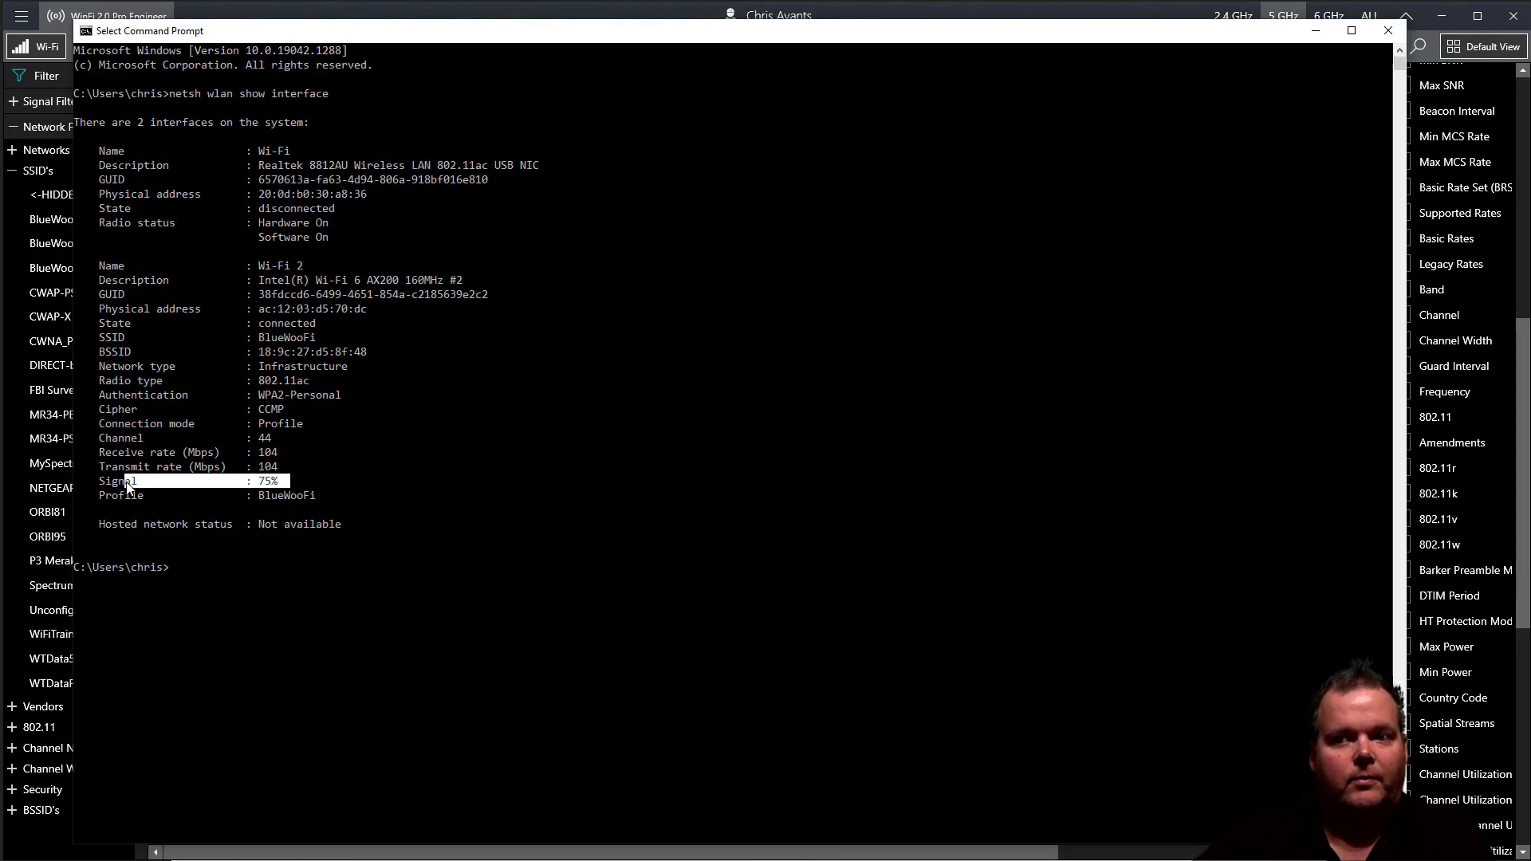
pyautogui.moveTo(374, 459)
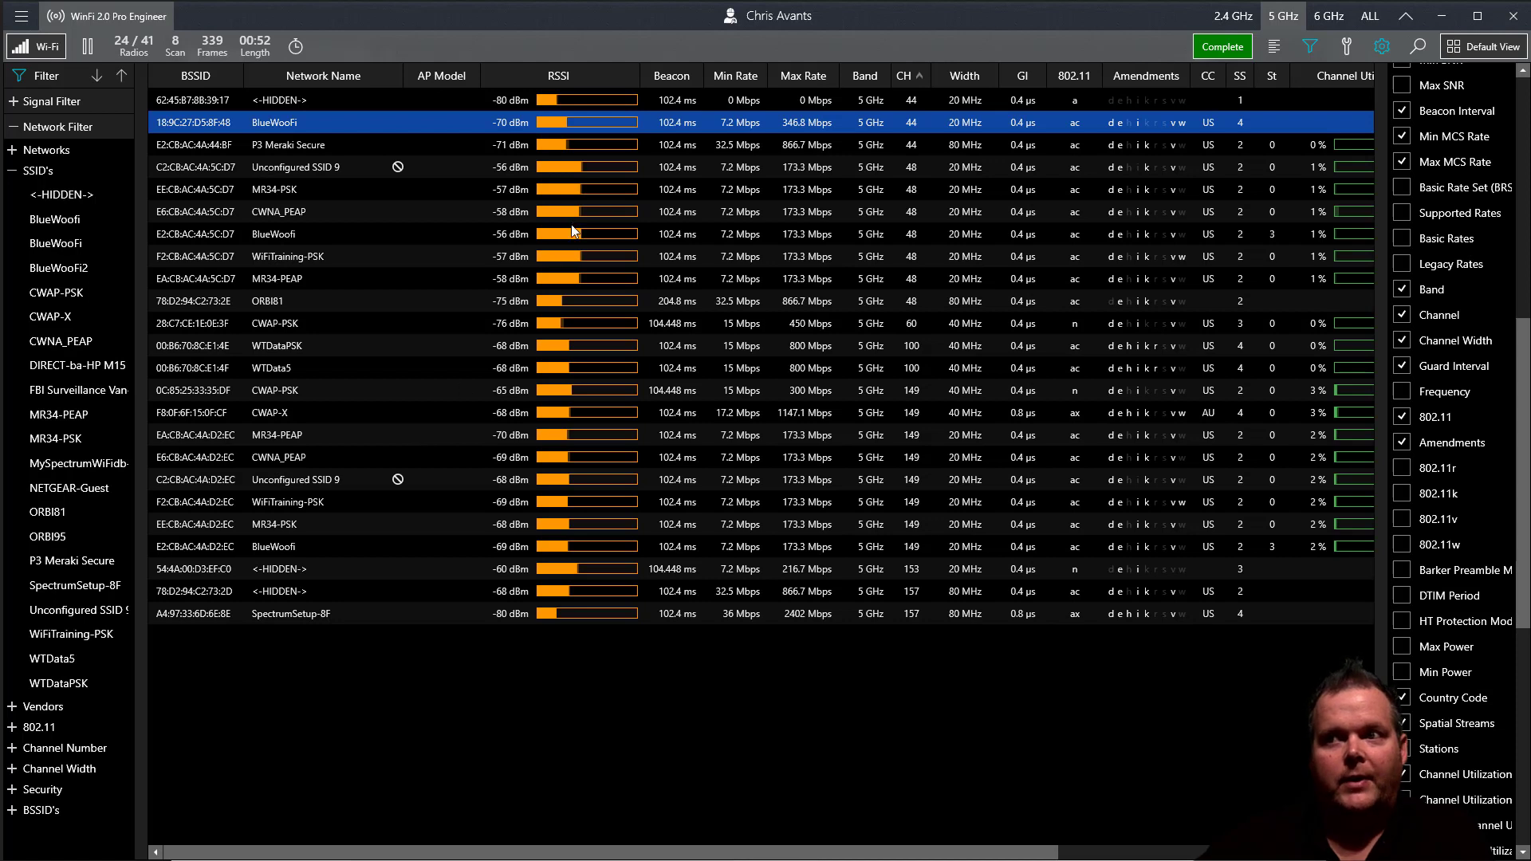
pyautogui.moveTo(513, 133)
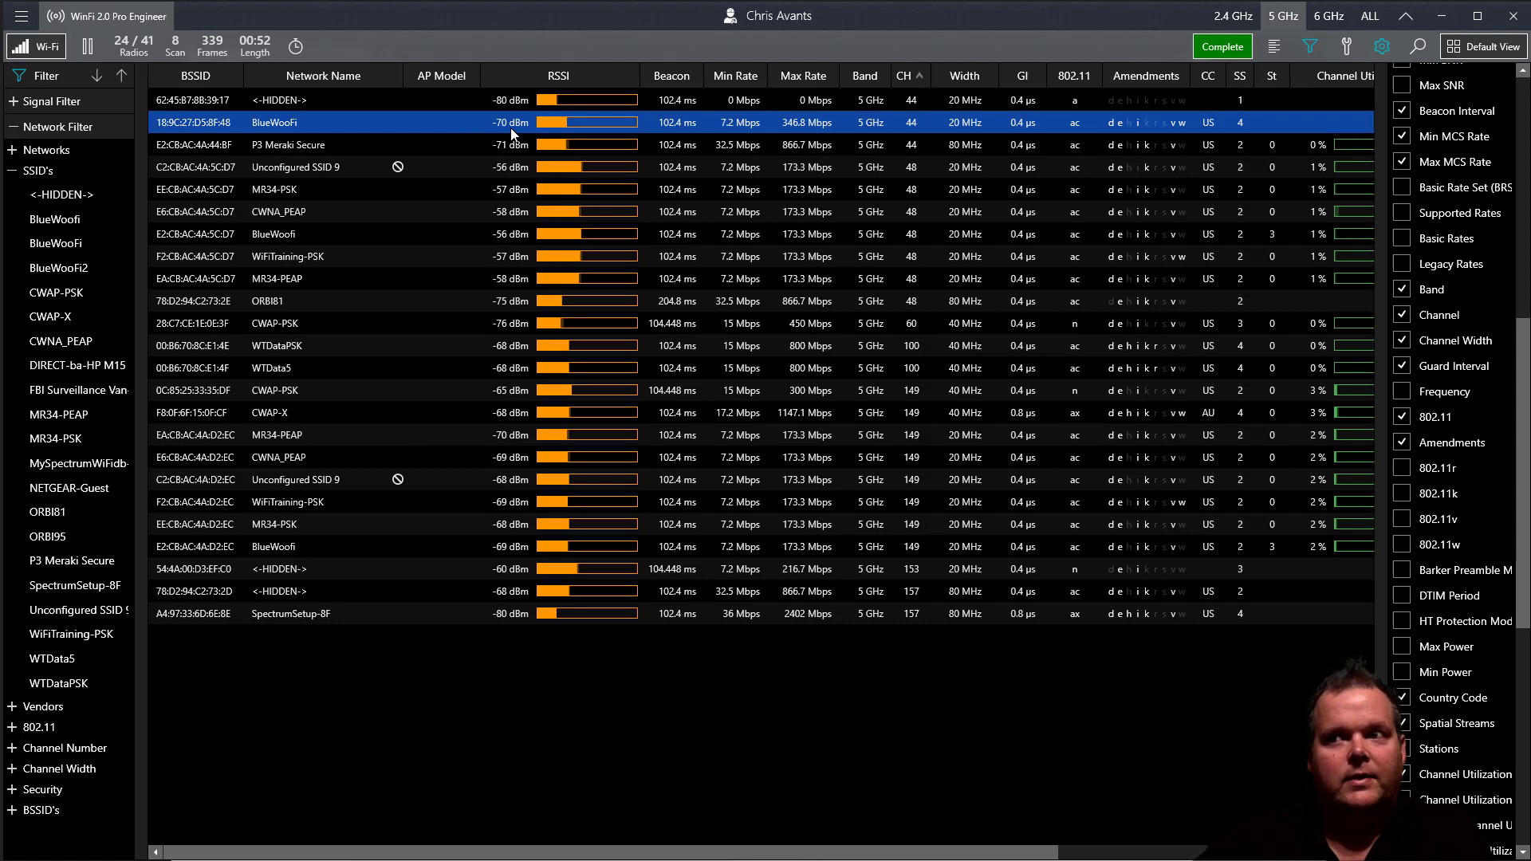
# Switch scanning back to Wi-Fi 2, listing 21 of 39 5 GHz radios.
pyautogui.click(1223, 46)
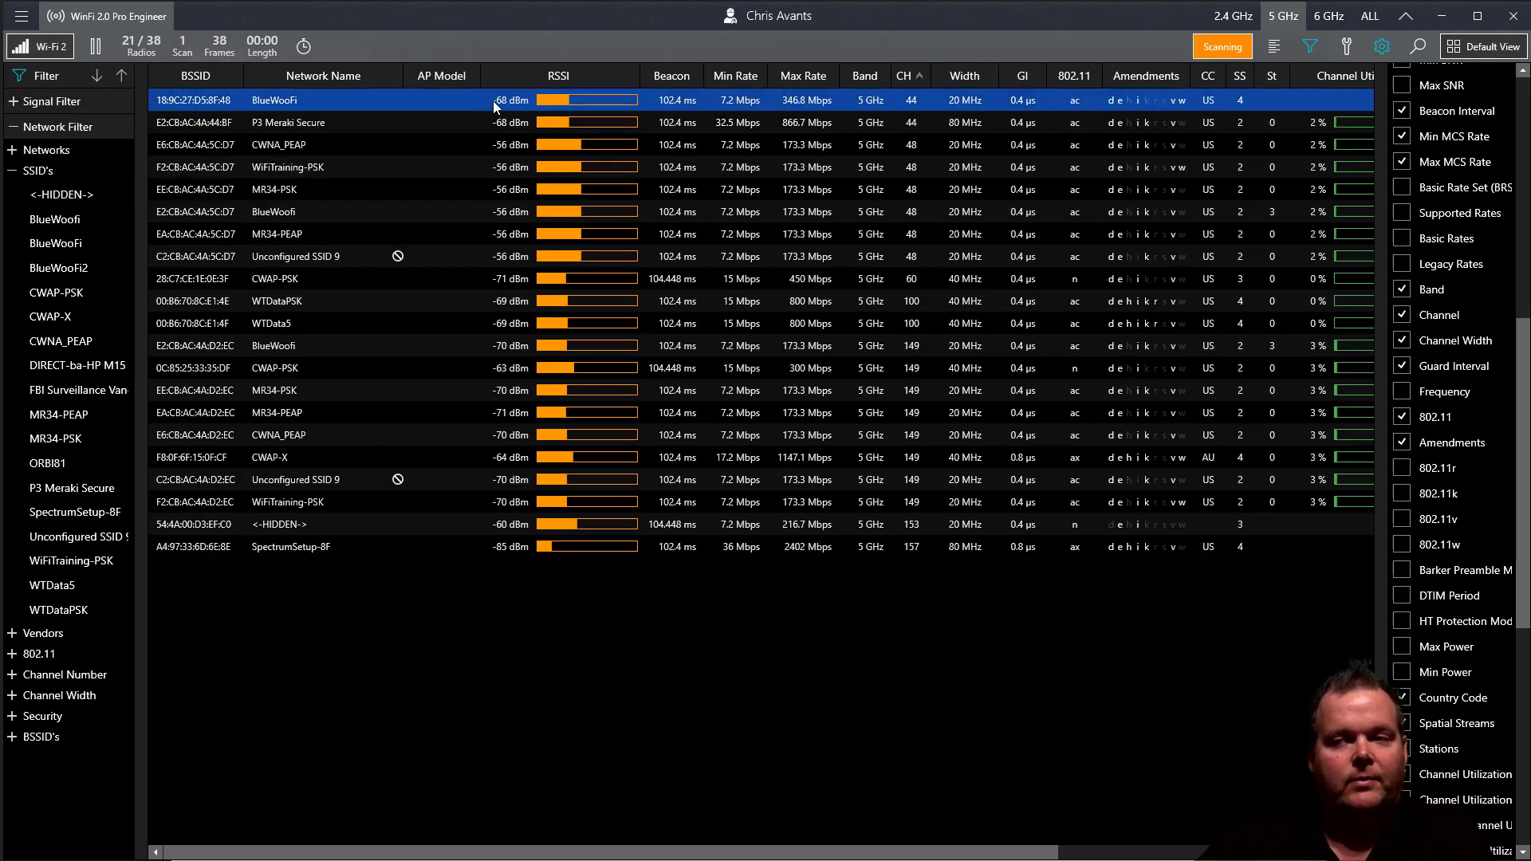
pyautogui.moveTo(518, 110)
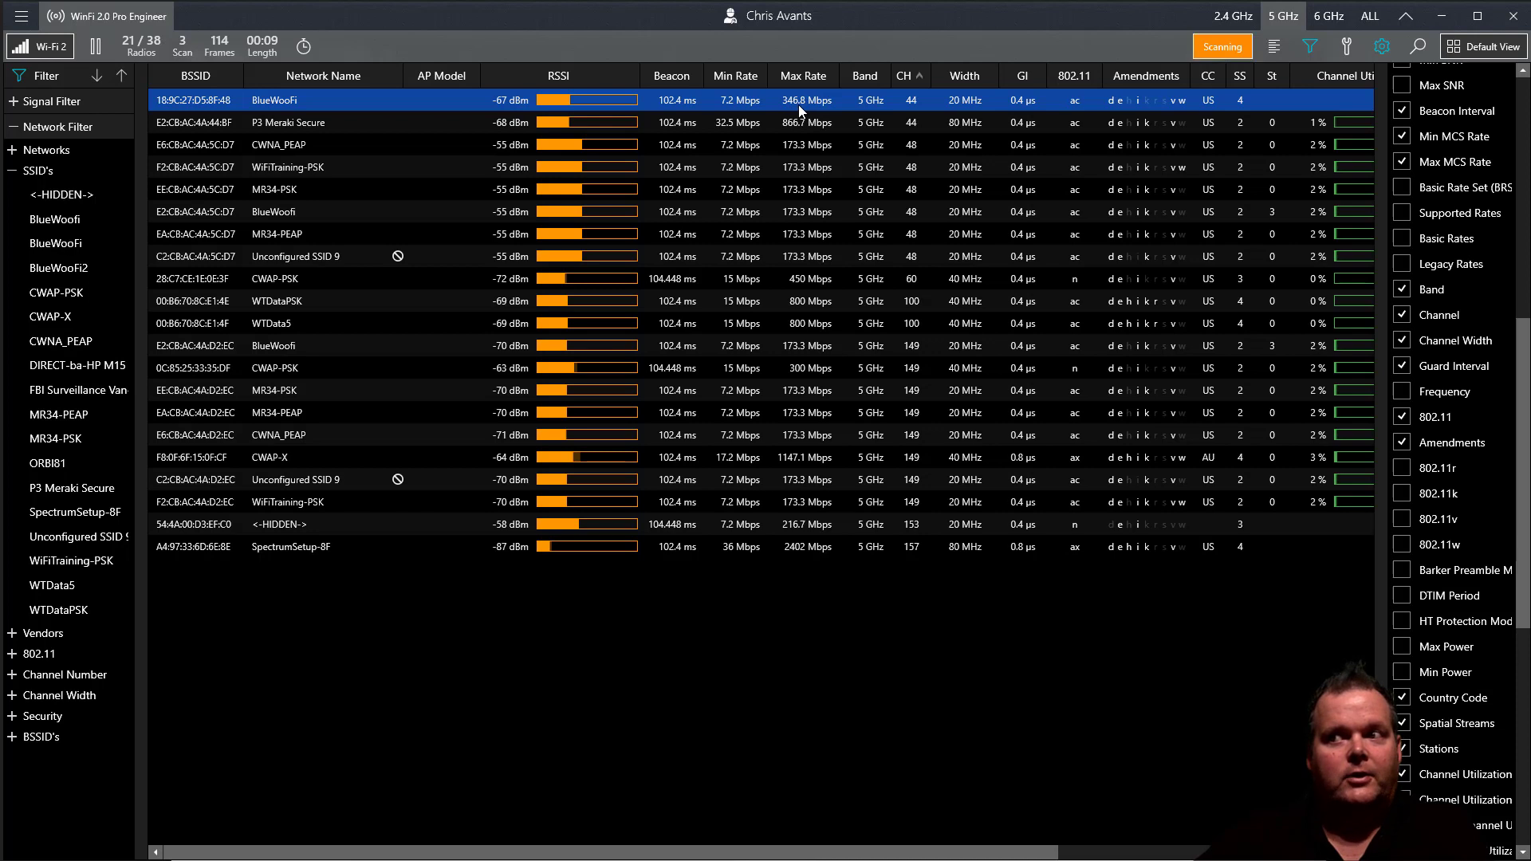
pyautogui.moveTo(987, 106)
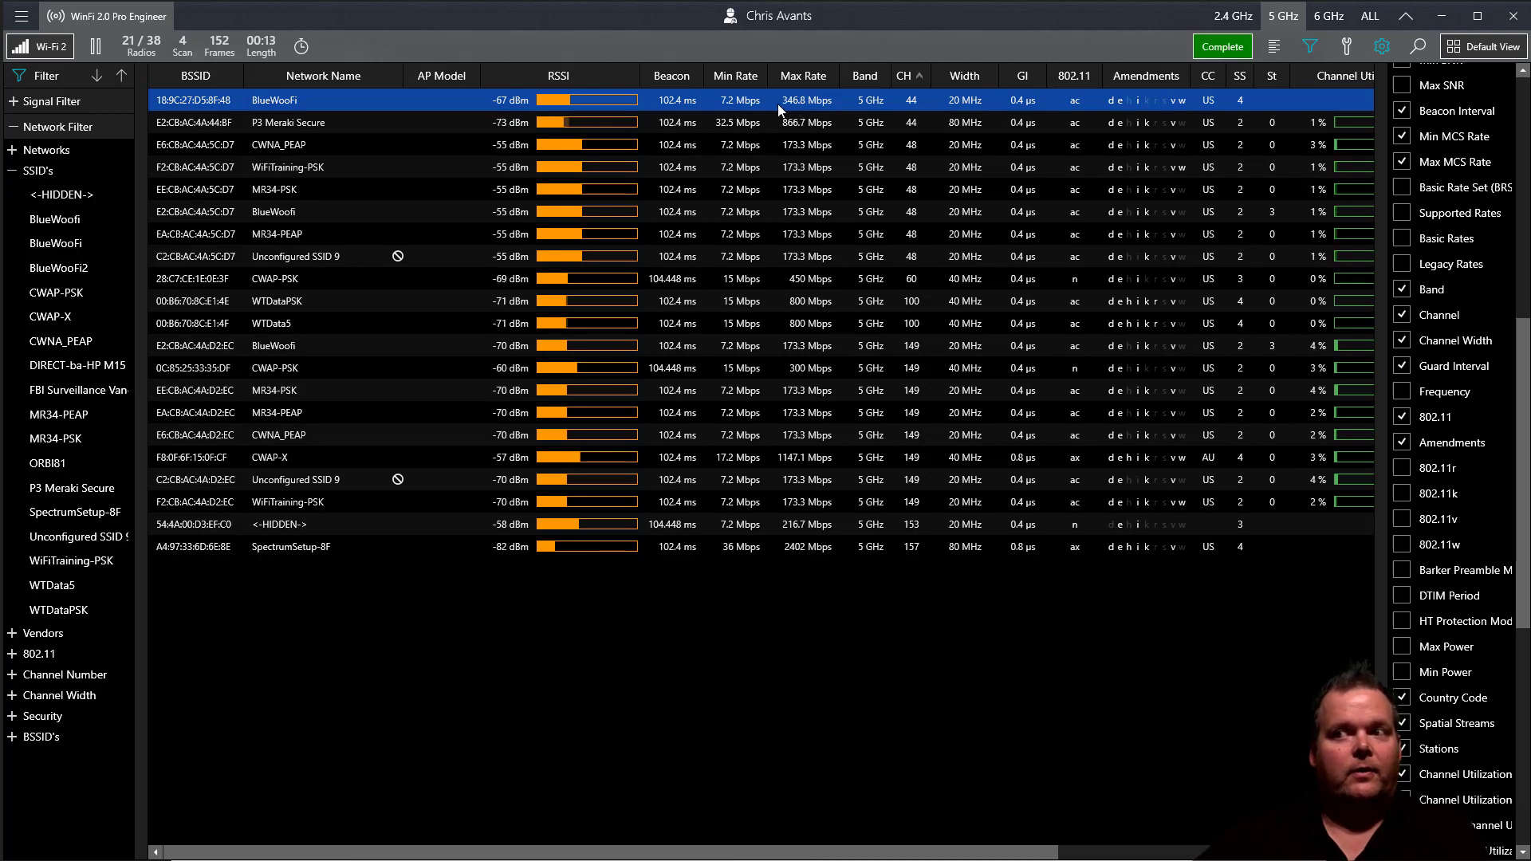
pyautogui.click(1222, 46)
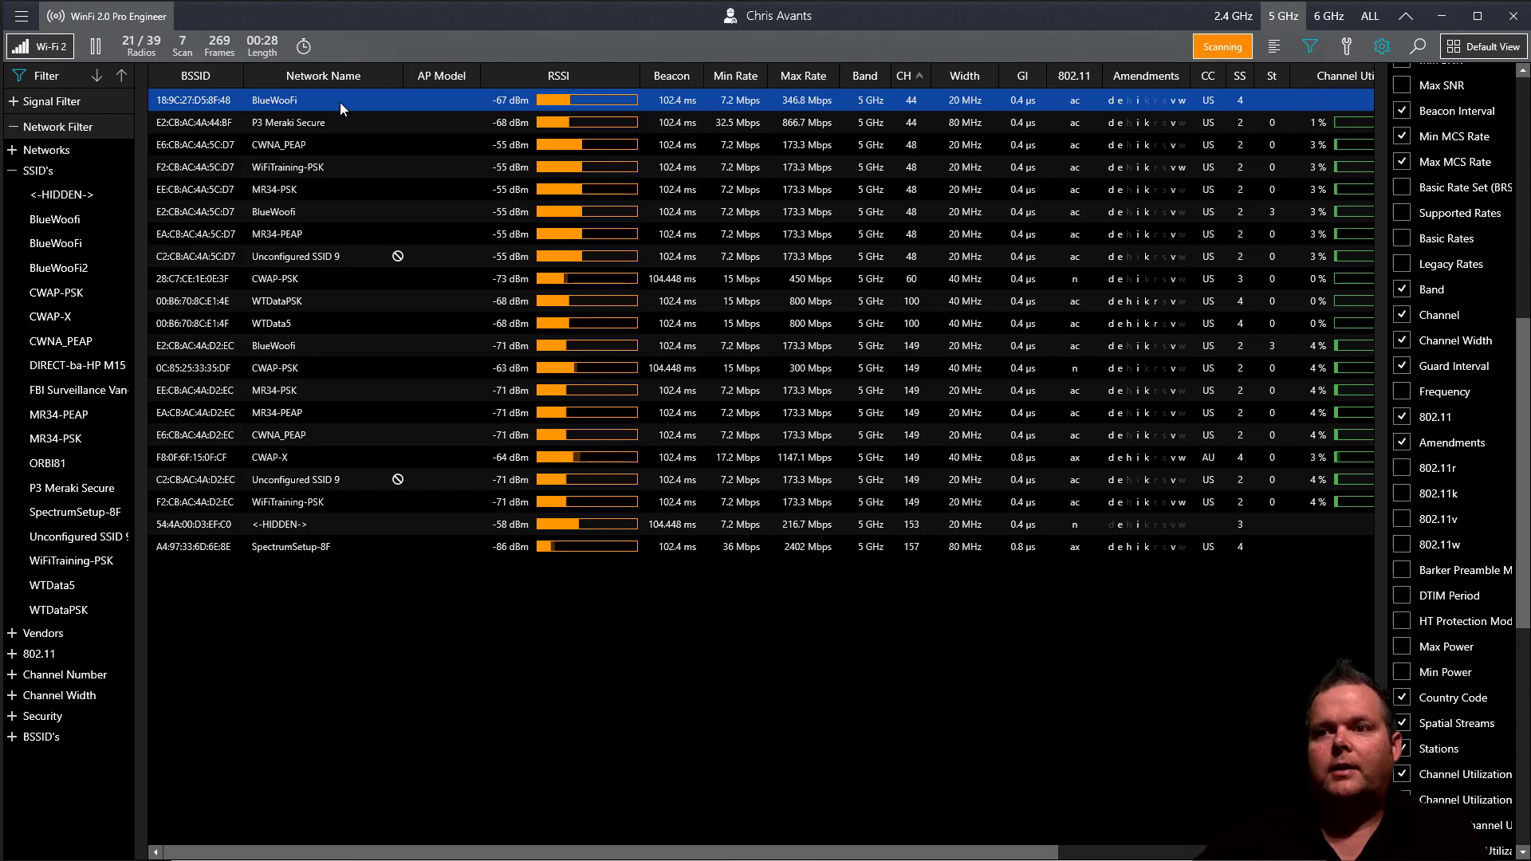
# Open the details pane's History tab to show BlueWoofi's SNR steady around 33–34 dB.
pyautogui.click(1349, 46)
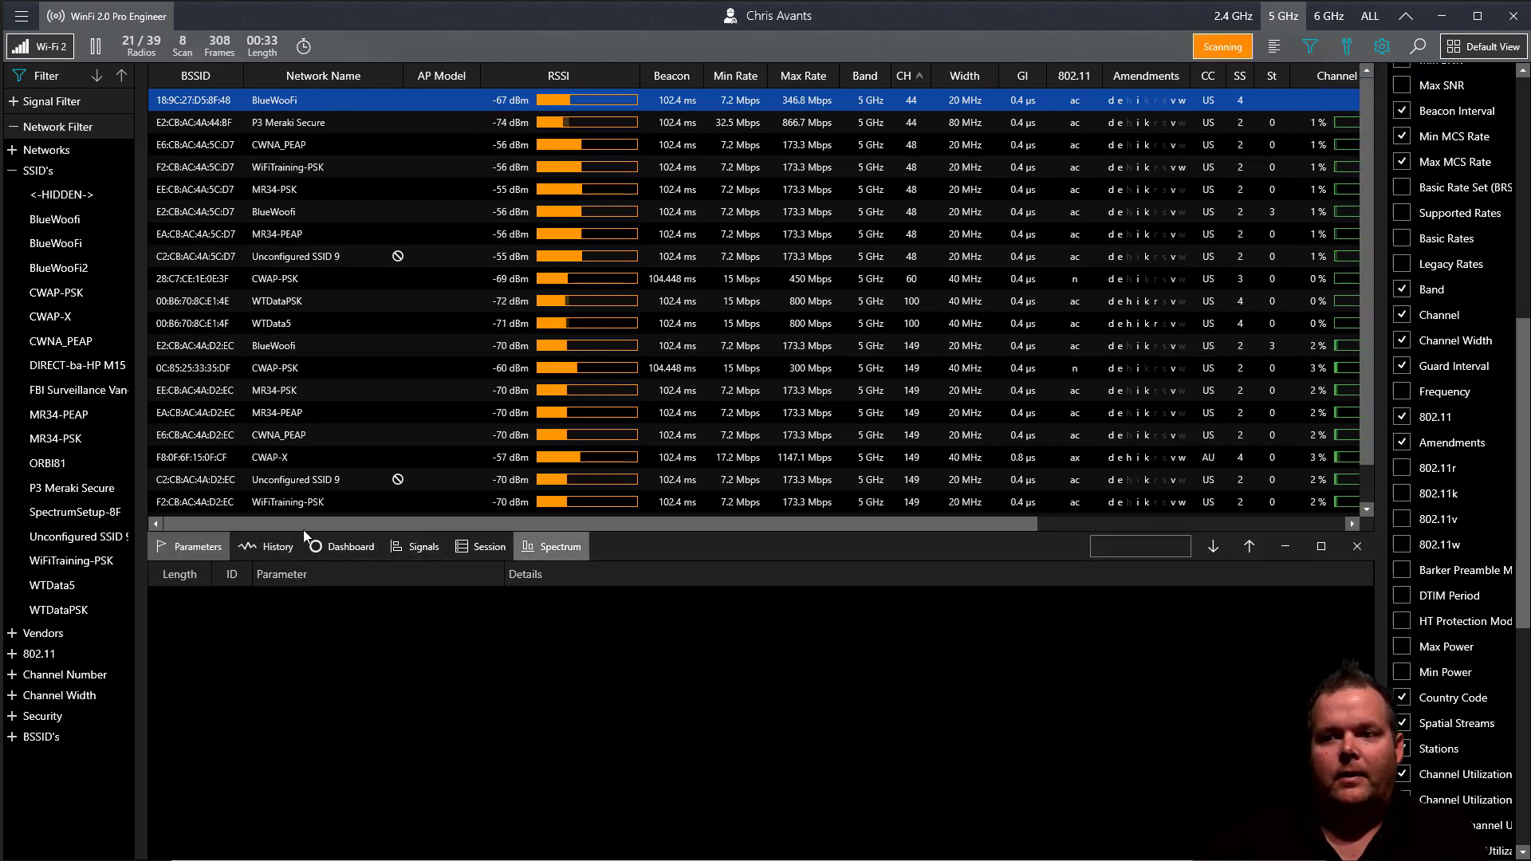
pyautogui.click(278, 546)
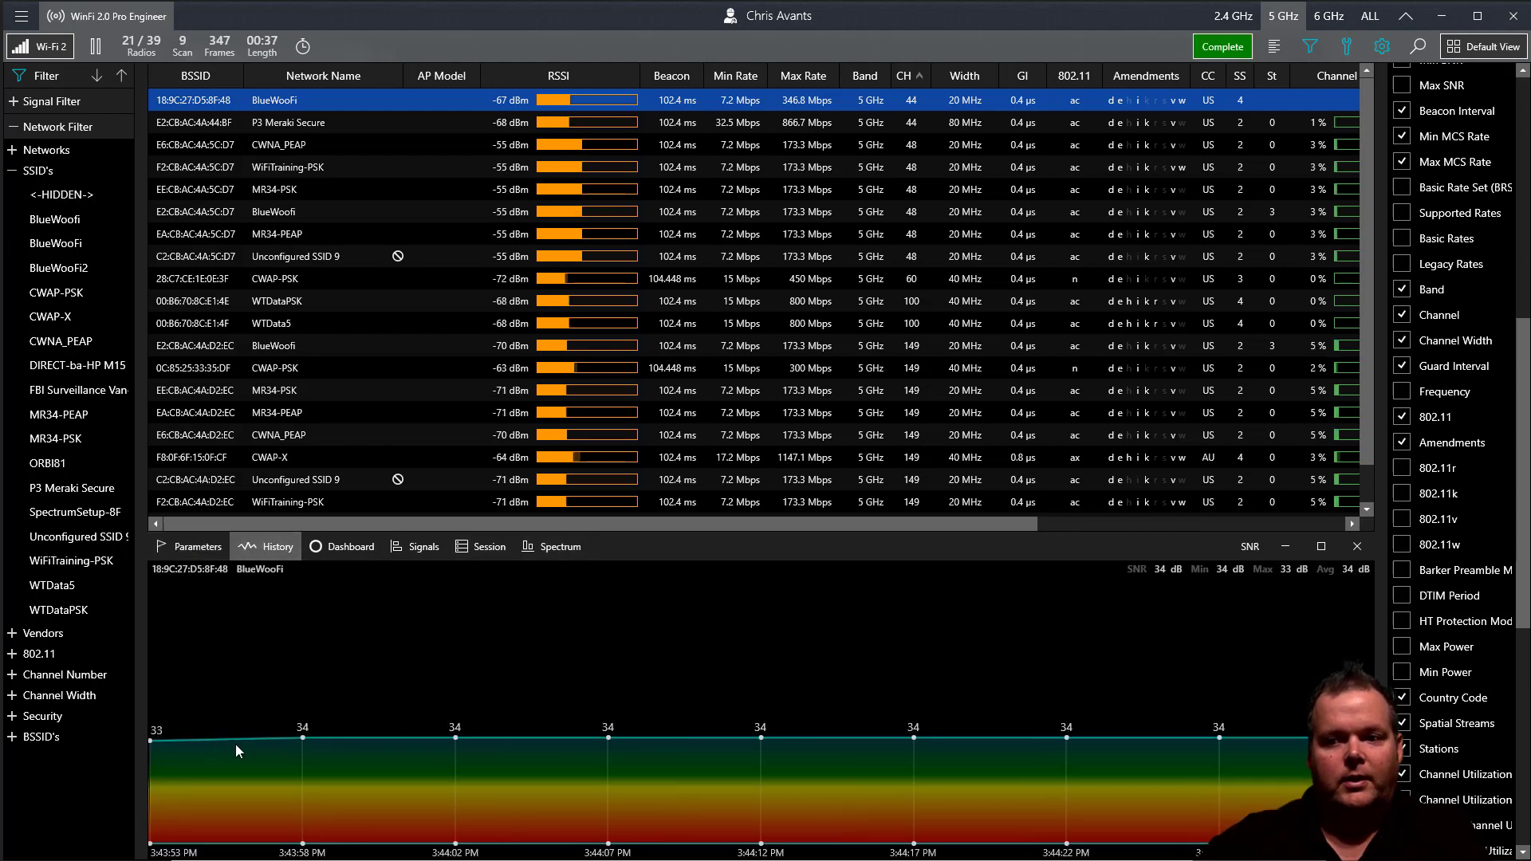
pyautogui.click(1222, 47)
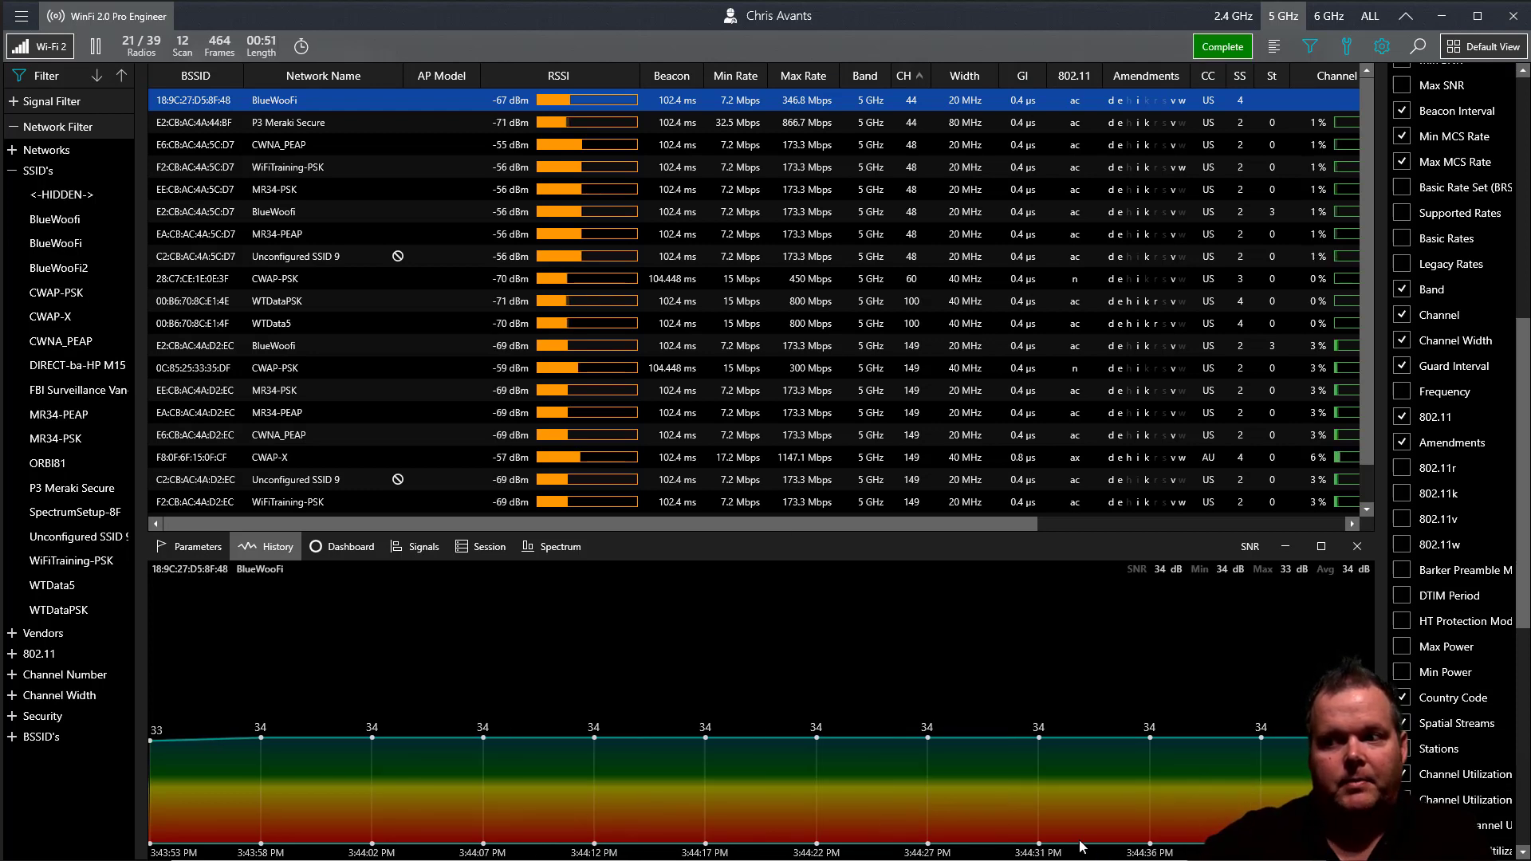
pyautogui.click(1222, 46)
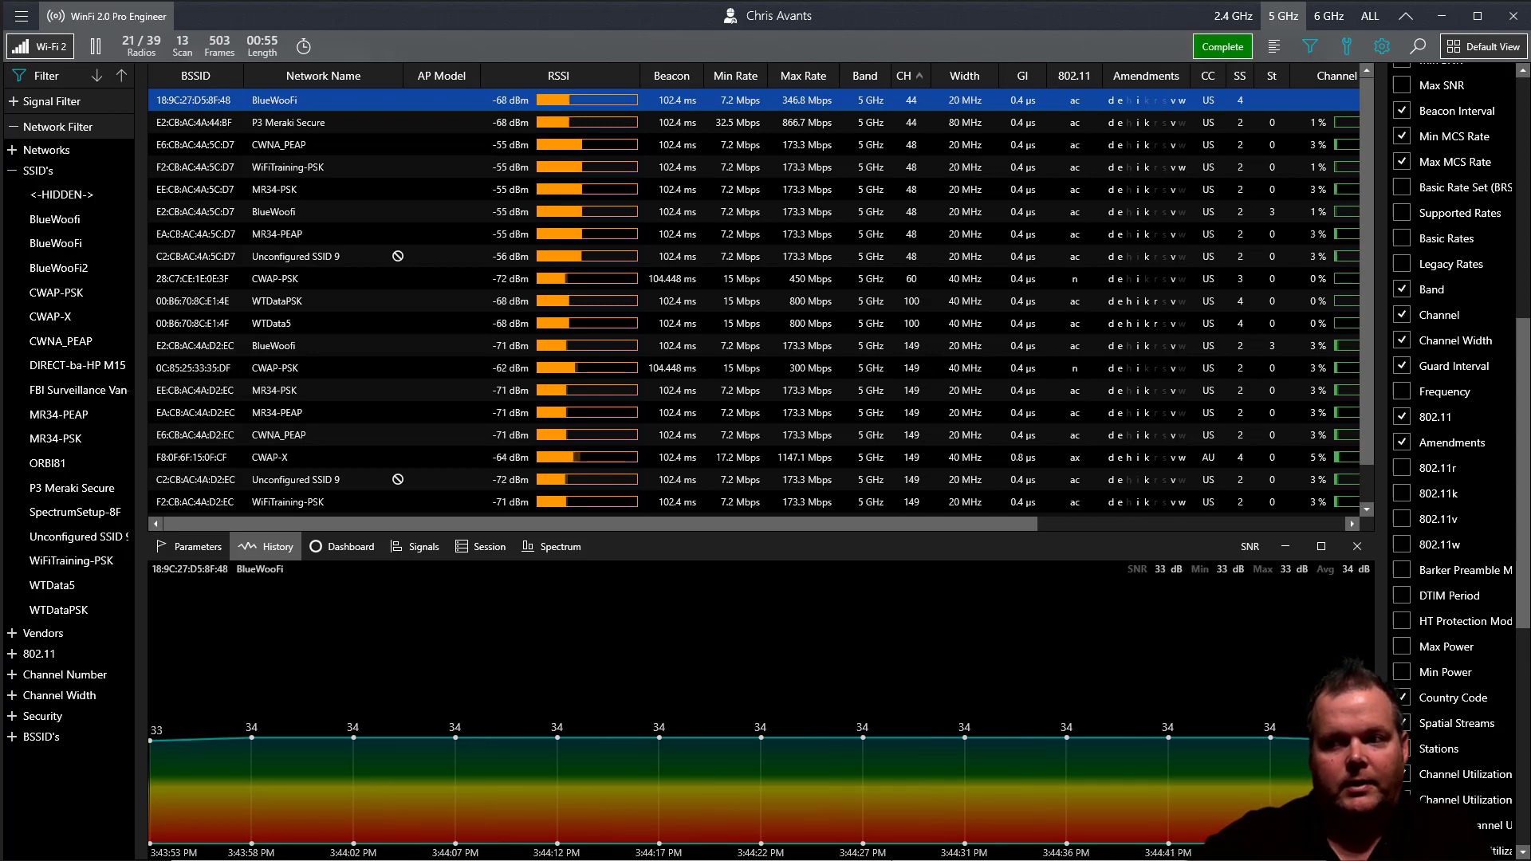
# View BlueWoofi's Dashboard gauges, then Signals bars: RSSI -67 dBm, SNR 34 dB, link 78%.
pyautogui.click(349, 547)
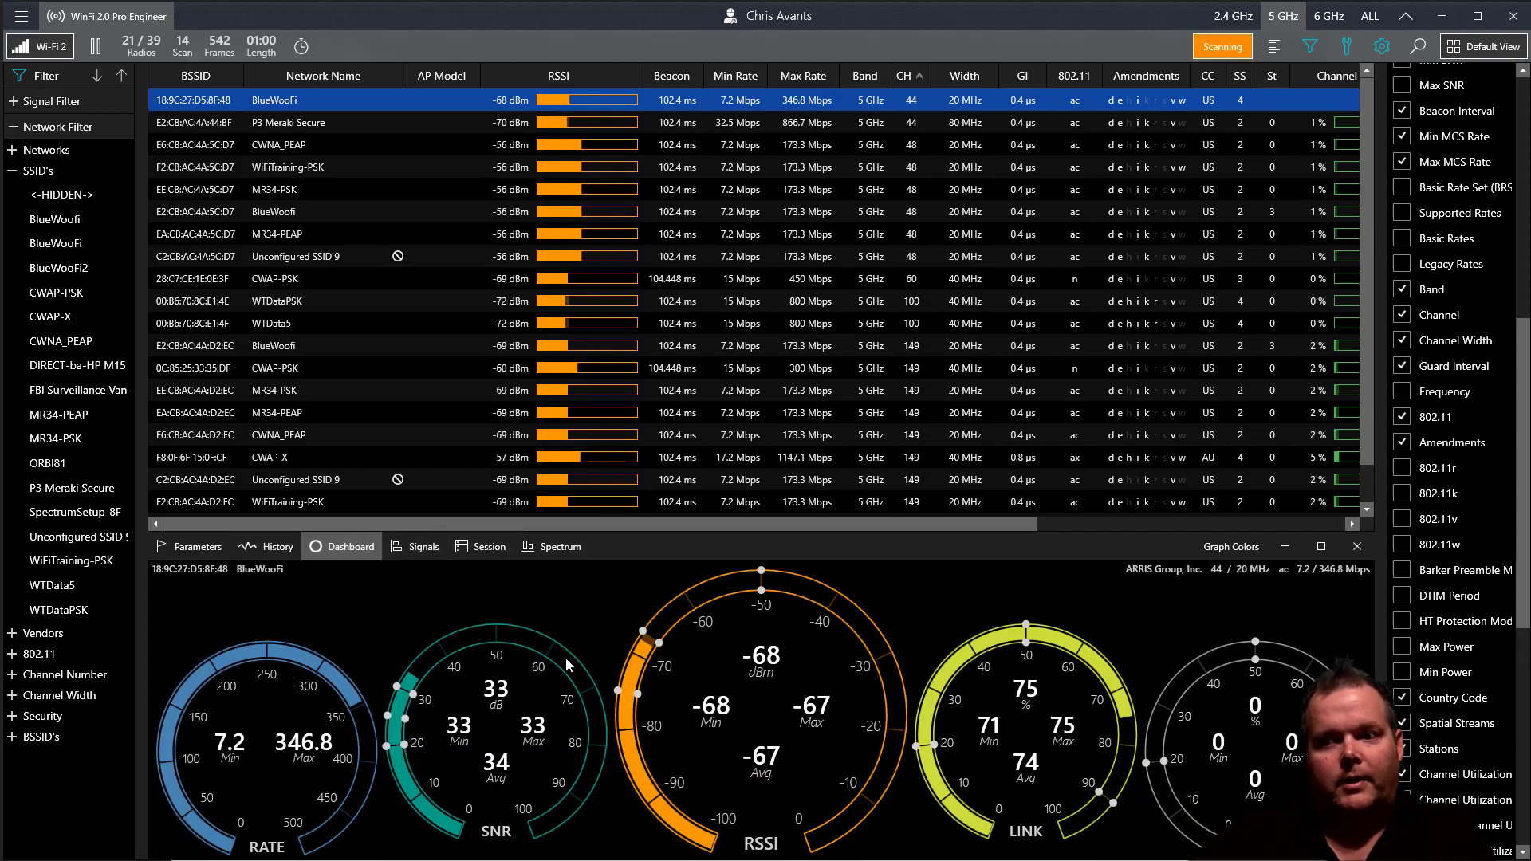
pyautogui.moveTo(759, 741)
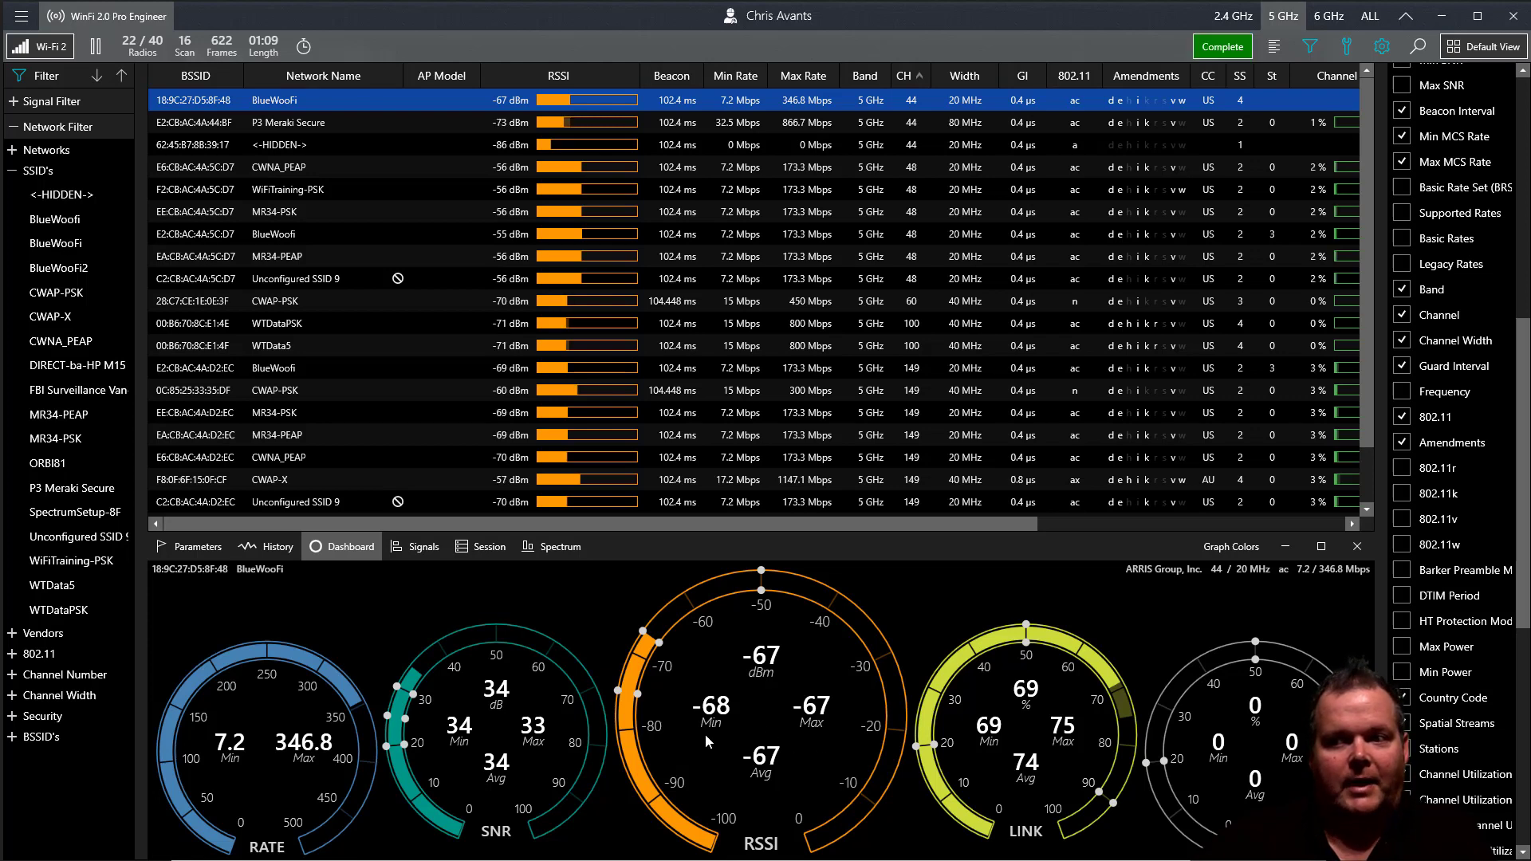
pyautogui.click(1223, 46)
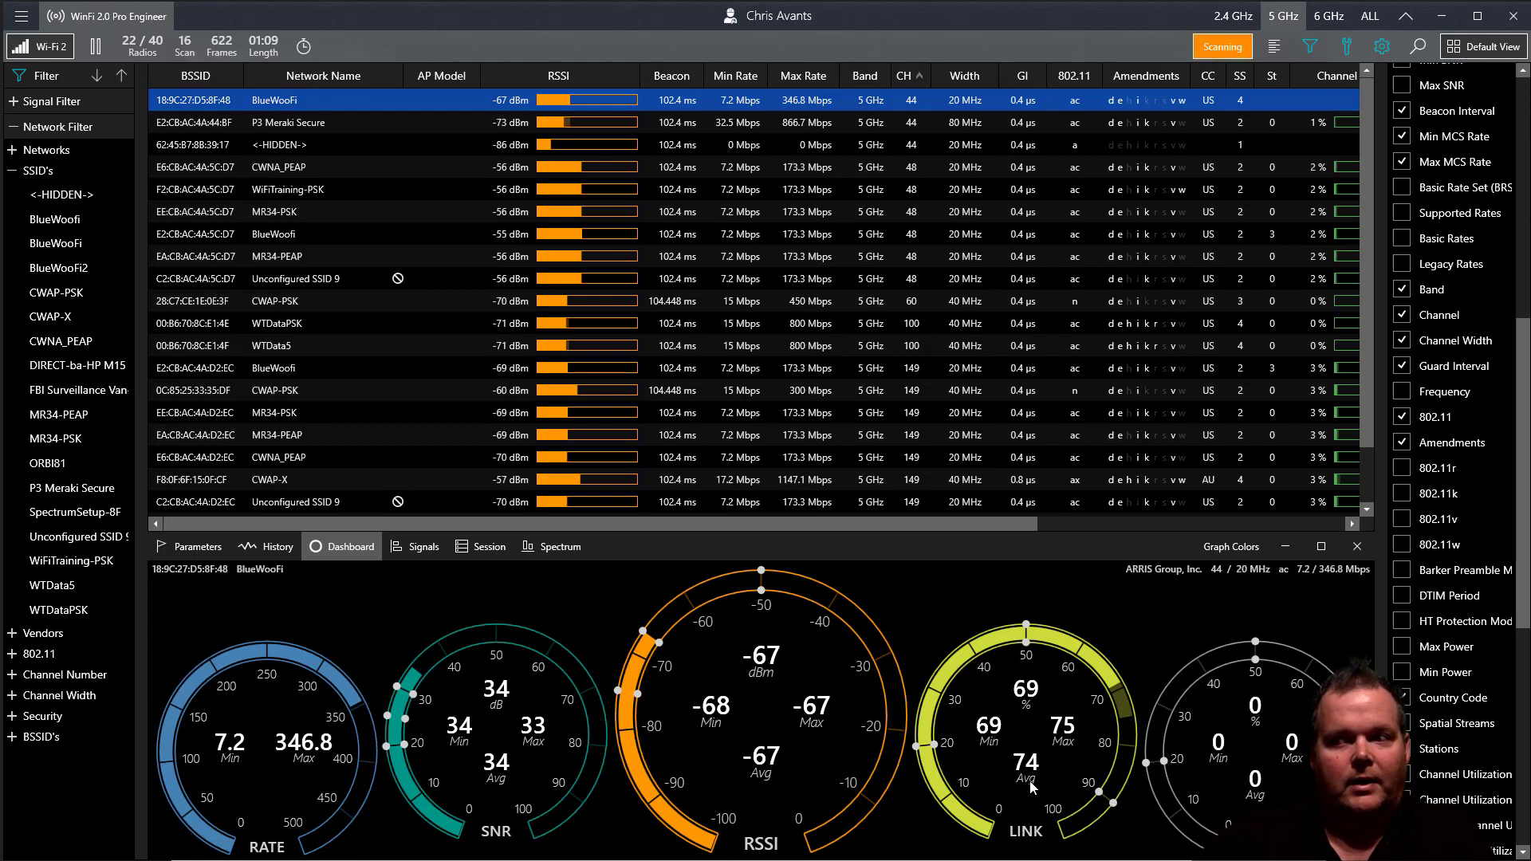
pyautogui.moveTo(1036, 769)
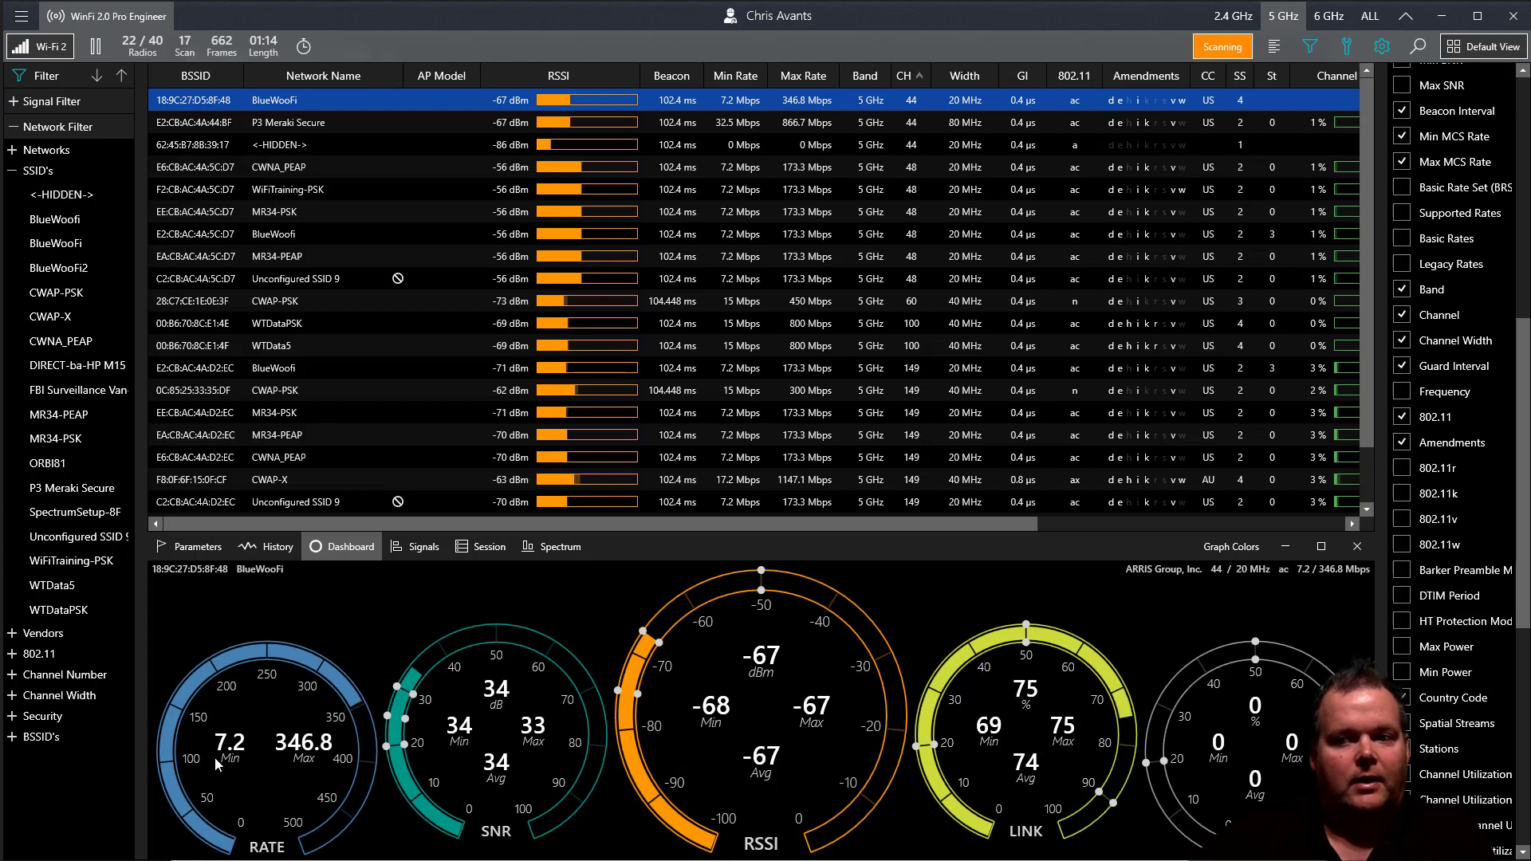
pyautogui.moveTo(847, 759)
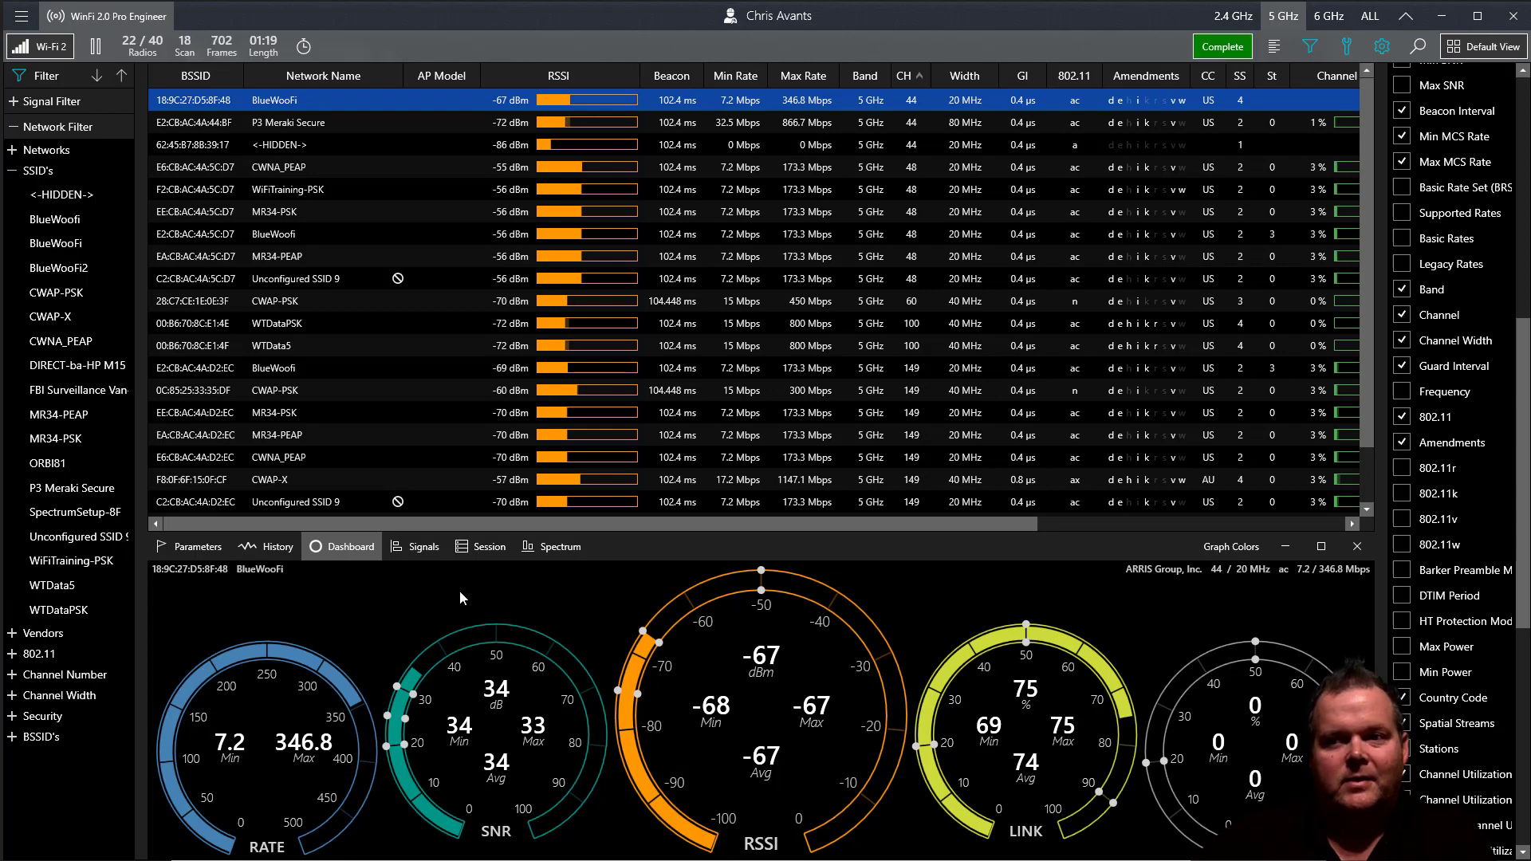
pyautogui.click(424, 546)
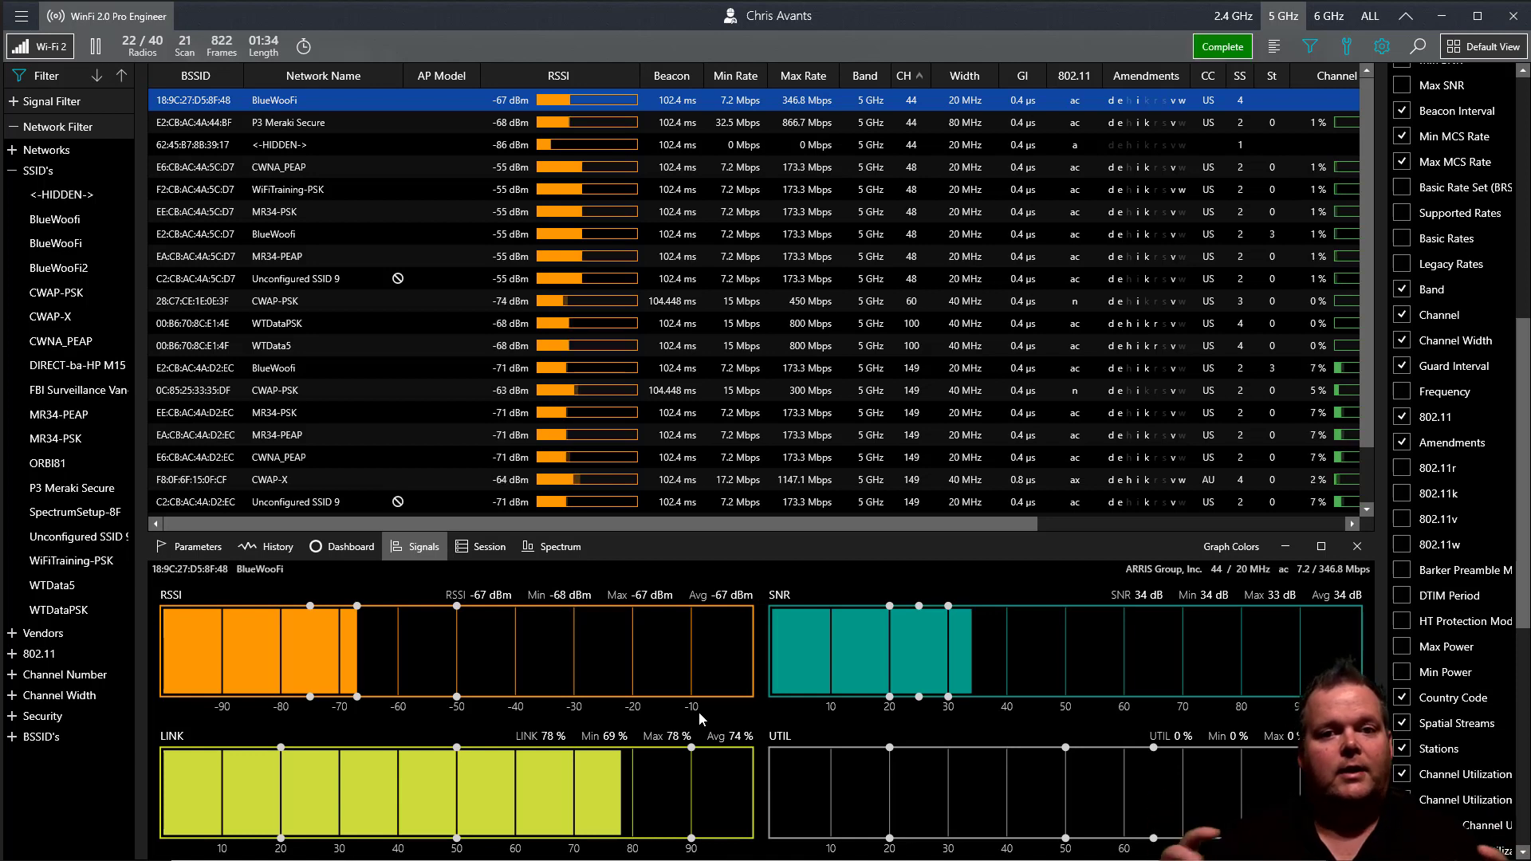
# View BlueWoofi's beacon Parameters, then move the Signals tab after Spectrum and reopen it.
pyautogui.click(1223, 47)
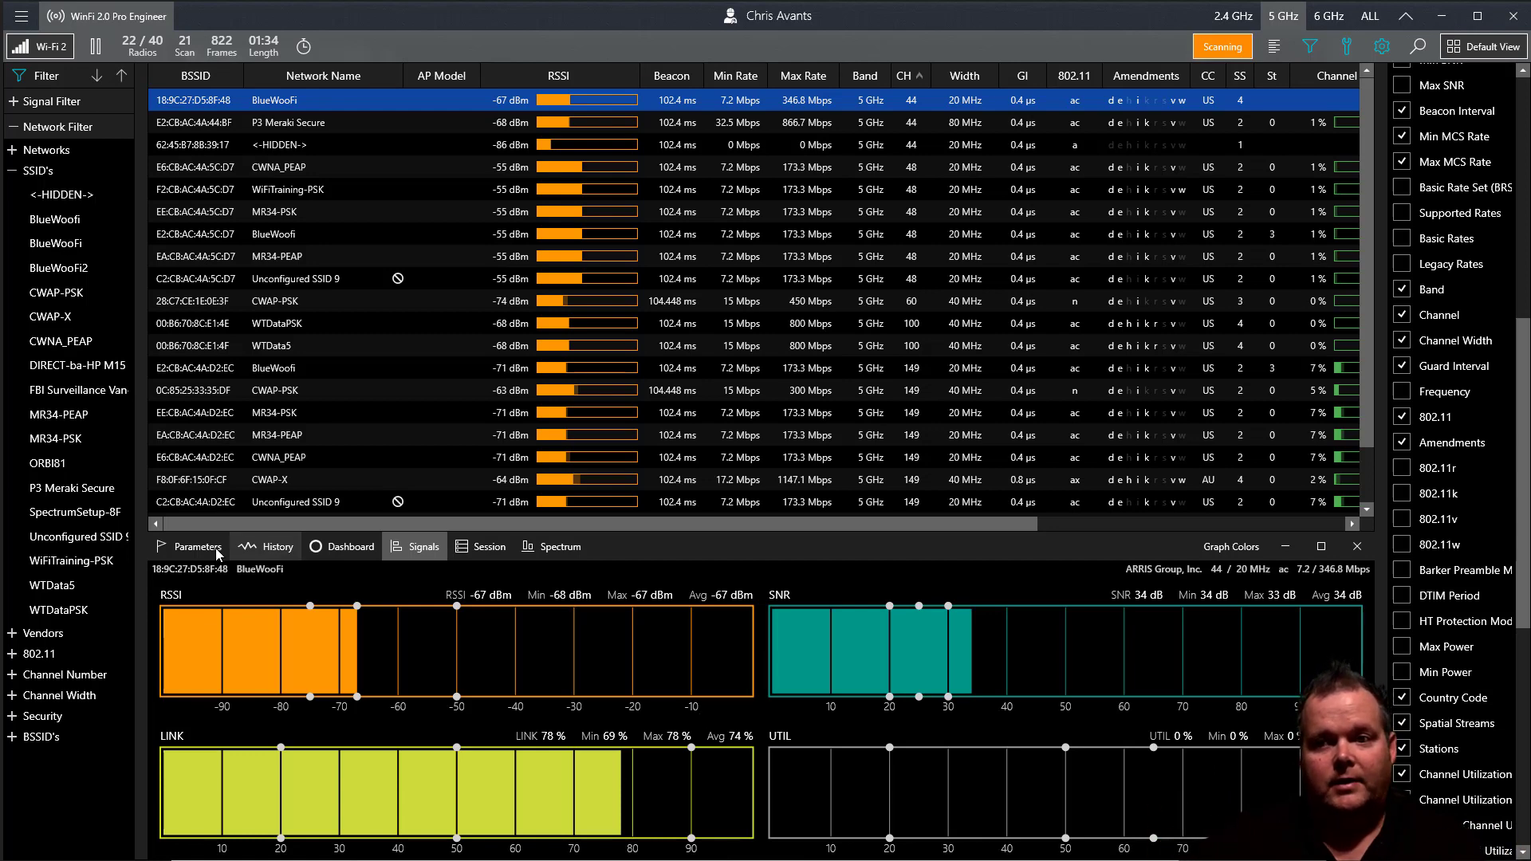
pyautogui.click(195, 546)
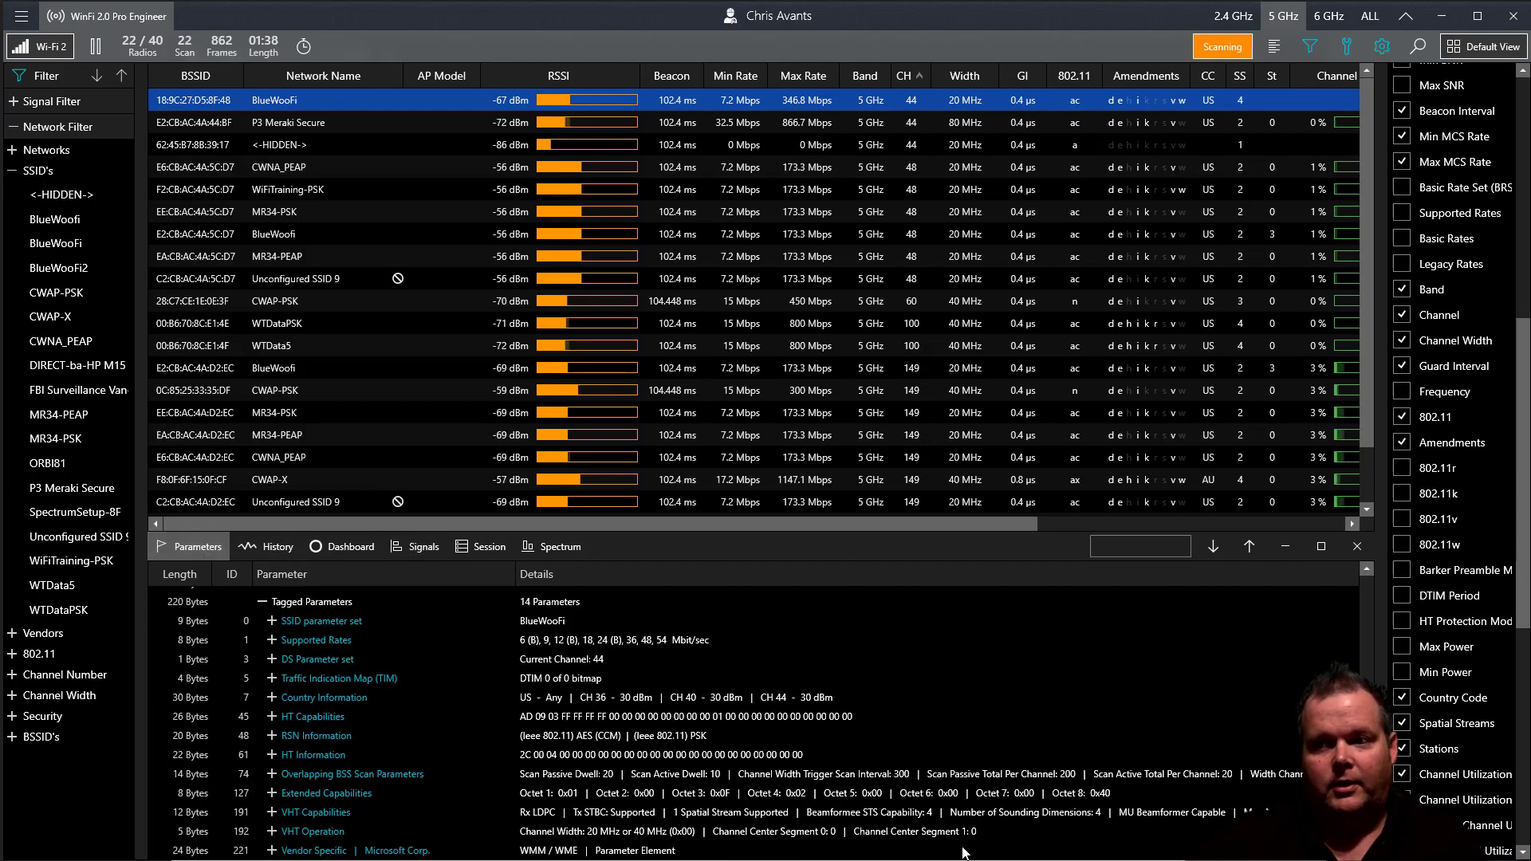
pyautogui.moveTo(392, 774)
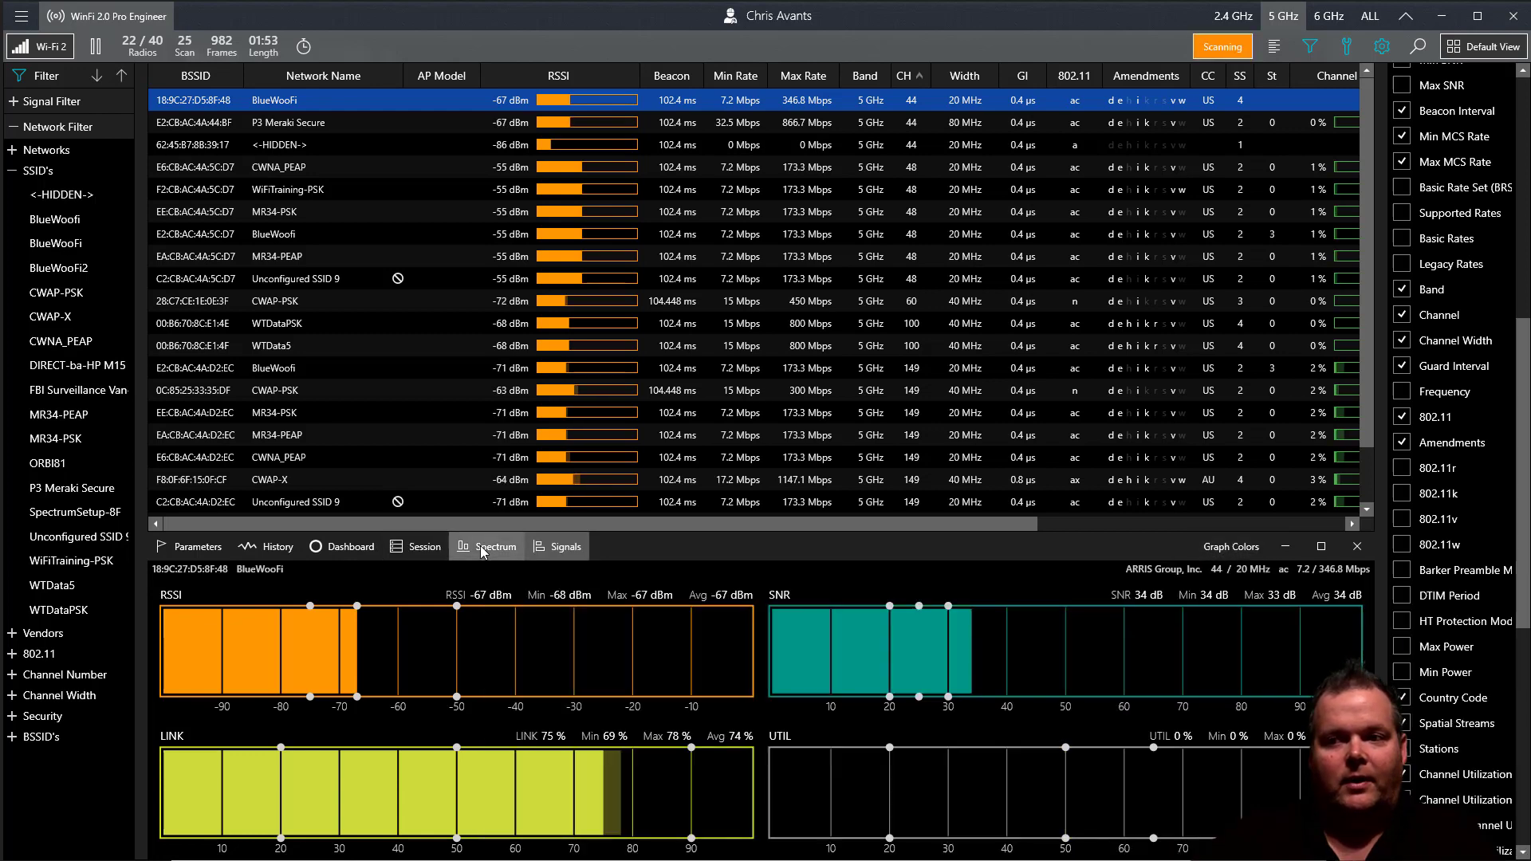
pyautogui.click(494, 547)
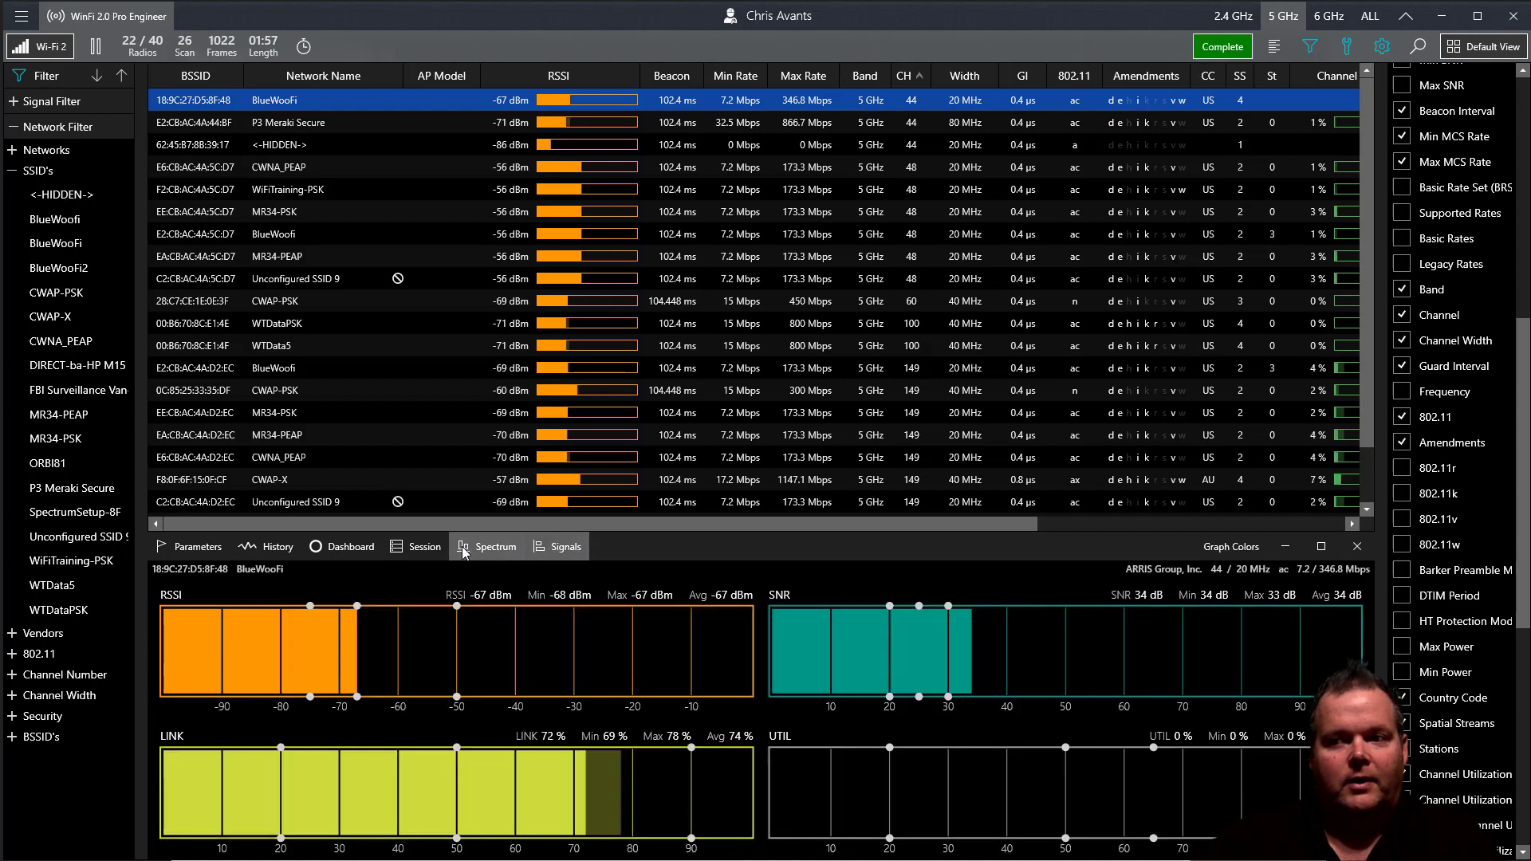
# Show the 5 GHz spectrum with BlueWoofi on channel 44 and re-expand the Network Filter.
pyautogui.click(1223, 46)
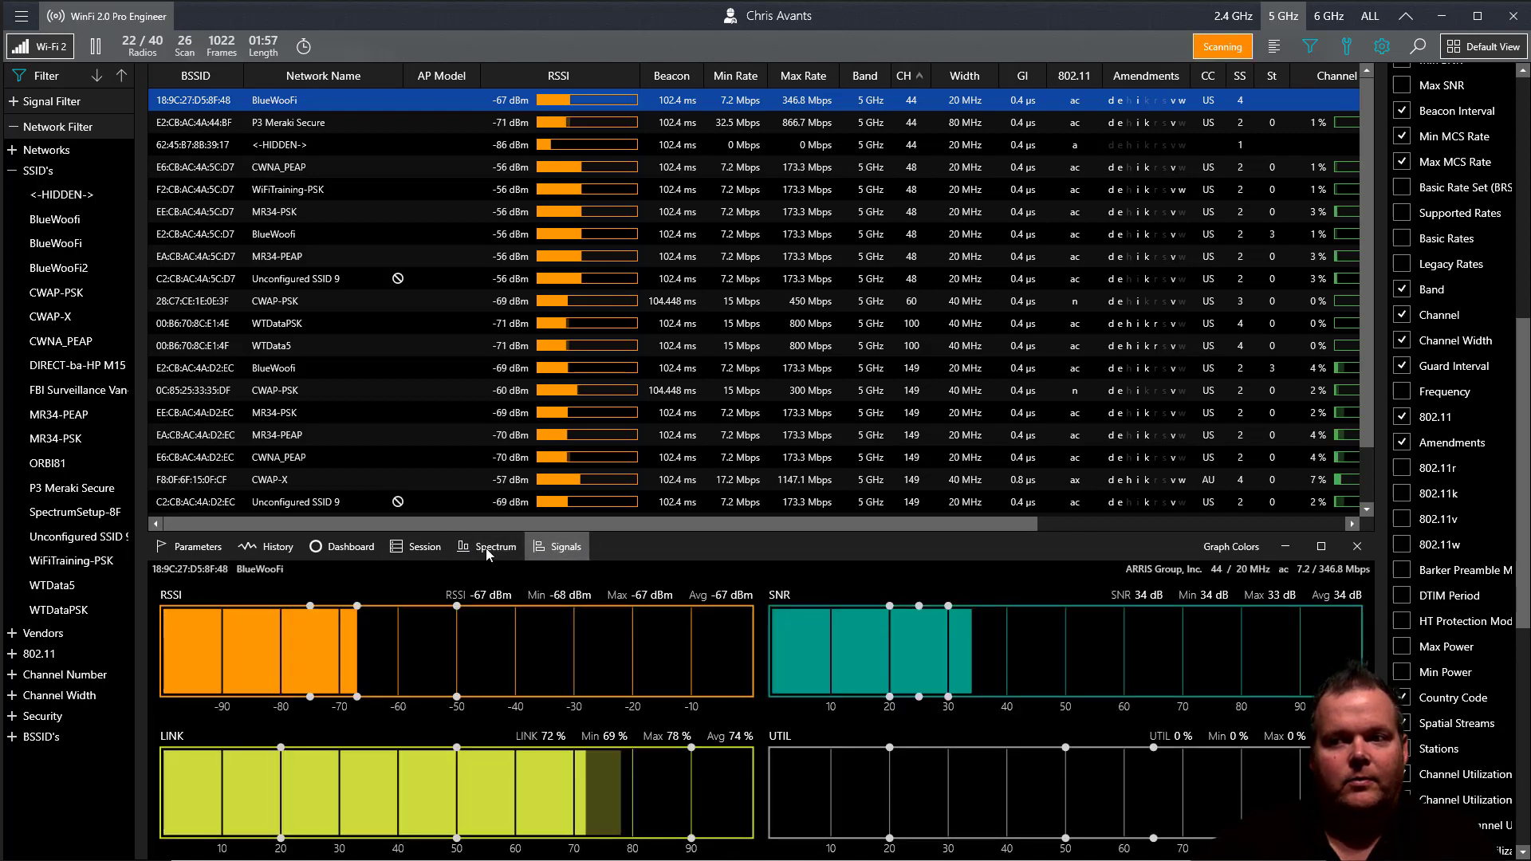
pyautogui.click(495, 546)
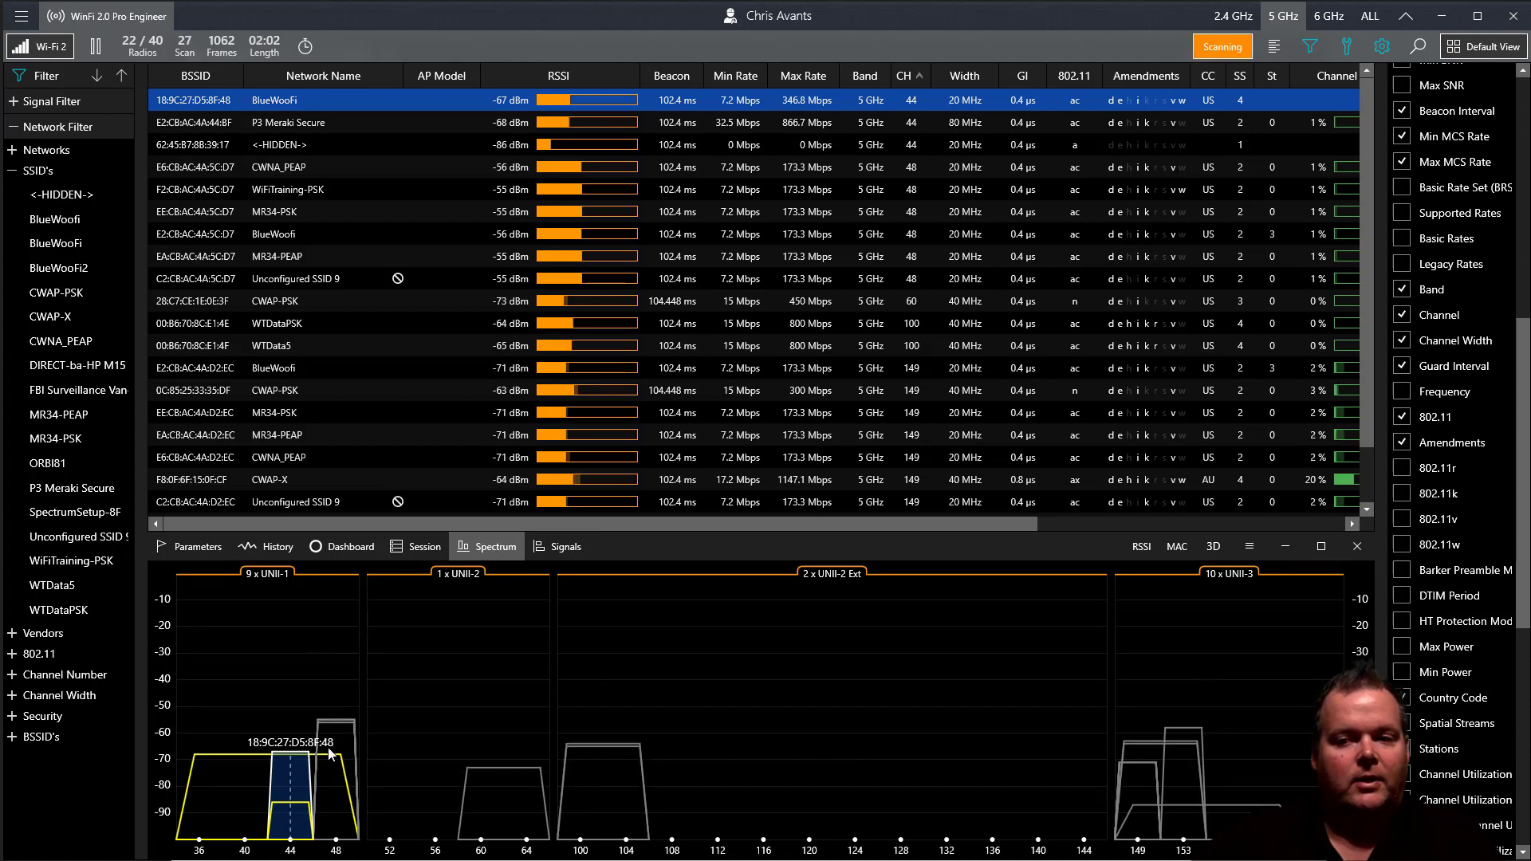
pyautogui.moveTo(303, 799)
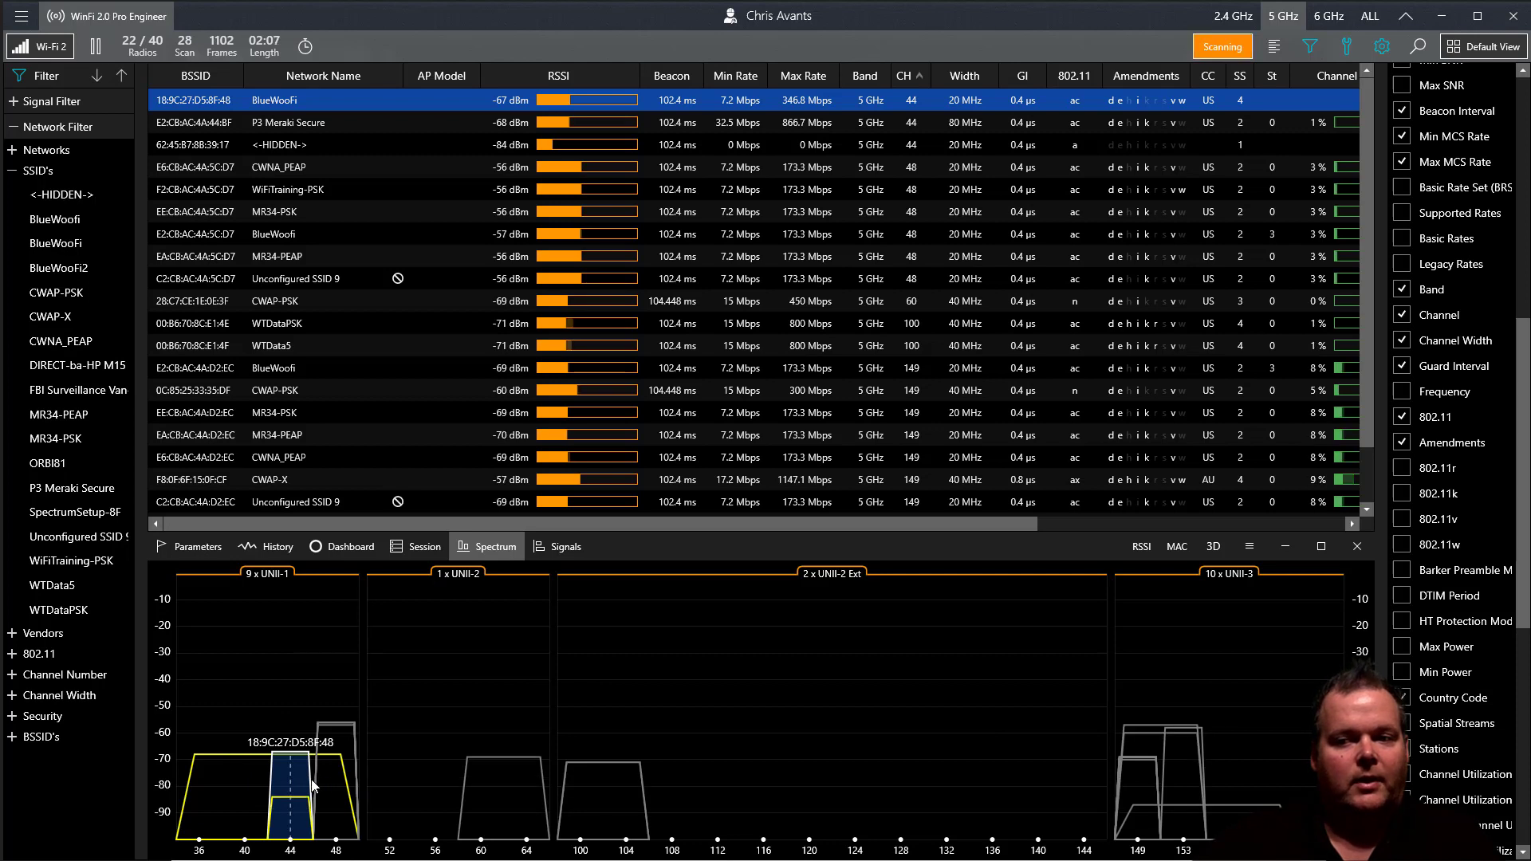
pyautogui.moveTo(1266, 772)
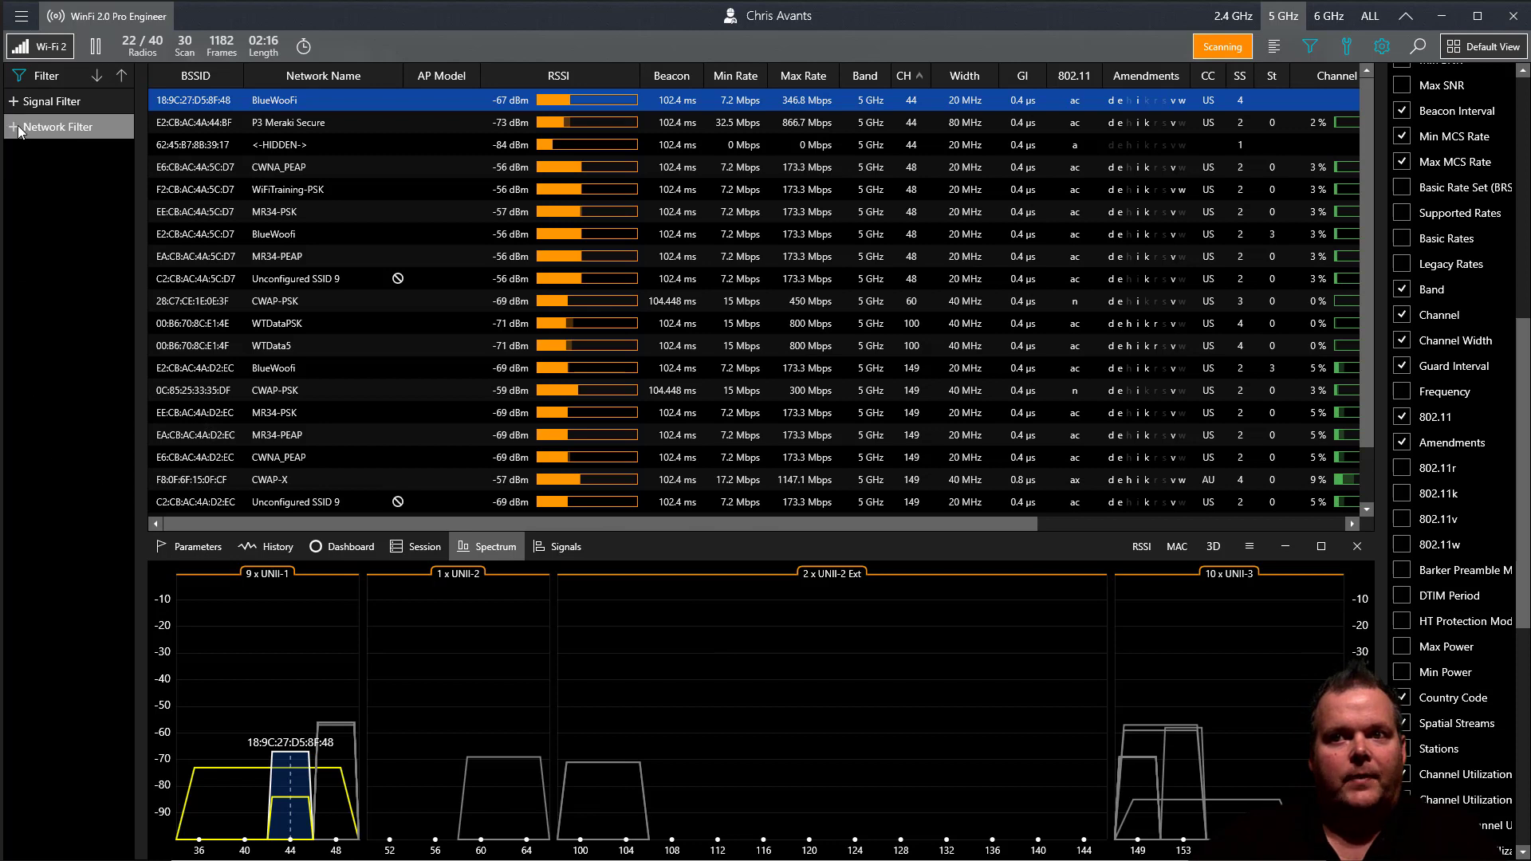
pyautogui.click(52, 127)
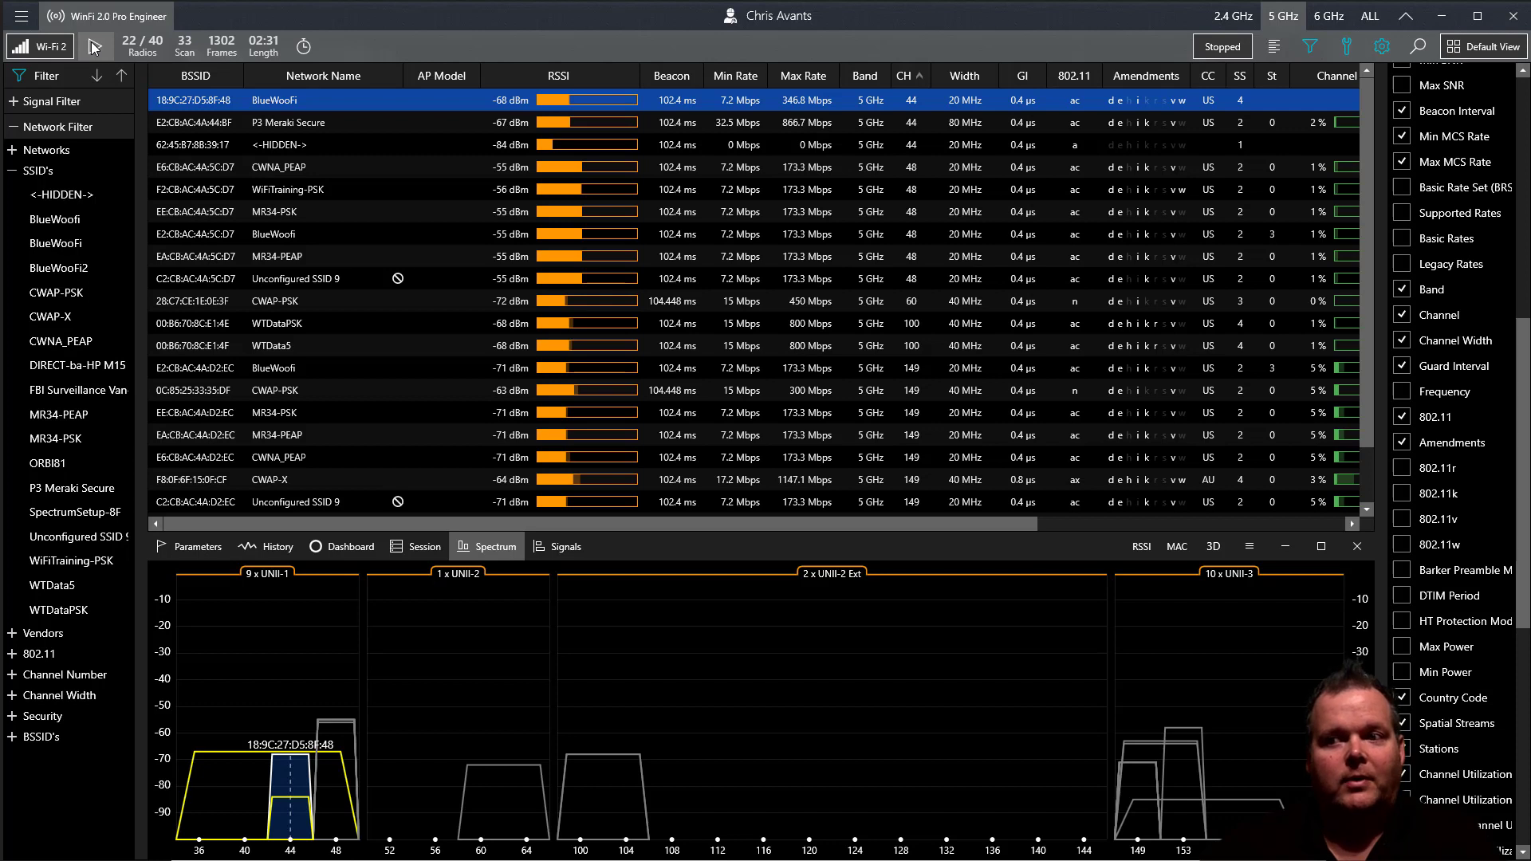
# Start a new scan, set location 'Rockstar WLAN Troubleshooting - Hello WinFi Lesson' with a greeting note, then stop.
pyautogui.click(92, 45)
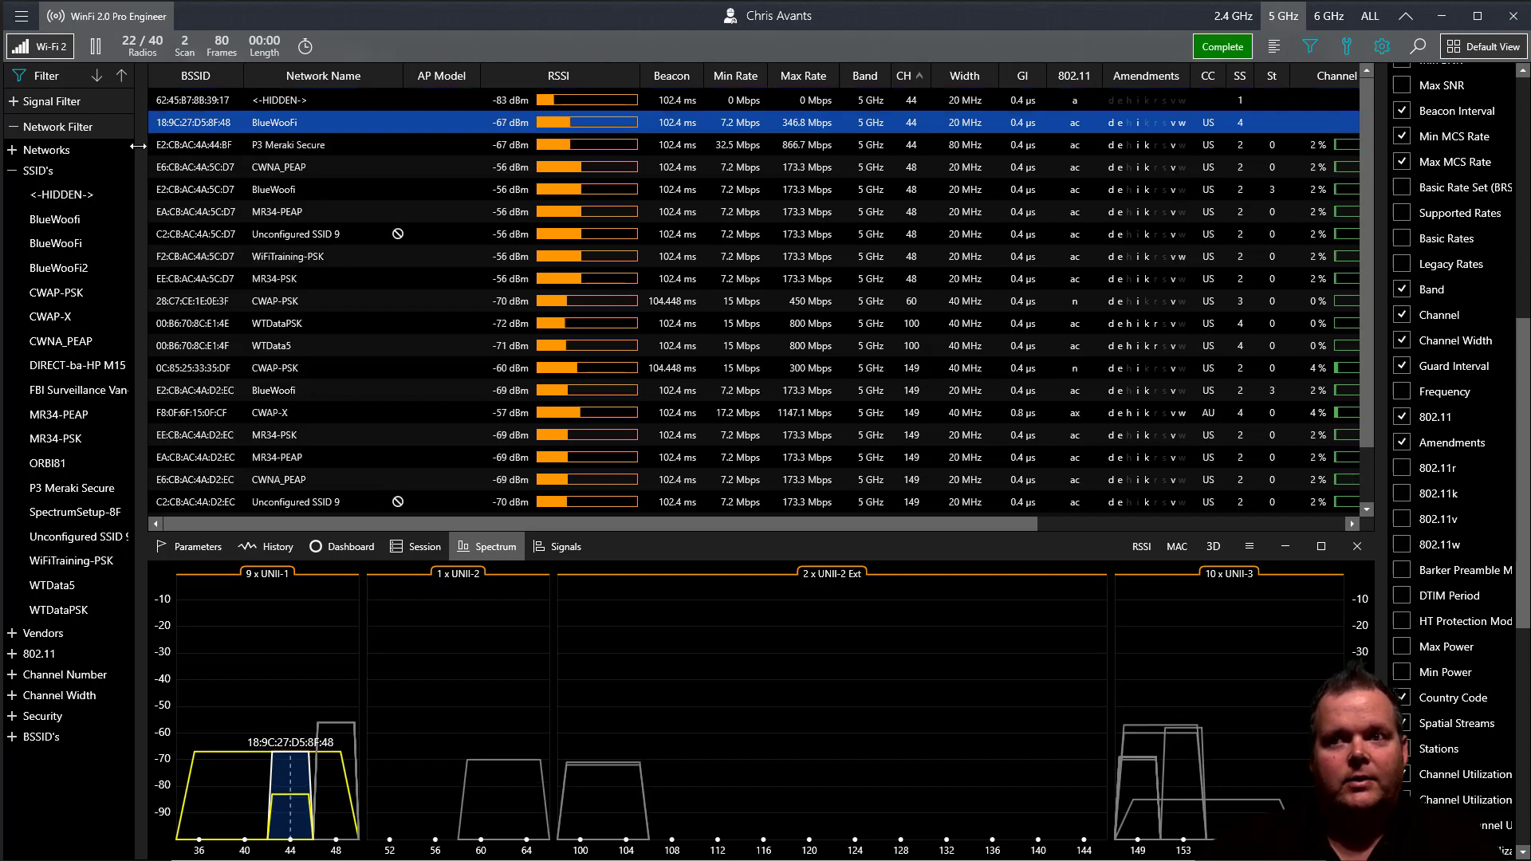
pyautogui.click(424, 546)
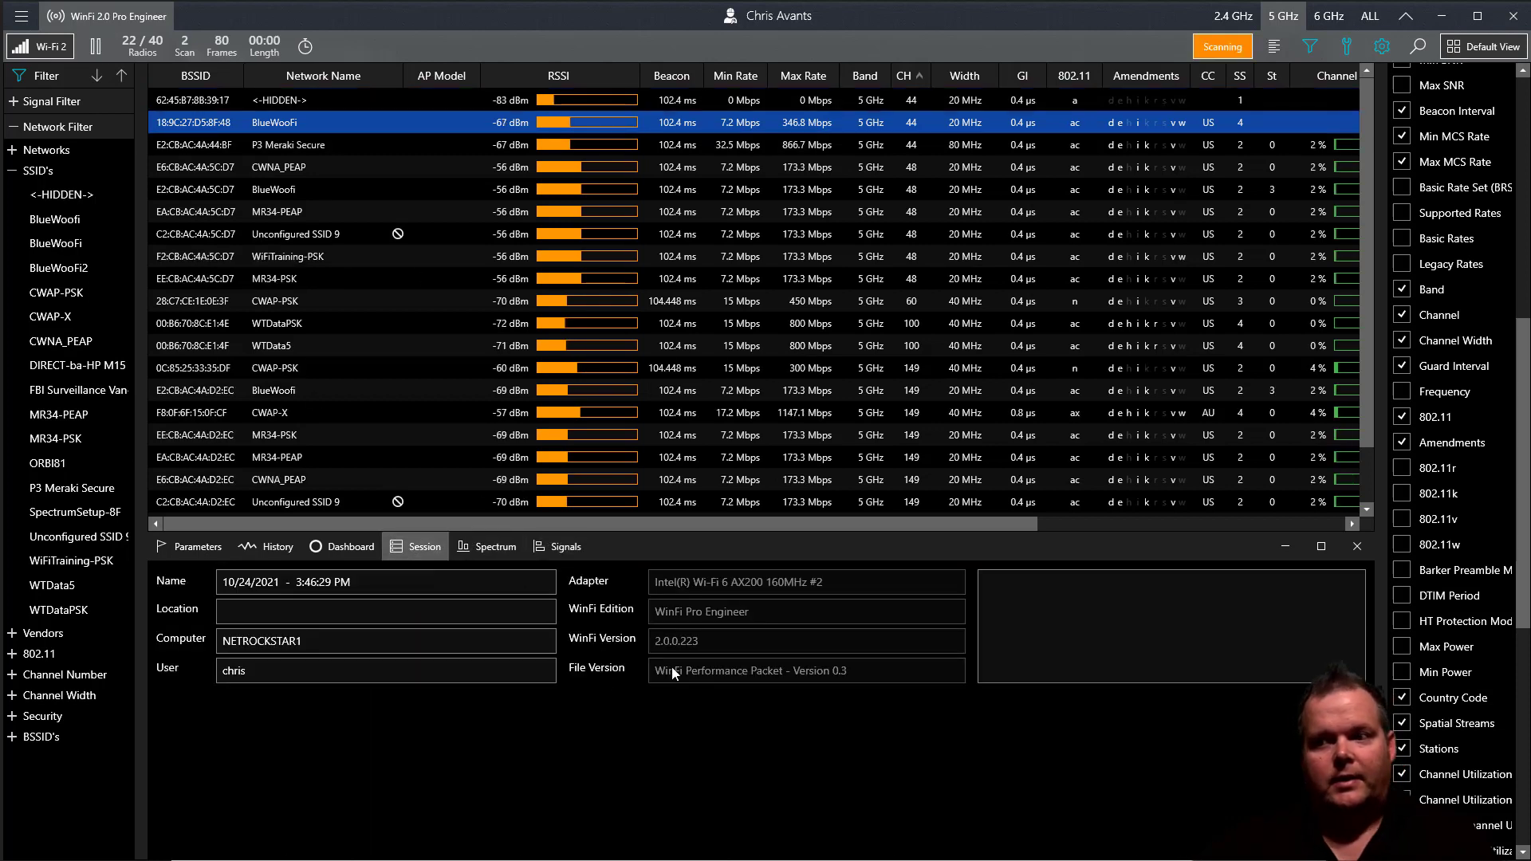
pyautogui.click(386, 611)
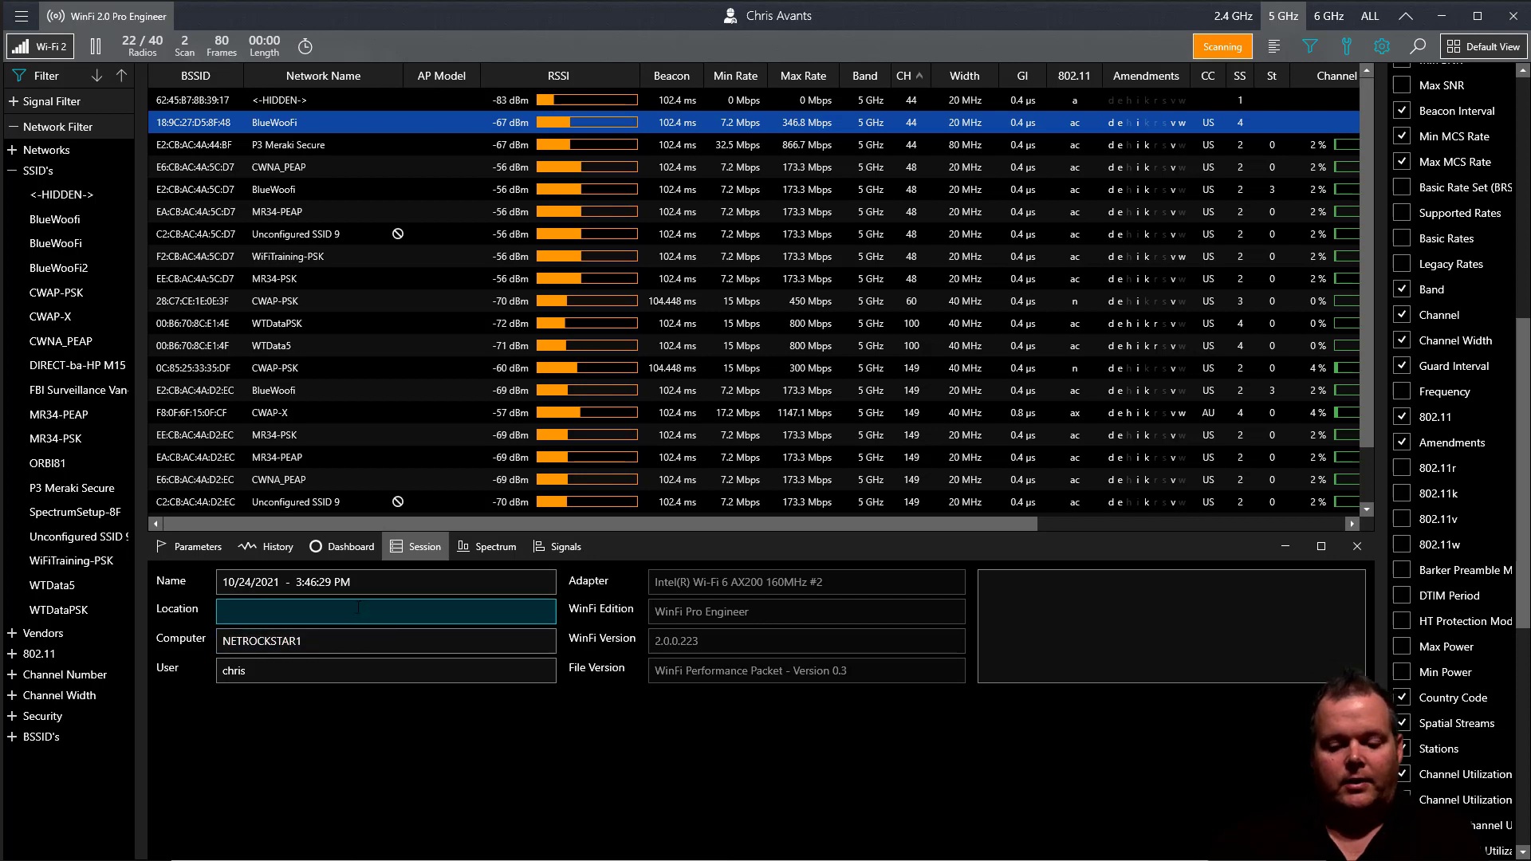
pyautogui.write('Rockstar WLAN Troubleshooting - Hello Winf')
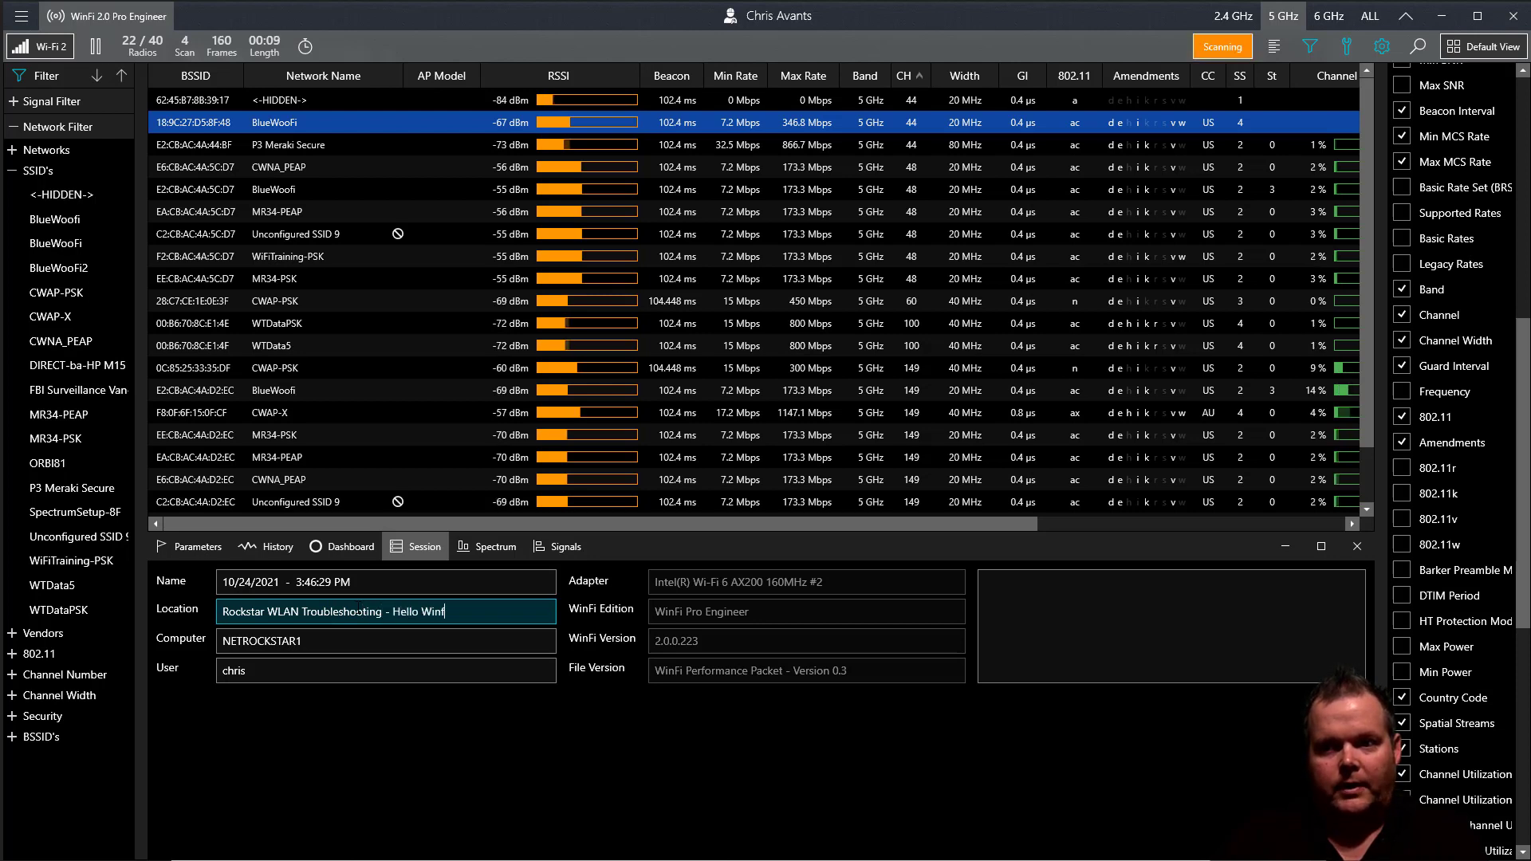
pyautogui.write('i Lesson')
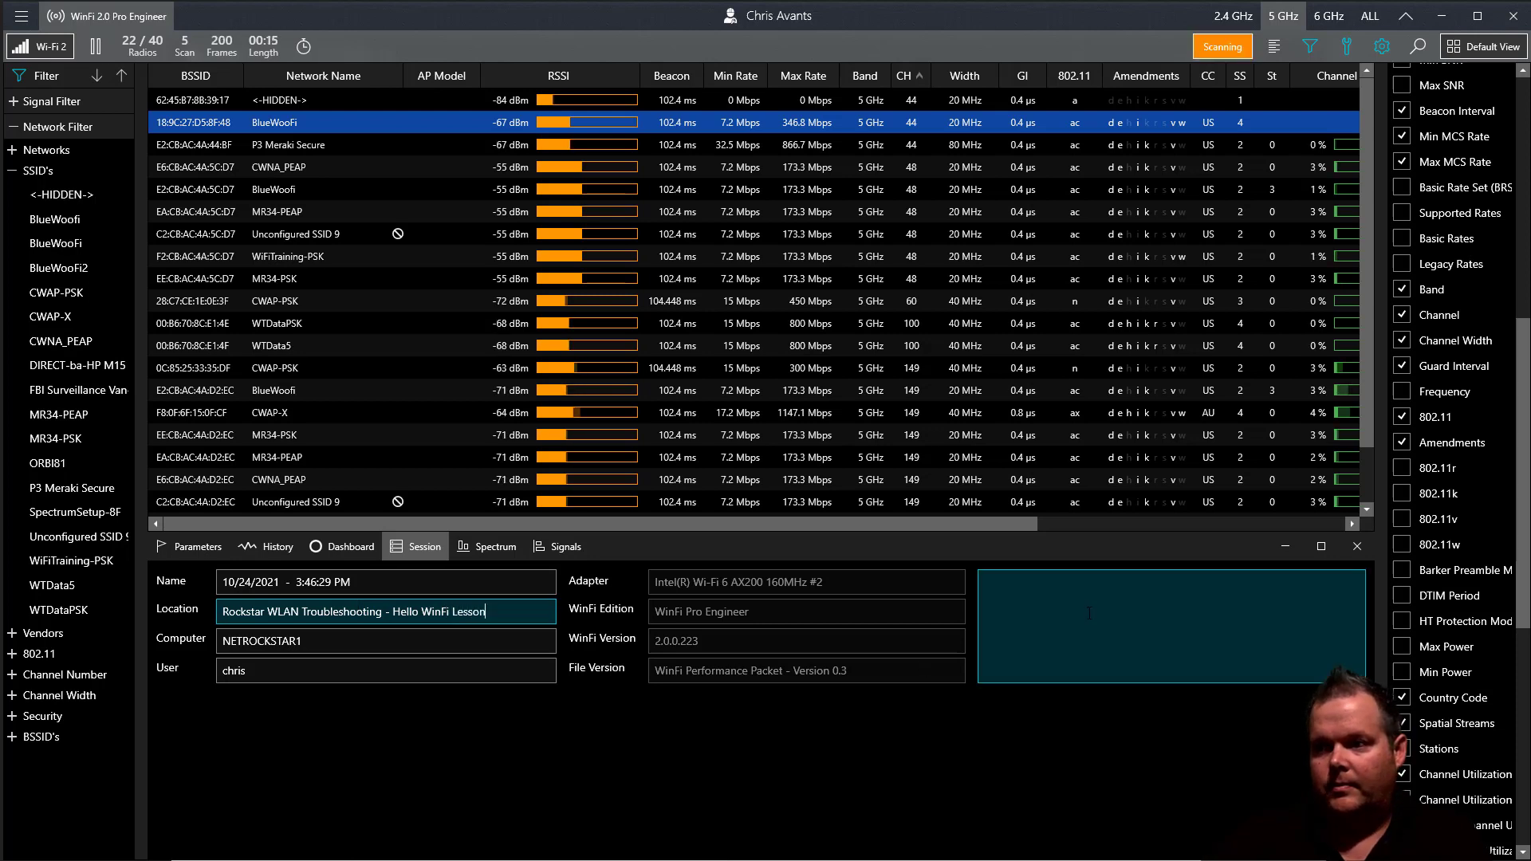
pyautogui.write('Hello Helge!@')
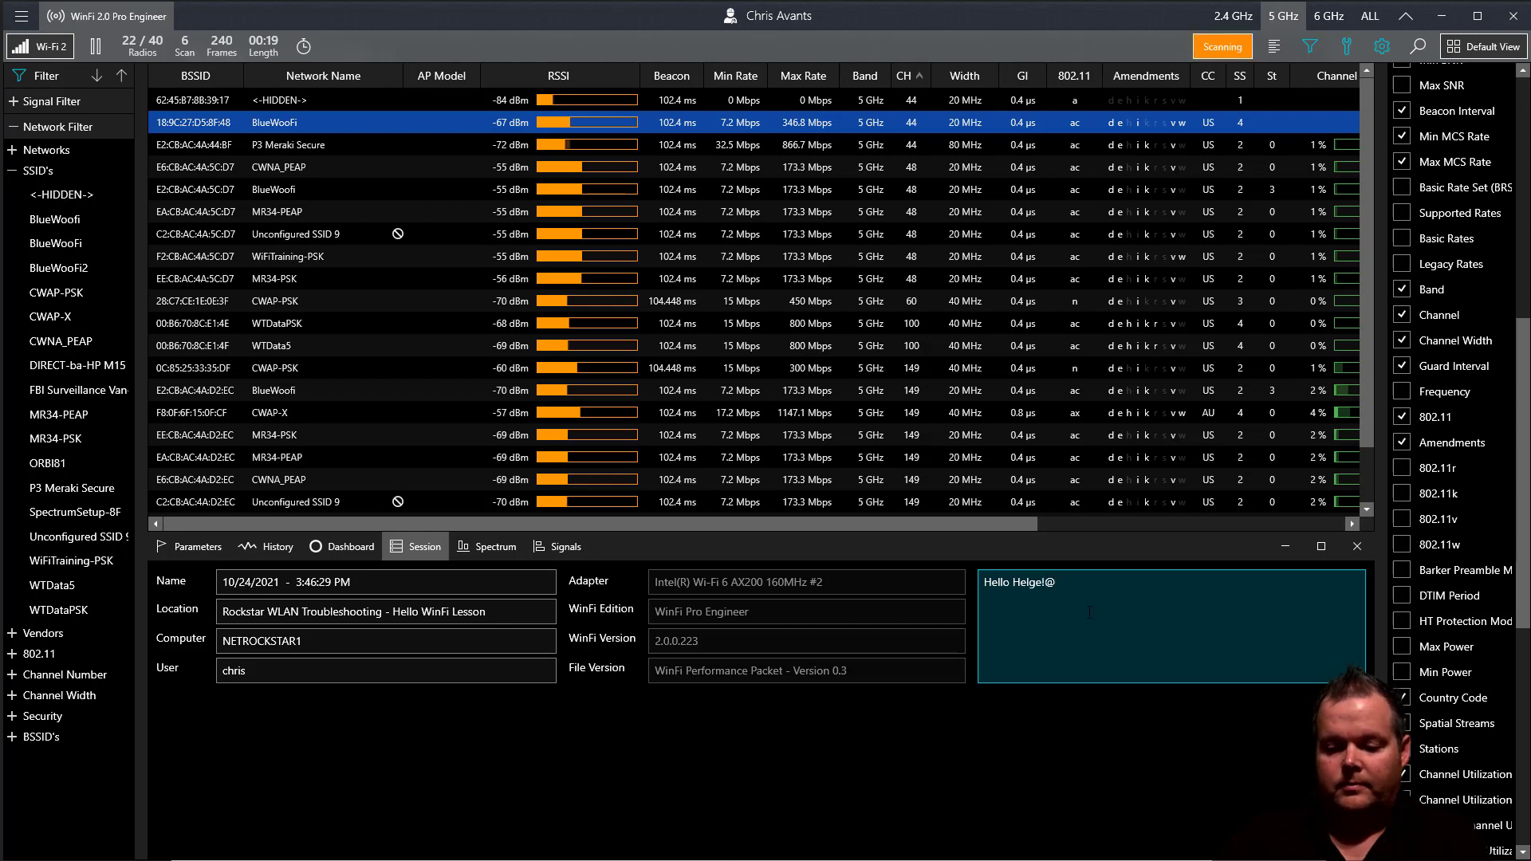
pyautogui.press('Backspace')
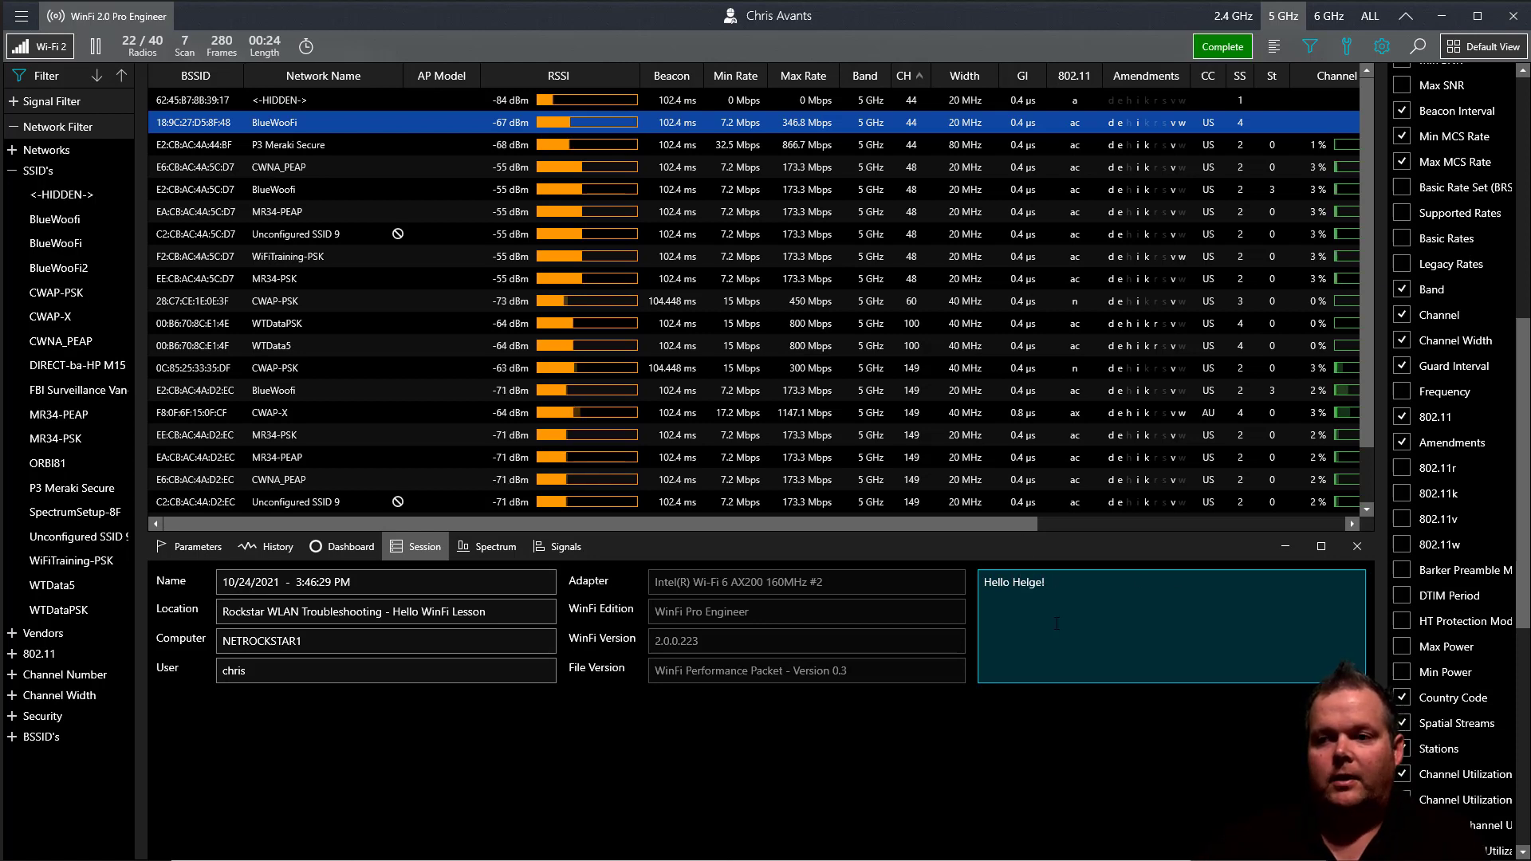
pyautogui.click(1222, 46)
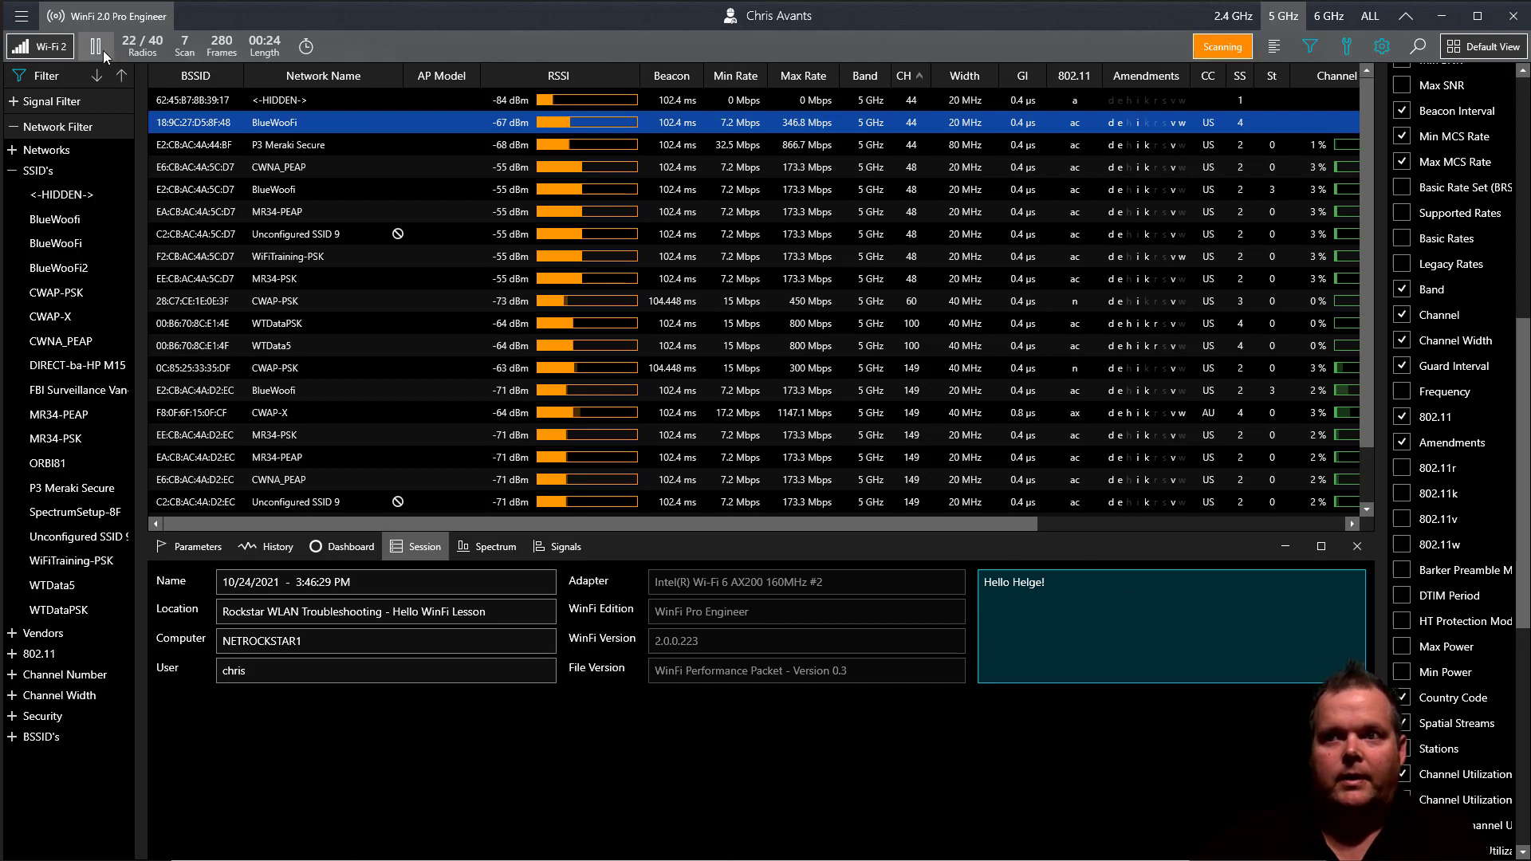
pyautogui.click(94, 45)
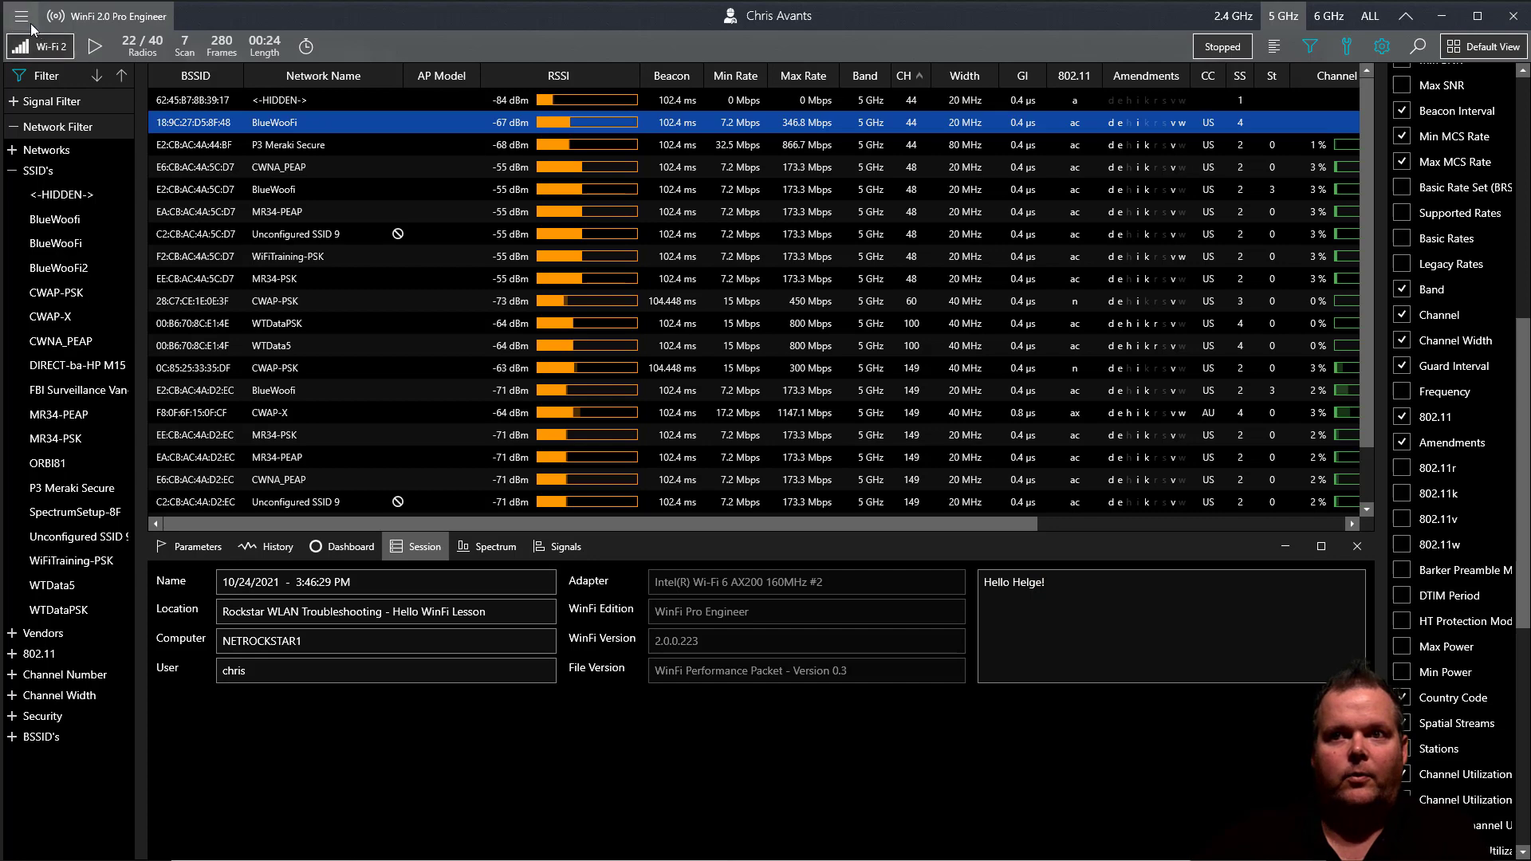
pyautogui.click(19, 16)
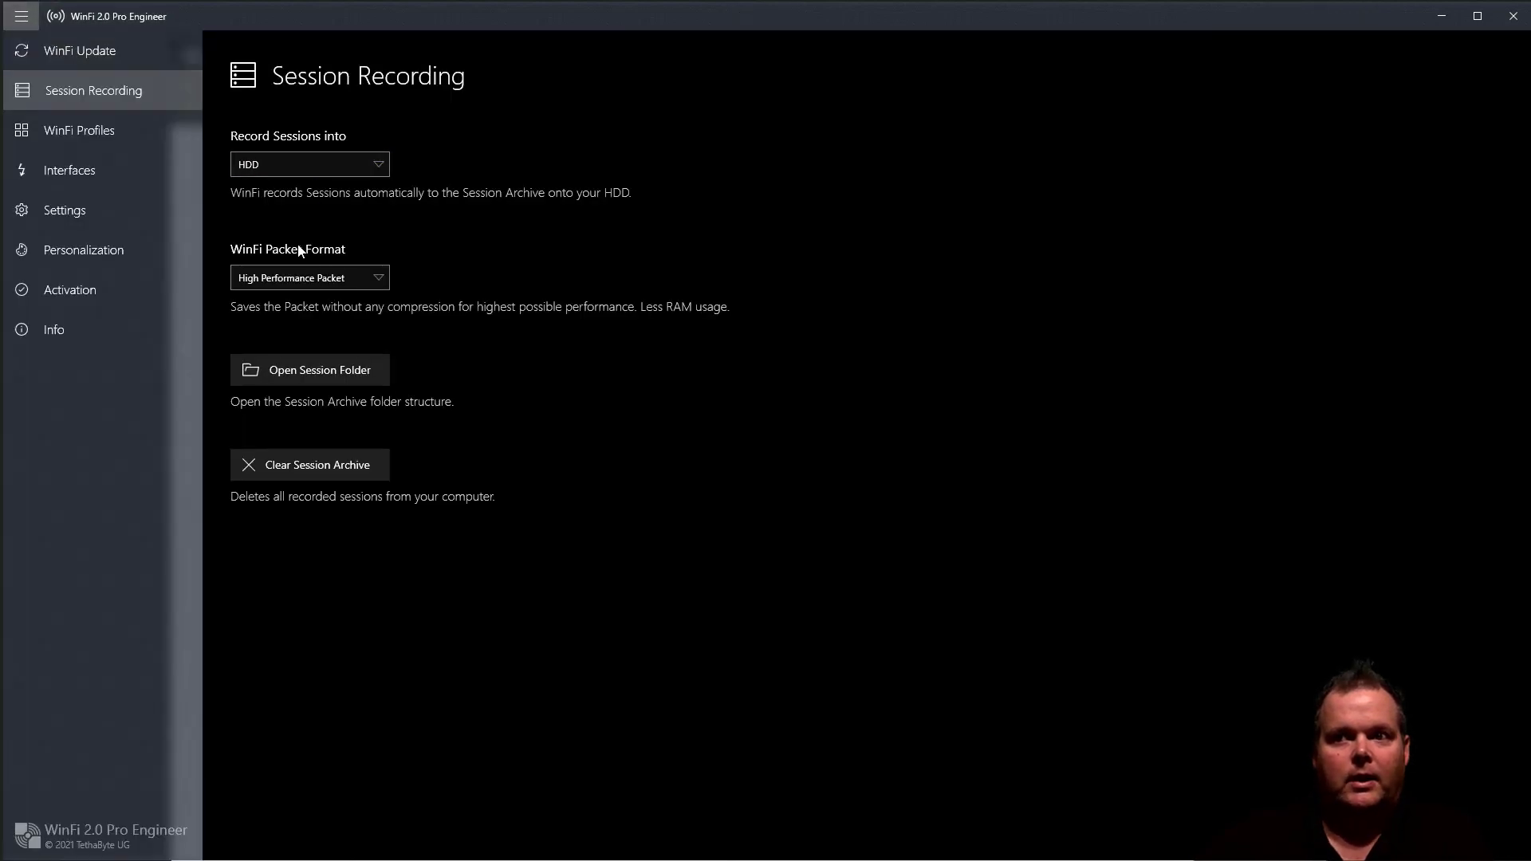
pyautogui.moveTo(522, 425)
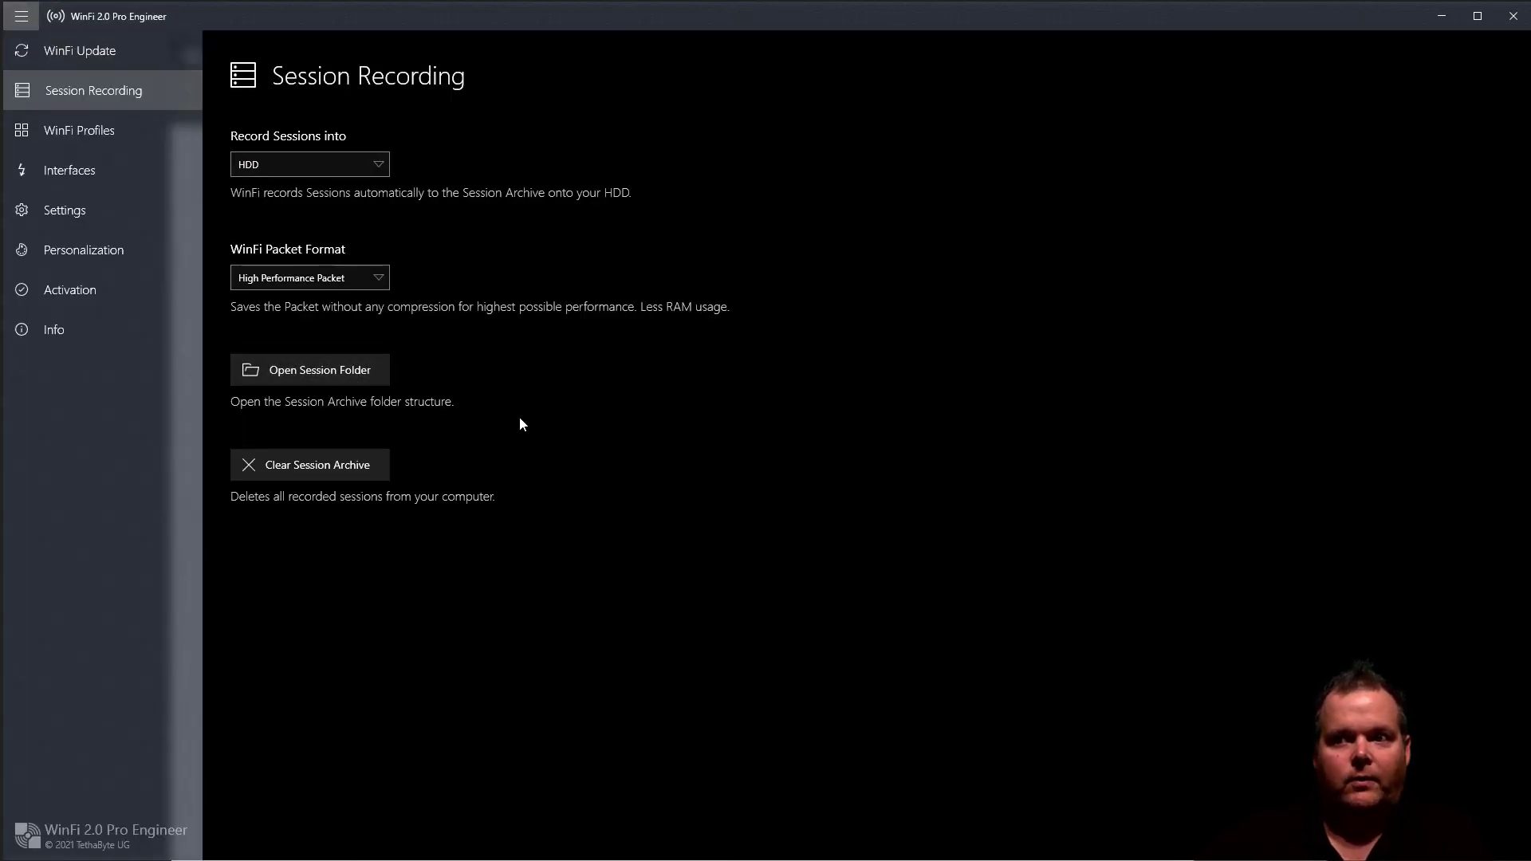
pyautogui.click(319, 370)
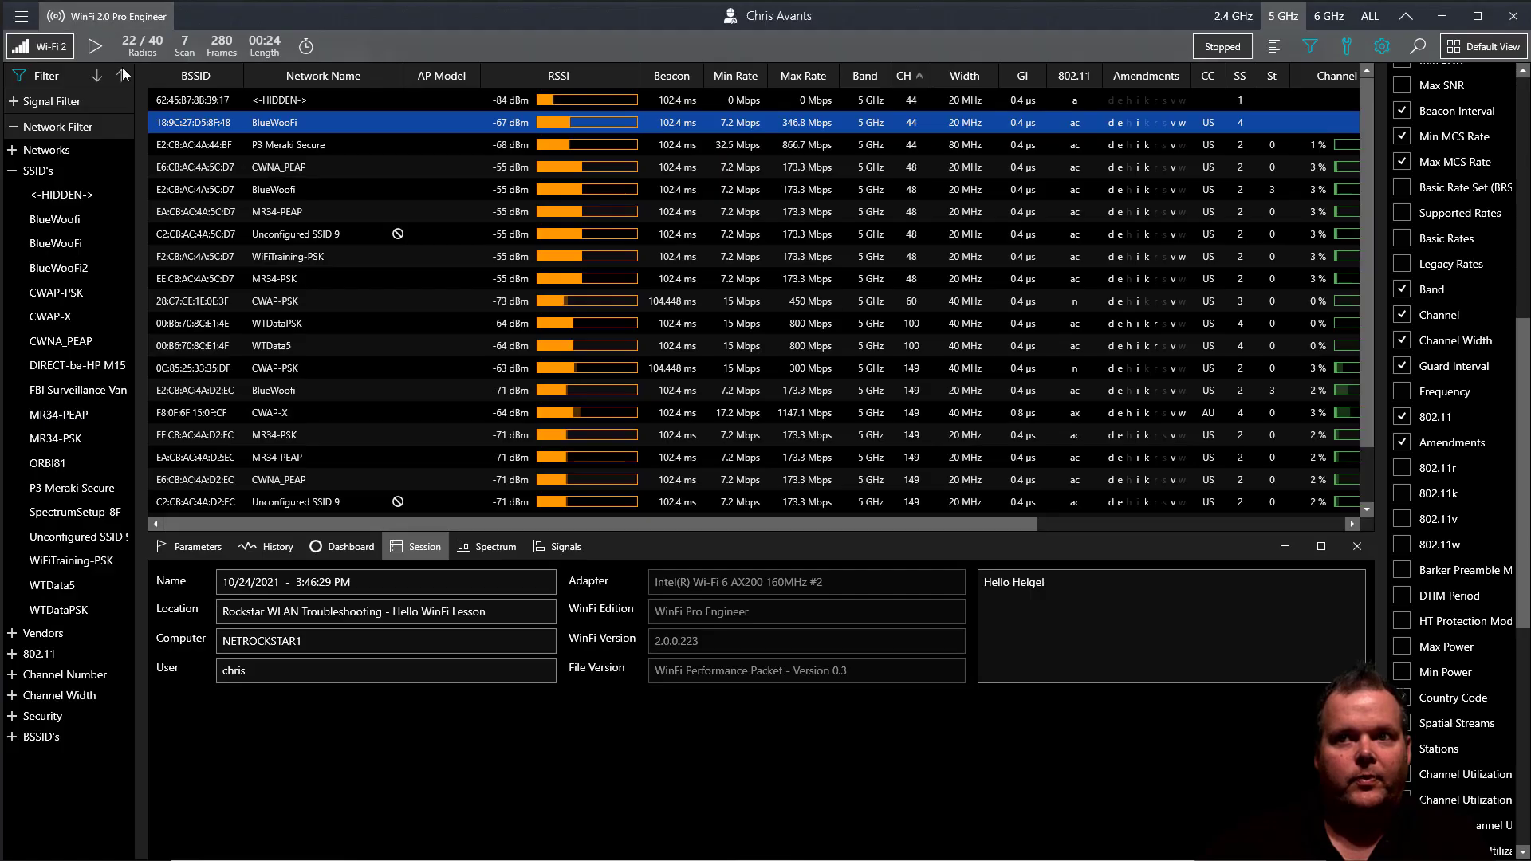
# Open the capture source list showing both Wi-Fi adapters, Open File and Export Scan.
pyautogui.click(18, 17)
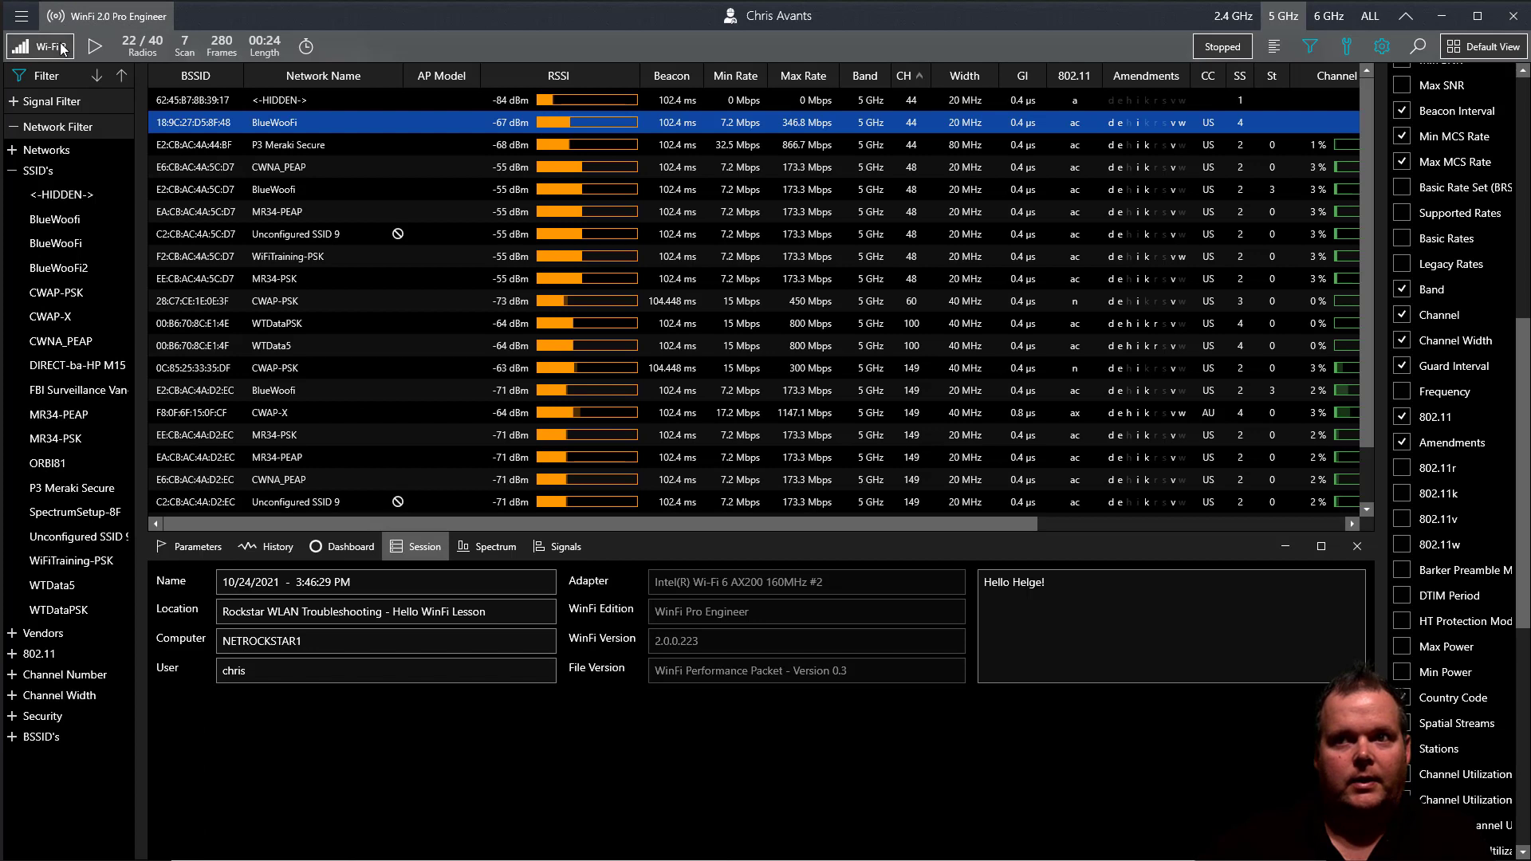
pyautogui.click(39, 45)
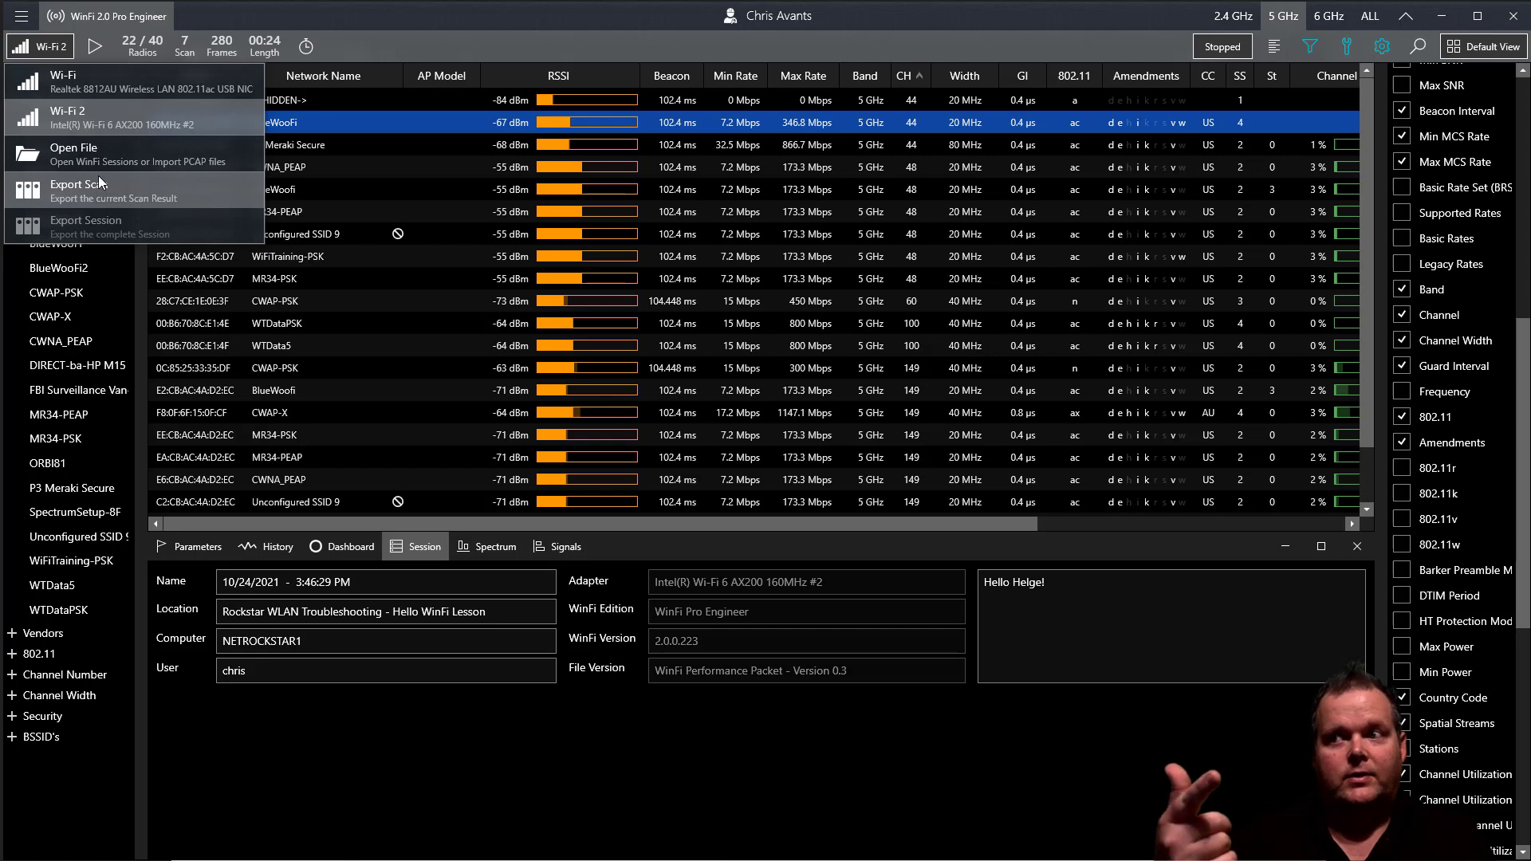
pyautogui.moveTo(175, 201)
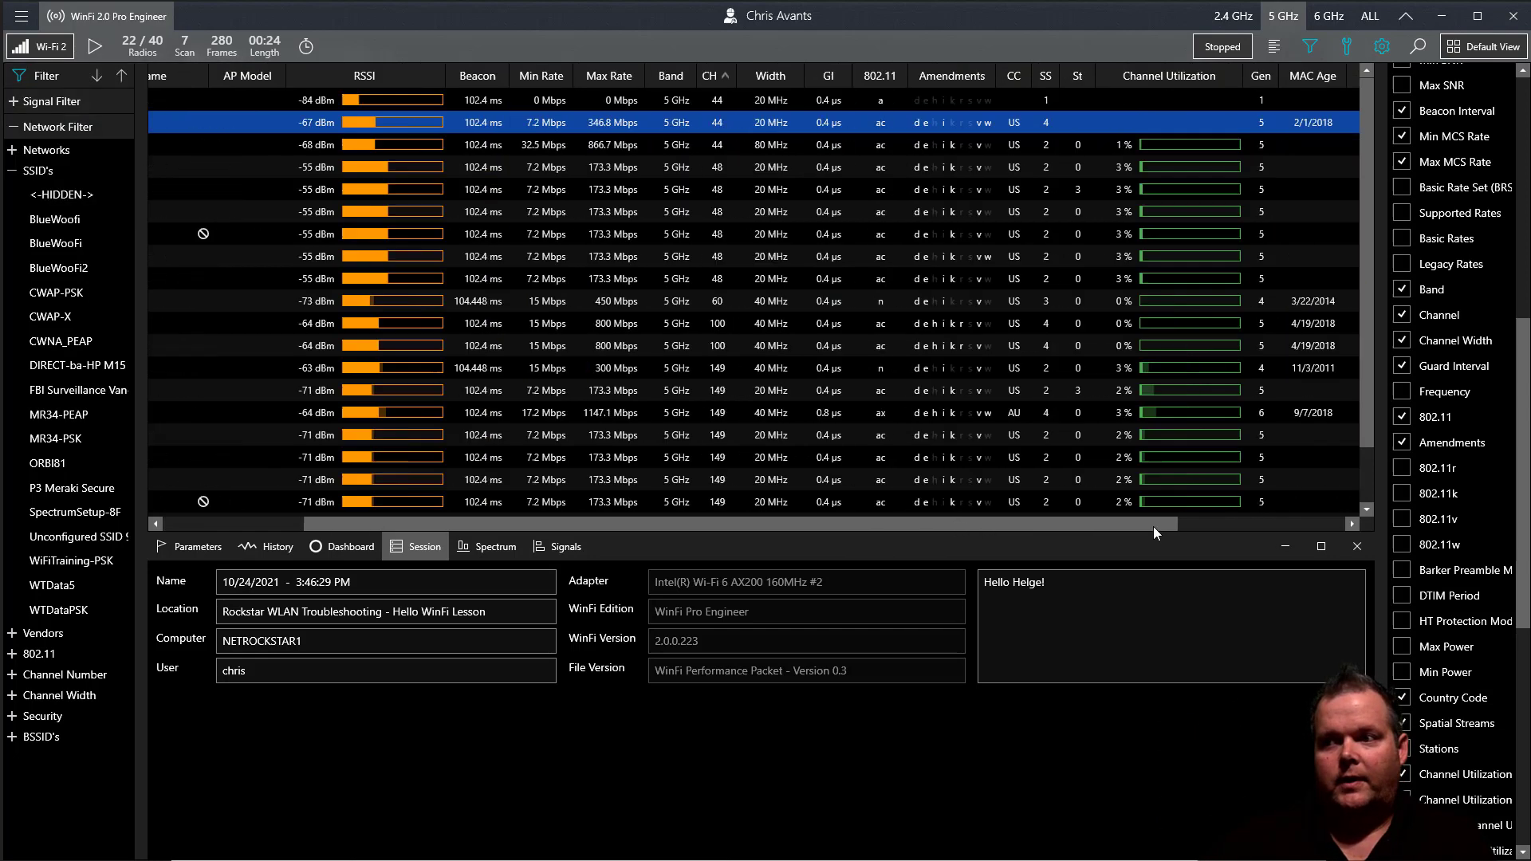
# Start a new scan session and filter the list to 2.4 GHz radios.
pyautogui.click(93, 45)
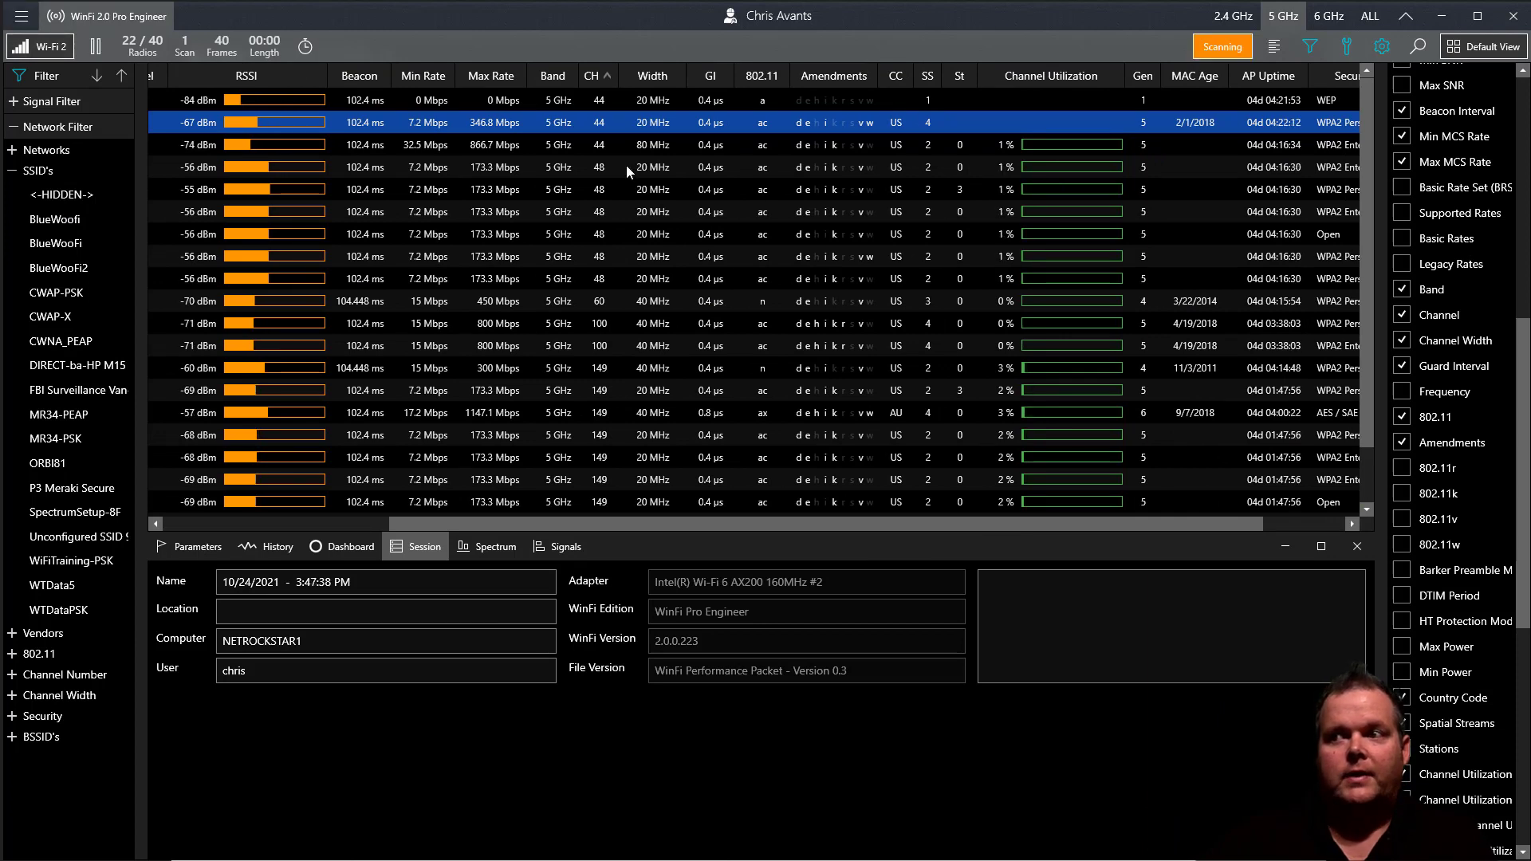
pyautogui.click(1234, 16)
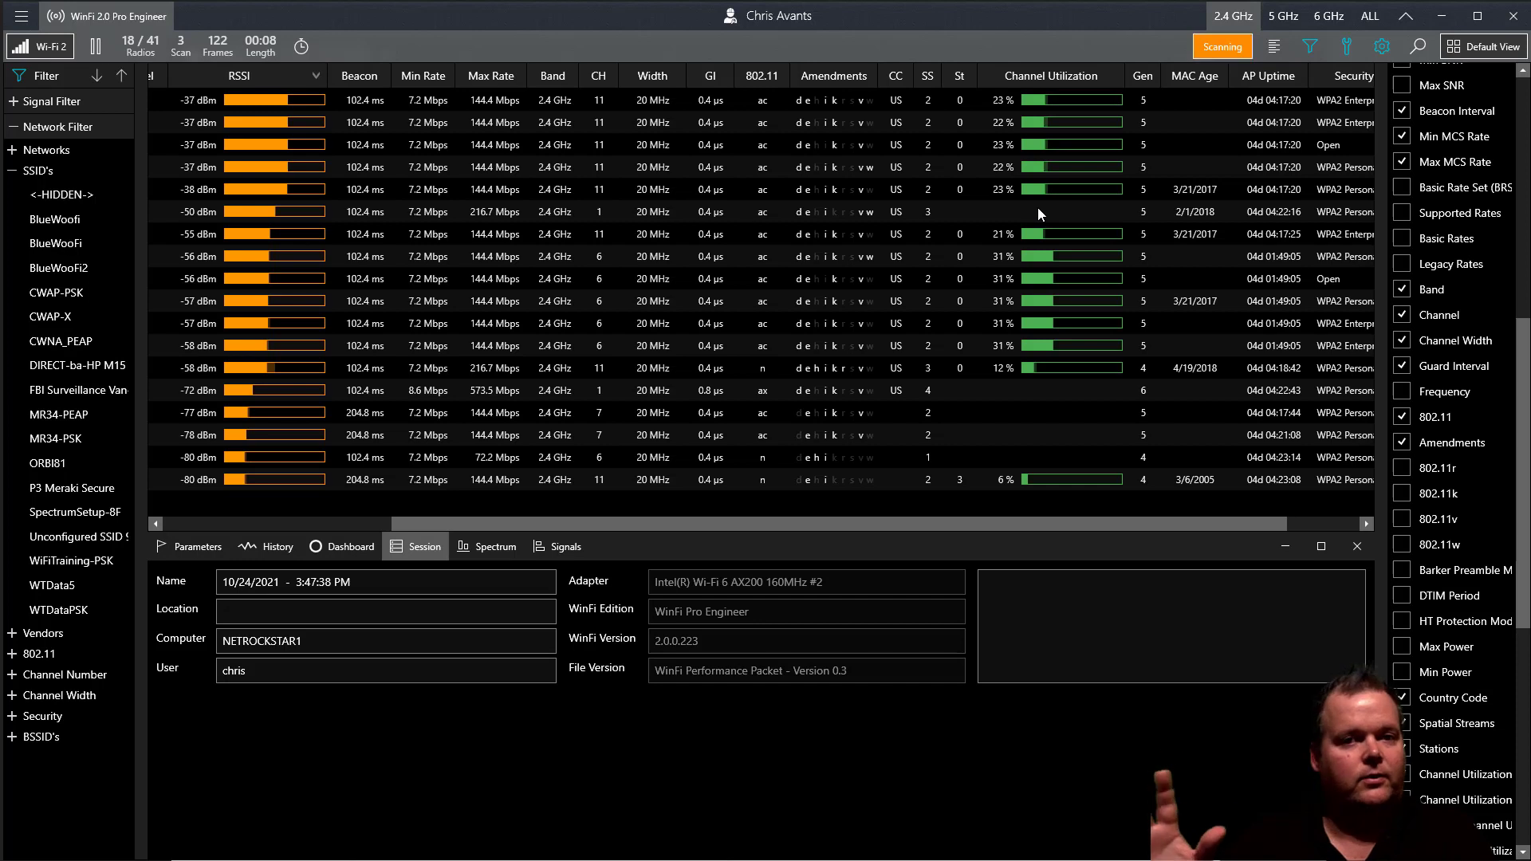
pyautogui.moveTo(1087, 107)
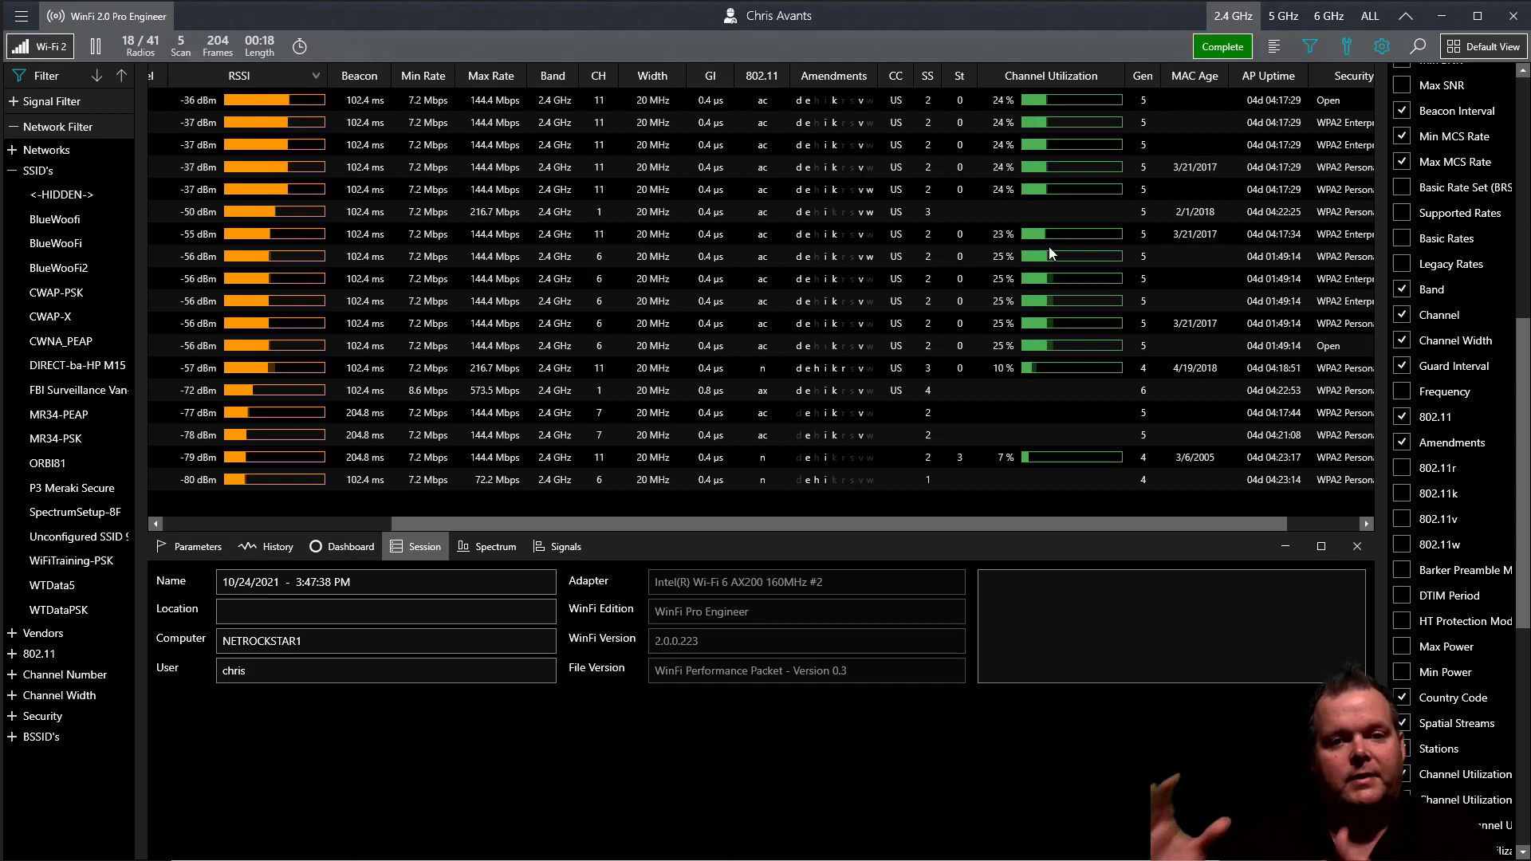
# Let the 2.4 GHz scan run for 28 cycles, then show the empty Parameters view.
pyautogui.click(1223, 46)
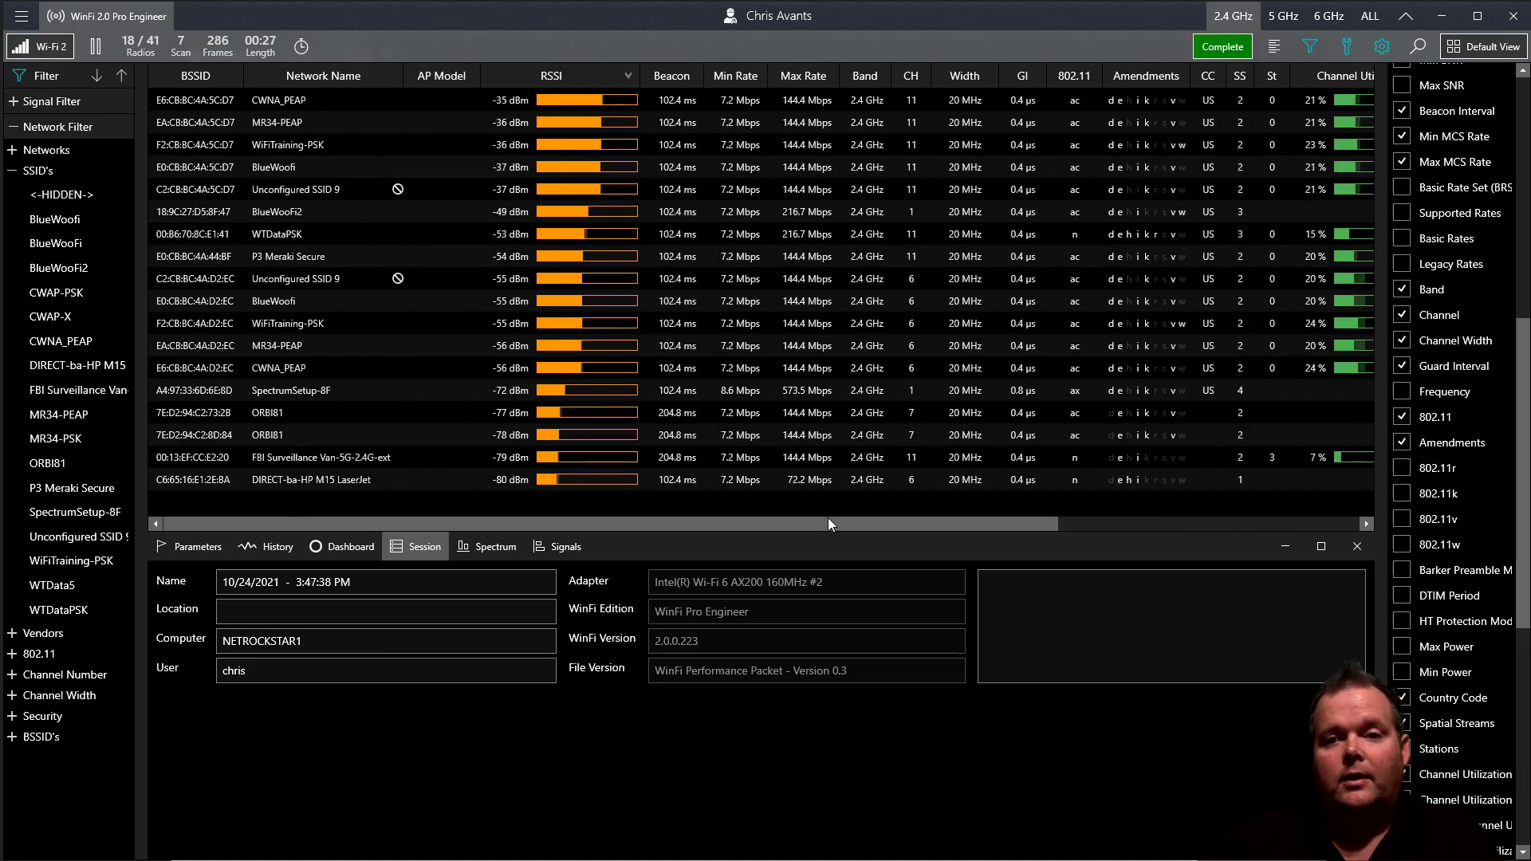
pyautogui.click(1222, 47)
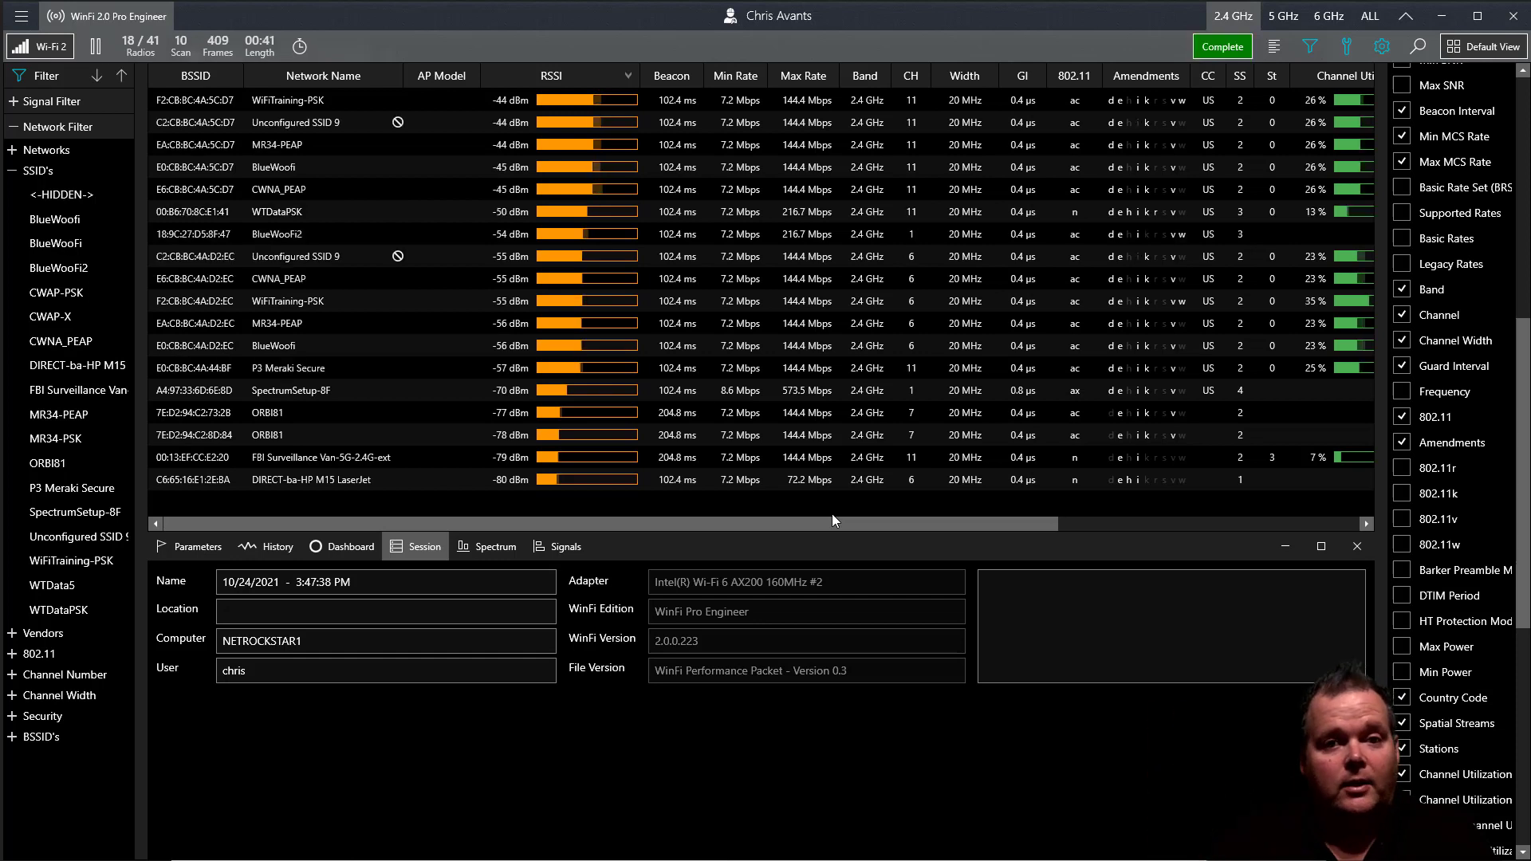
pyautogui.click(1223, 46)
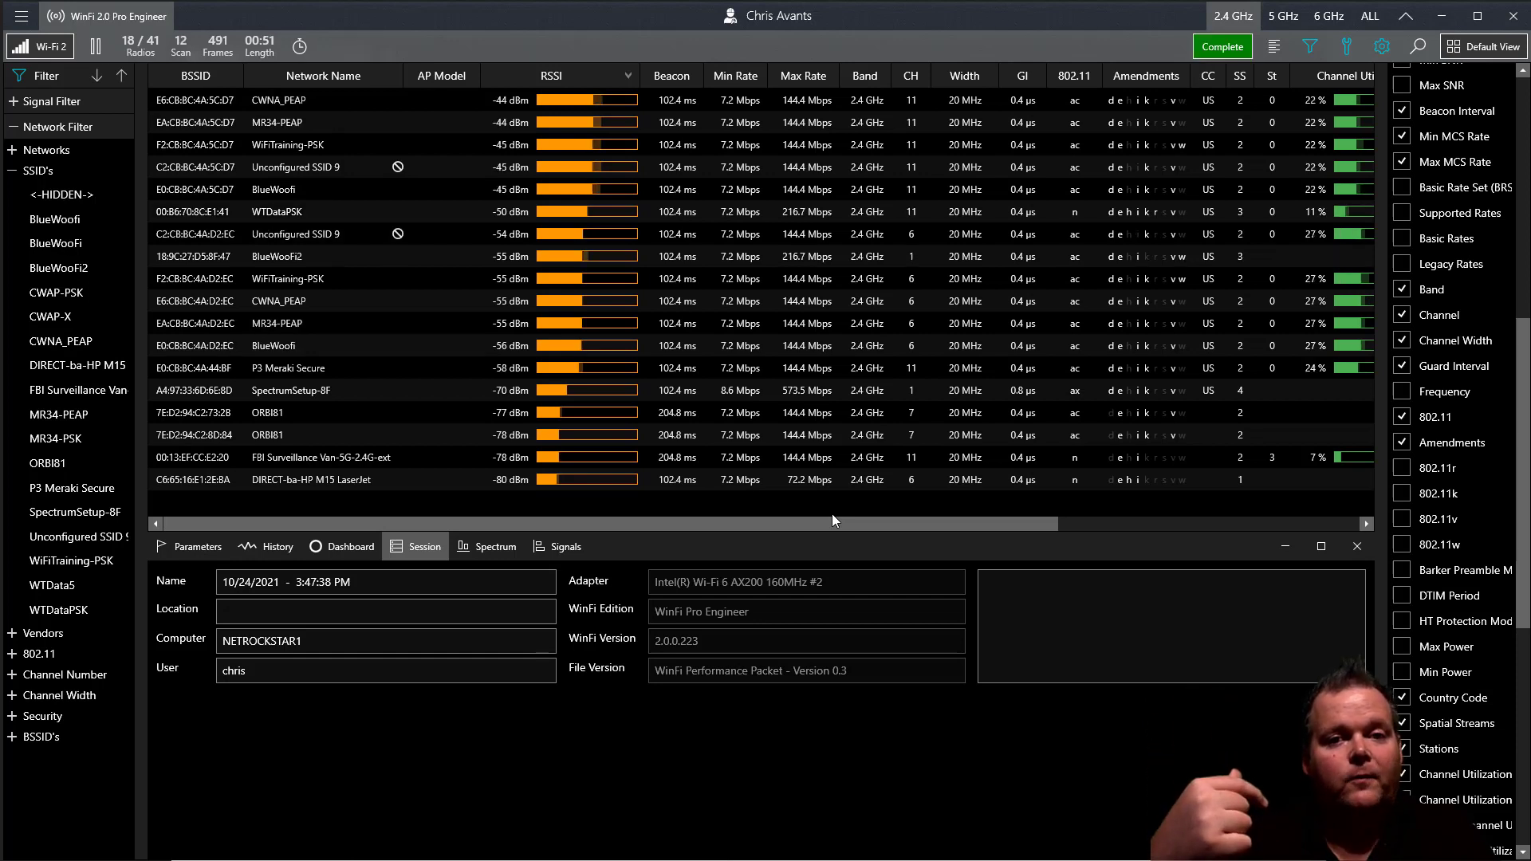
pyautogui.click(1222, 46)
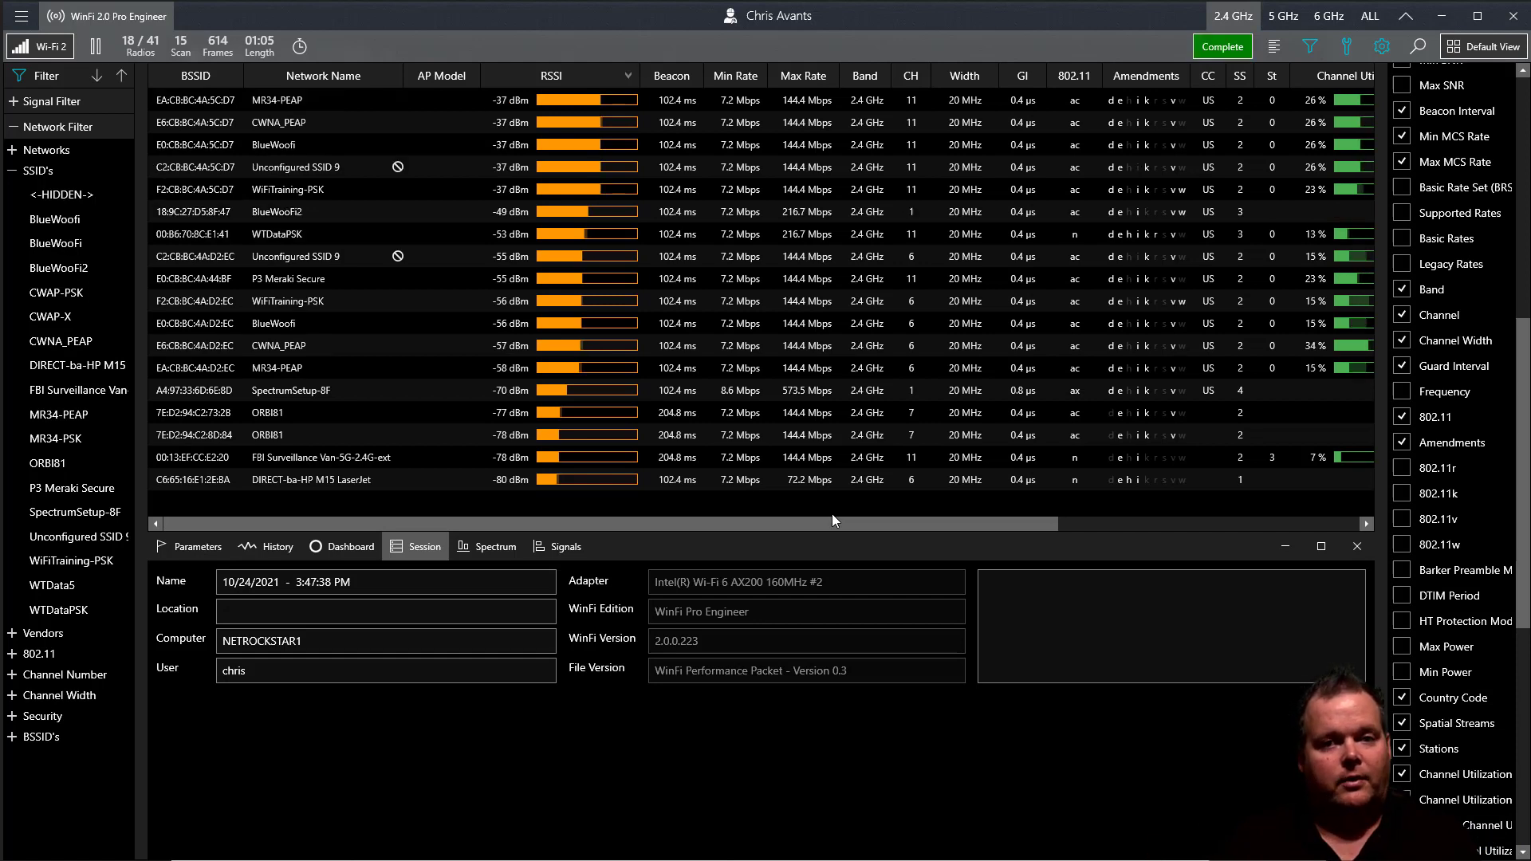
pyautogui.click(1222, 46)
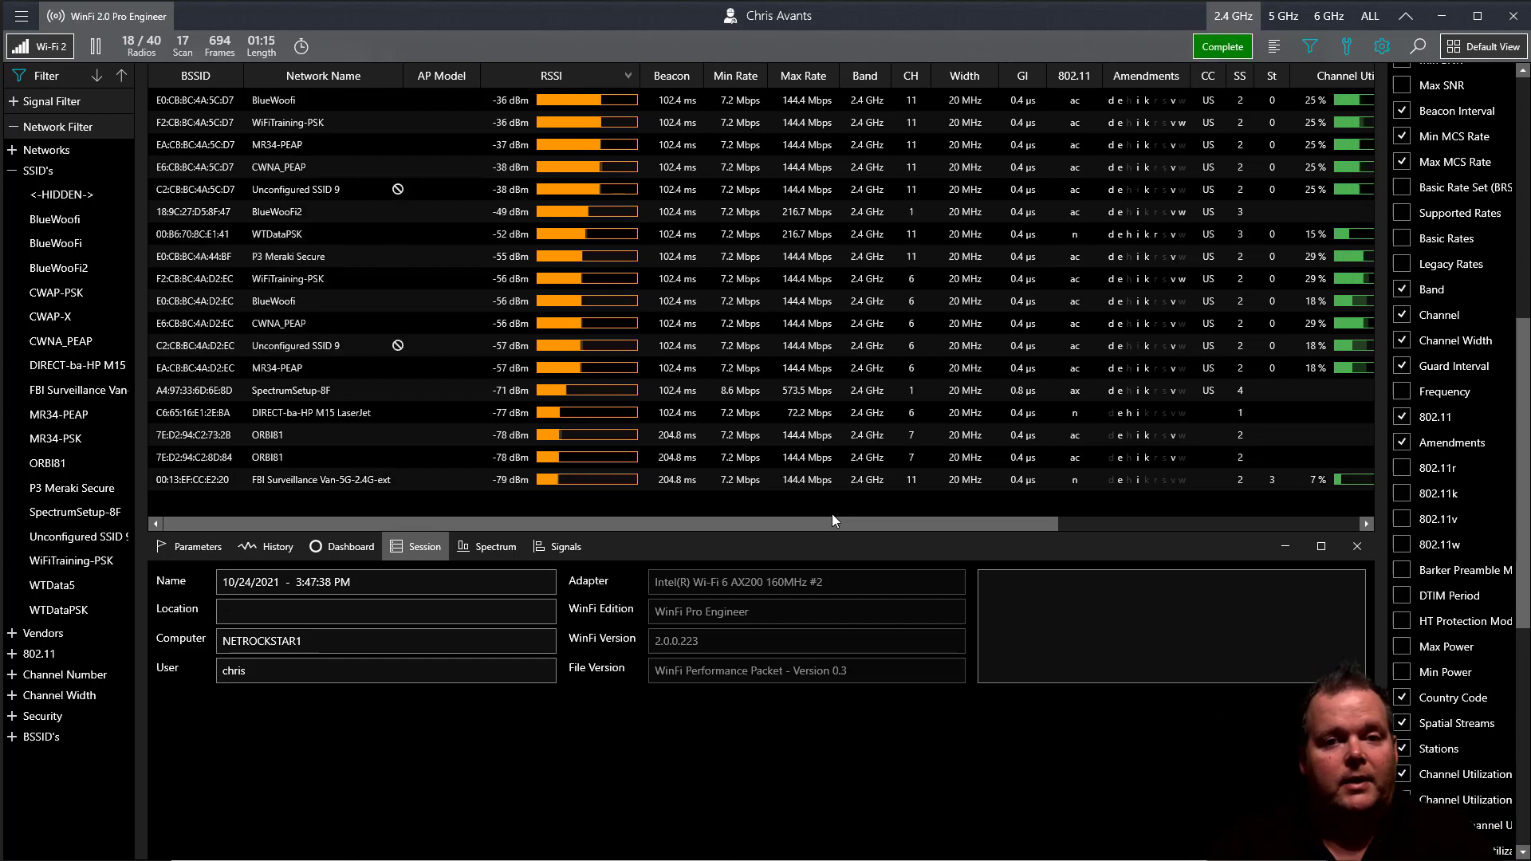
pyautogui.click(1223, 46)
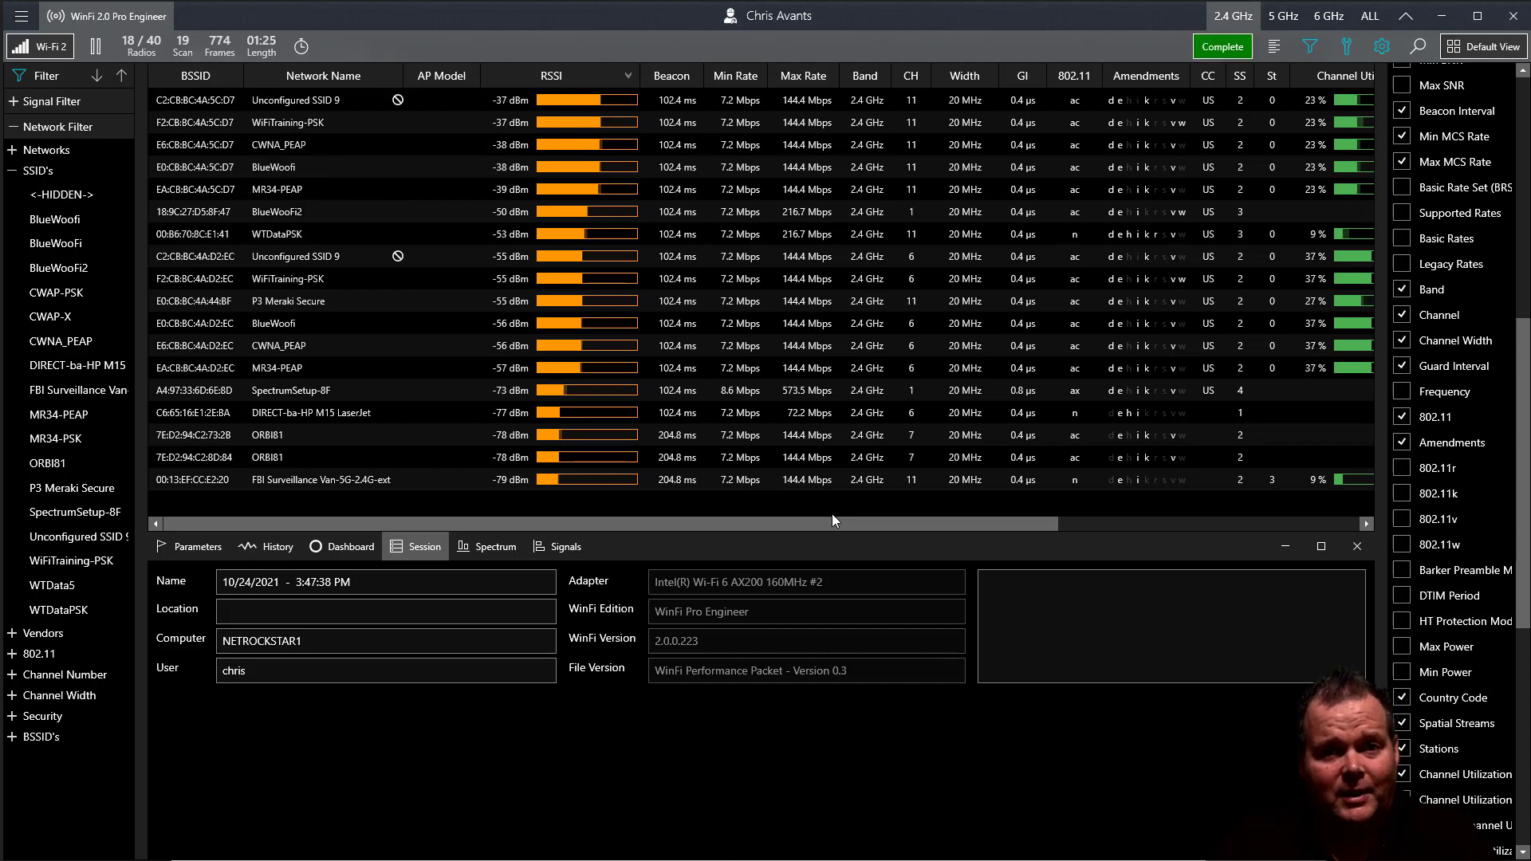
pyautogui.click(1222, 46)
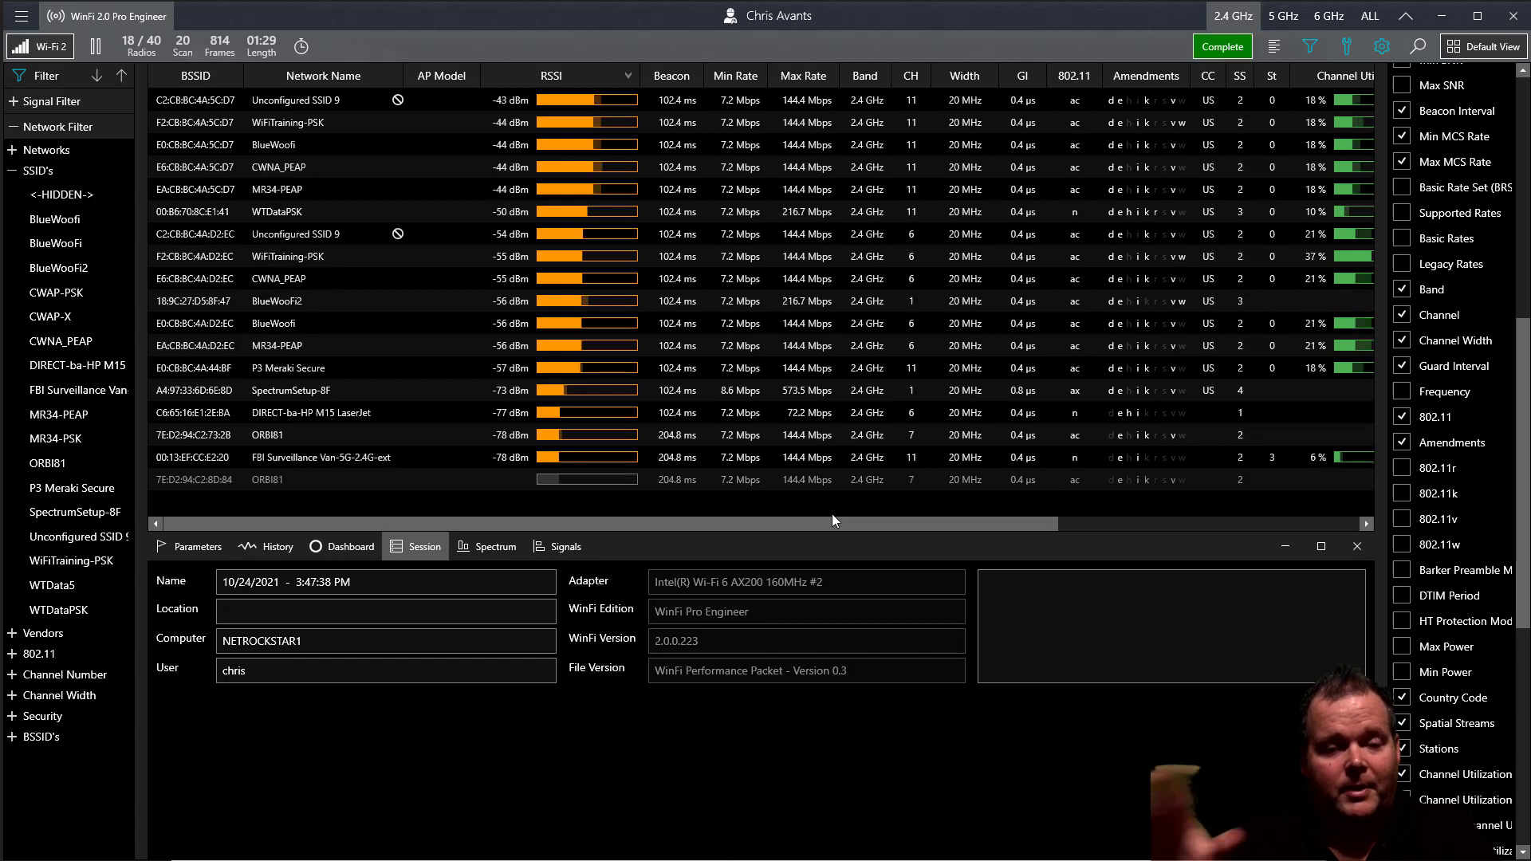
pyautogui.click(1223, 46)
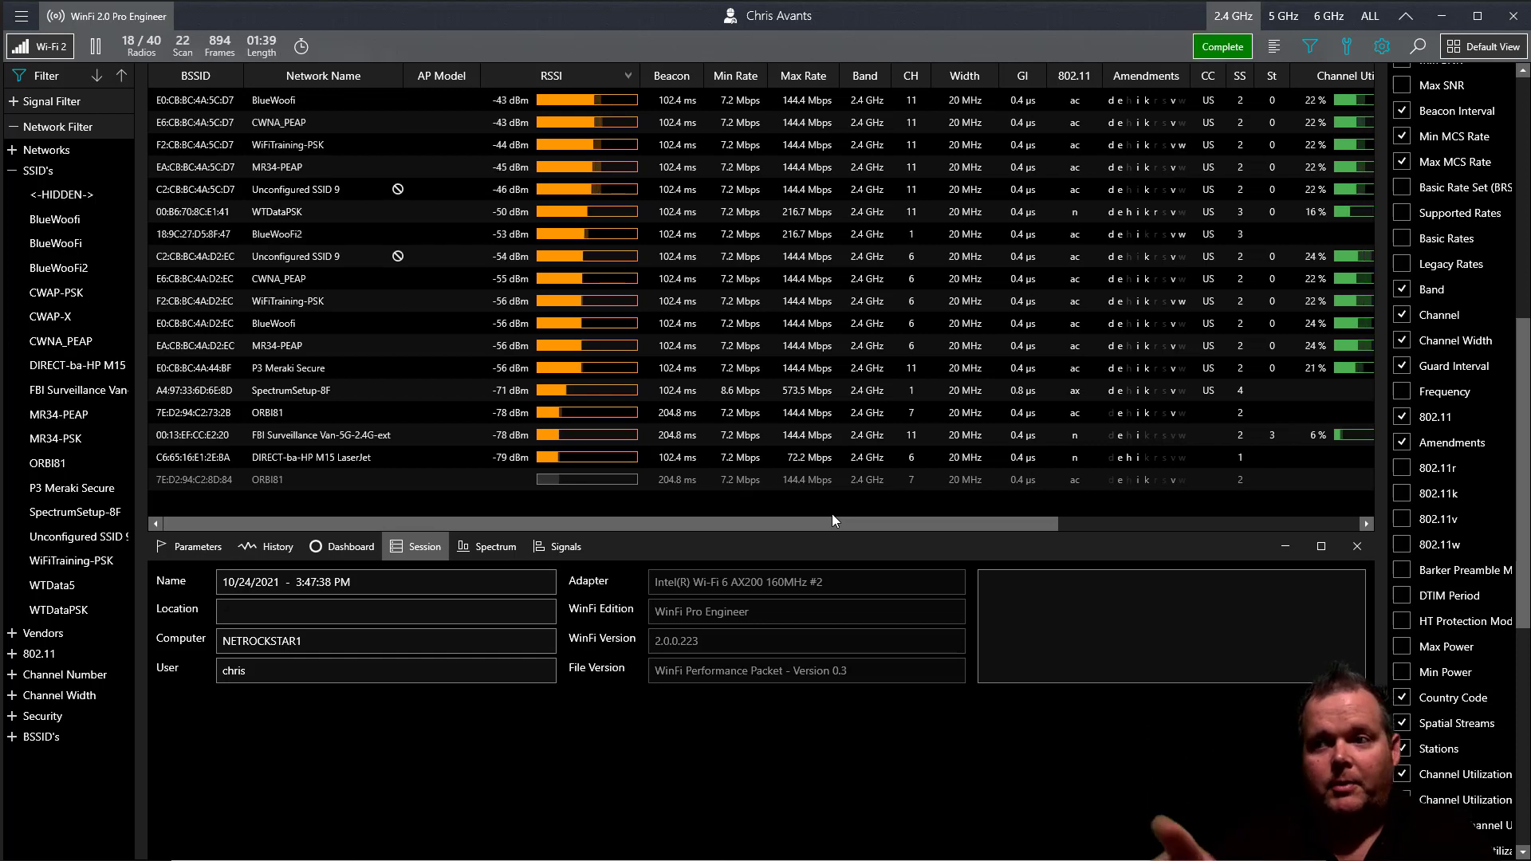
pyautogui.click(1223, 46)
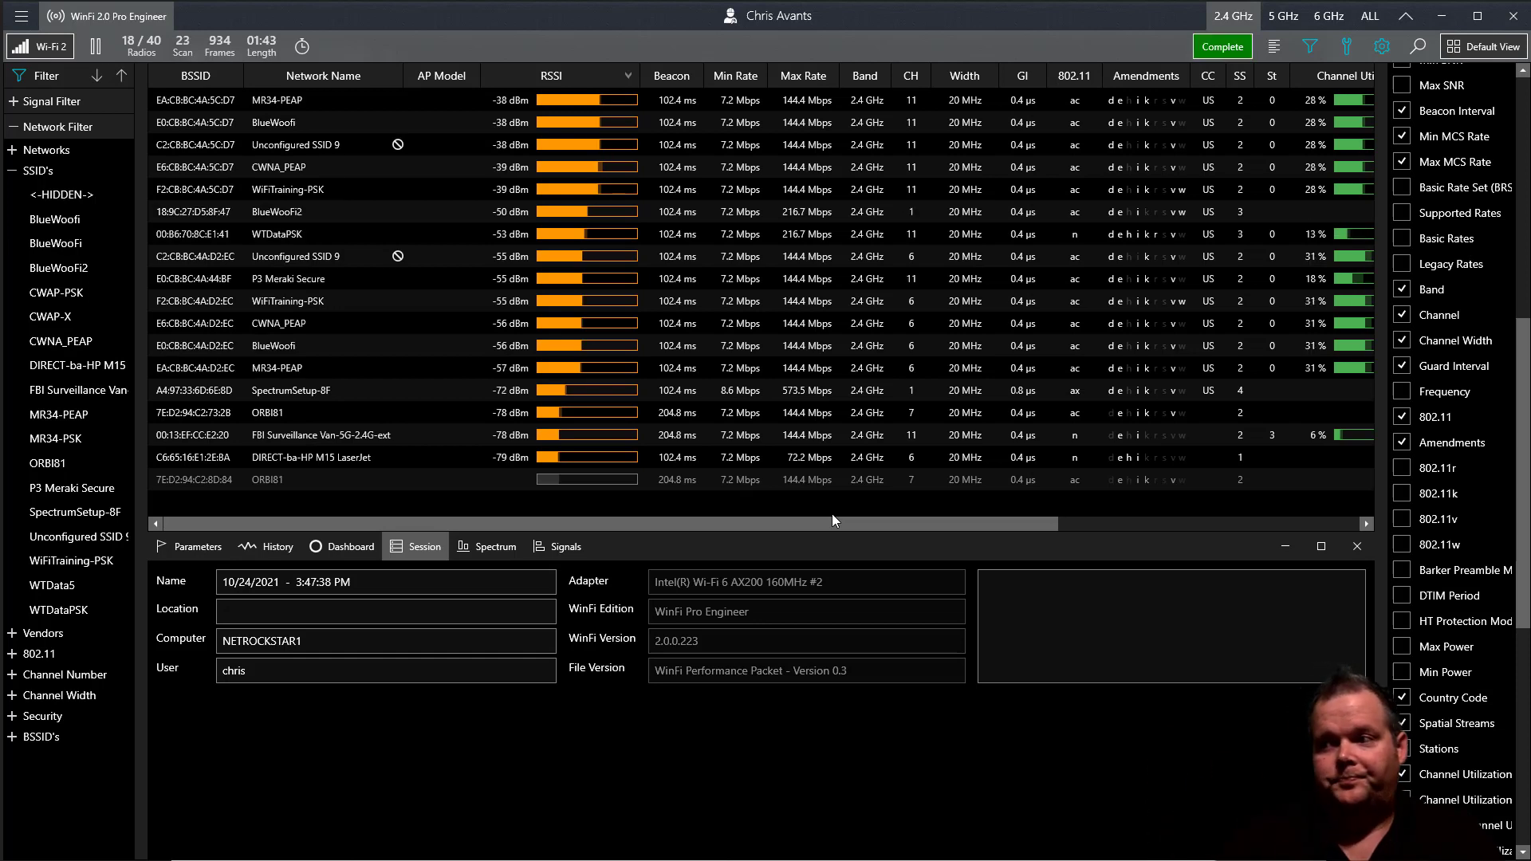
pyautogui.click(1223, 47)
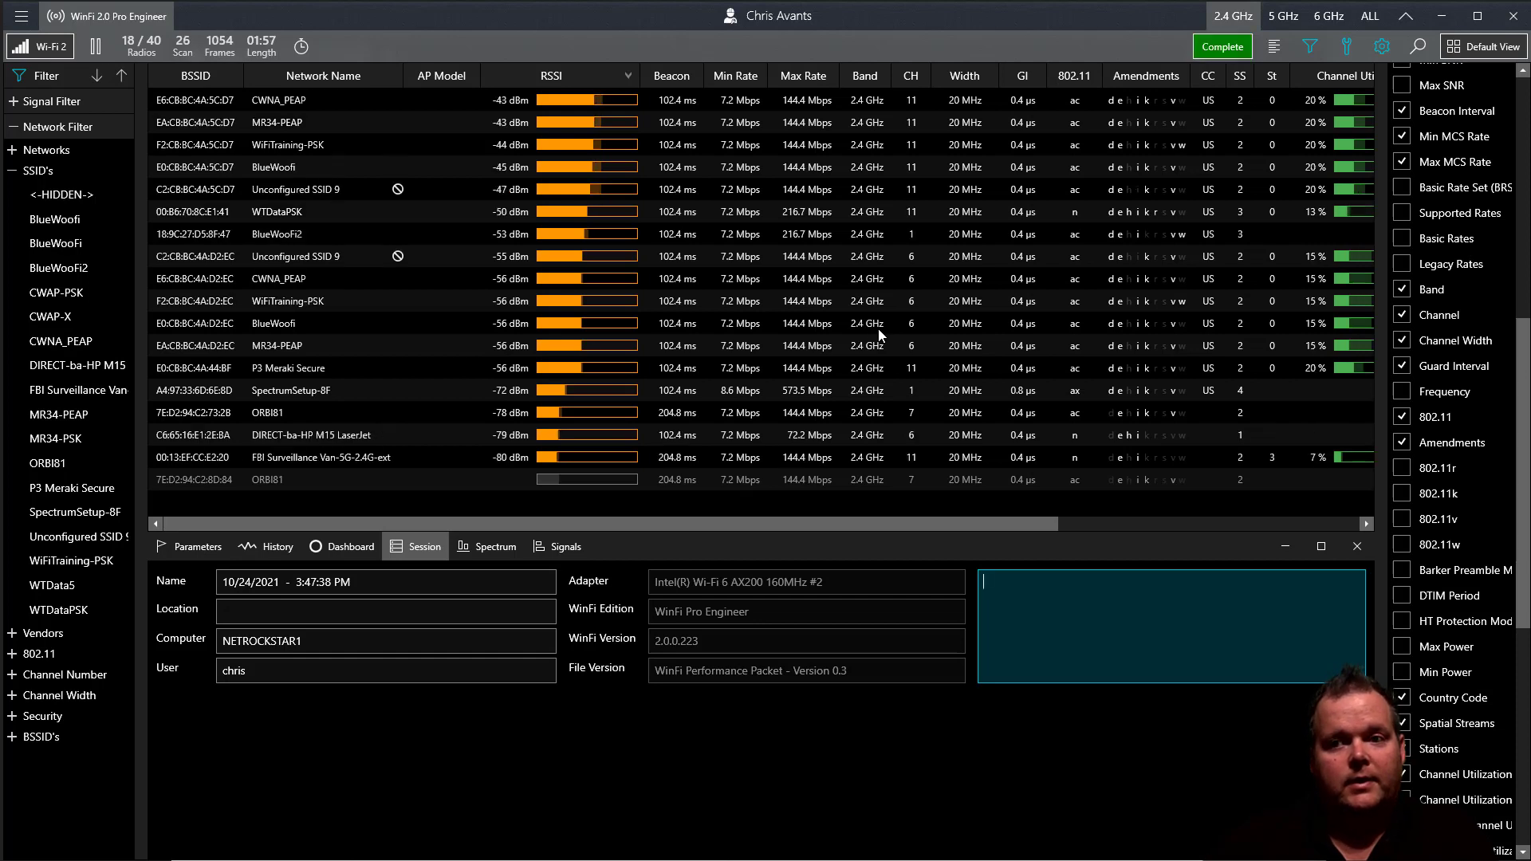
pyautogui.click(197, 547)
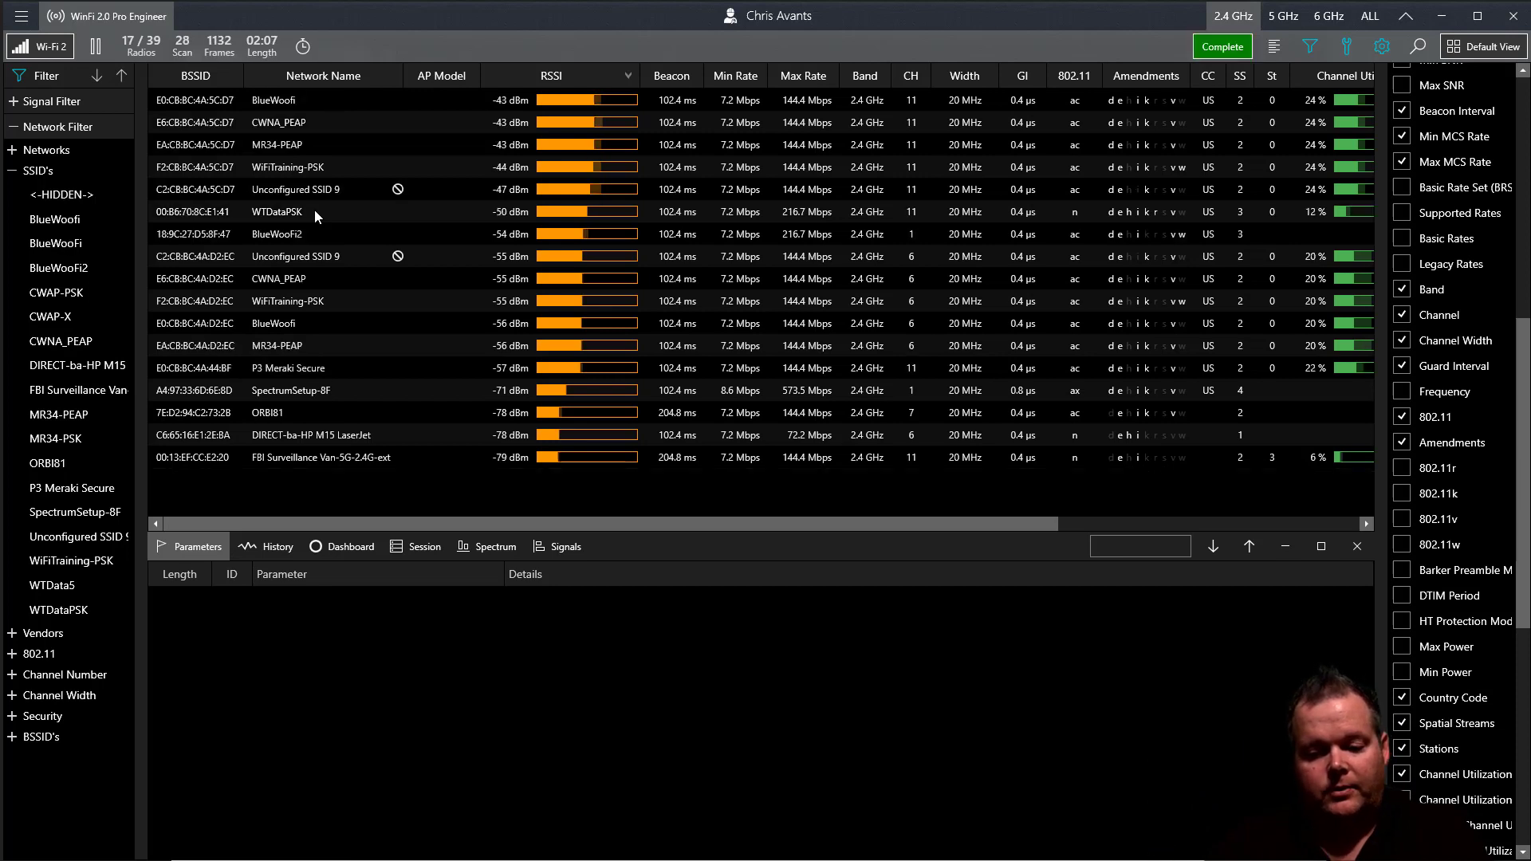
pyautogui.click(1223, 46)
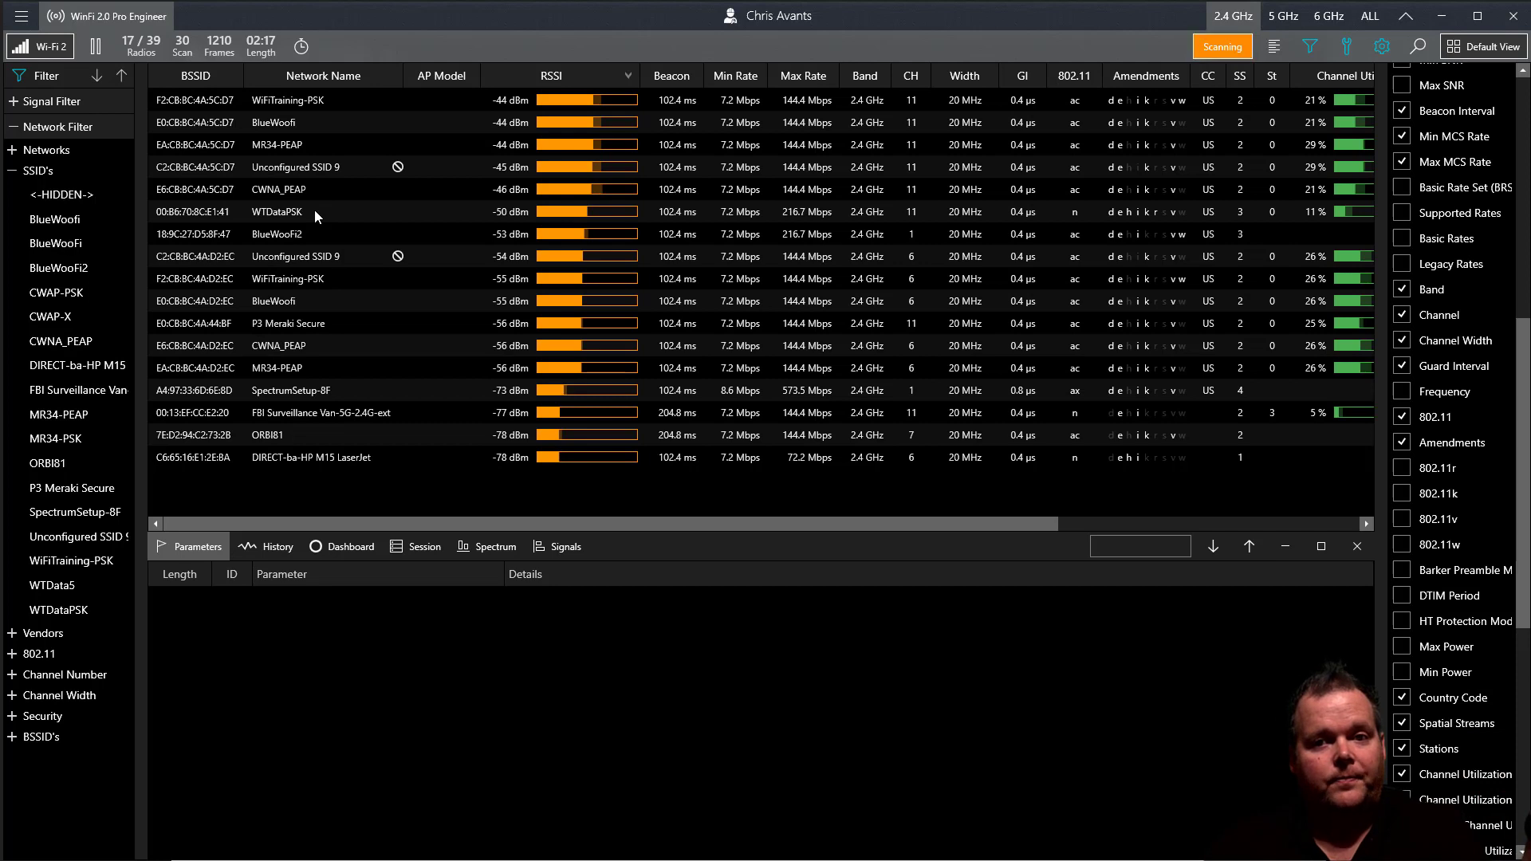
pyautogui.moveTo(307, 123)
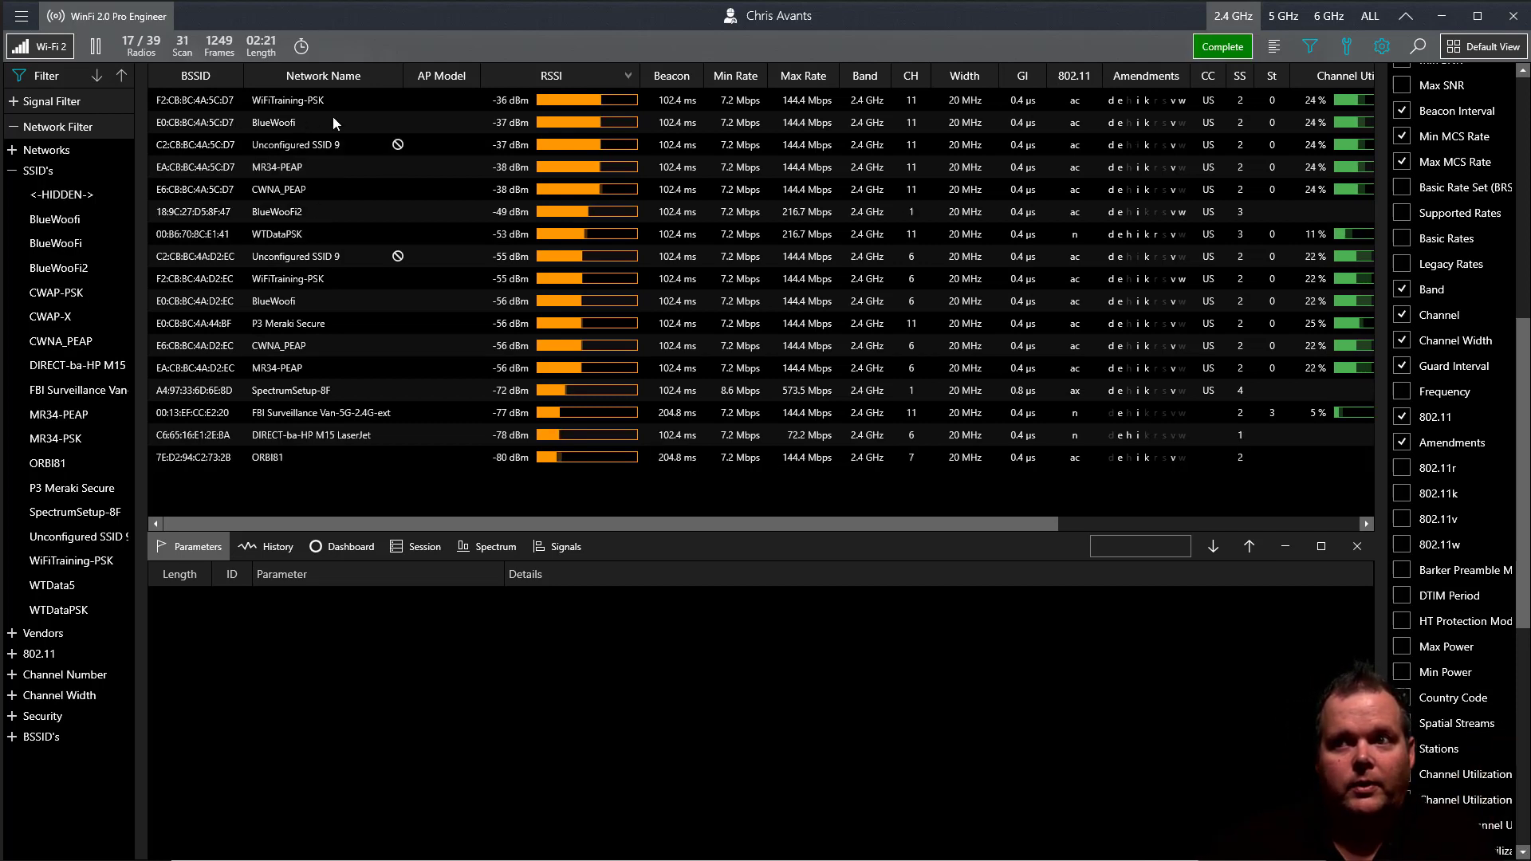
pyautogui.click(1223, 47)
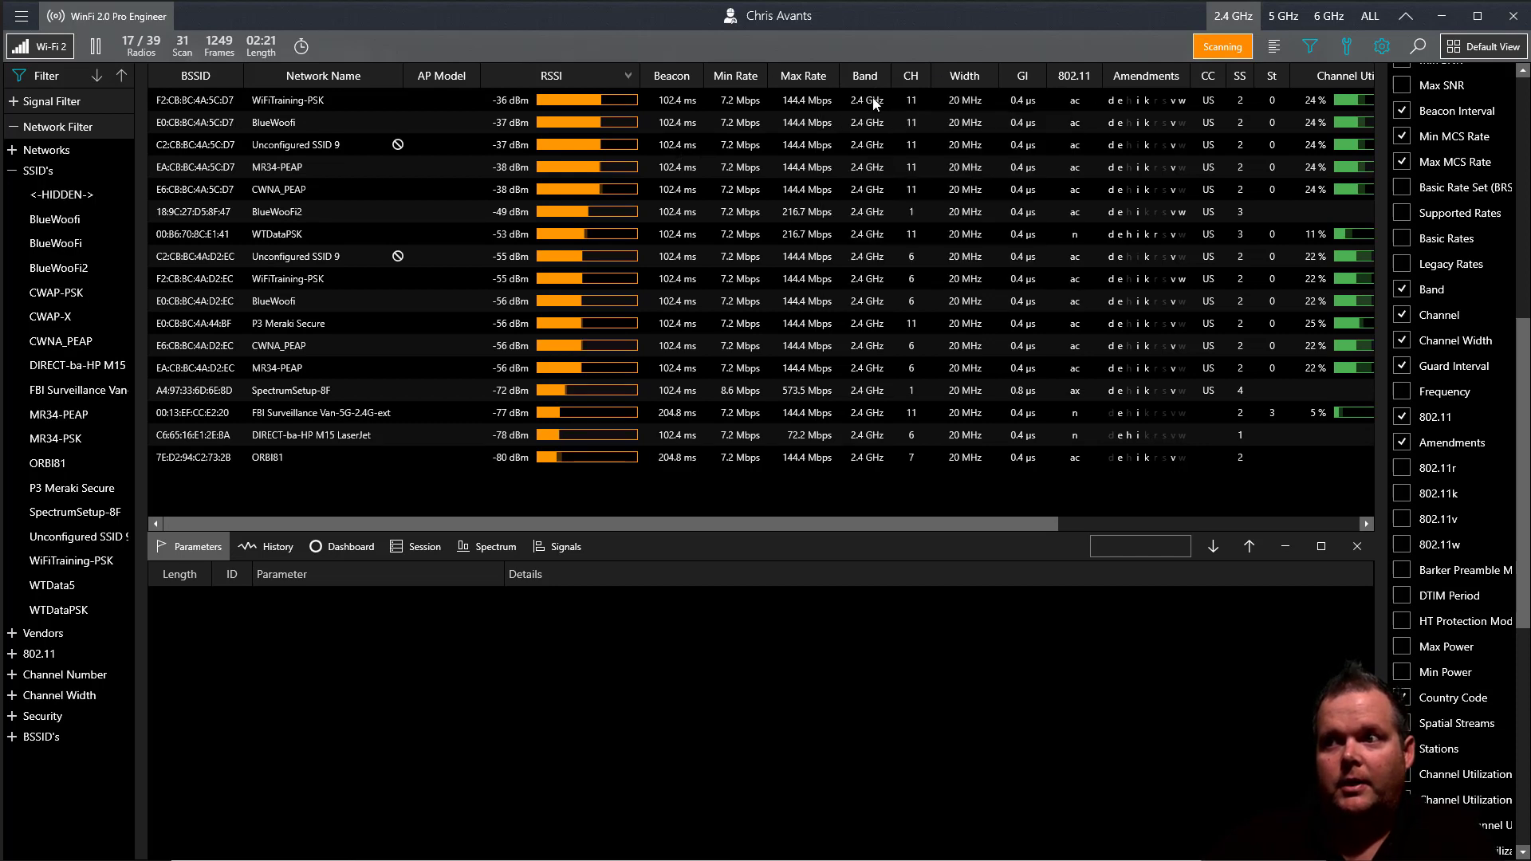
# Filter to 5 GHz and expand BlueWoofi's Radio Tap Header and Fixed Parameters.
pyautogui.click(1284, 16)
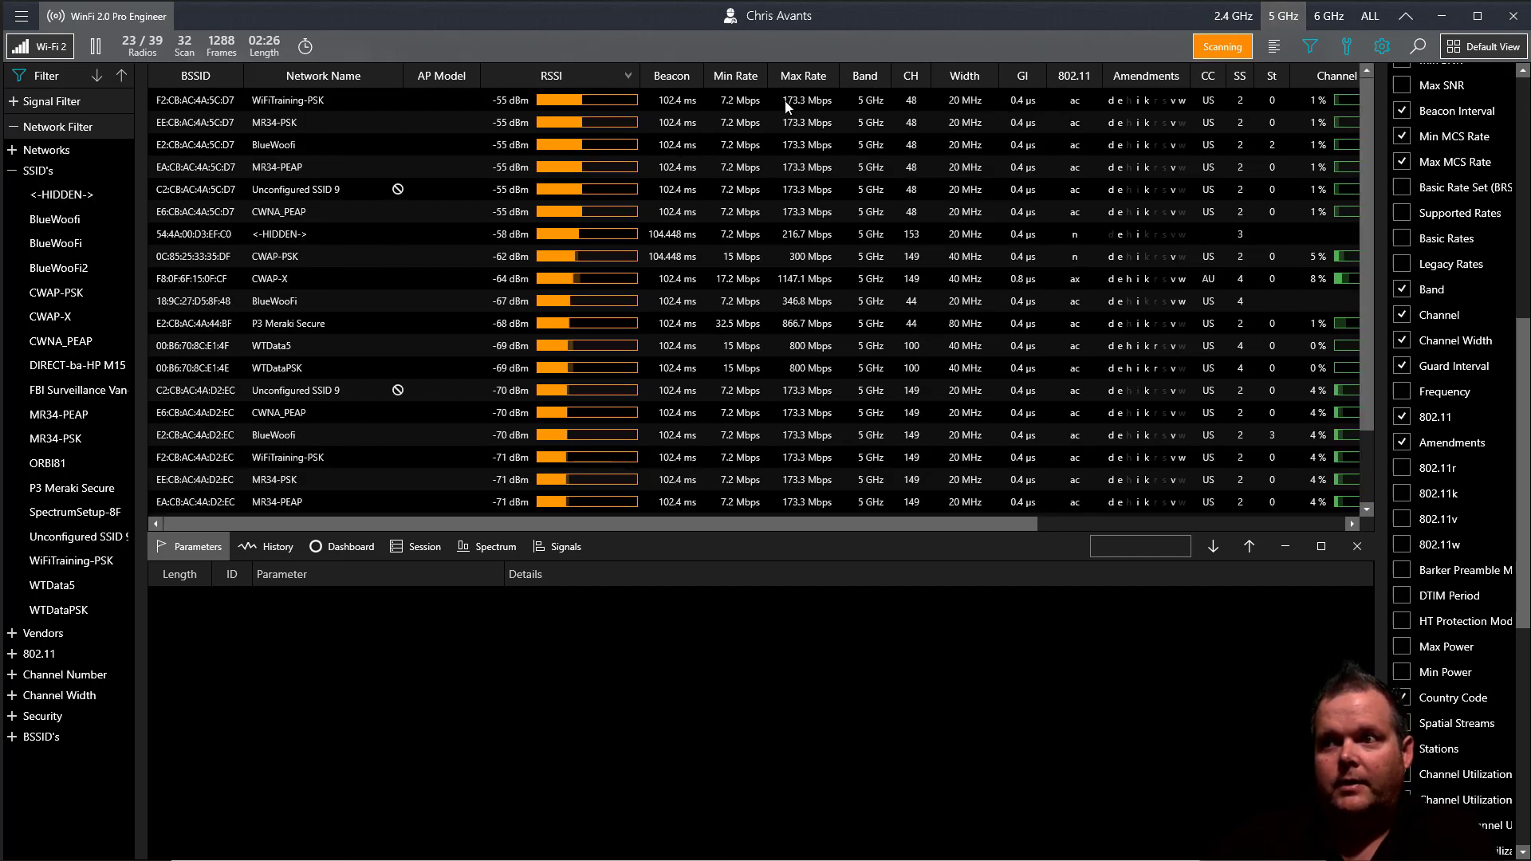
pyautogui.moveTo(924, 97)
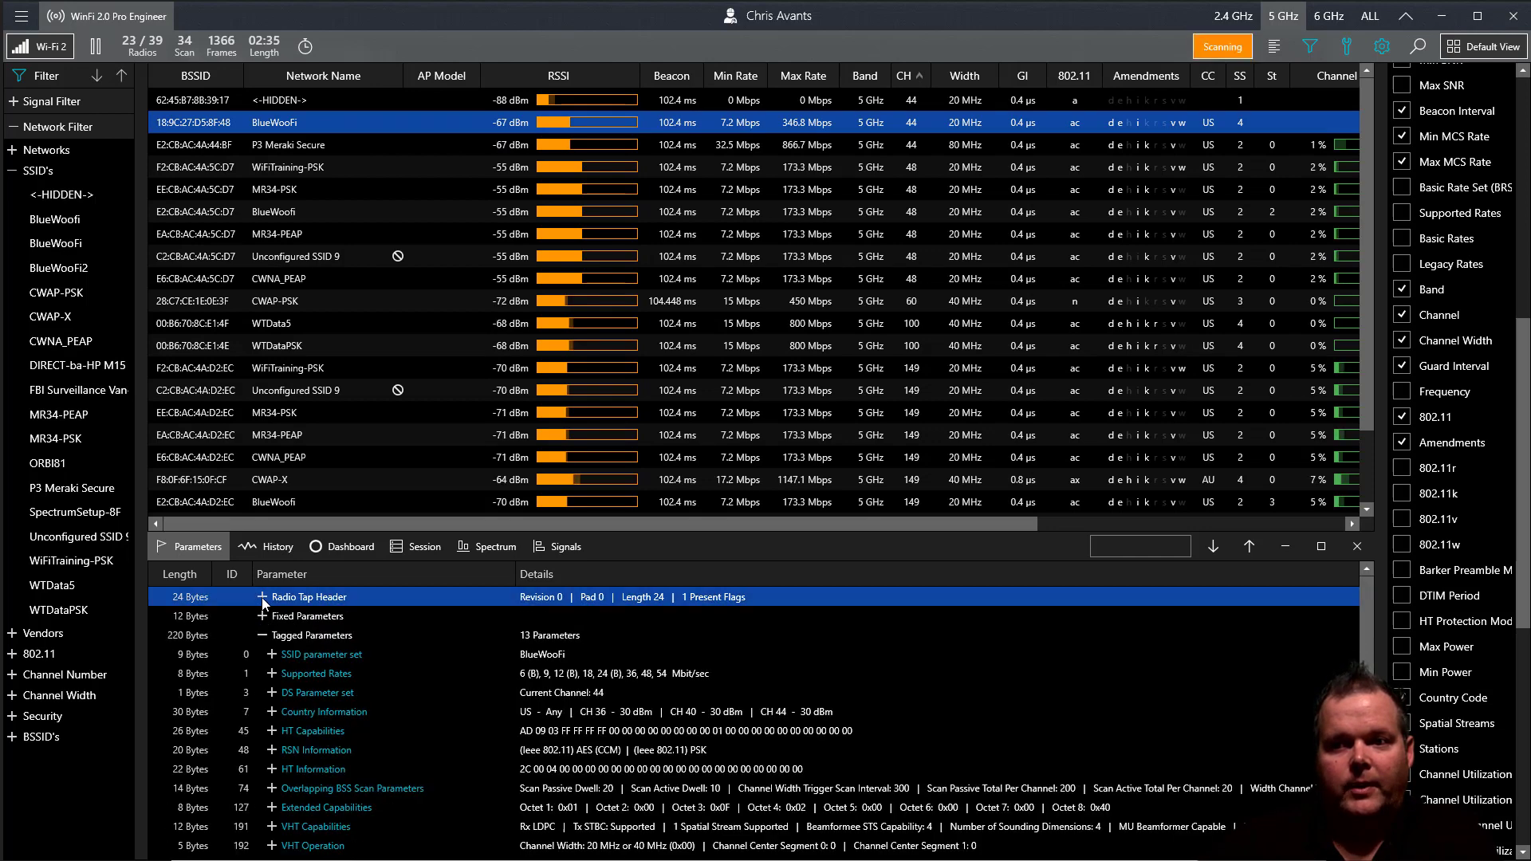
pyautogui.click(261, 596)
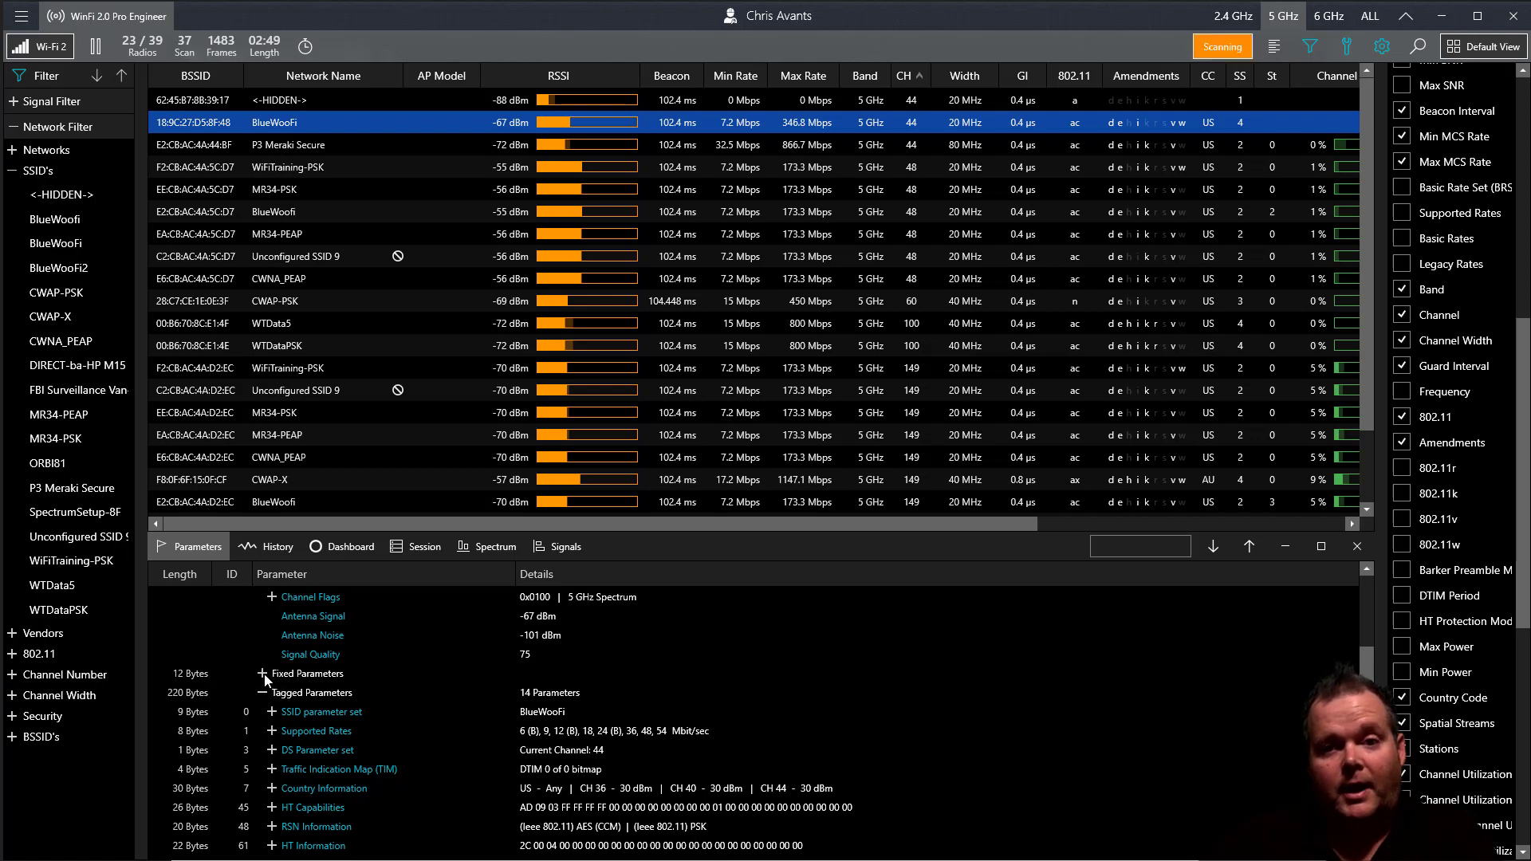
pyautogui.click(264, 674)
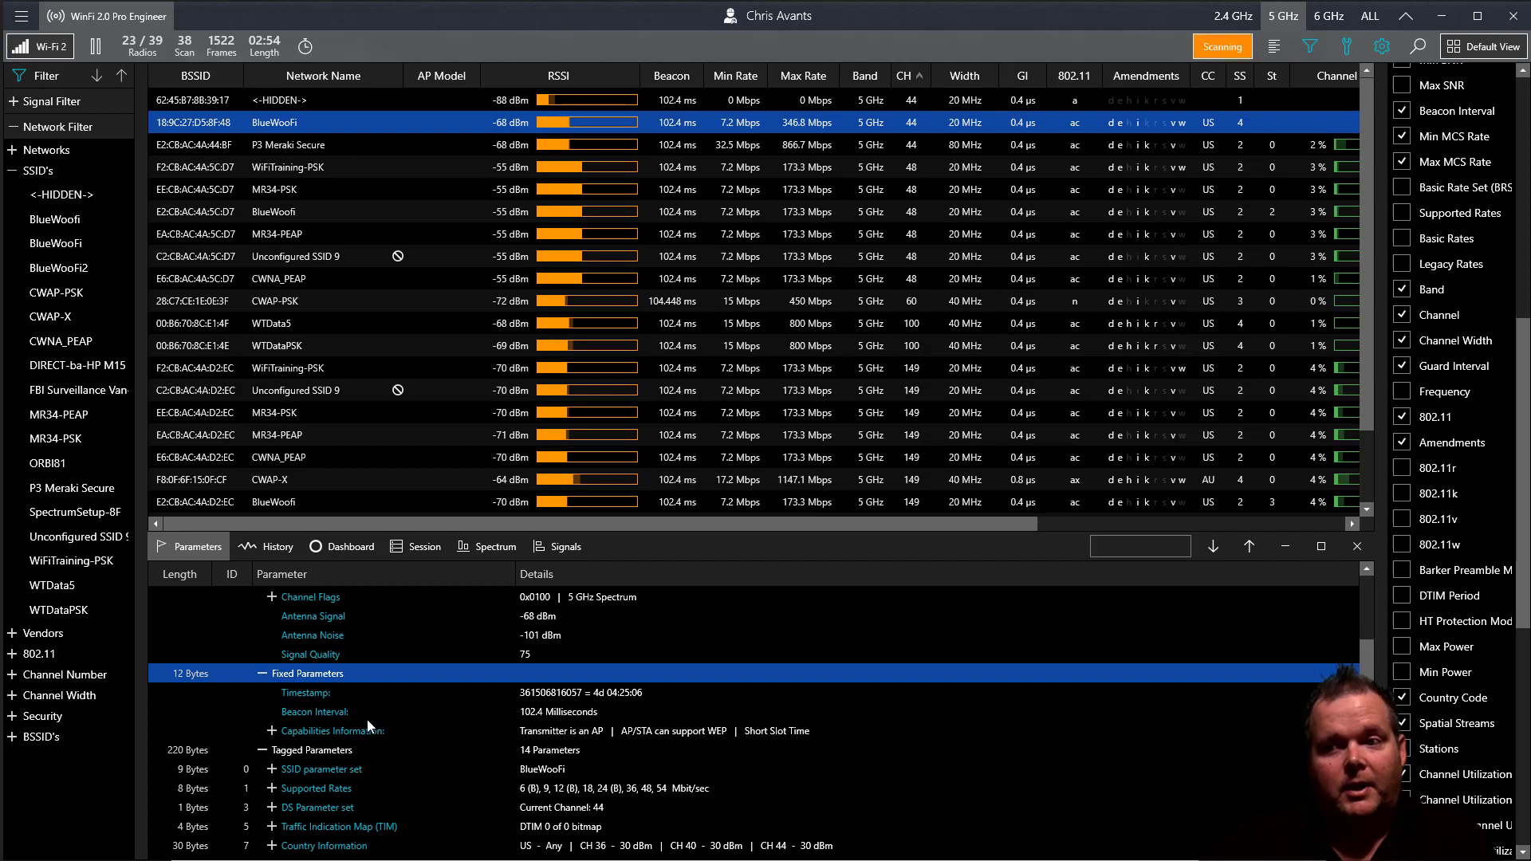
pyautogui.click(260, 674)
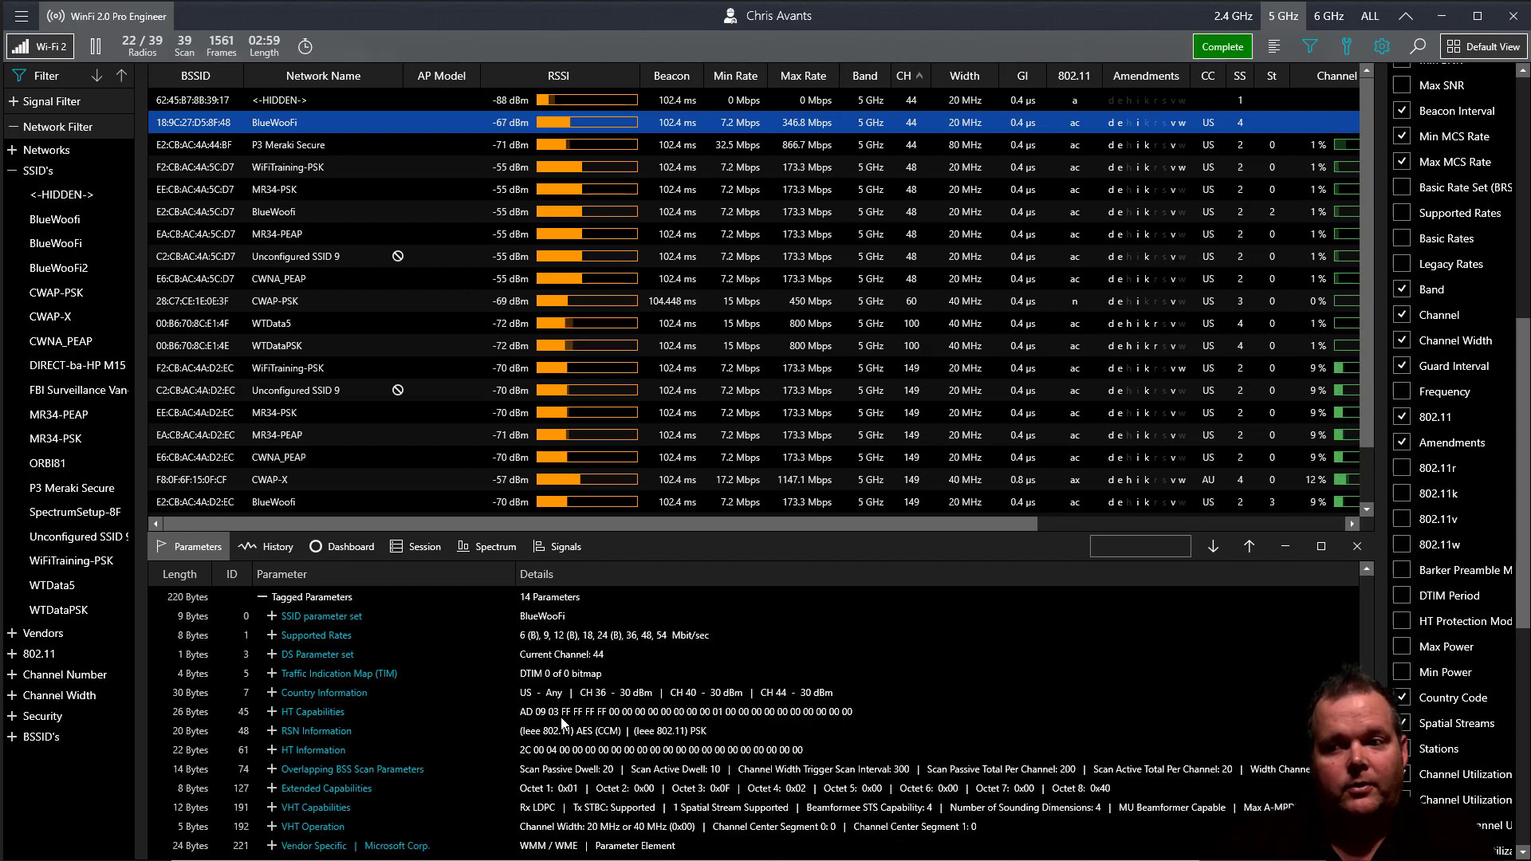
pyautogui.click(1223, 46)
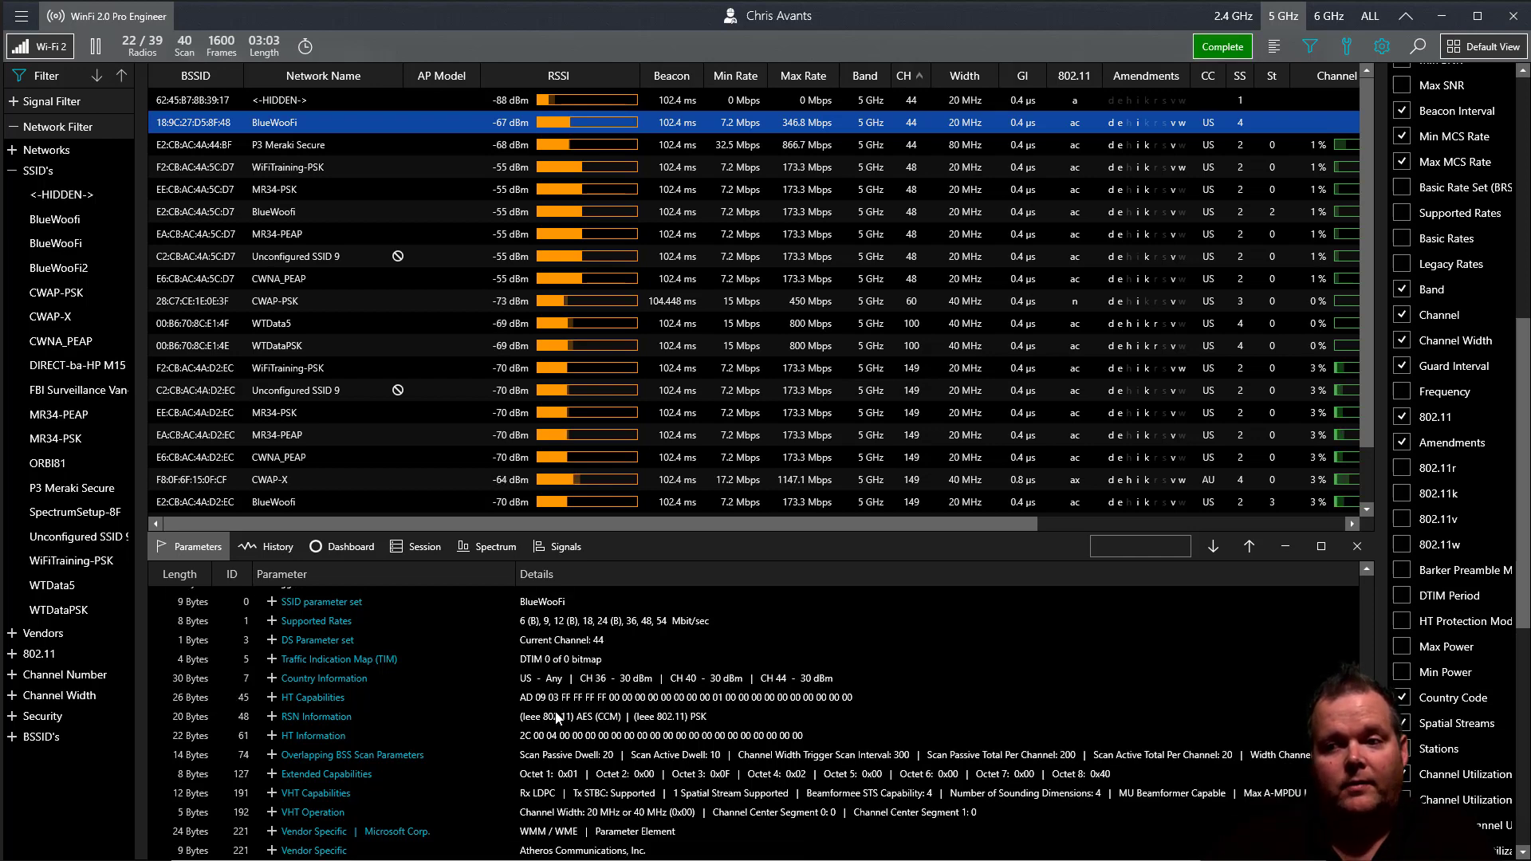
pyautogui.click(1222, 47)
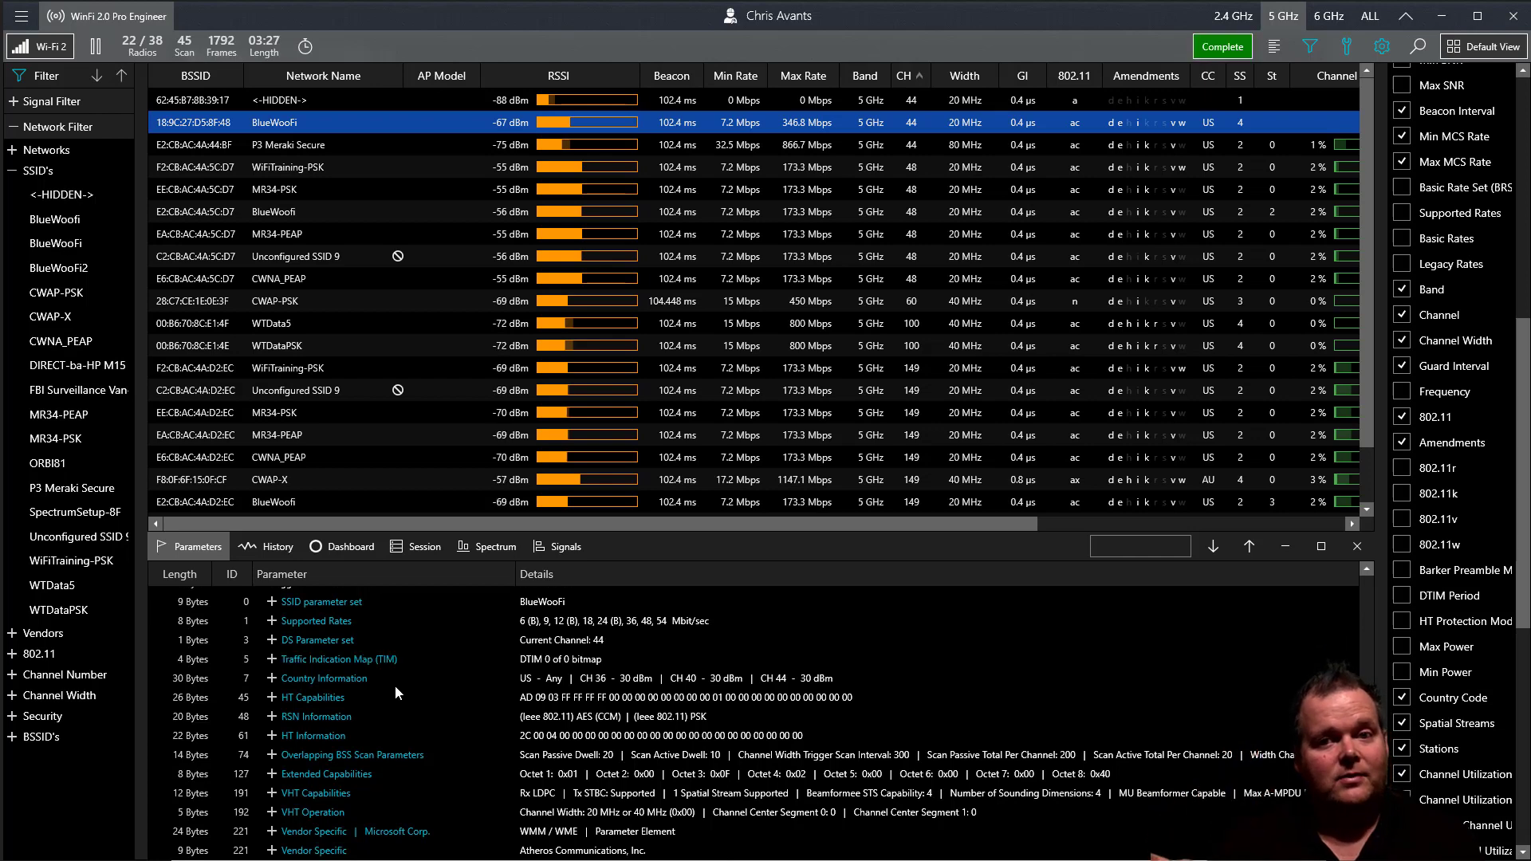
pyautogui.click(1223, 46)
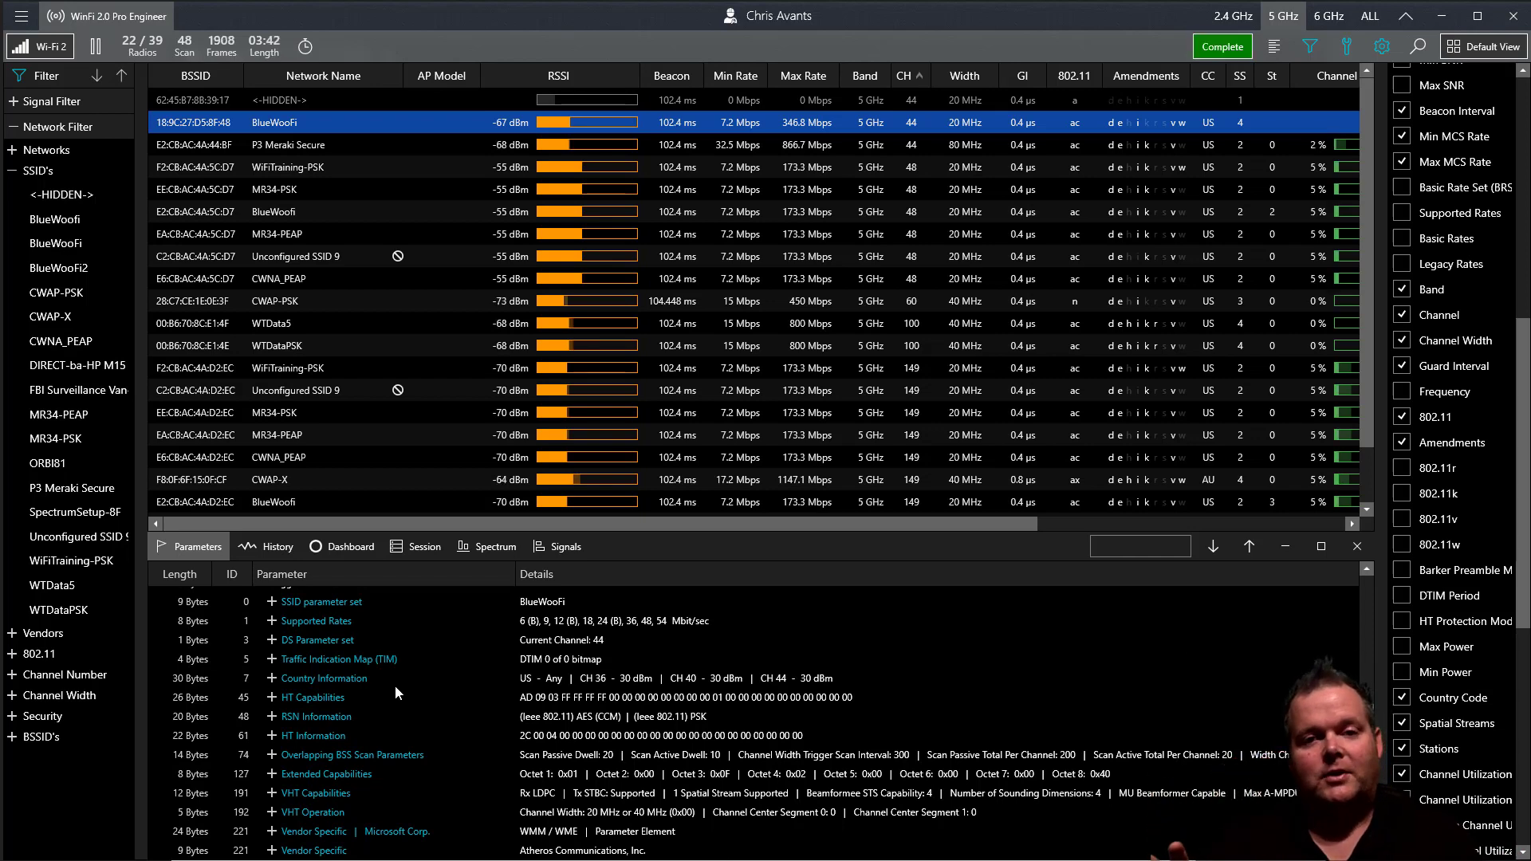
pyautogui.click(1223, 46)
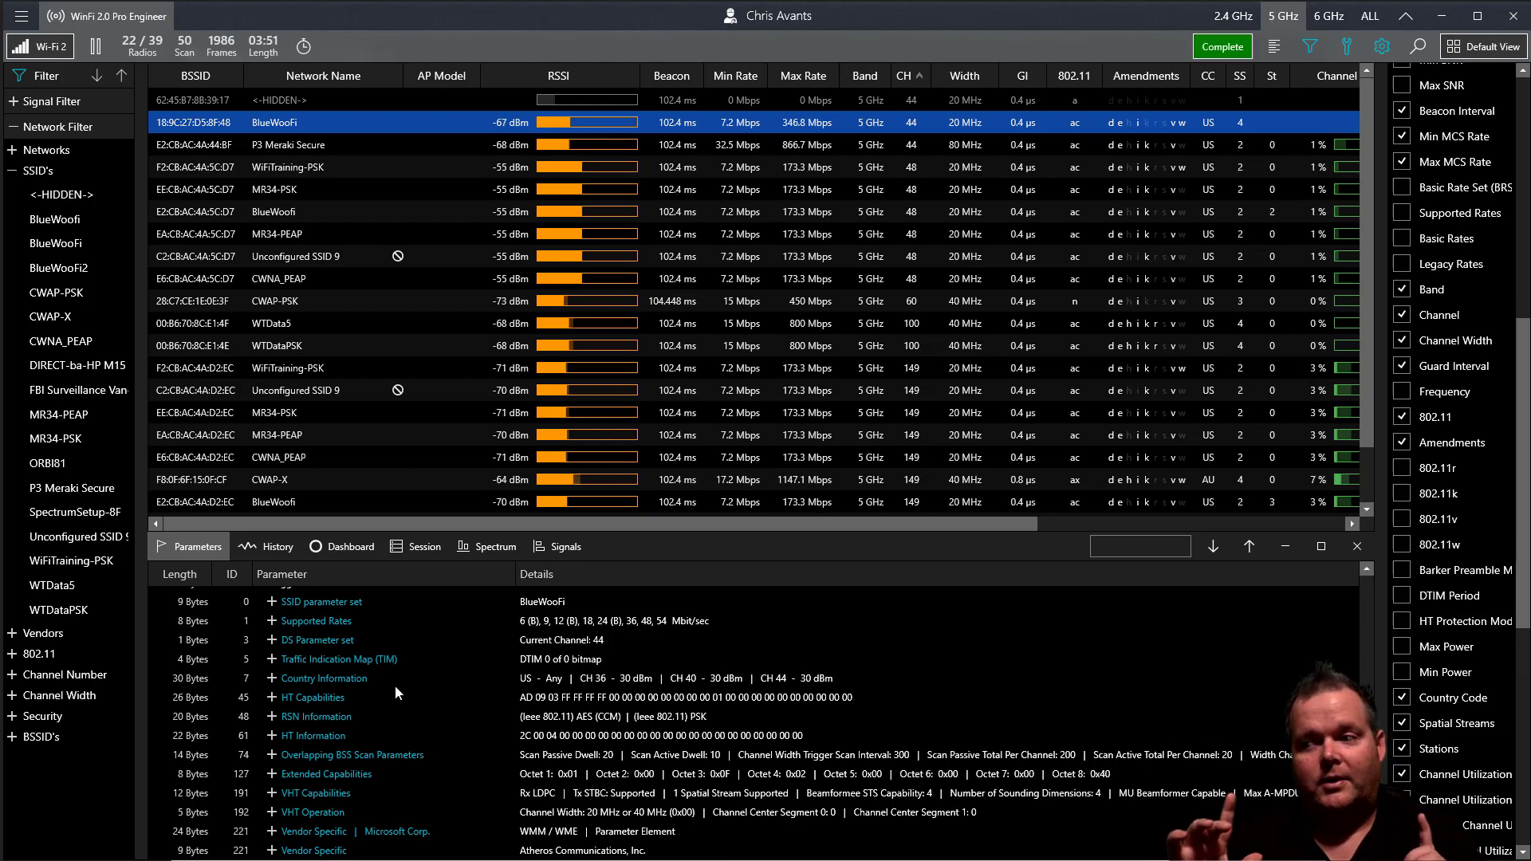
pyautogui.click(1223, 46)
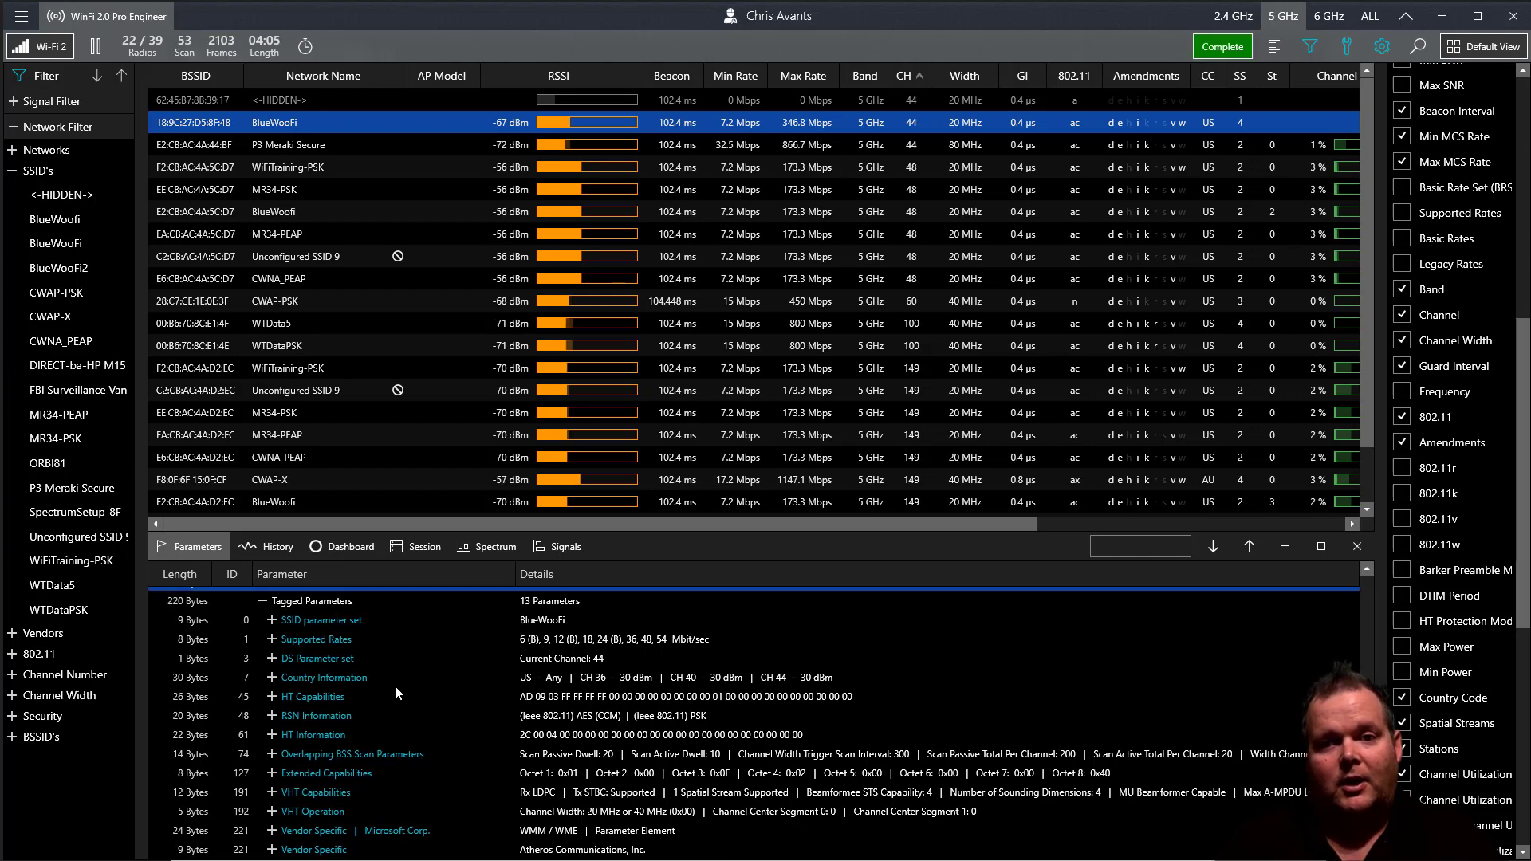
pyautogui.click(1223, 47)
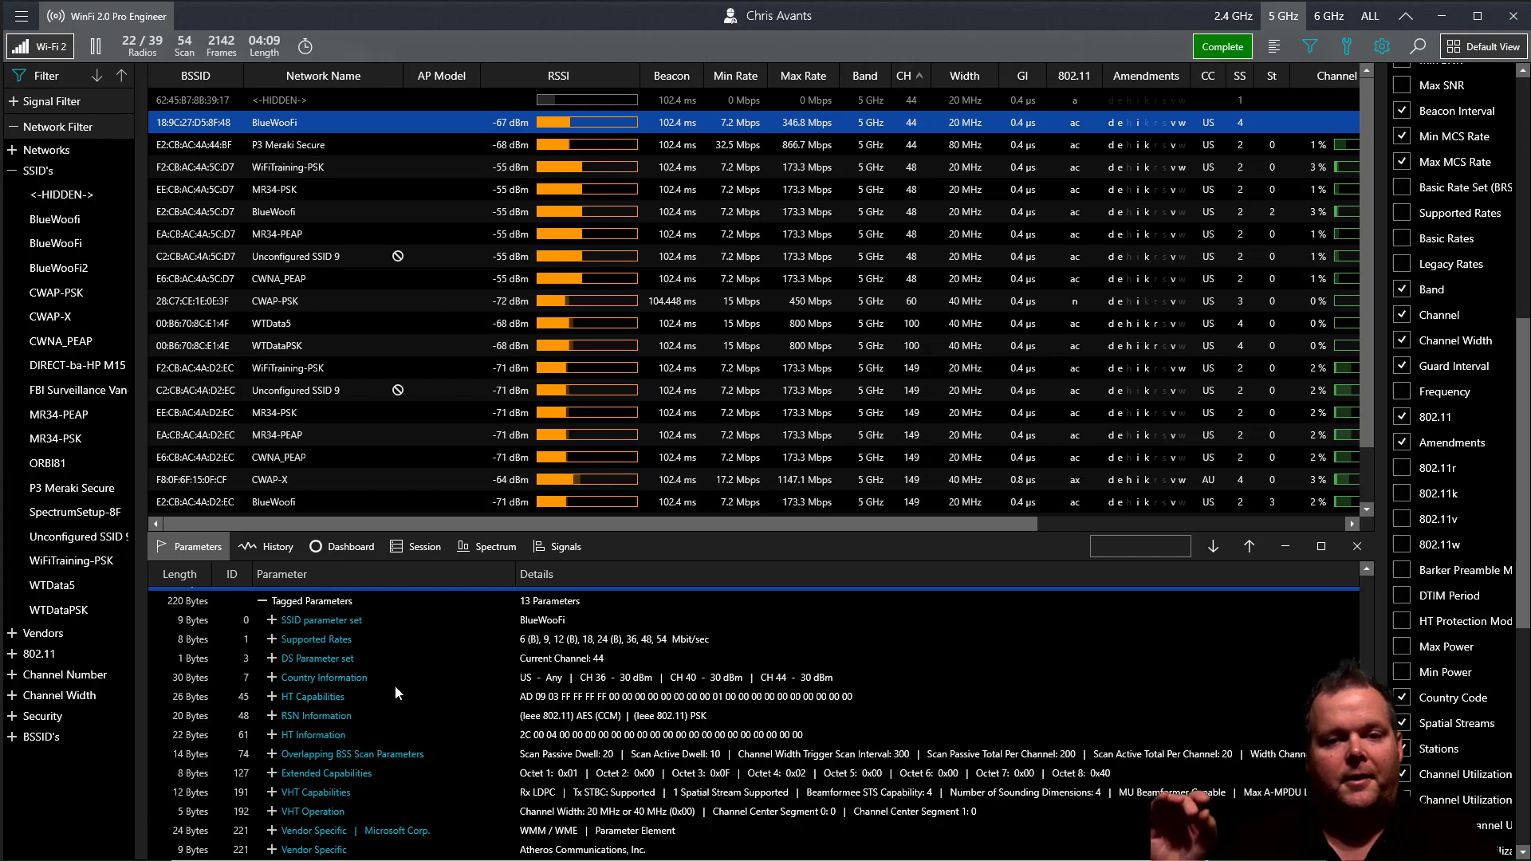
pyautogui.click(1223, 46)
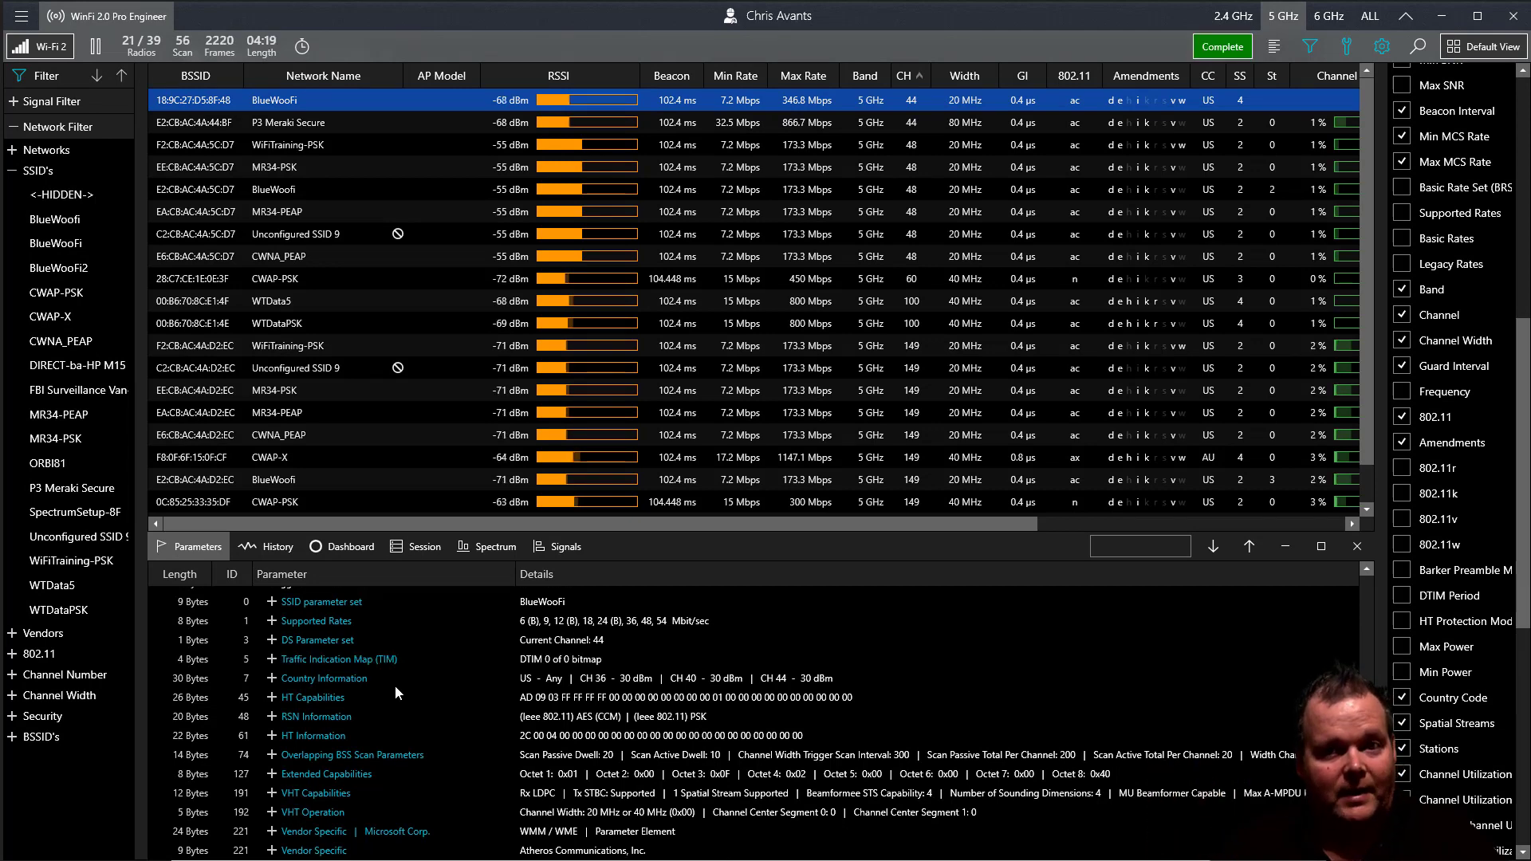
pyautogui.click(1223, 47)
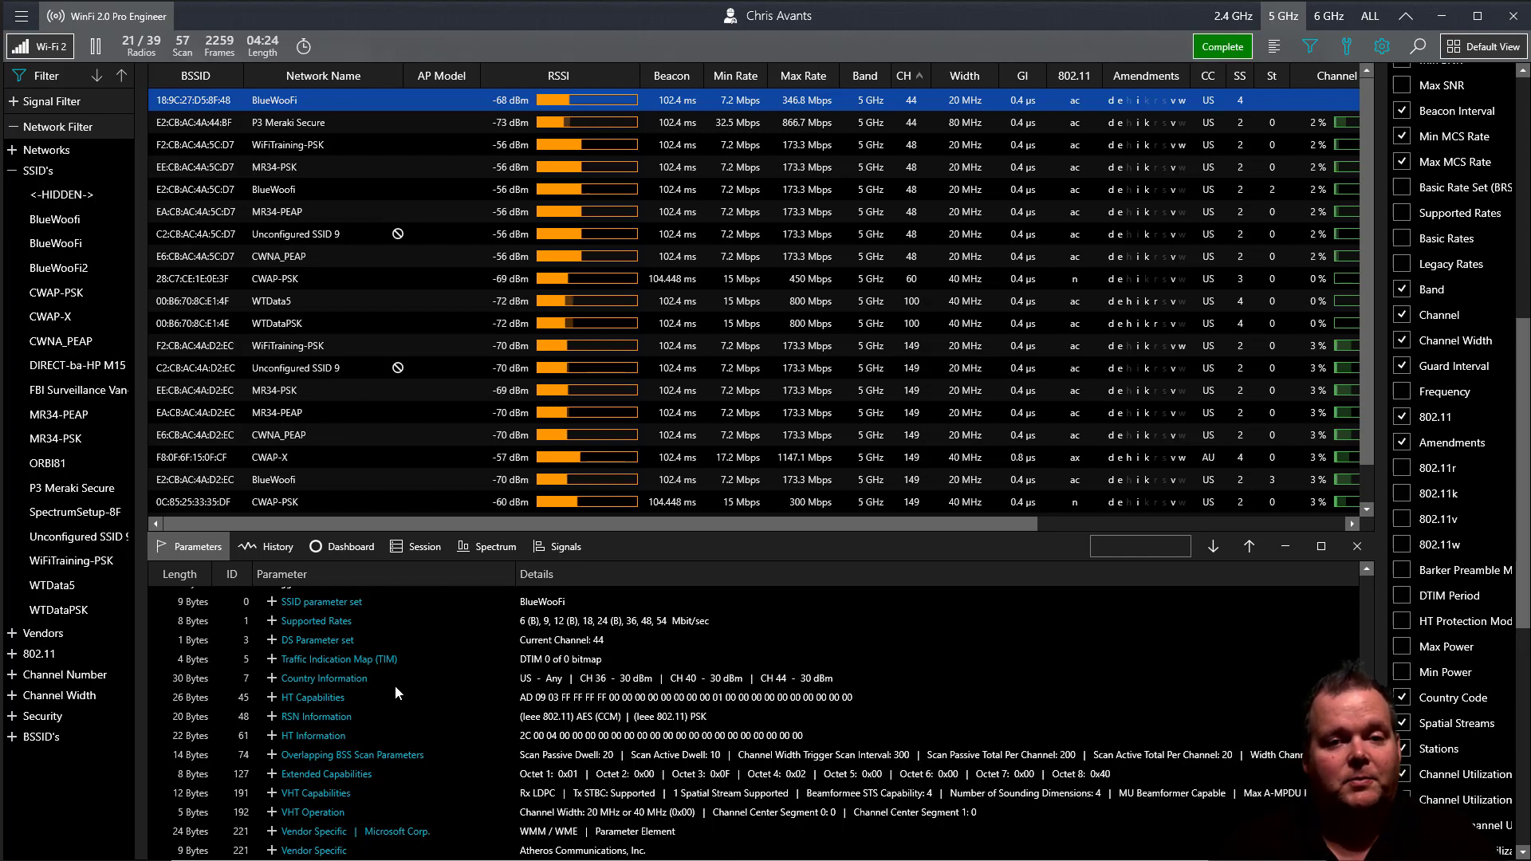
pyautogui.click(1223, 47)
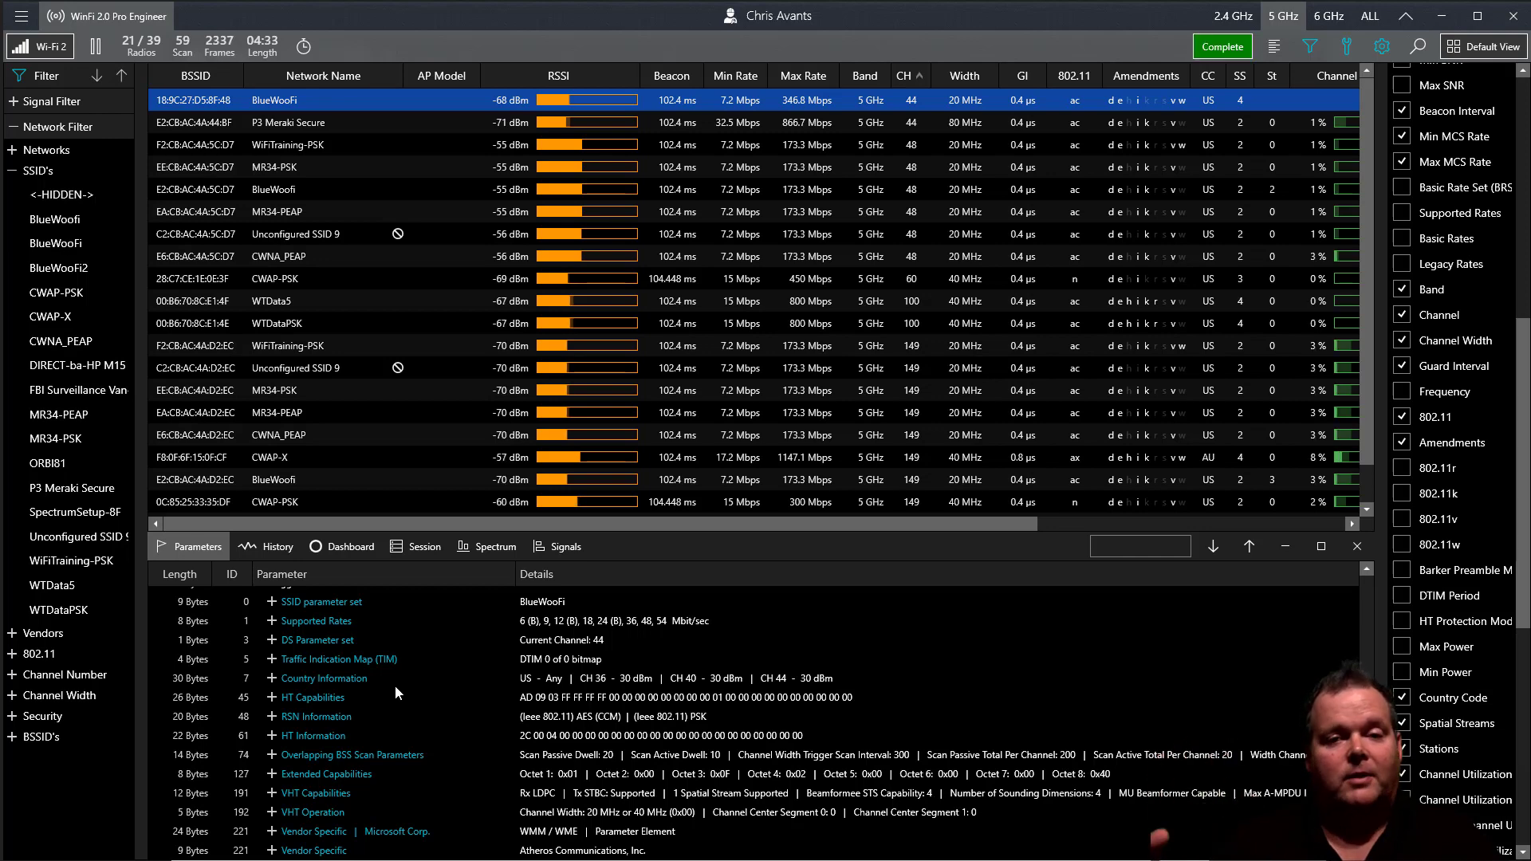
pyautogui.click(1223, 46)
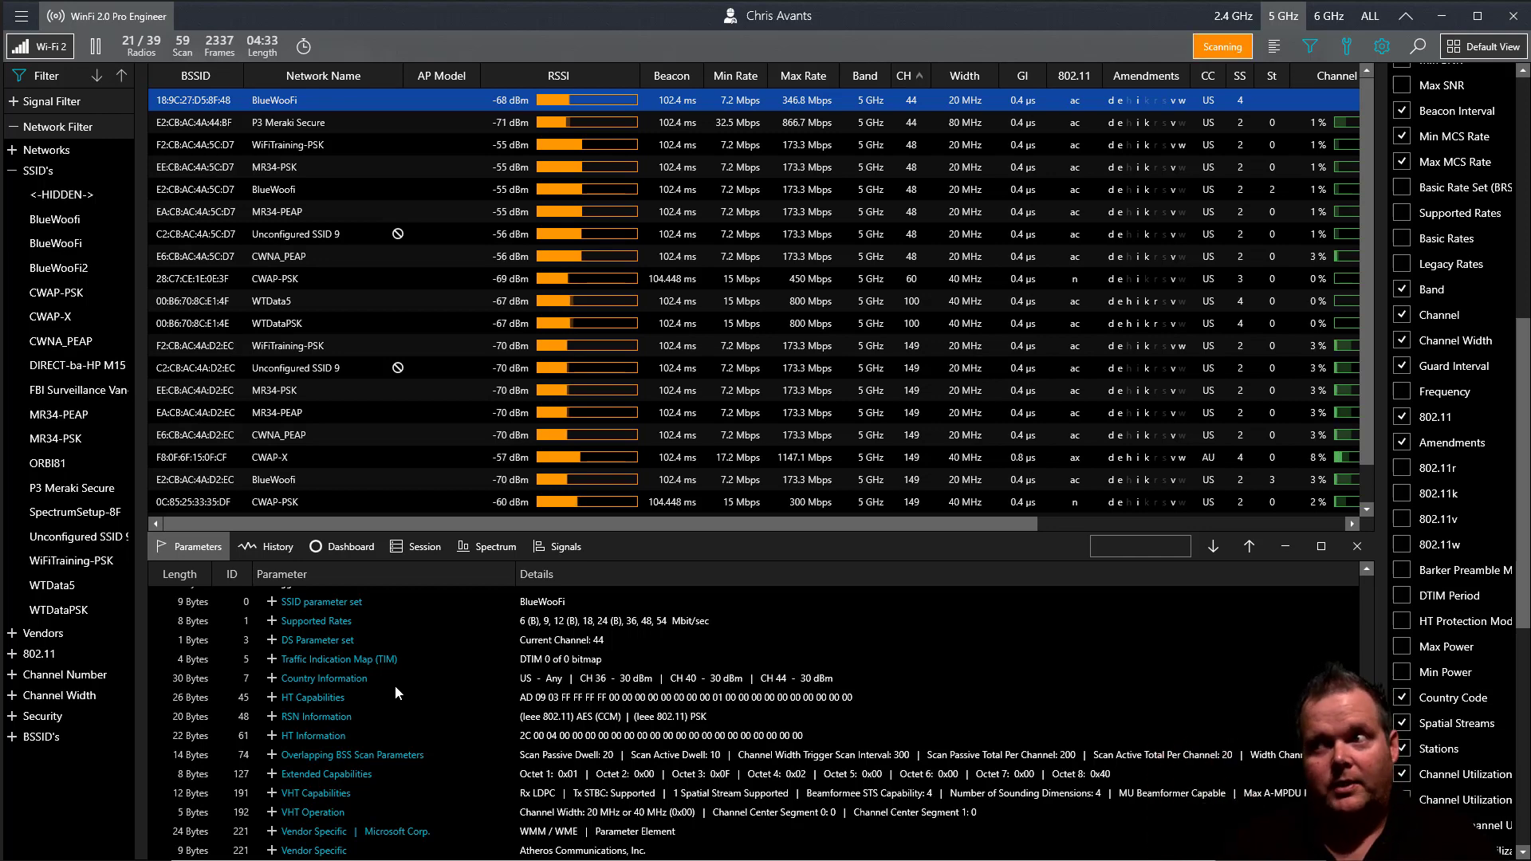